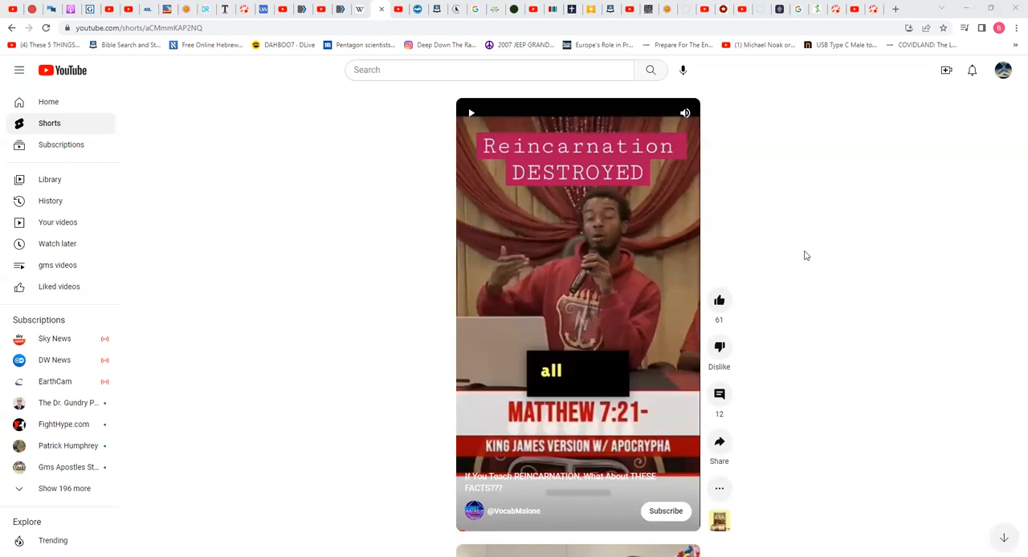
mouse_move(803, 256)
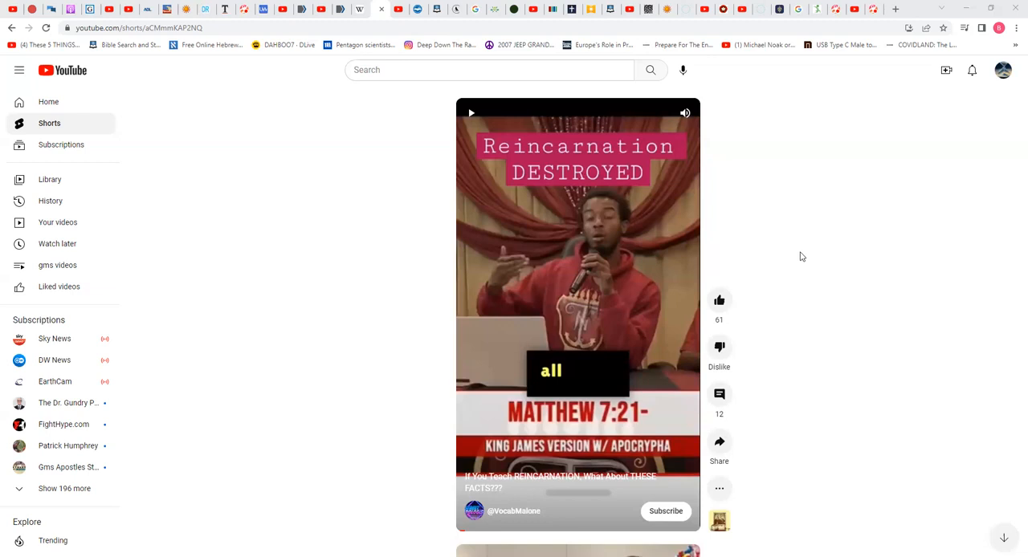
mouse_move(722, 223)
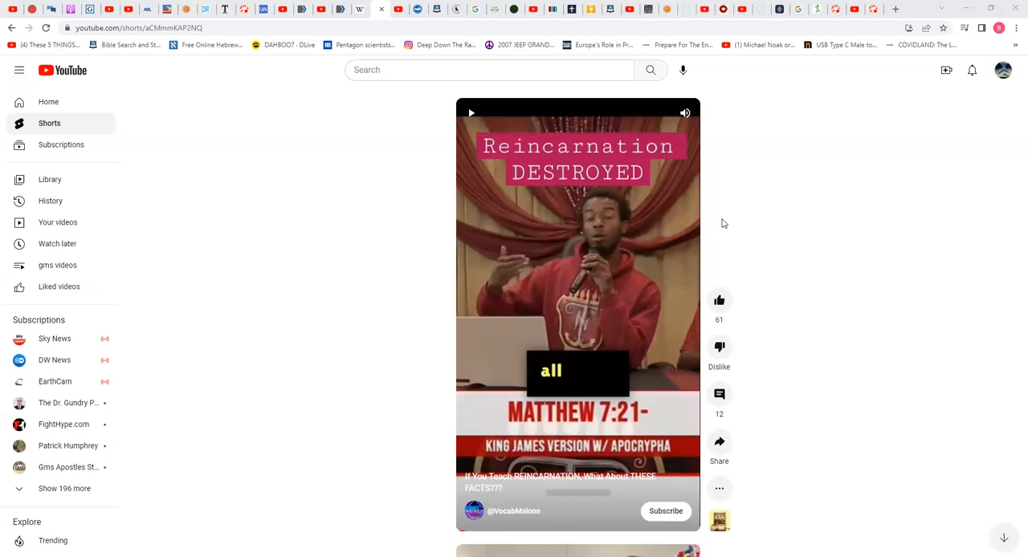
mouse_move(665, 221)
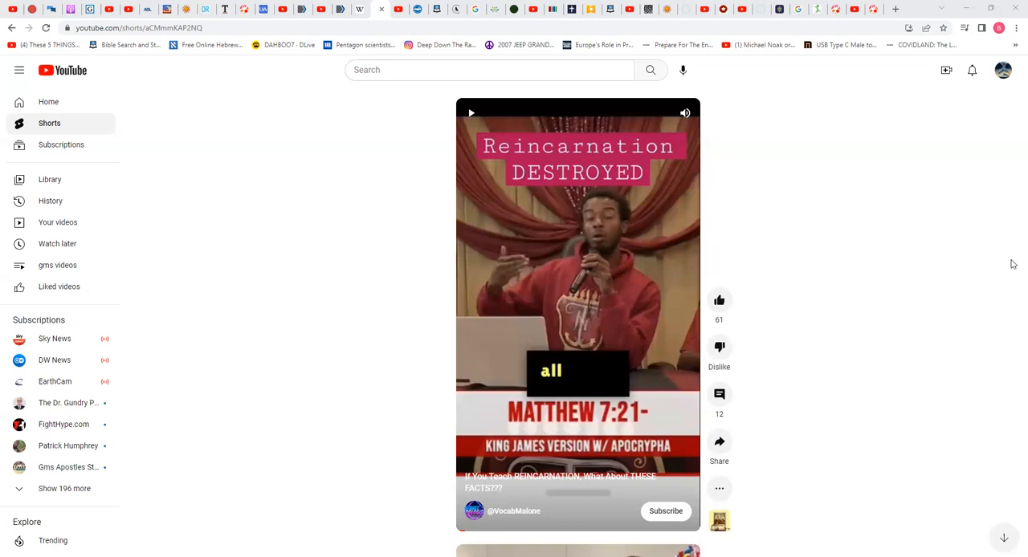
mouse_move(1011, 254)
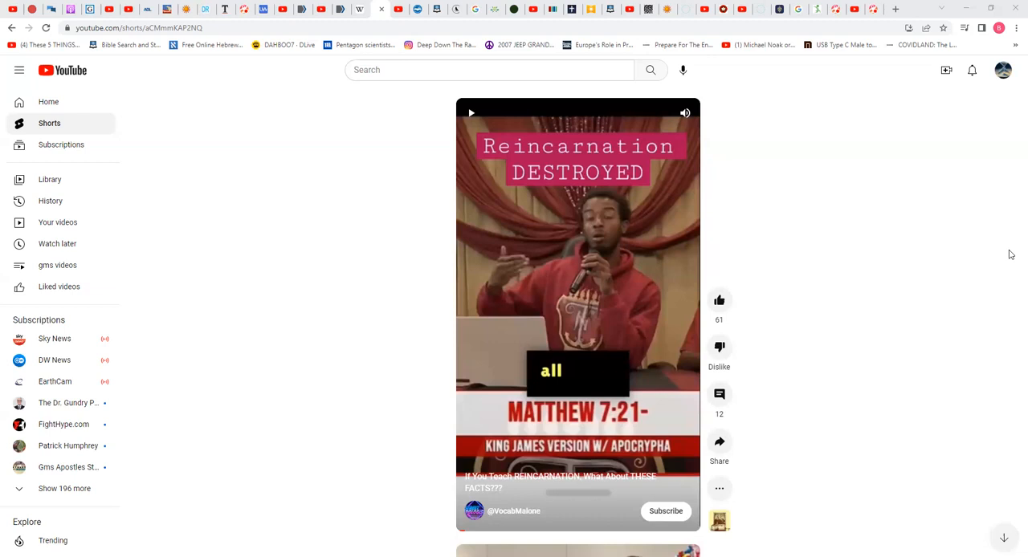
mouse_move(1006, 252)
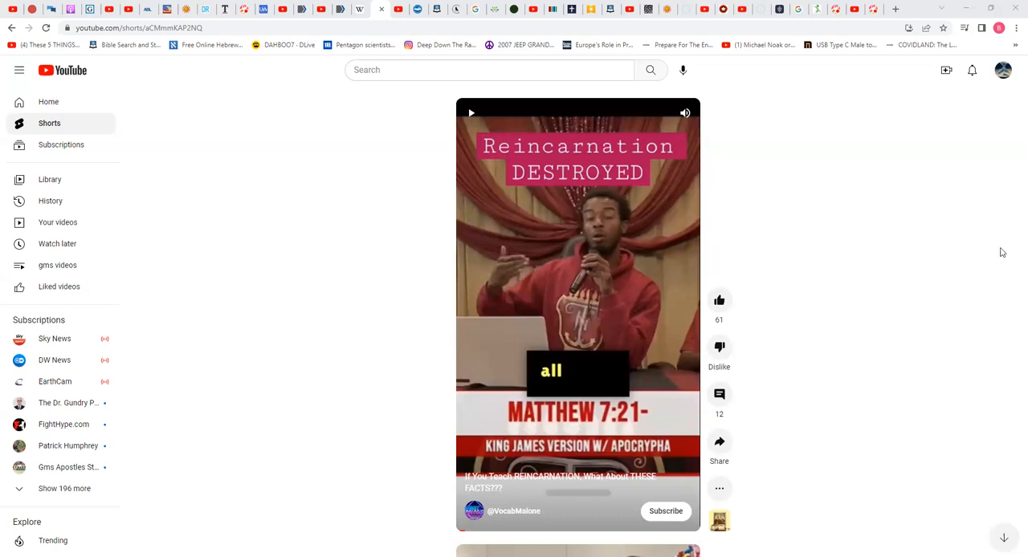
mouse_move(864, 264)
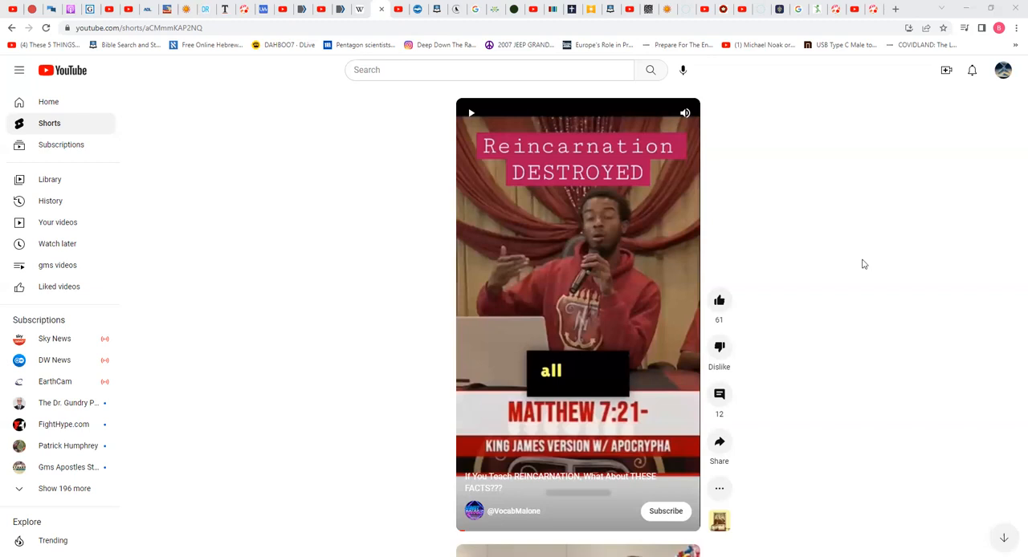
mouse_move(799, 264)
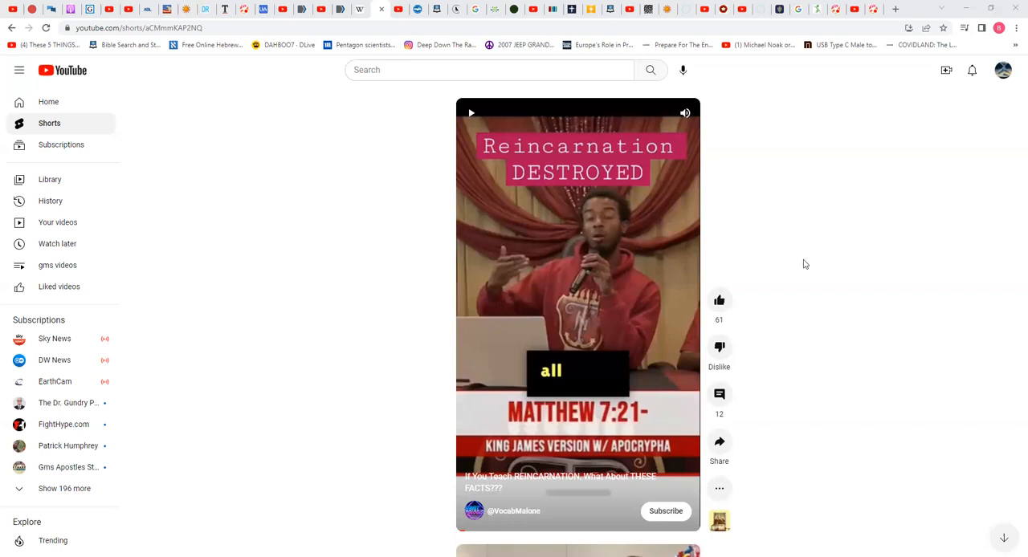
mouse_move(813, 263)
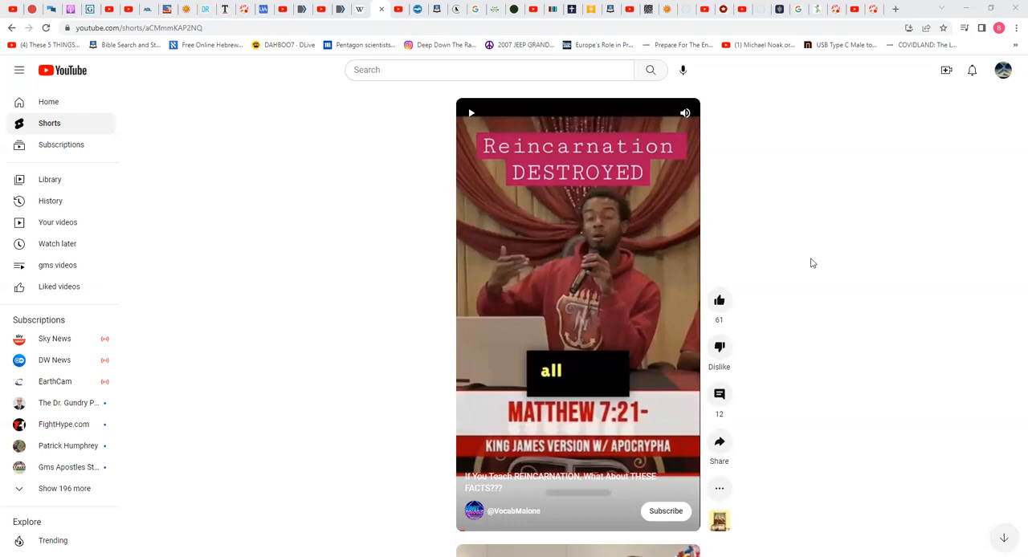
mouse_move(808, 257)
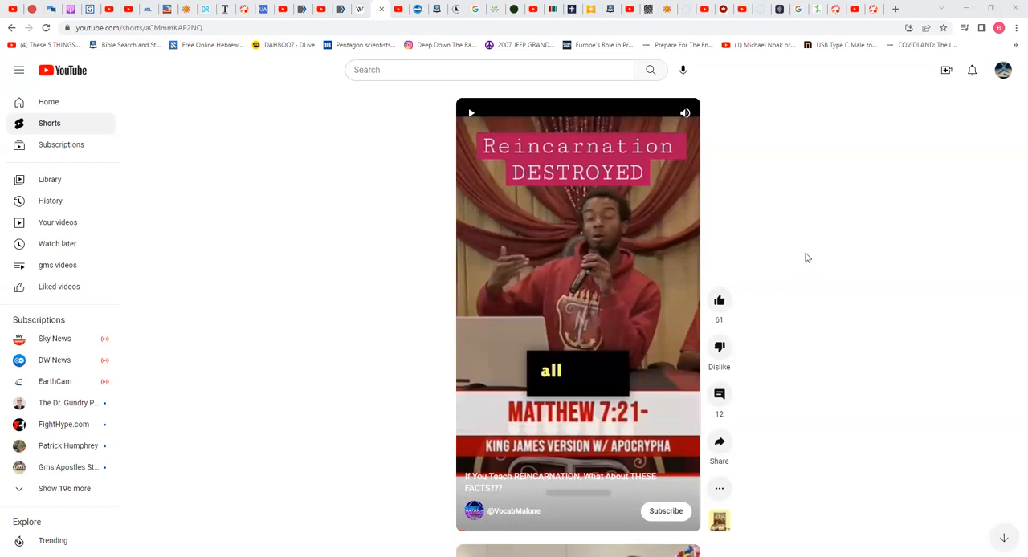
mouse_move(818, 265)
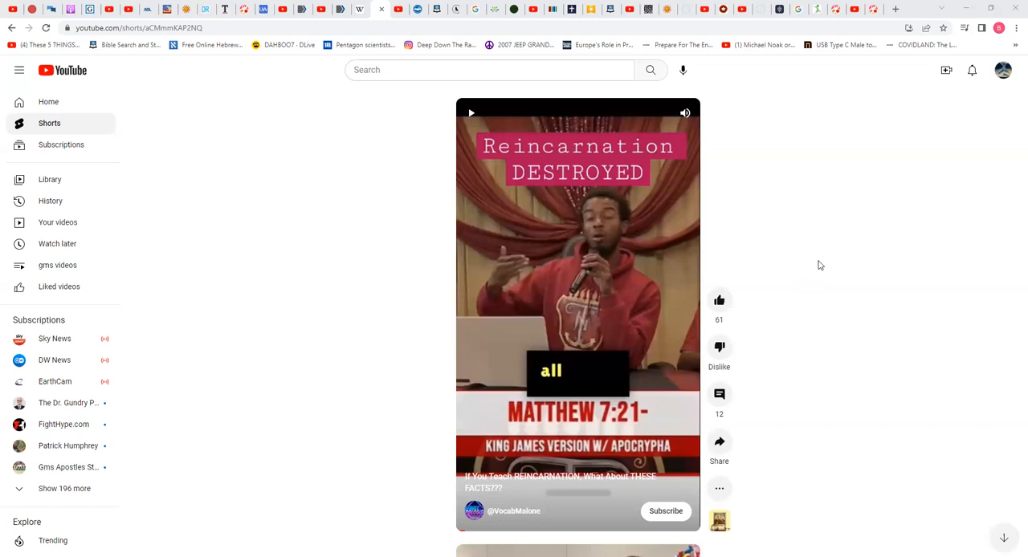
mouse_move(813, 267)
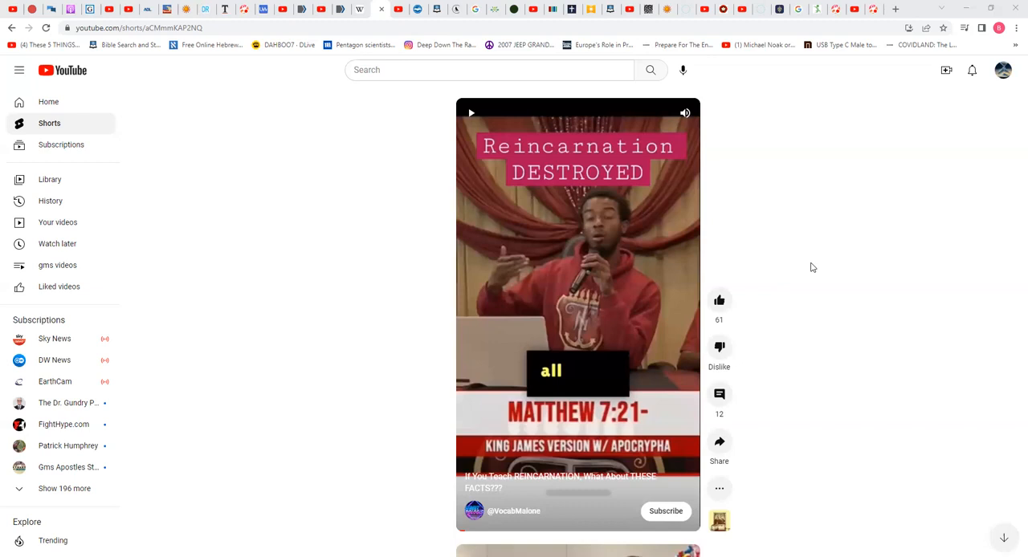
mouse_move(809, 263)
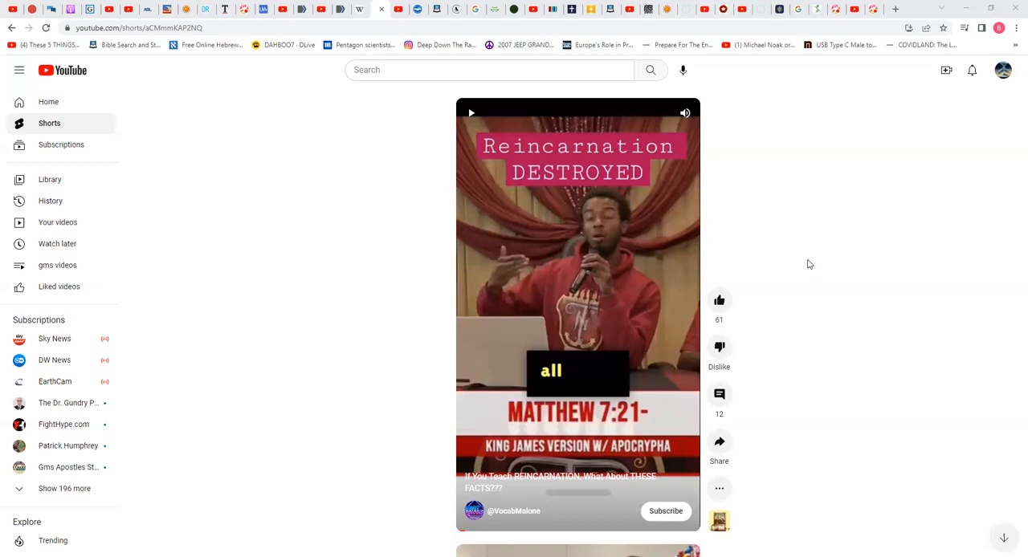
mouse_move(815, 270)
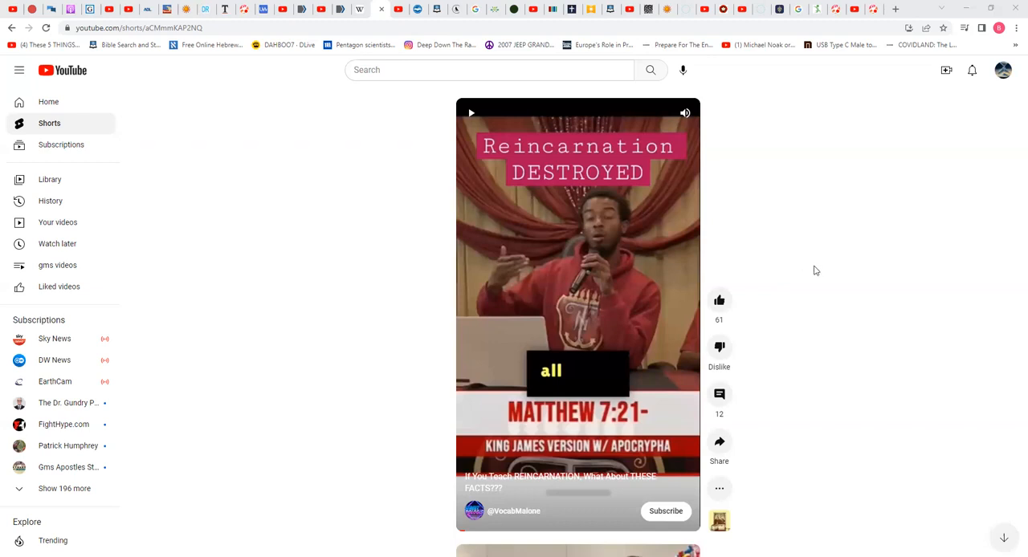
mouse_move(819, 244)
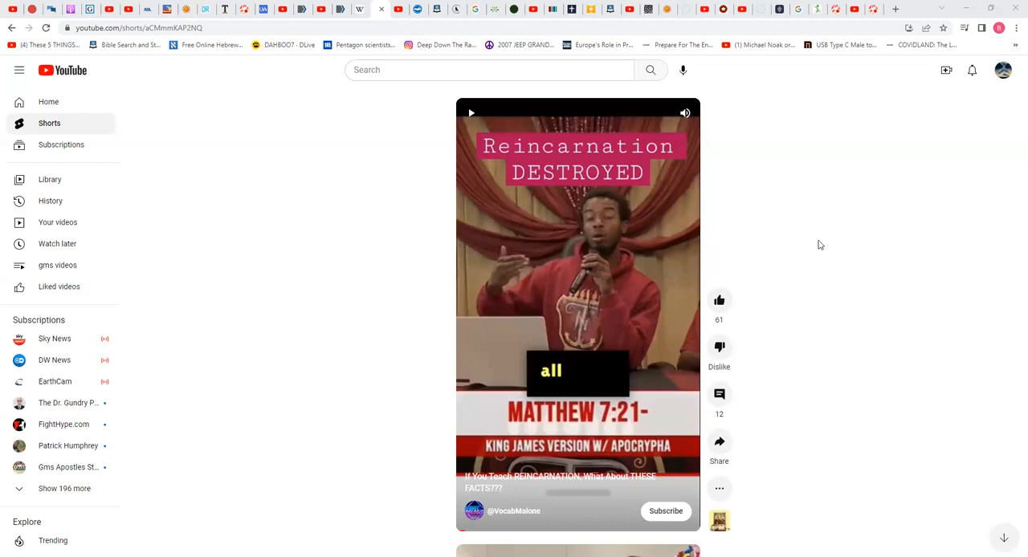
mouse_move(883, 165)
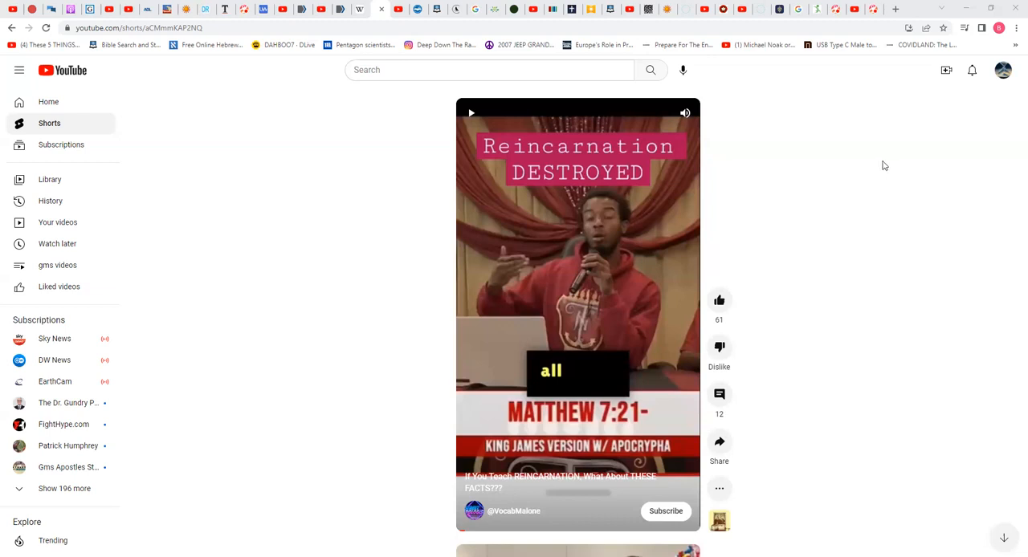
mouse_move(893, 153)
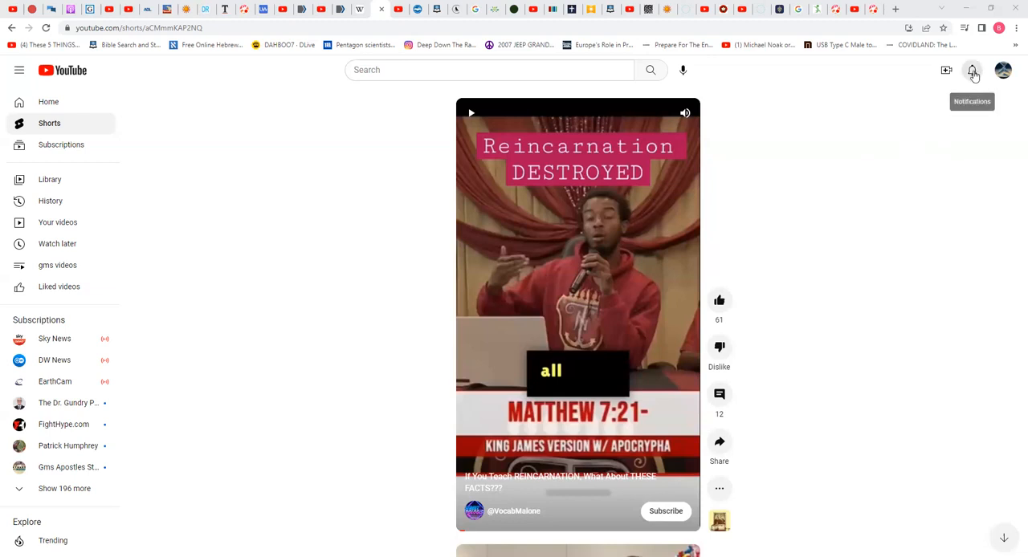
Review recent notifications, scrolling down to older uploads and premieres from hours ago
click(973, 71)
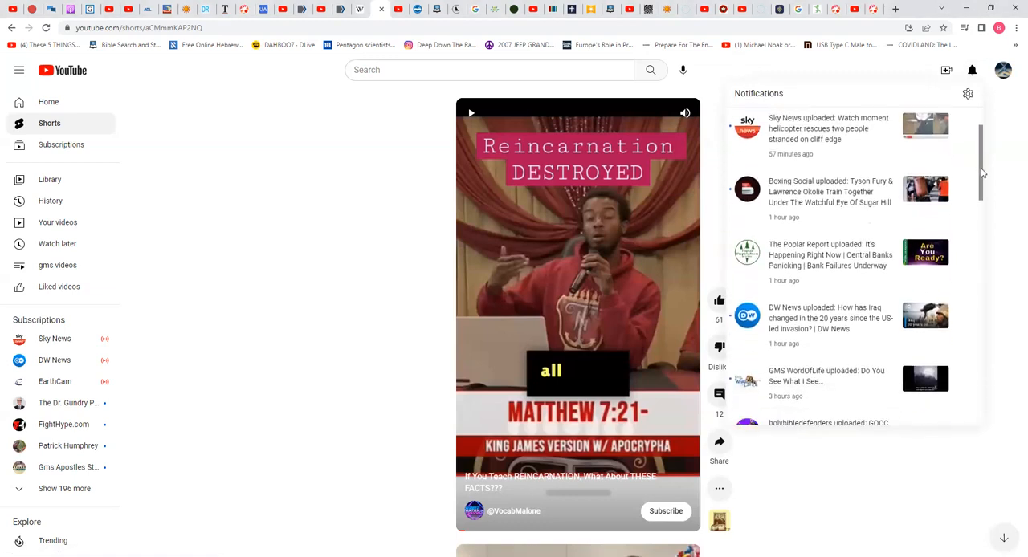
scroll(down, 3)
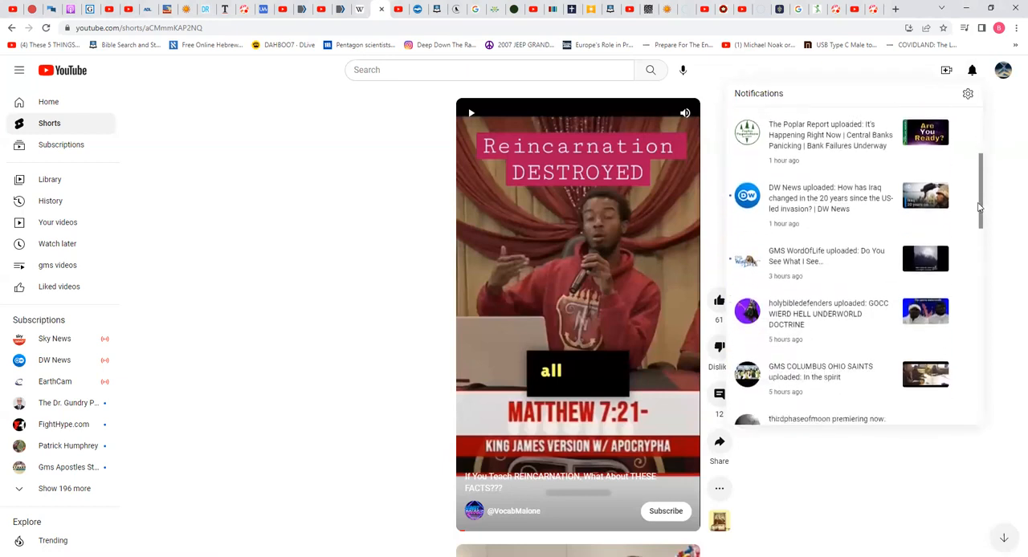
scroll(down, 3)
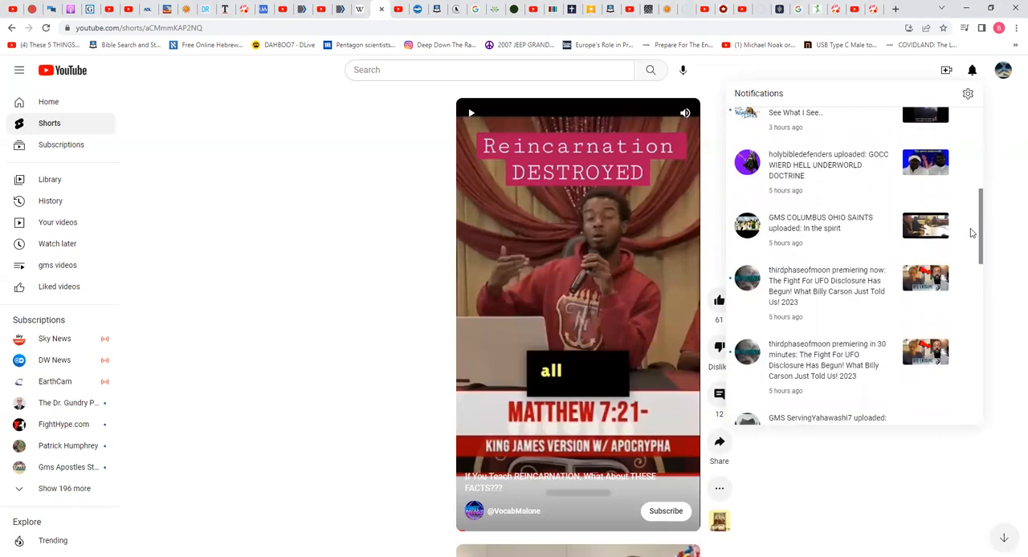
mouse_move(967, 225)
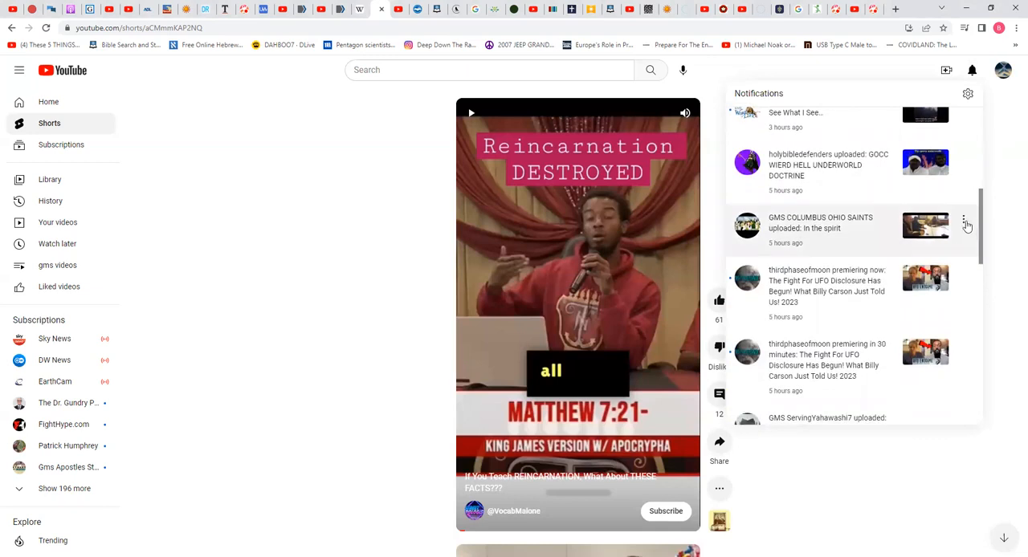
mouse_move(891, 178)
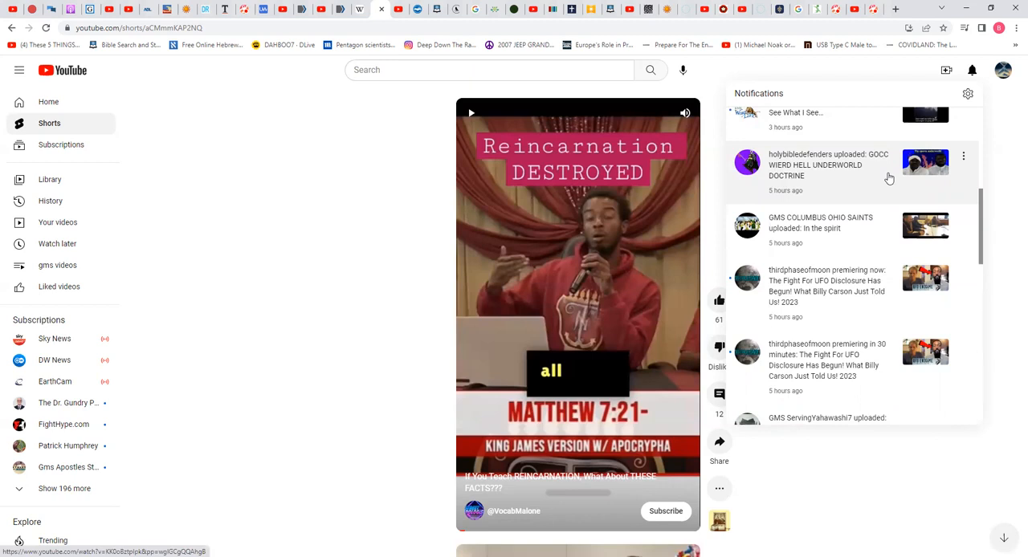
mouse_move(875, 169)
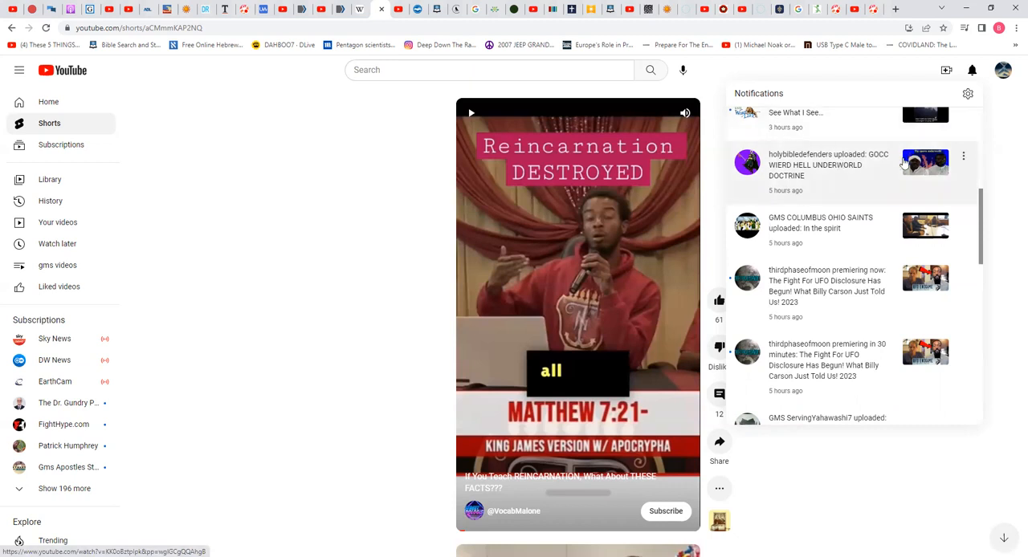
mouse_move(904, 169)
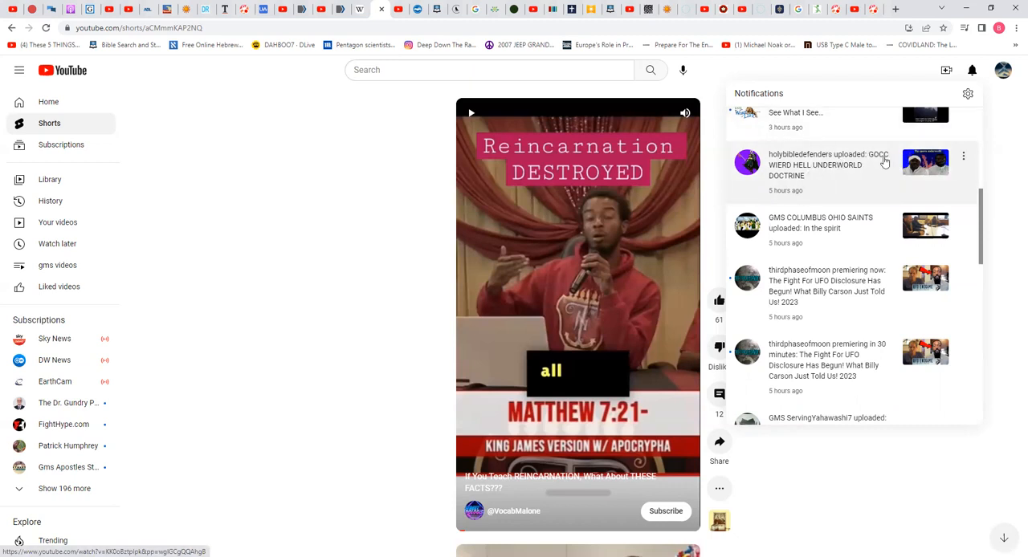
mouse_move(880, 165)
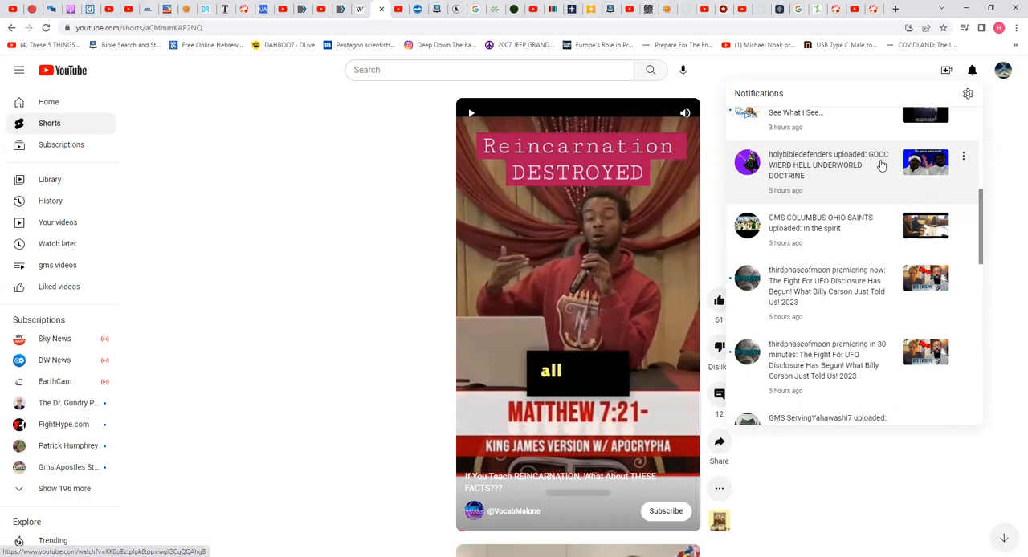
mouse_move(890, 167)
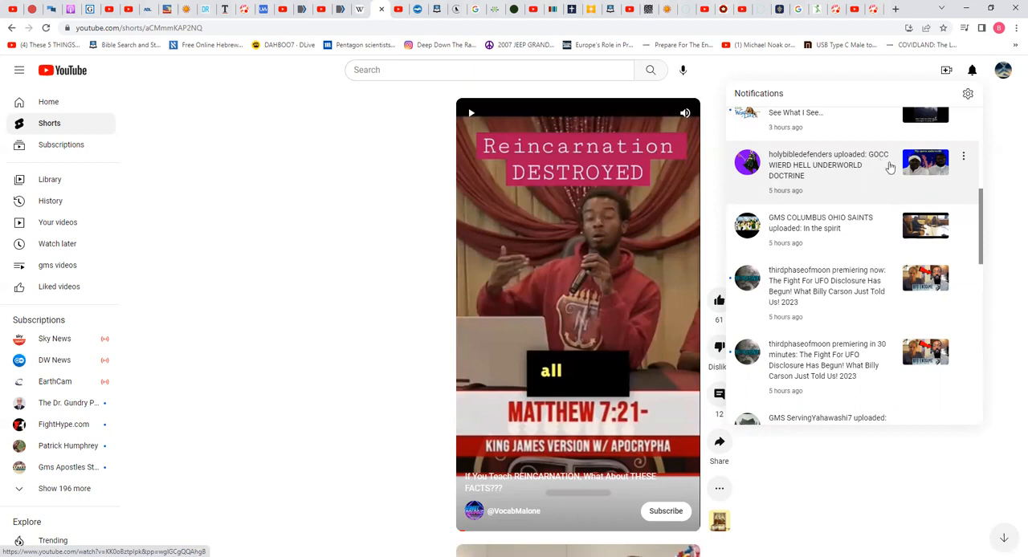
mouse_move(1011, 157)
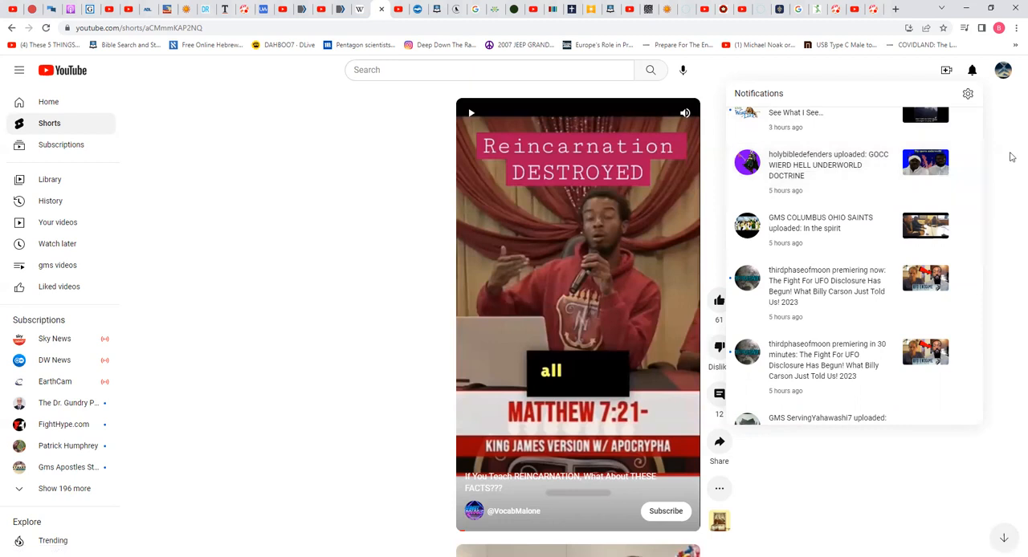
Dismiss the notifications list to return to the Reincarnation DESTROYED short
click(972, 71)
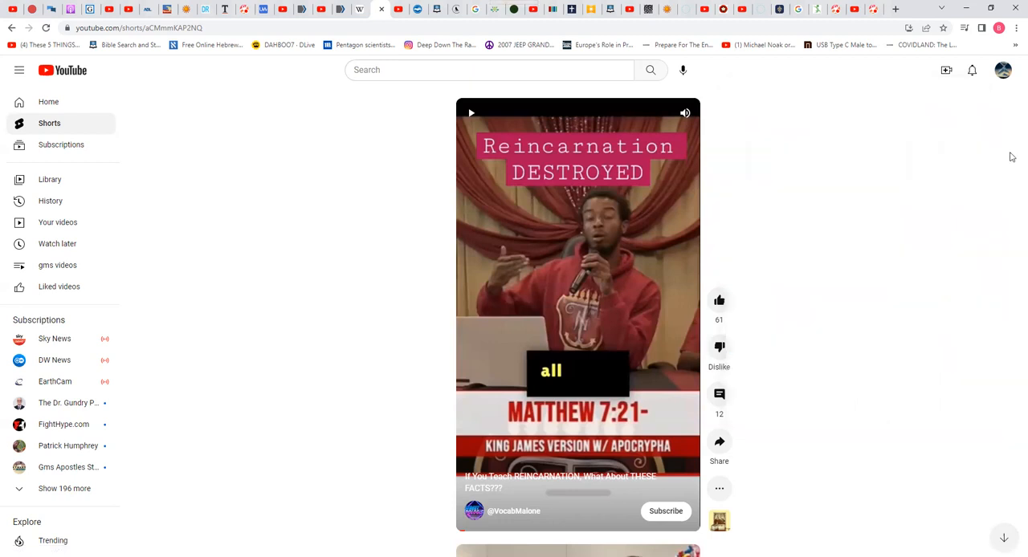
mouse_move(1005, 157)
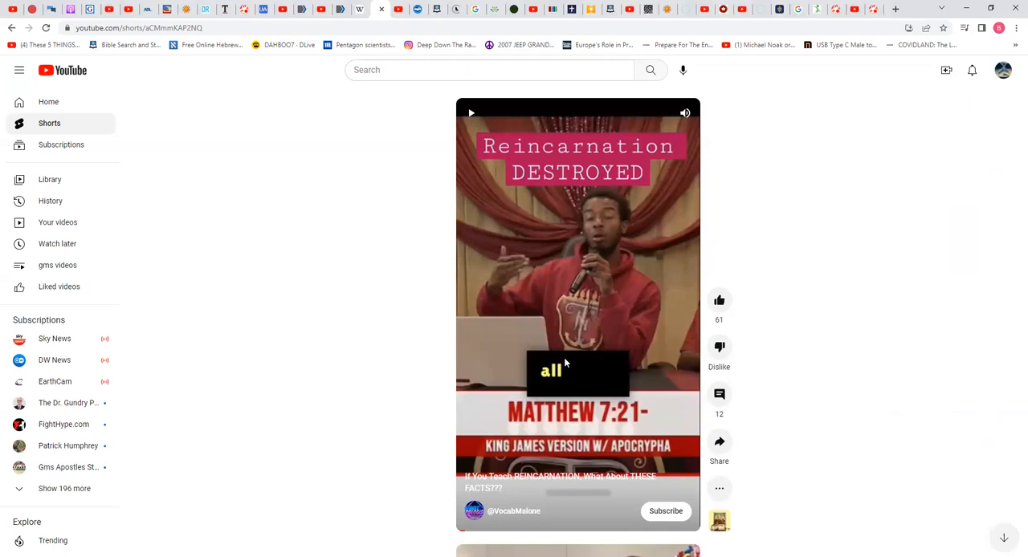
mouse_move(602, 330)
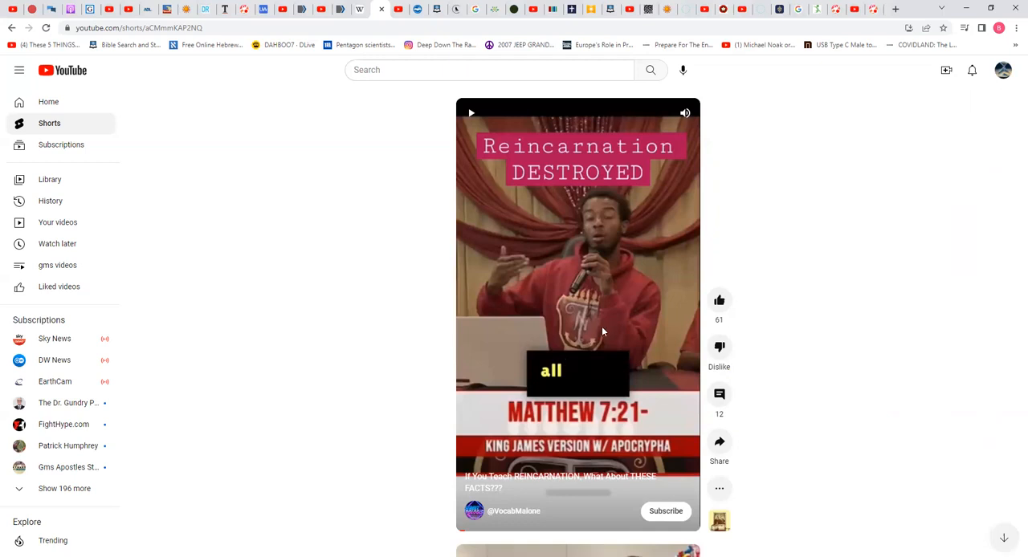
mouse_move(643, 247)
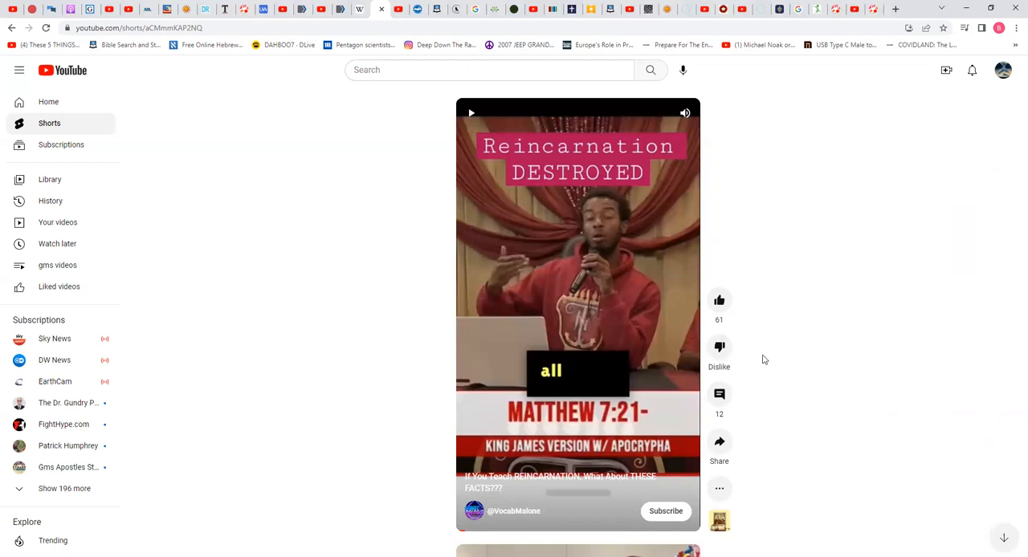
mouse_move(774, 343)
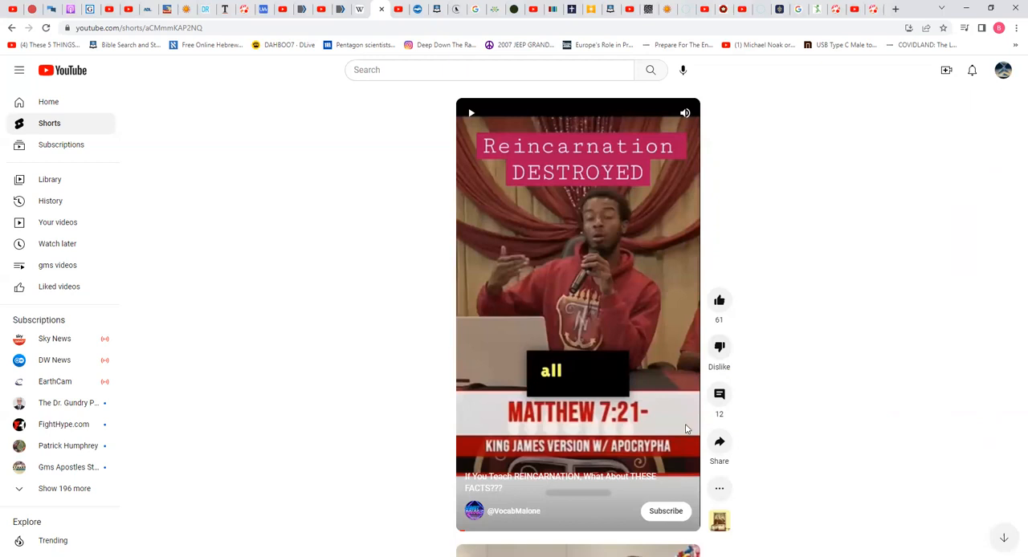
mouse_move(1011, 193)
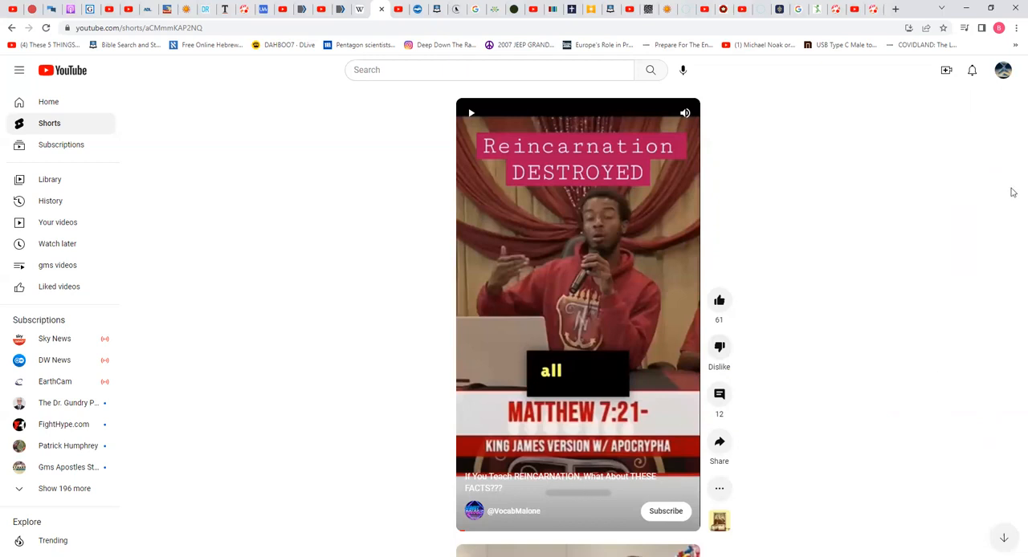
mouse_move(506, 507)
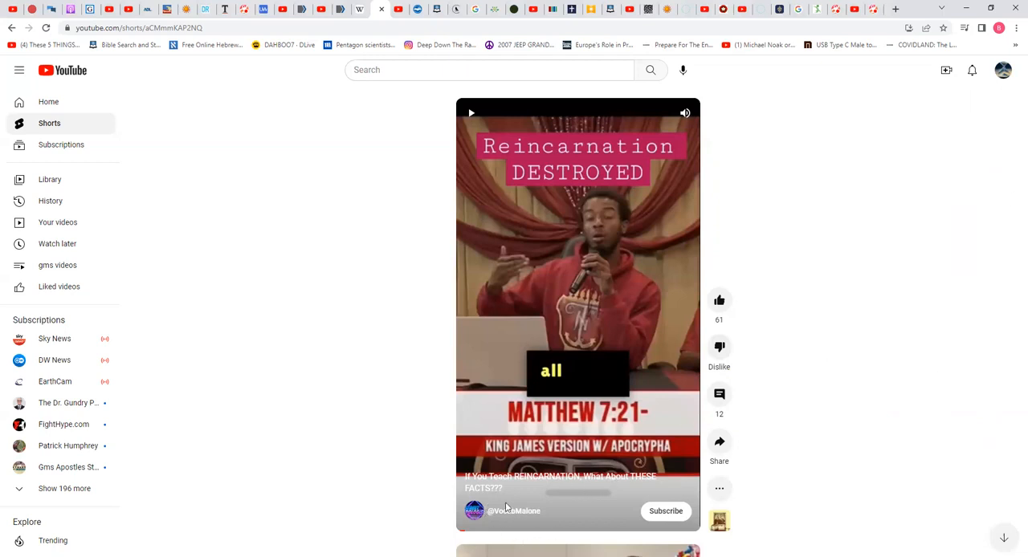
Go to the Vocab Malone channel and browse down through its Shorts grid
click(514, 511)
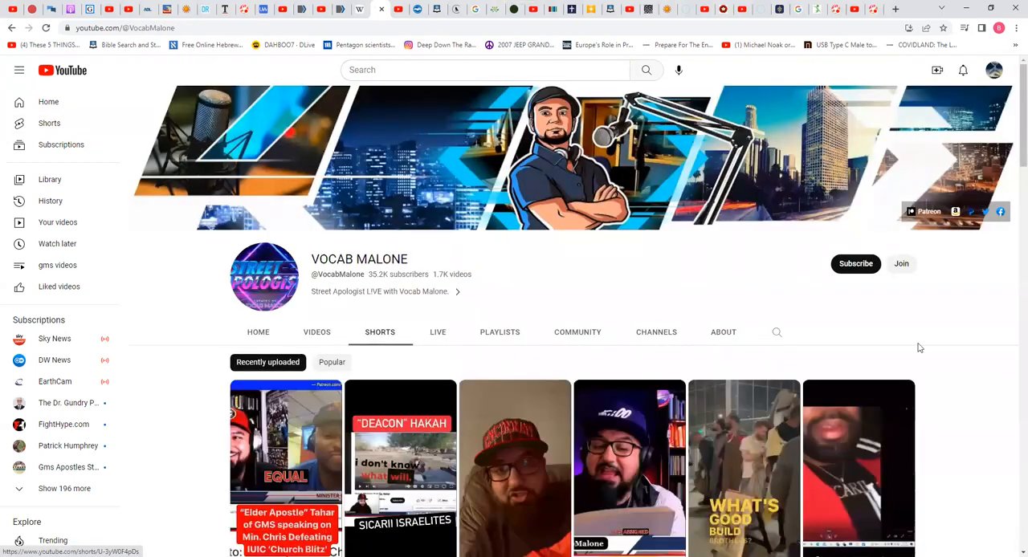
scroll(down, 3)
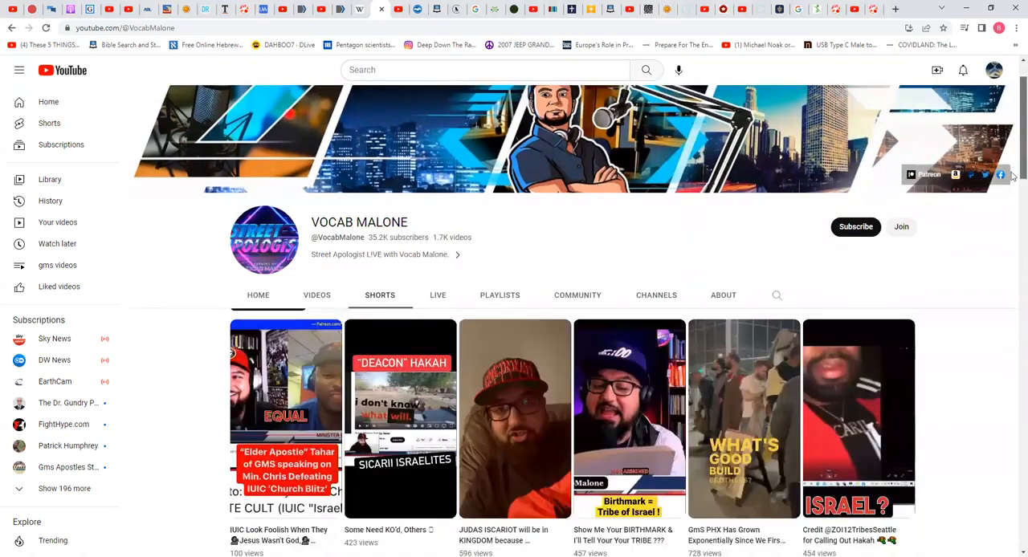
scroll(down, 3)
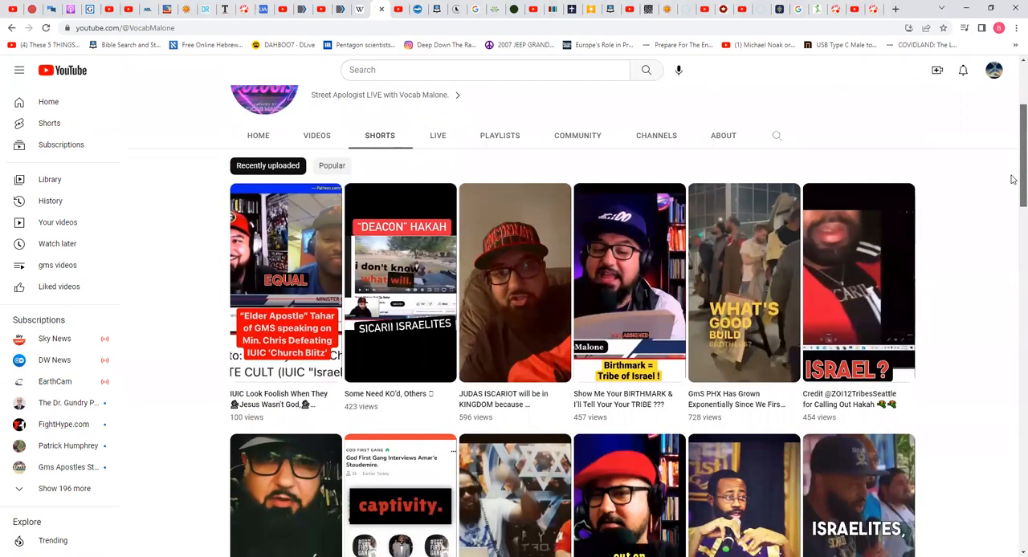
scroll(down, 3)
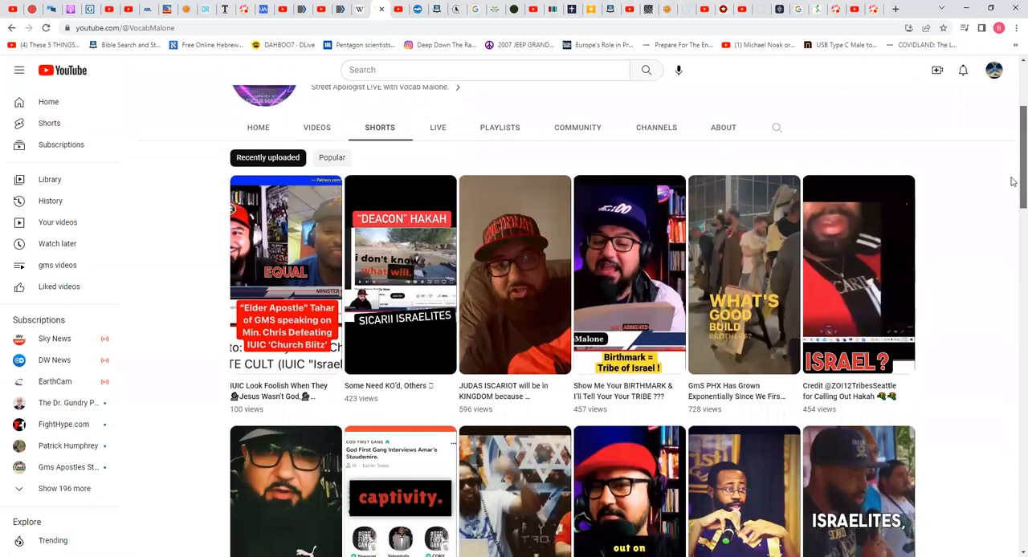
scroll(down, 3)
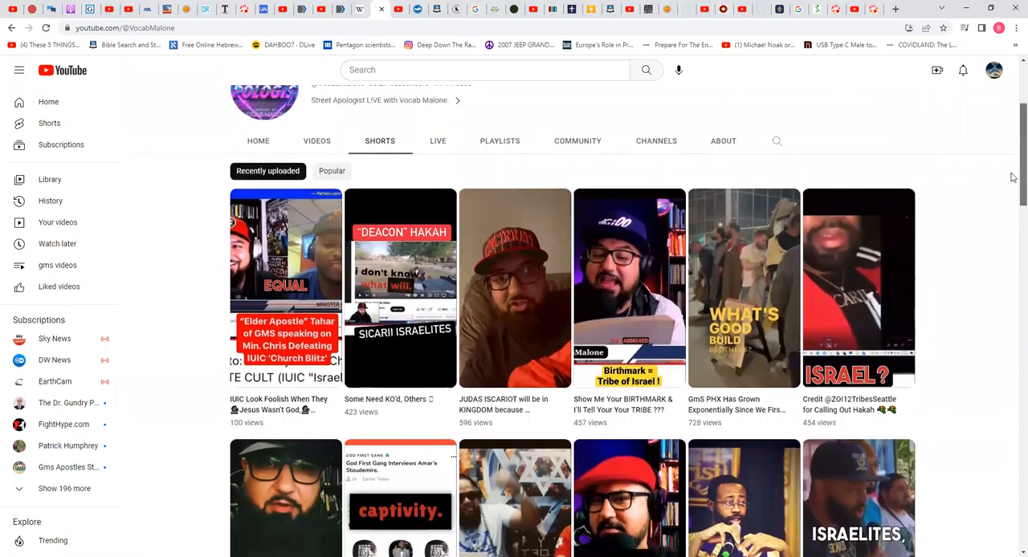
scroll(down, 3)
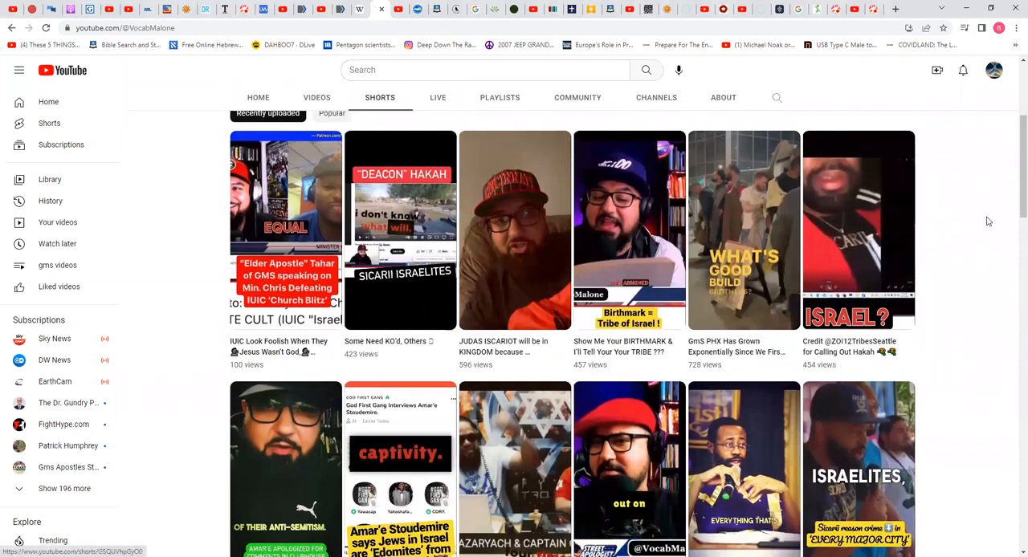
scroll(down, 3)
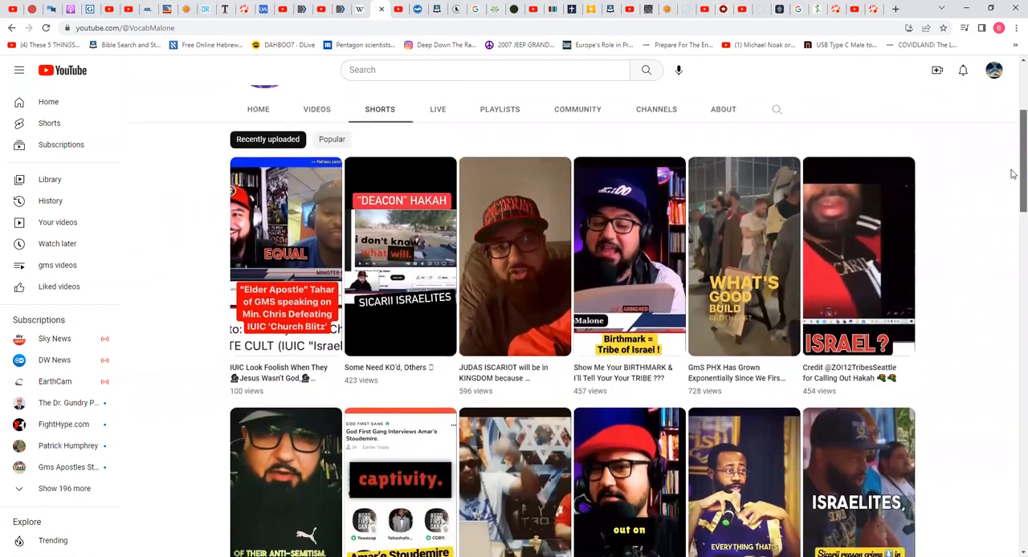
scroll(down, 3)
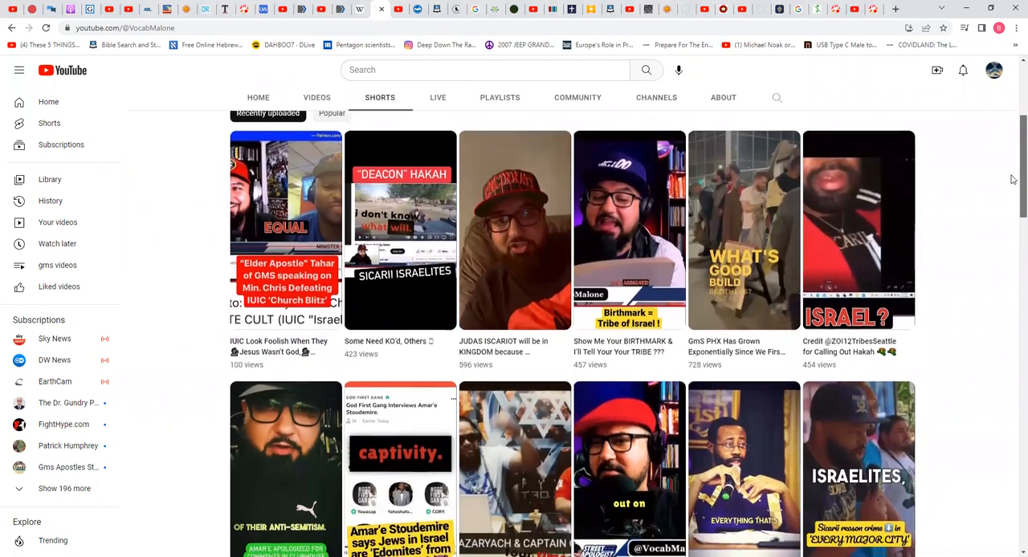
scroll(down, 3)
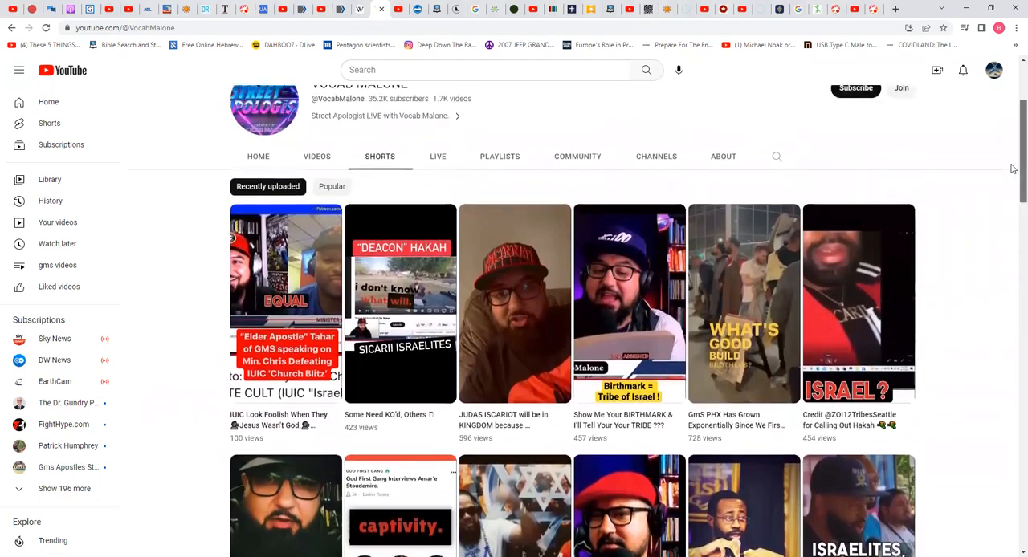
scroll(down, 3)
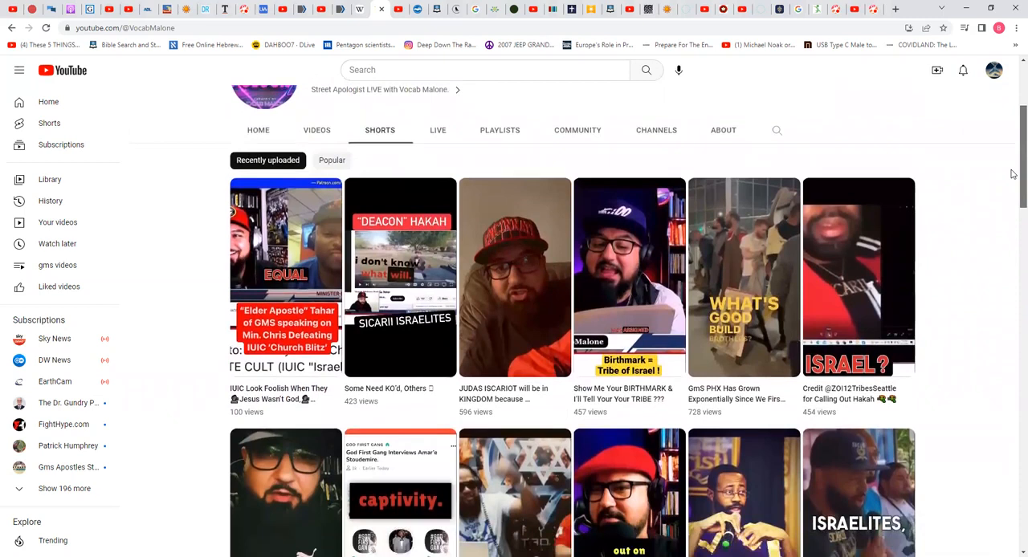
scroll(down, 3)
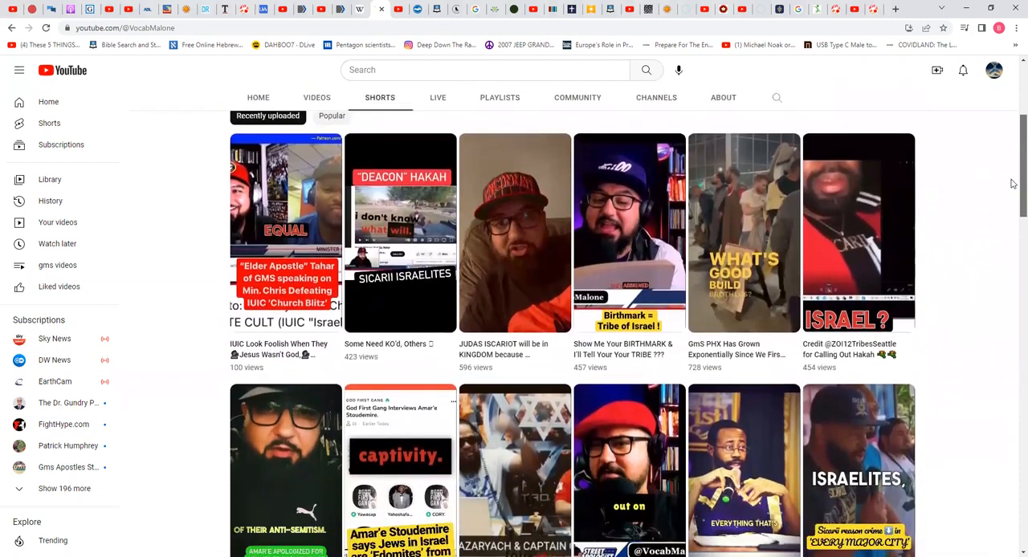
scroll(down, 3)
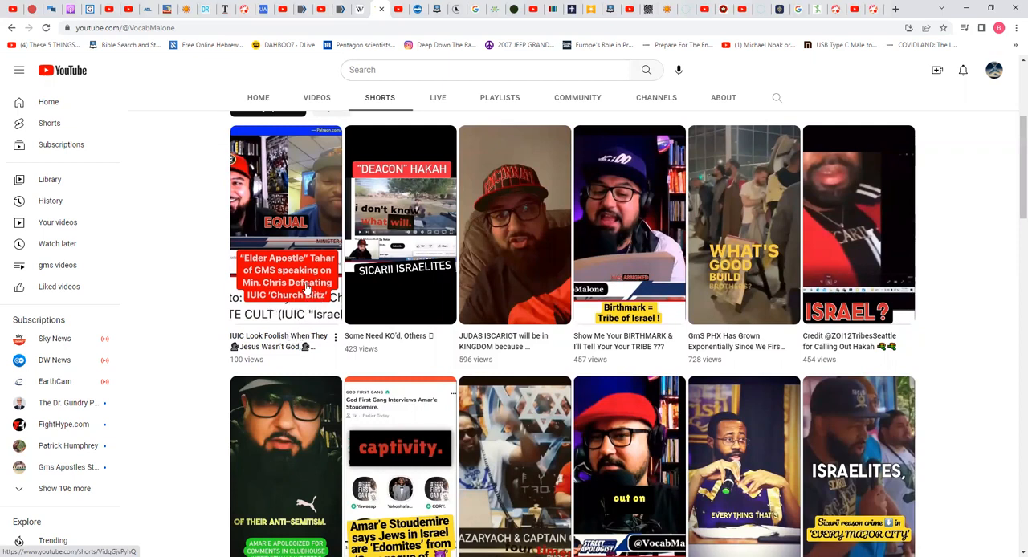
mouse_move(234, 334)
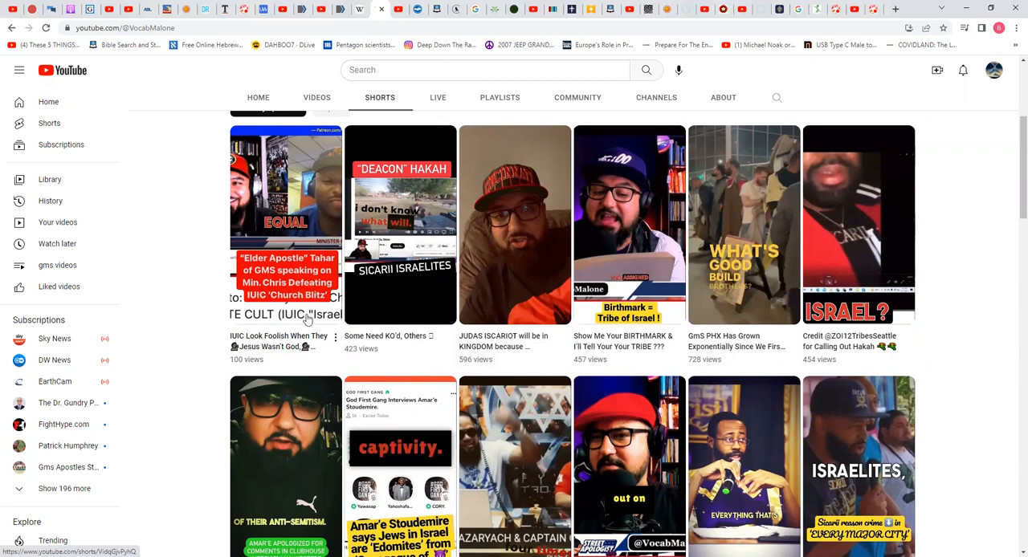
mouse_move(292, 351)
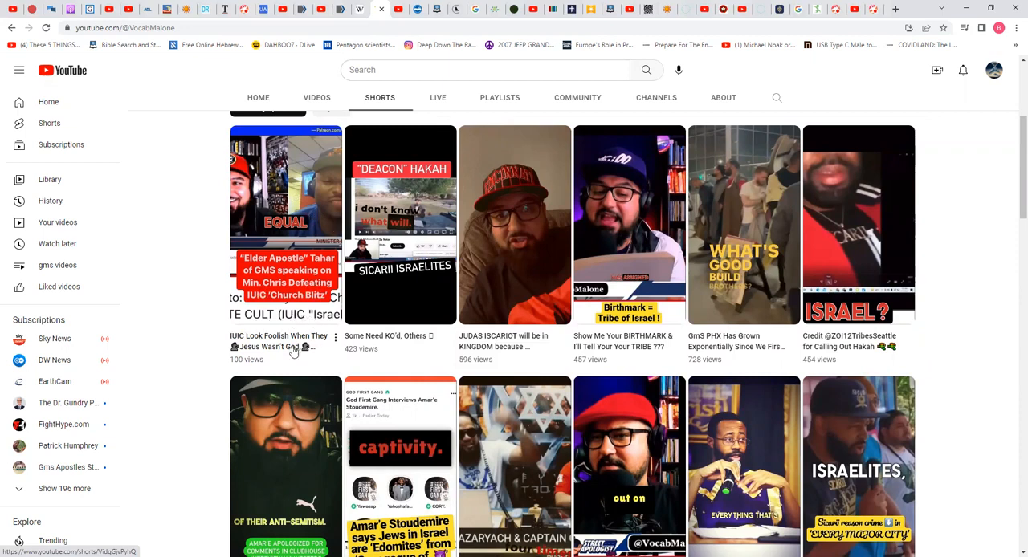
mouse_move(292, 347)
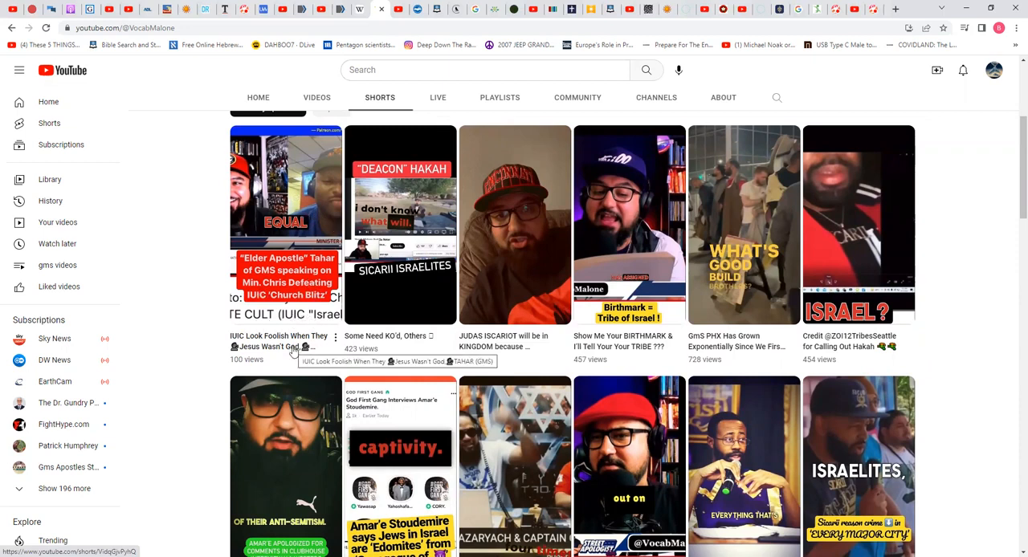
mouse_move(275, 362)
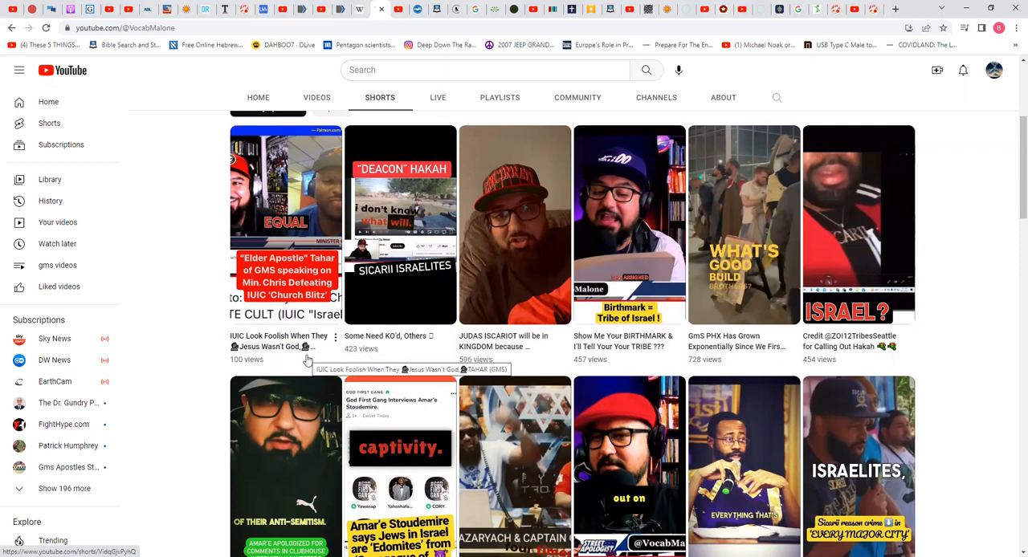
mouse_move(1012, 209)
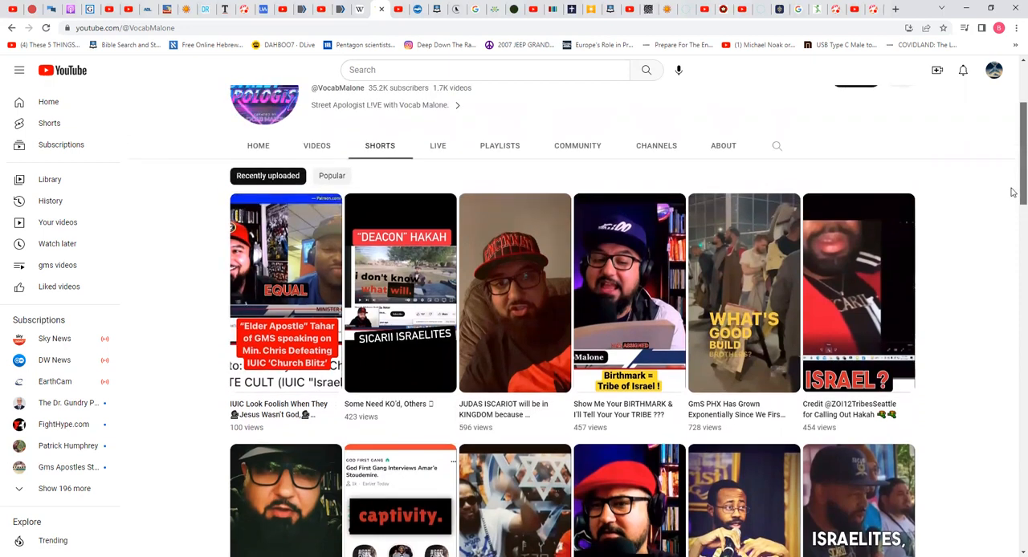
scroll(down, 3)
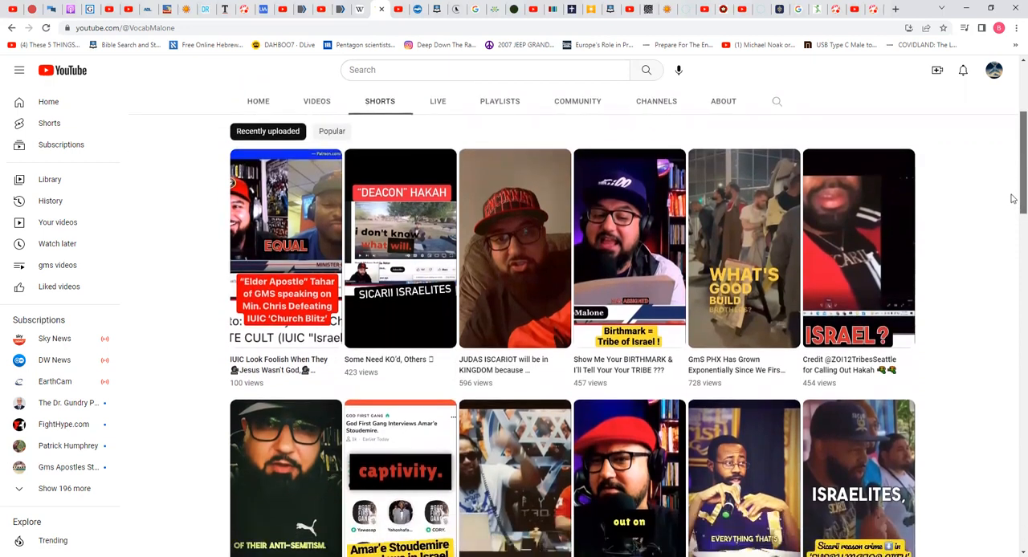
scroll(down, 3)
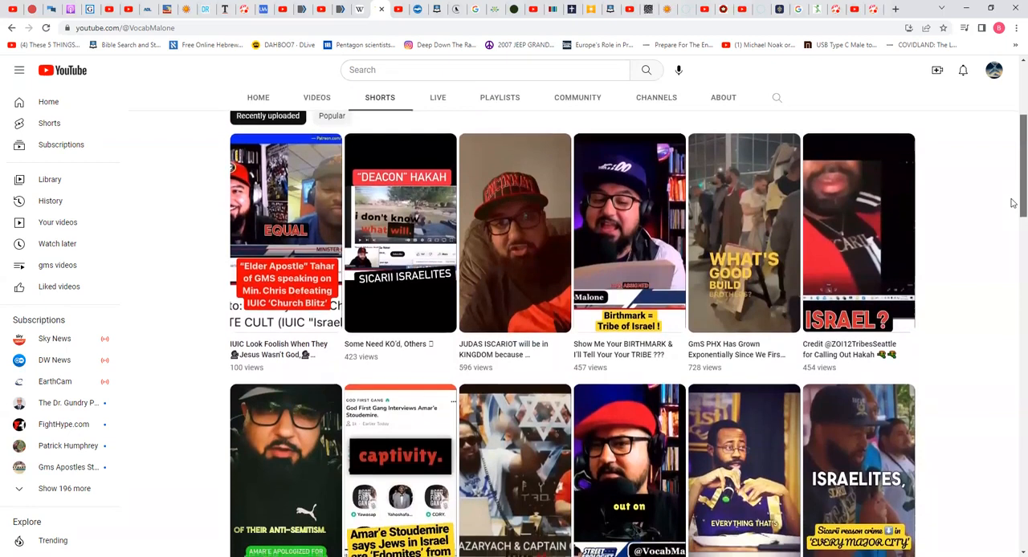
scroll(down, 3)
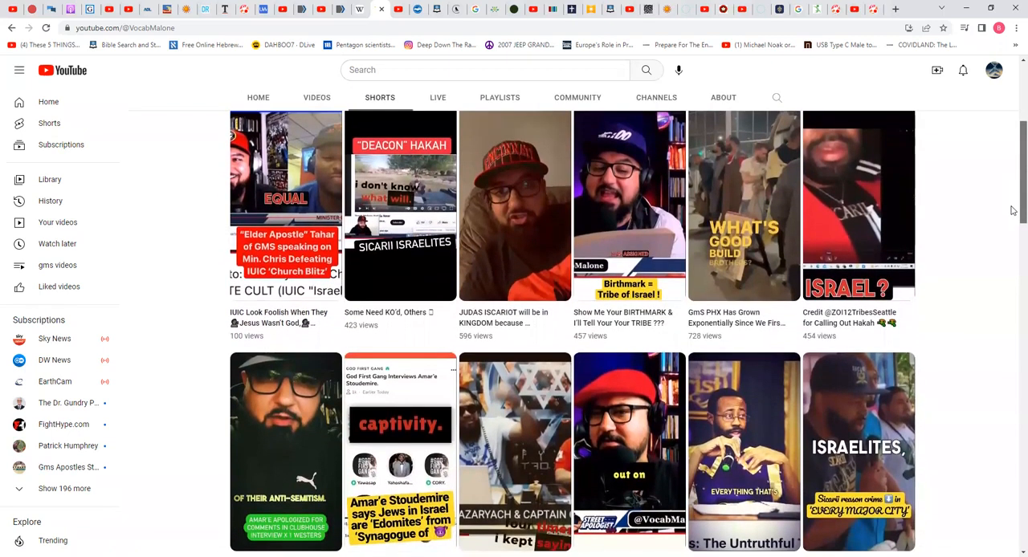
scroll(down, 3)
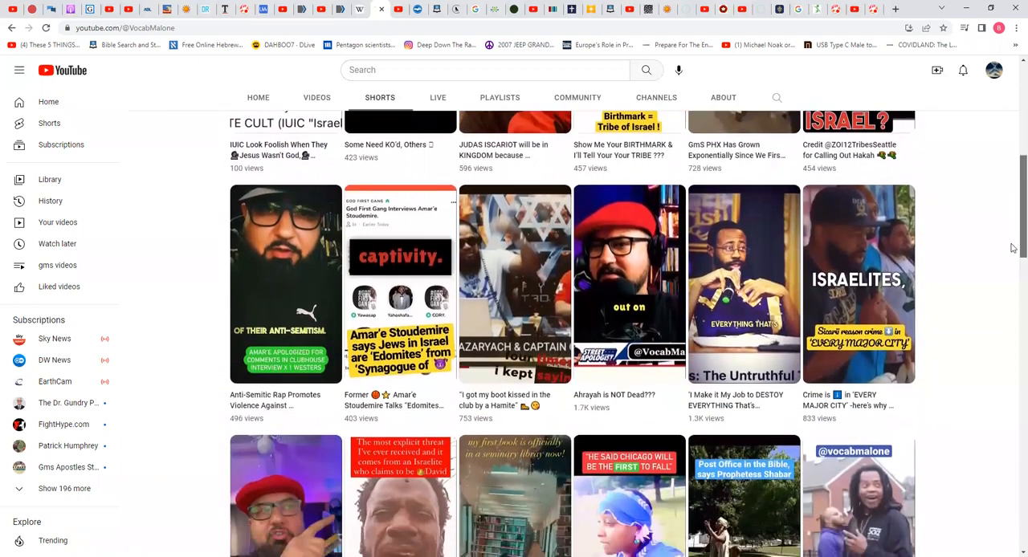
scroll(down, 3)
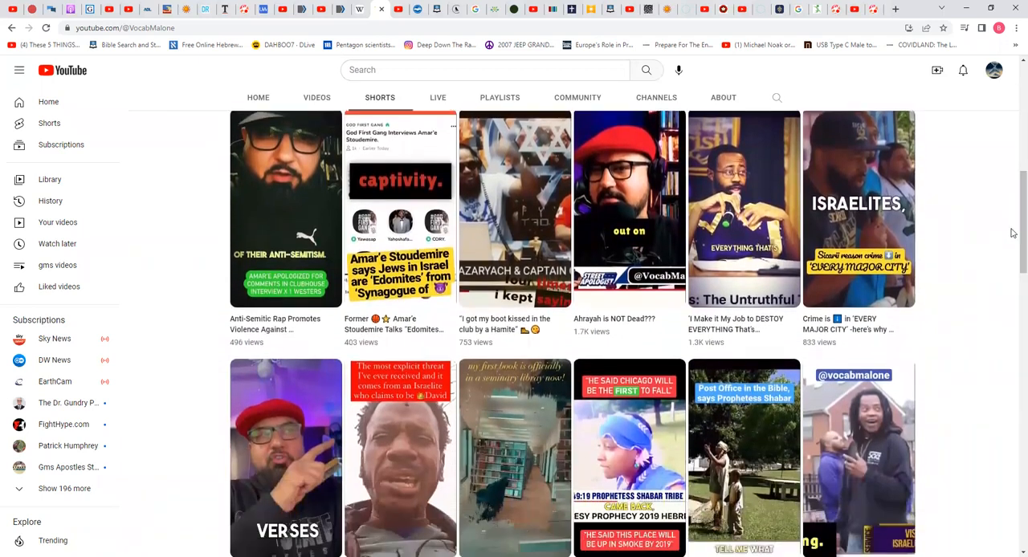
scroll(down, 3)
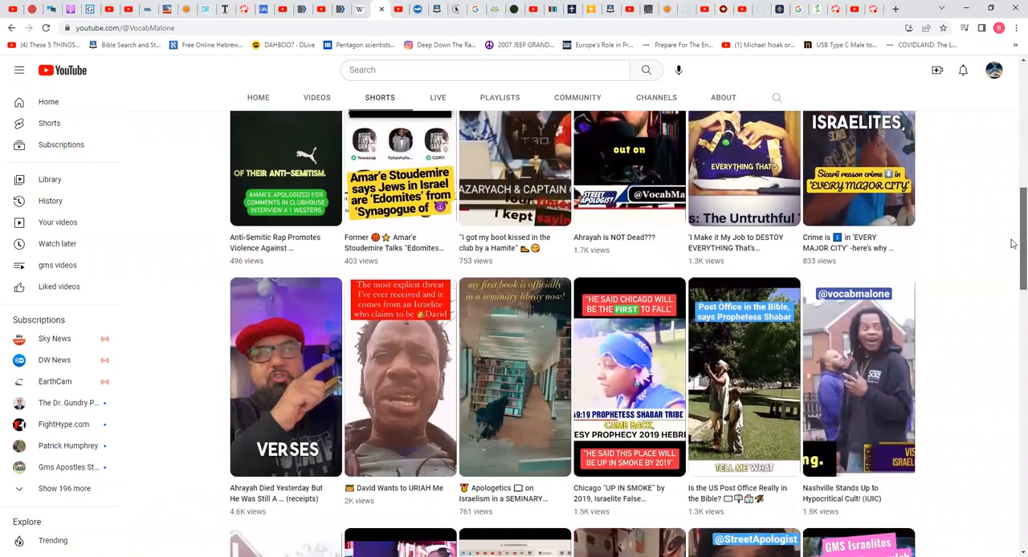
scroll(down, 3)
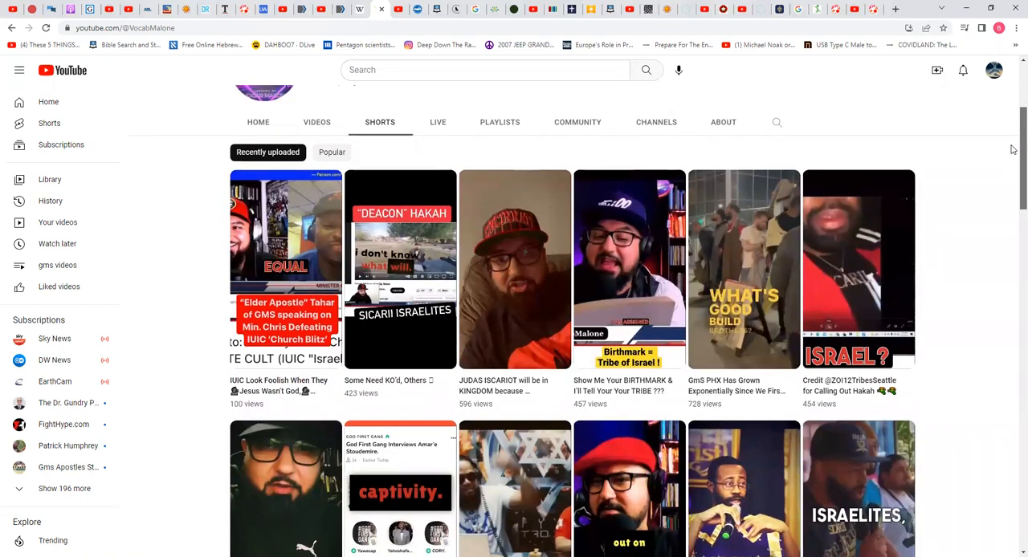
mouse_move(414, 234)
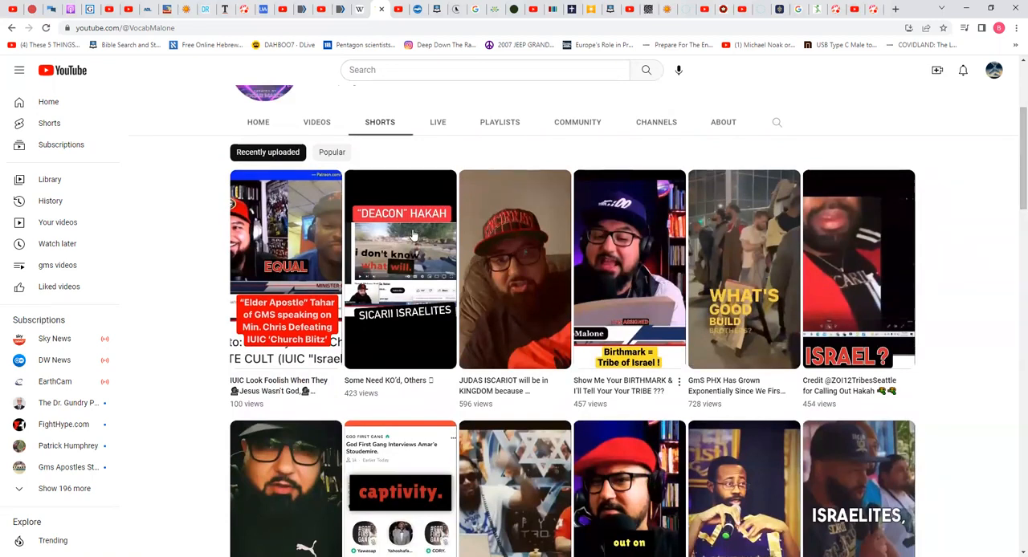
mouse_move(313, 281)
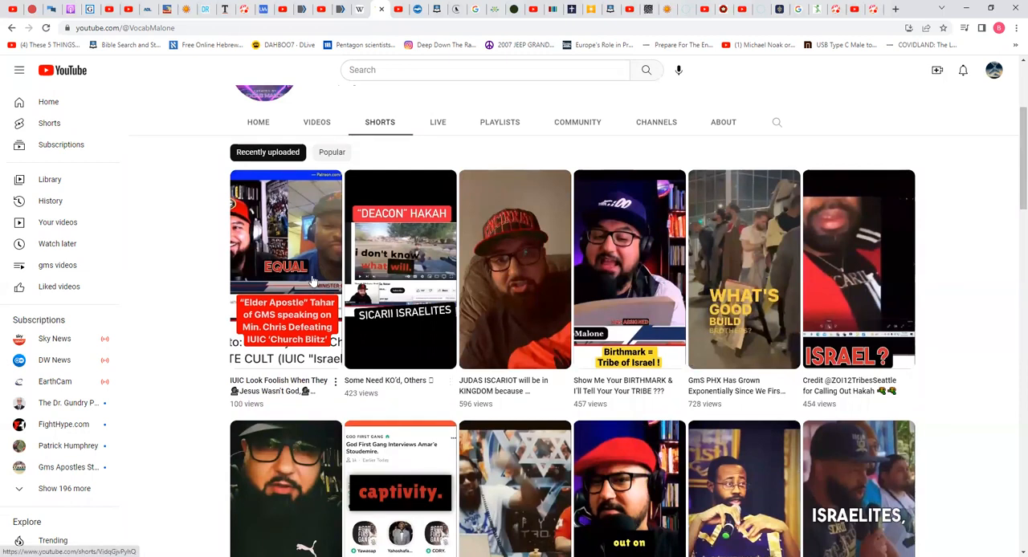
mouse_move(401, 269)
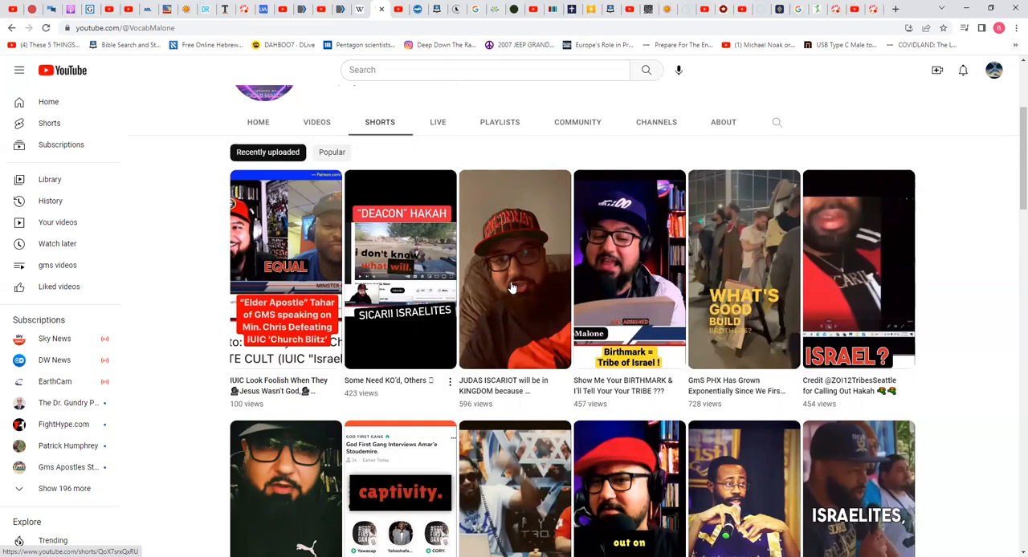
mouse_move(520, 365)
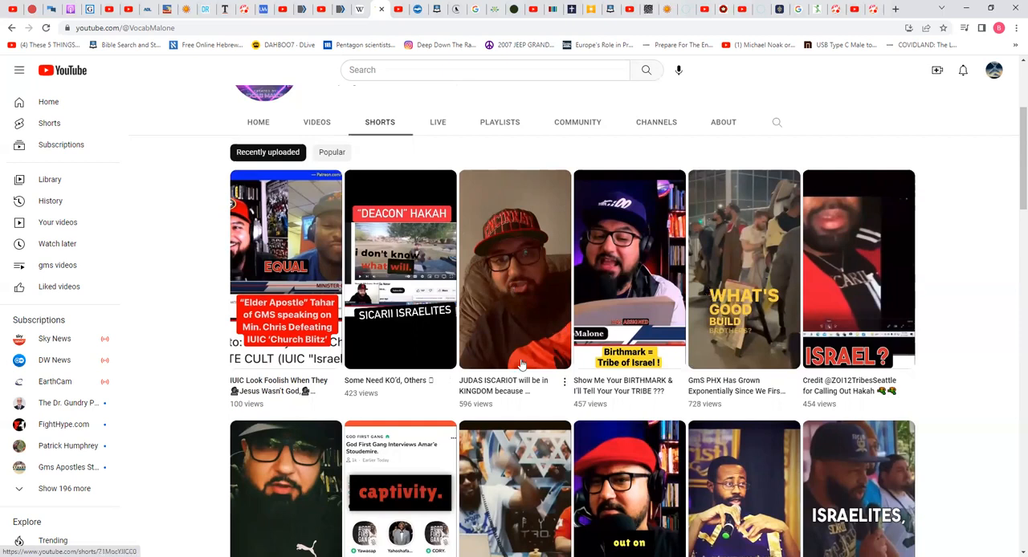
mouse_move(561, 382)
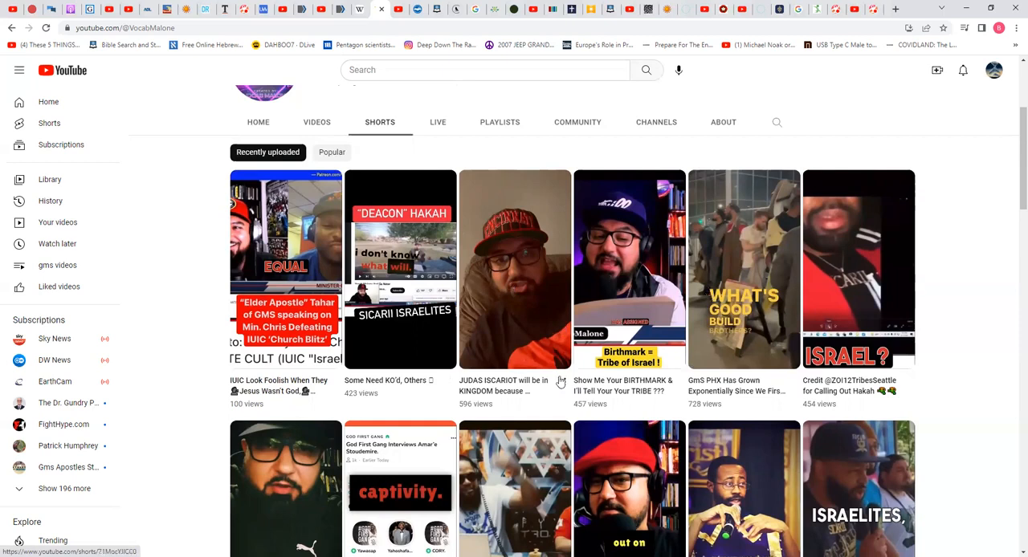
mouse_move(642, 391)
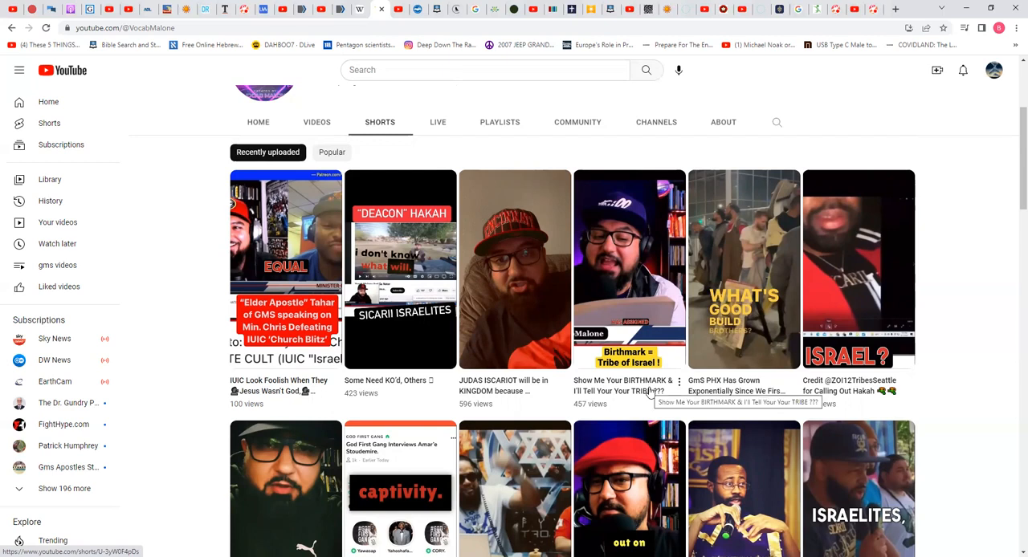
mouse_move(1011, 199)
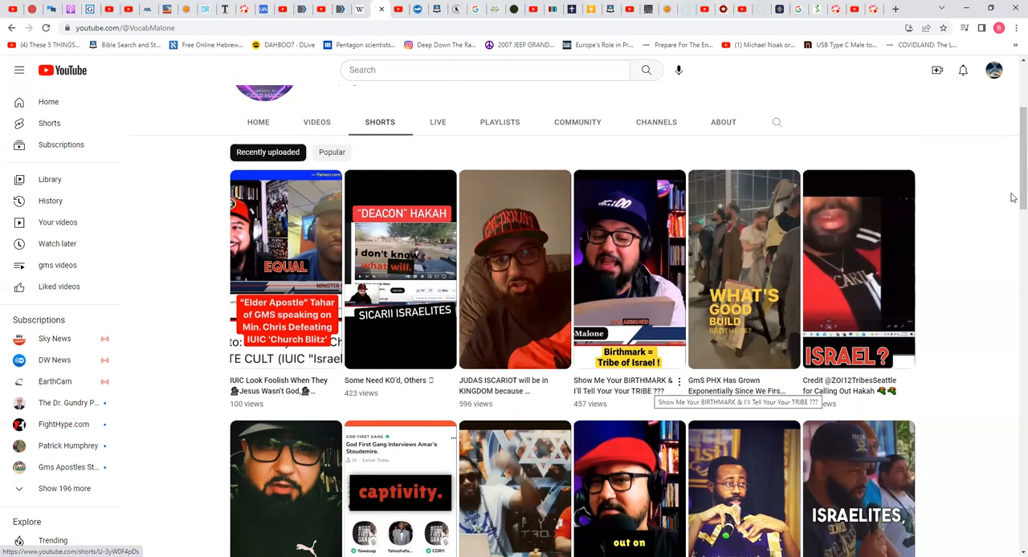
scroll(down, 3)
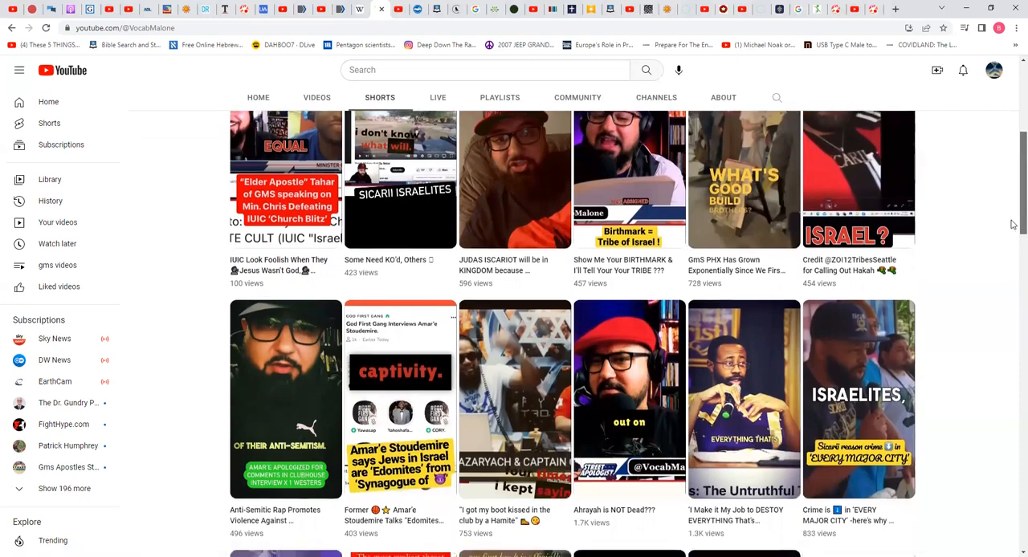
scroll(down, 3)
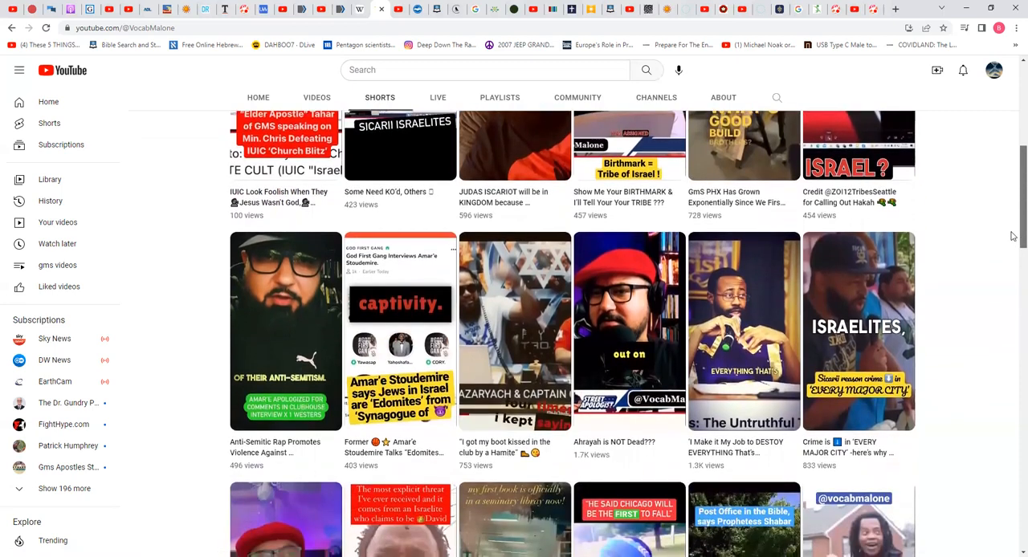
scroll(down, 3)
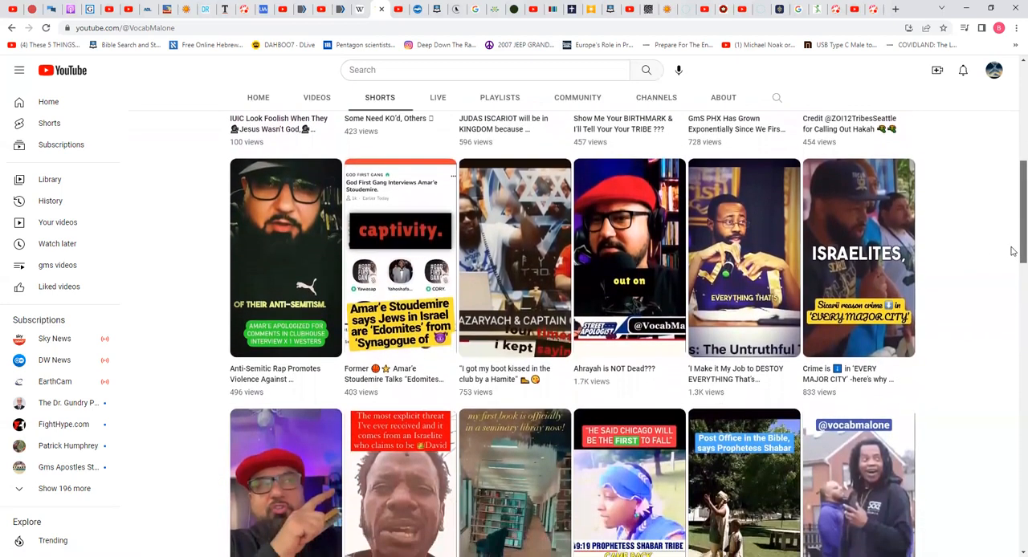
scroll(down, 3)
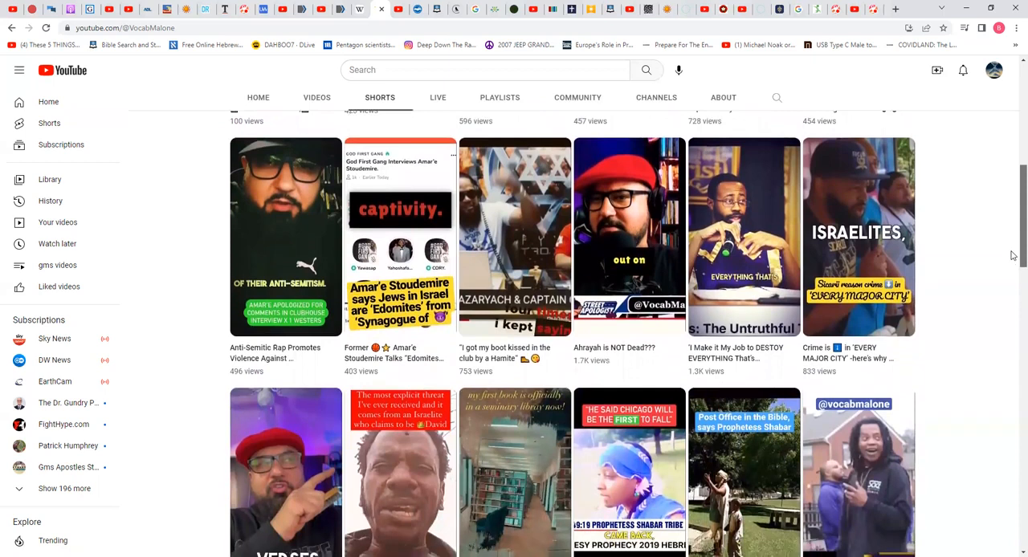
scroll(down, 3)
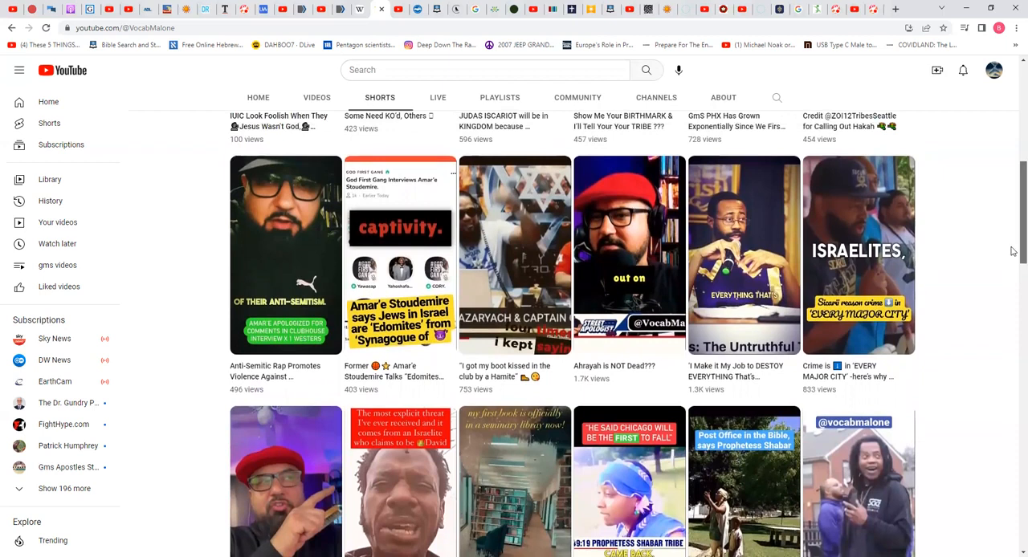
scroll(down, 3)
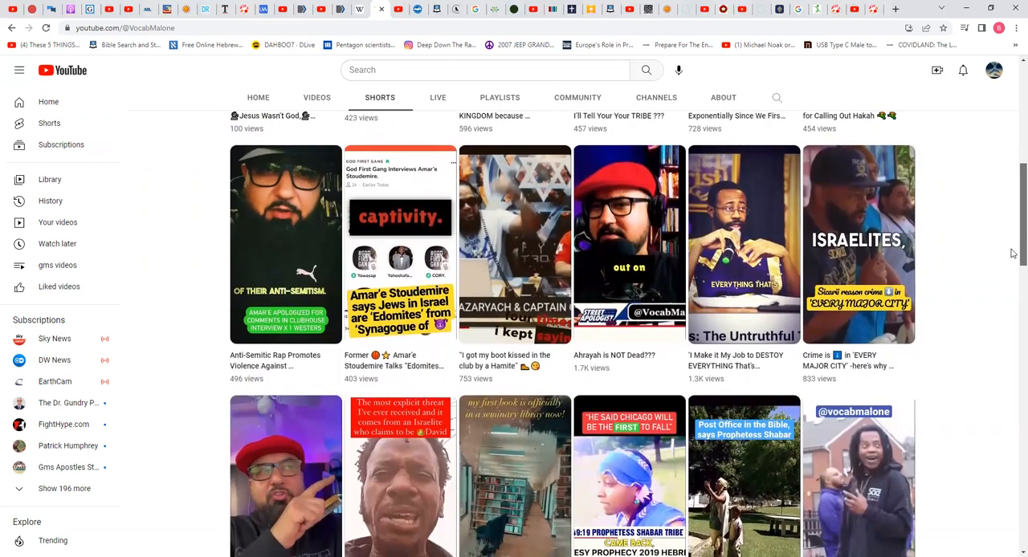
scroll(down, 3)
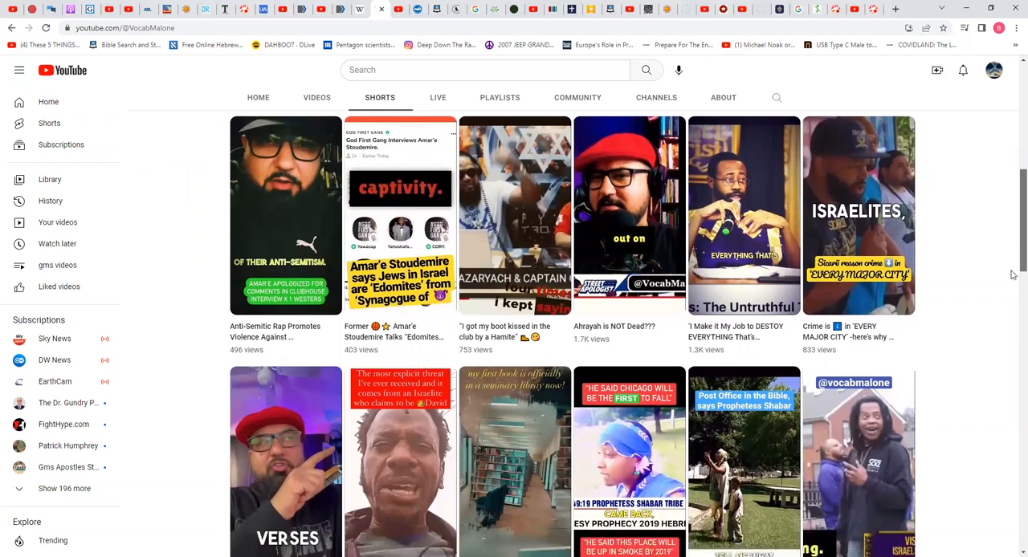
Scroll far down the Shorts grid to the Mormon Sects in Missouri and Titus letter shorts
scroll(down, 3)
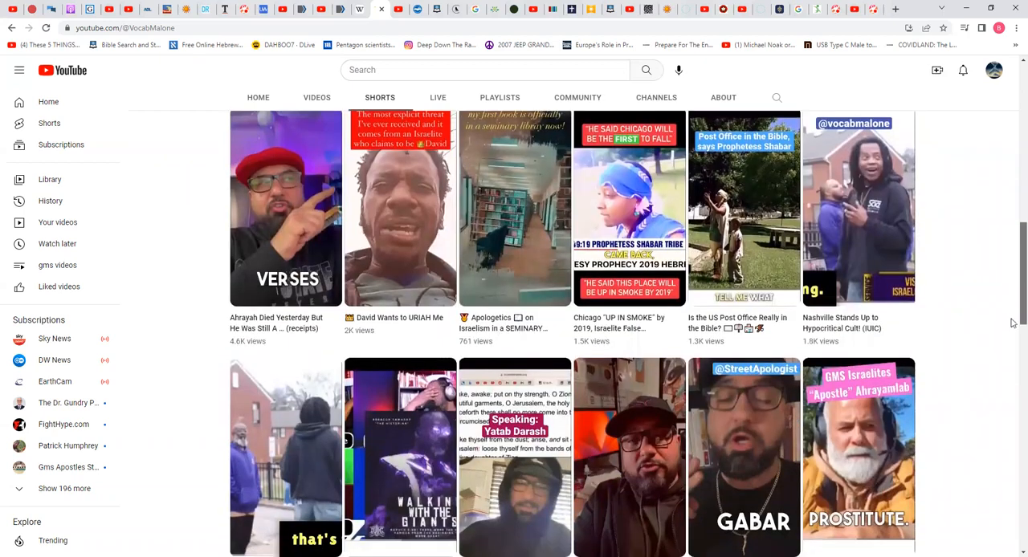
scroll(down, 3)
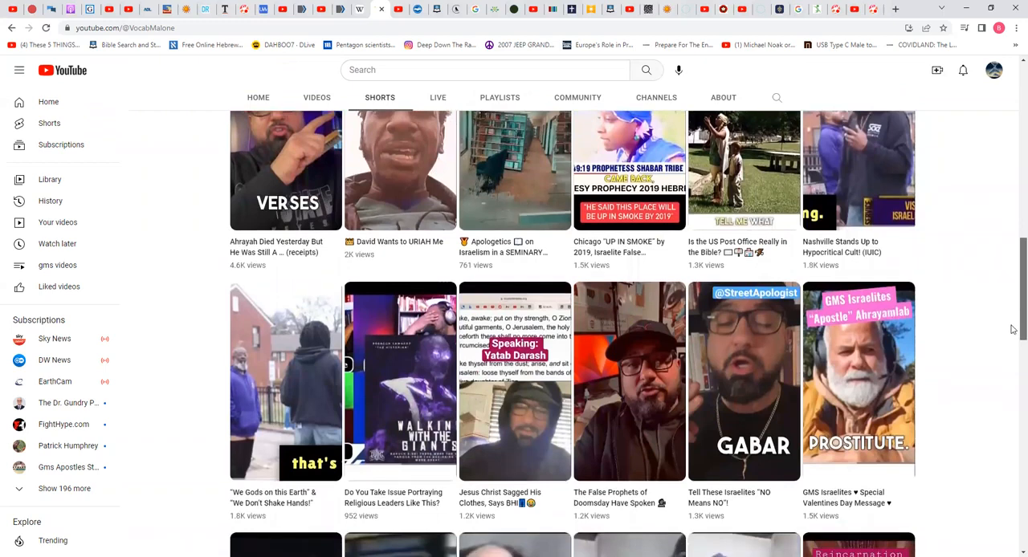
scroll(down, 3)
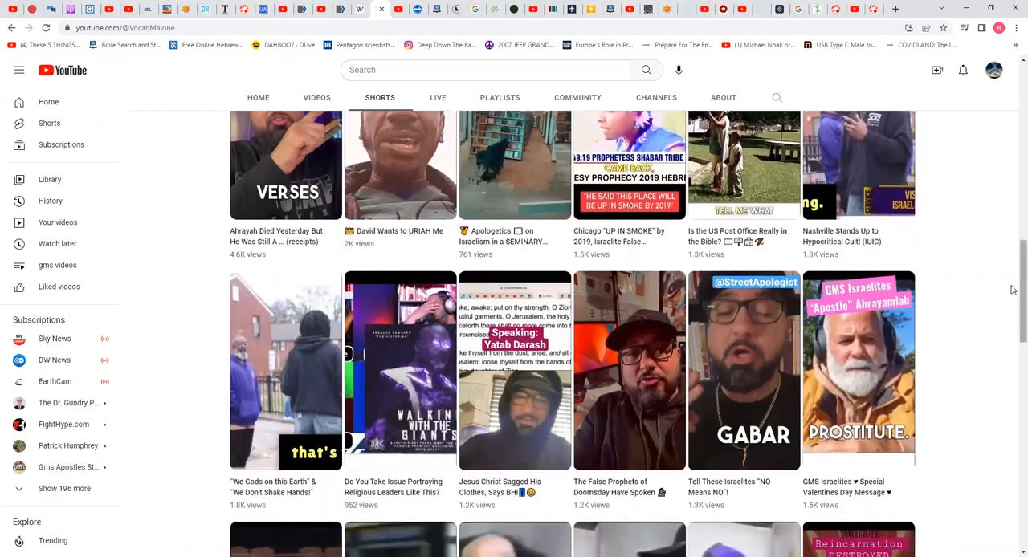
scroll(down, 3)
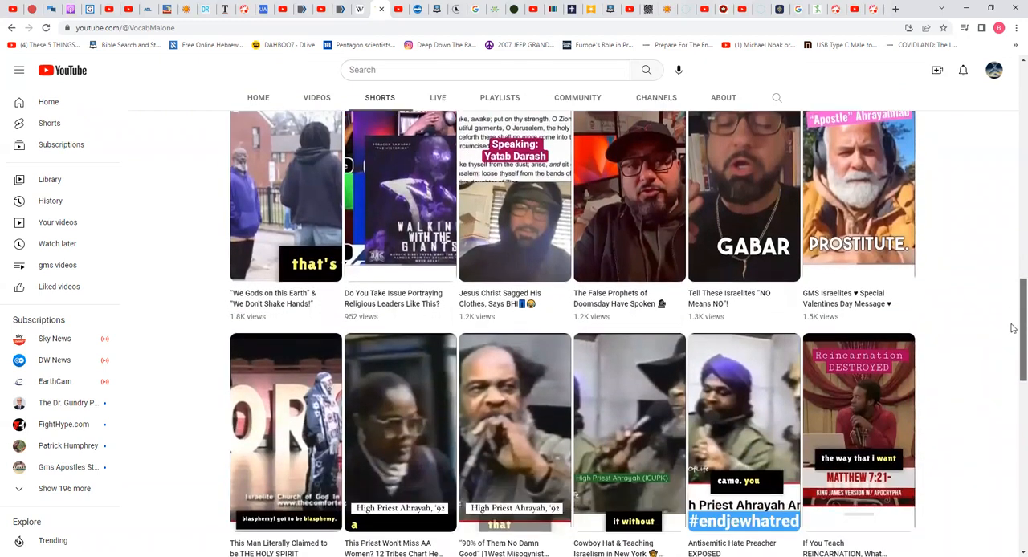
scroll(down, 3)
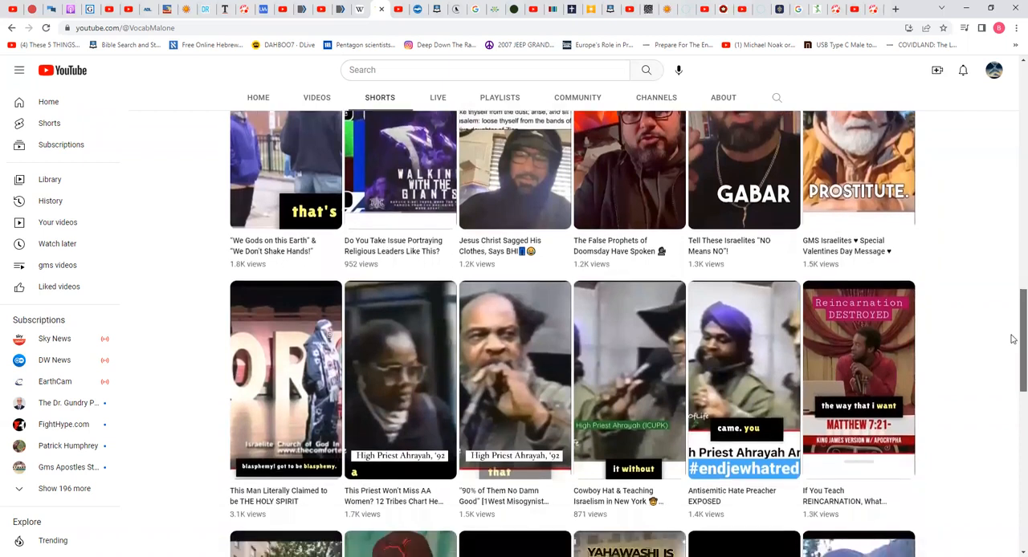
scroll(down, 3)
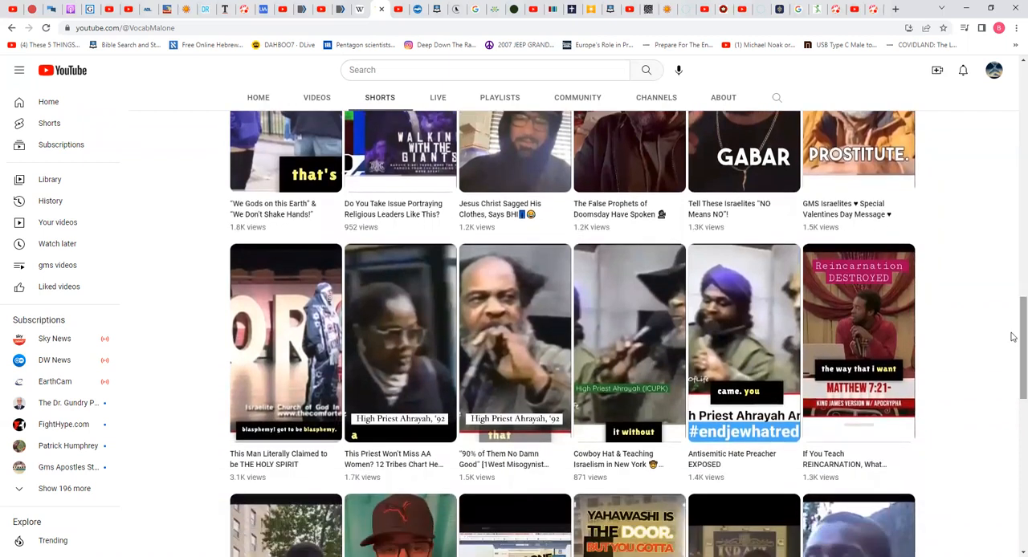
scroll(down, 3)
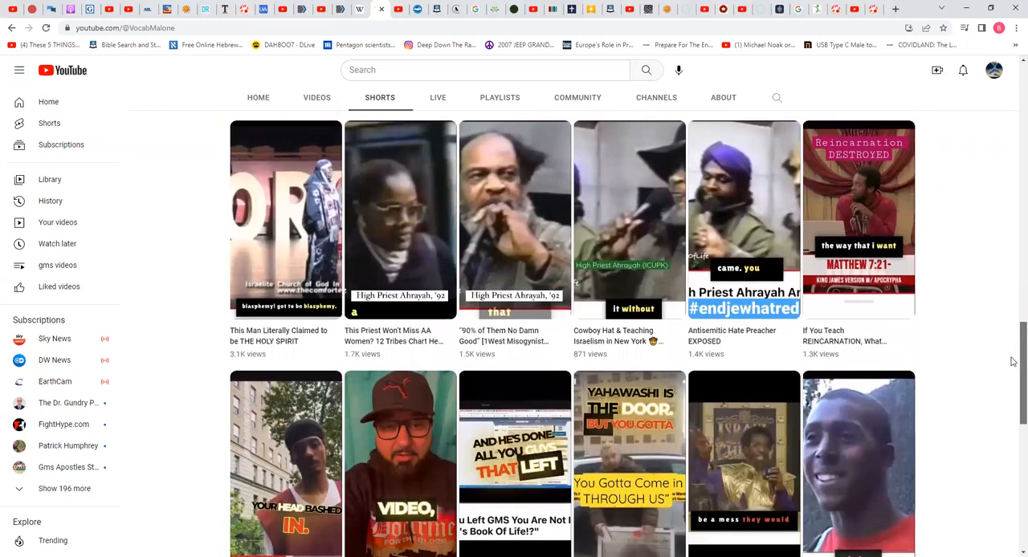
scroll(down, 3)
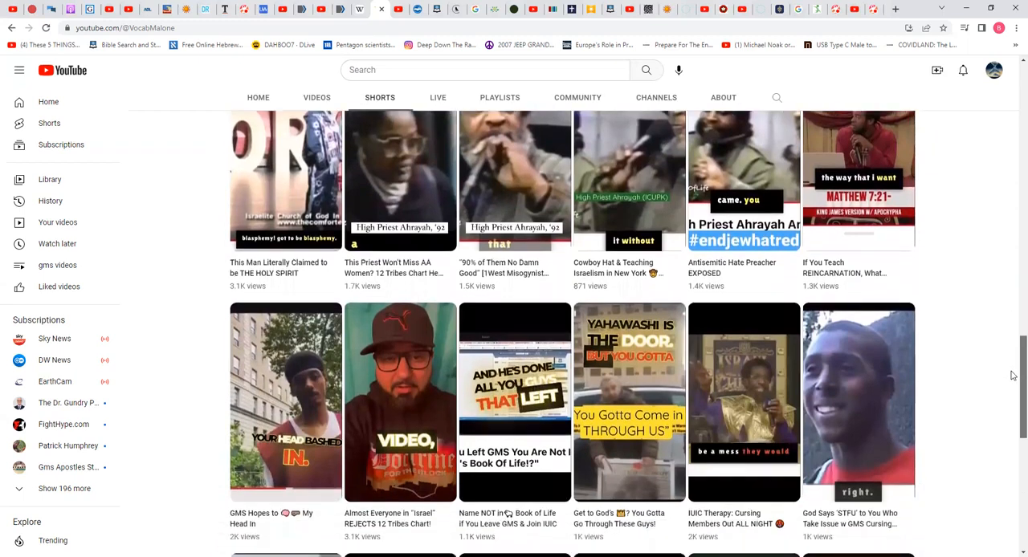
scroll(down, 3)
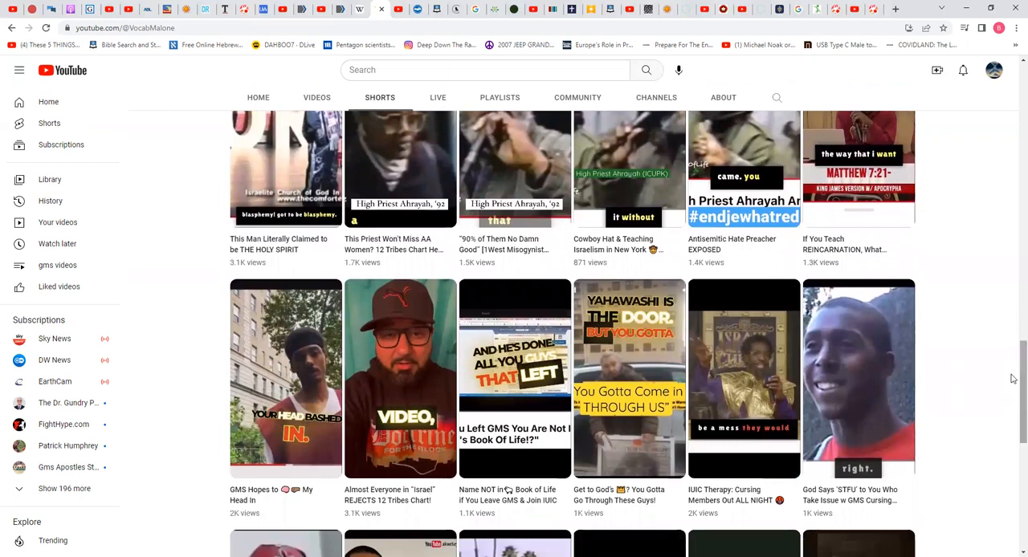
scroll(down, 3)
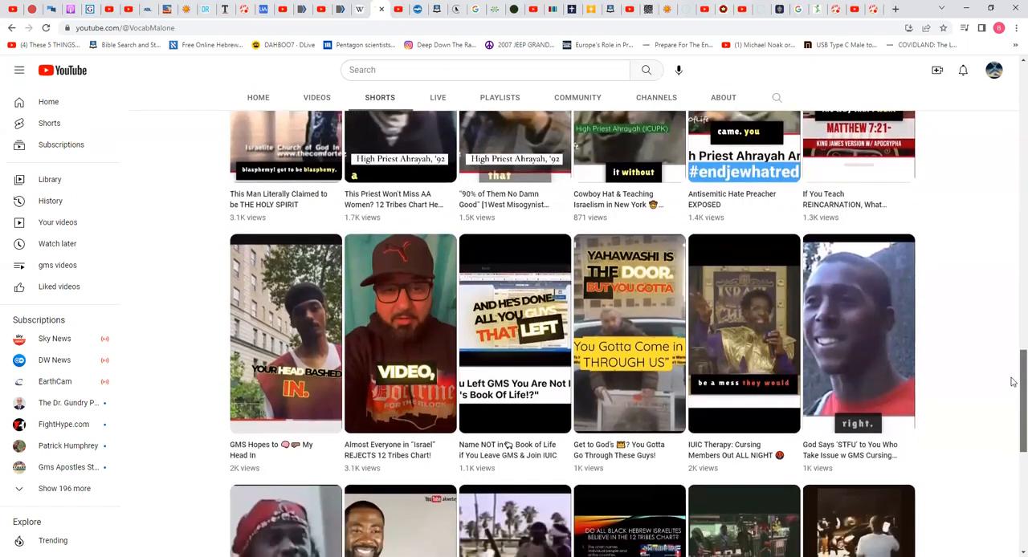
scroll(down, 3)
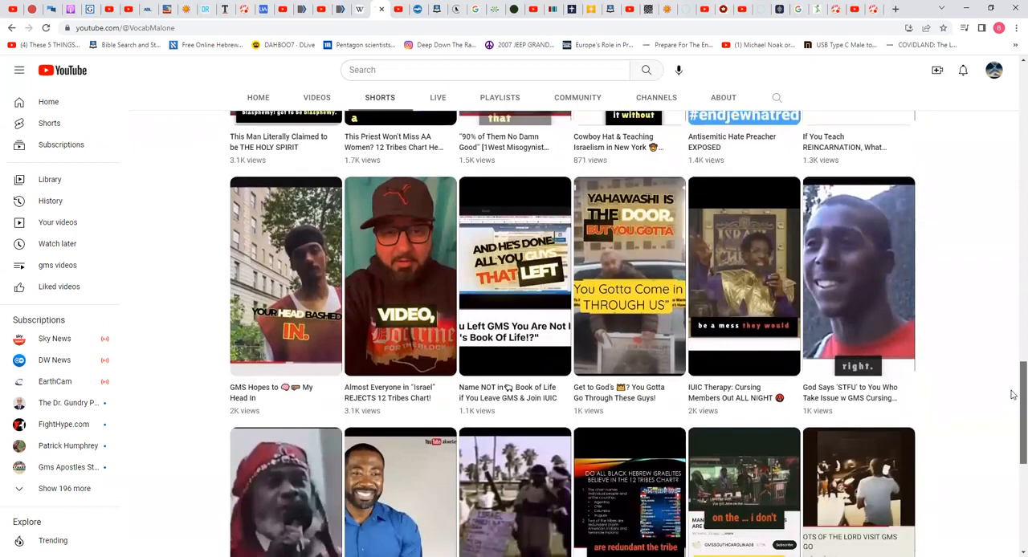
scroll(down, 3)
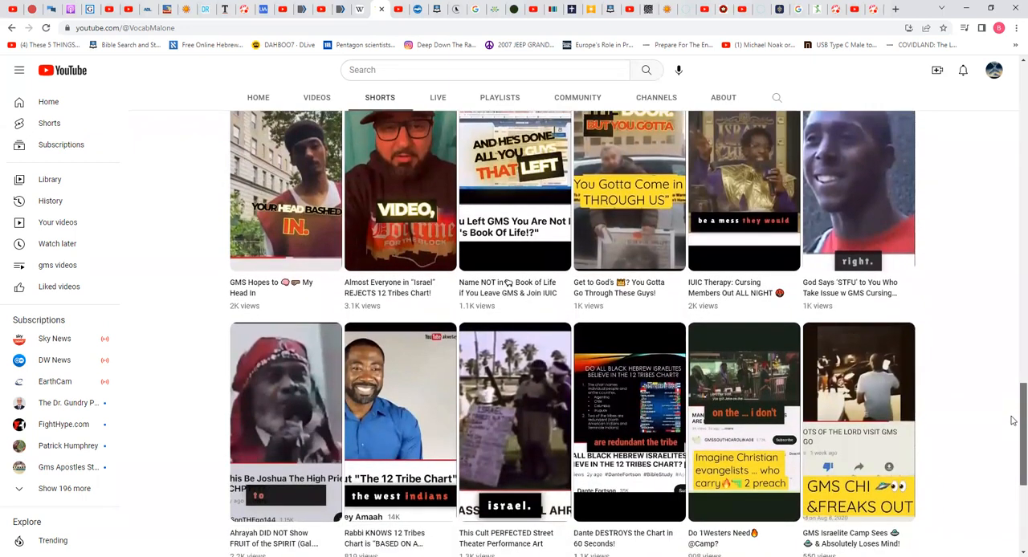
scroll(down, 3)
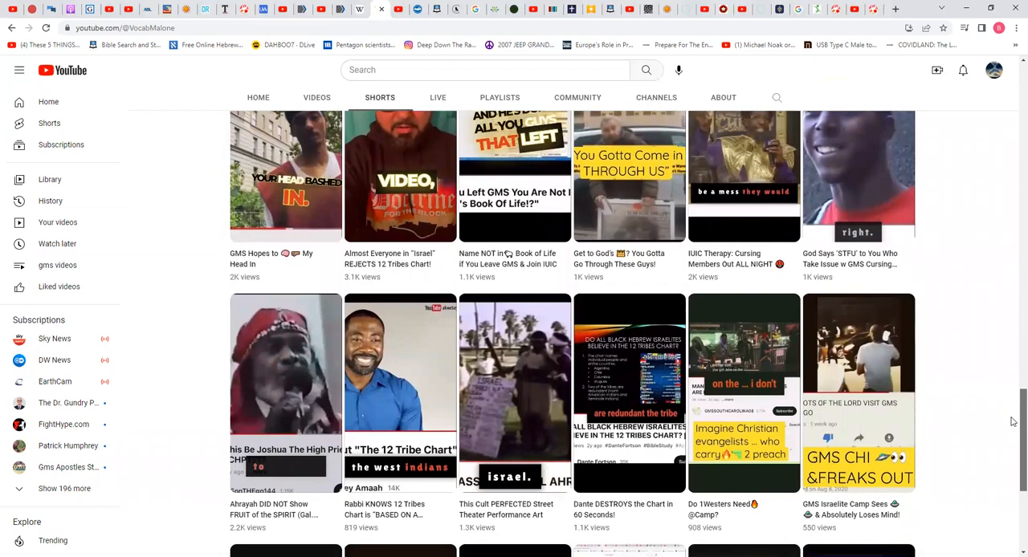
scroll(down, 3)
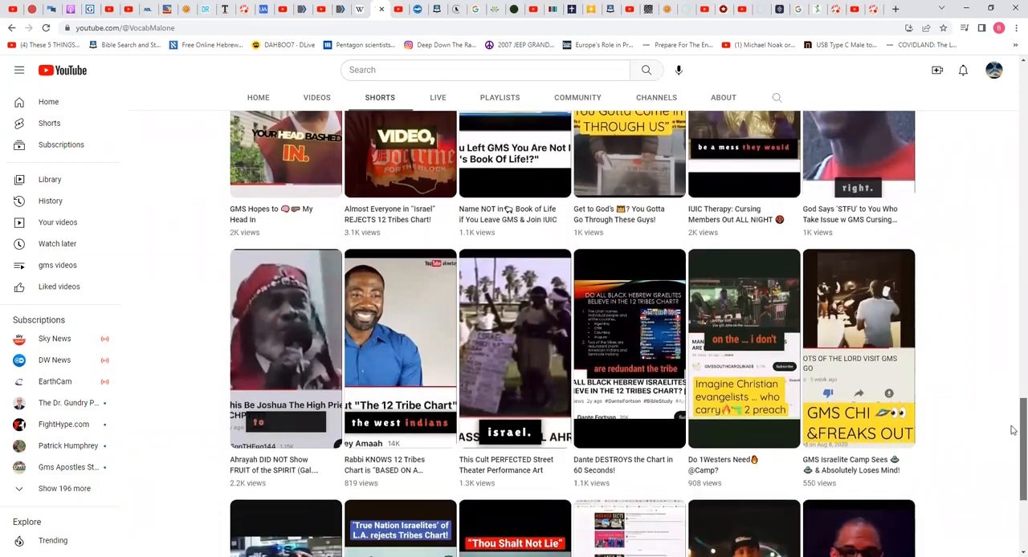
scroll(down, 3)
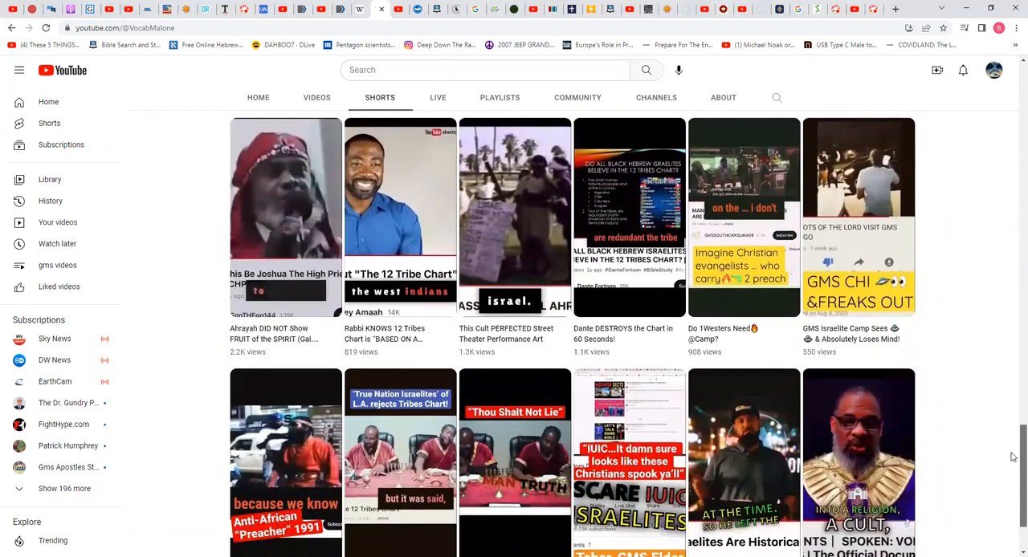
scroll(down, 3)
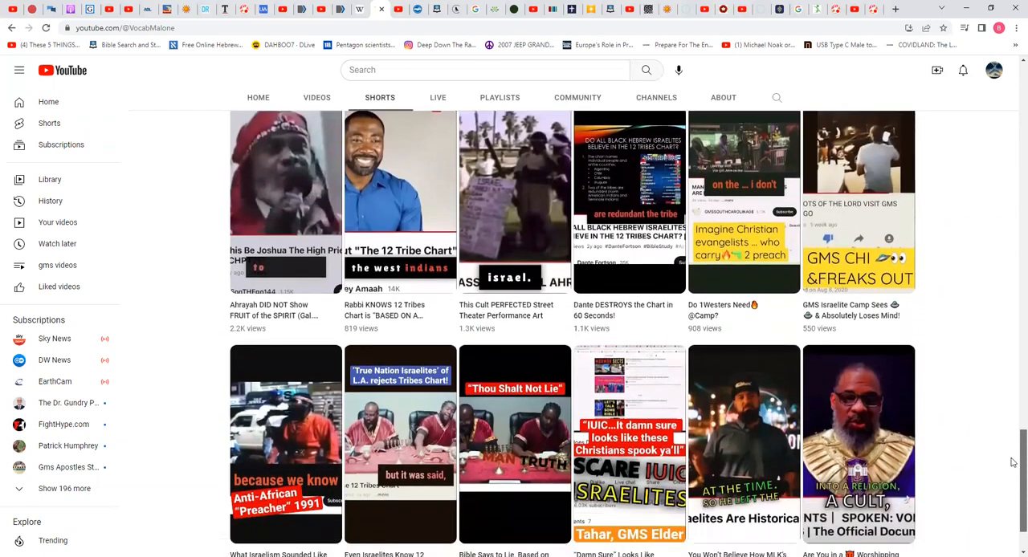
scroll(down, 3)
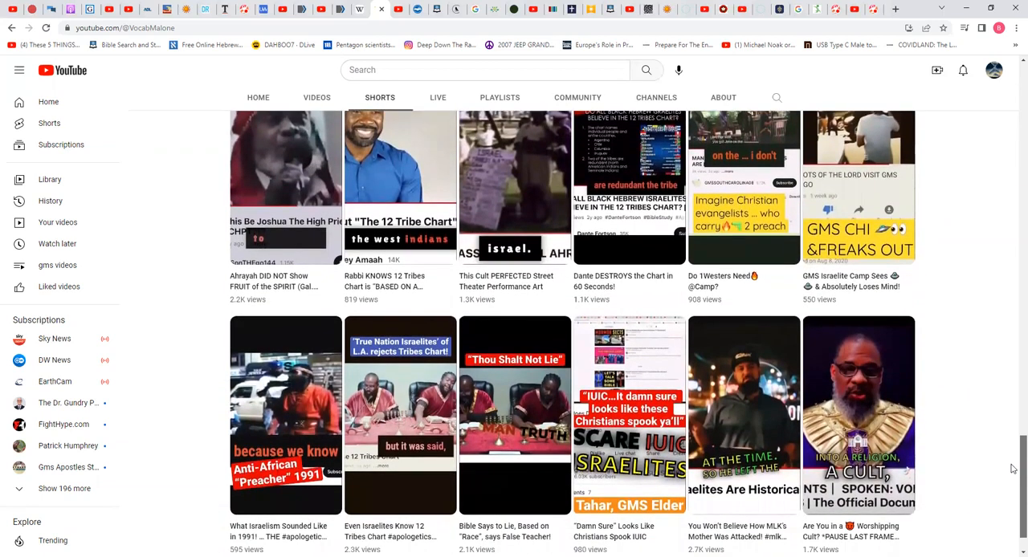
scroll(down, 3)
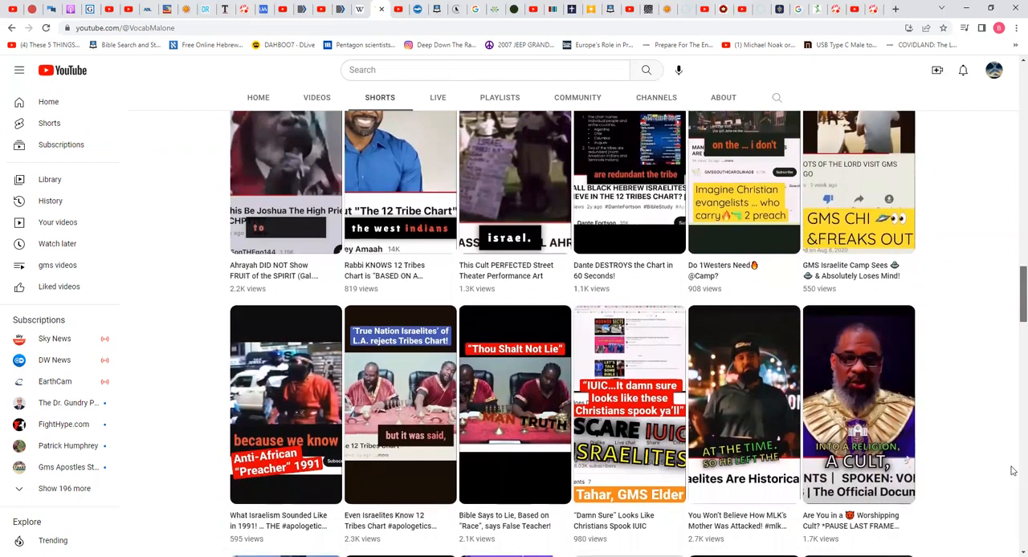
scroll(down, 3)
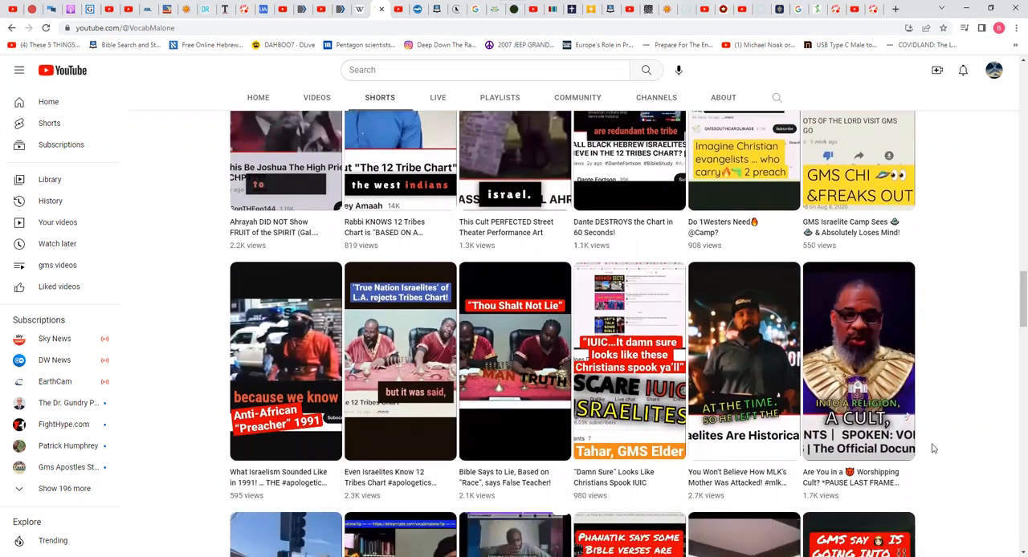
mouse_move(671, 421)
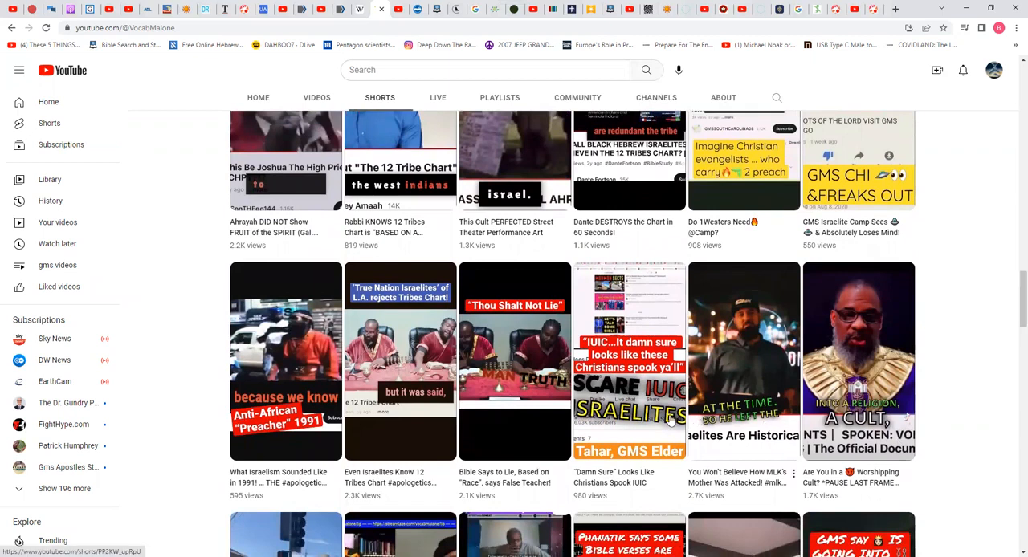
mouse_move(474, 405)
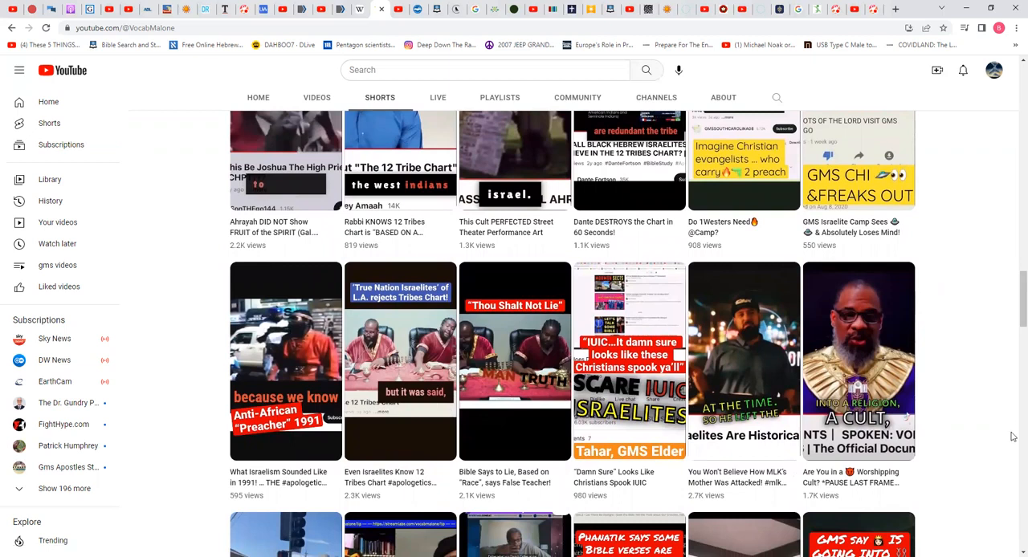
scroll(down, 3)
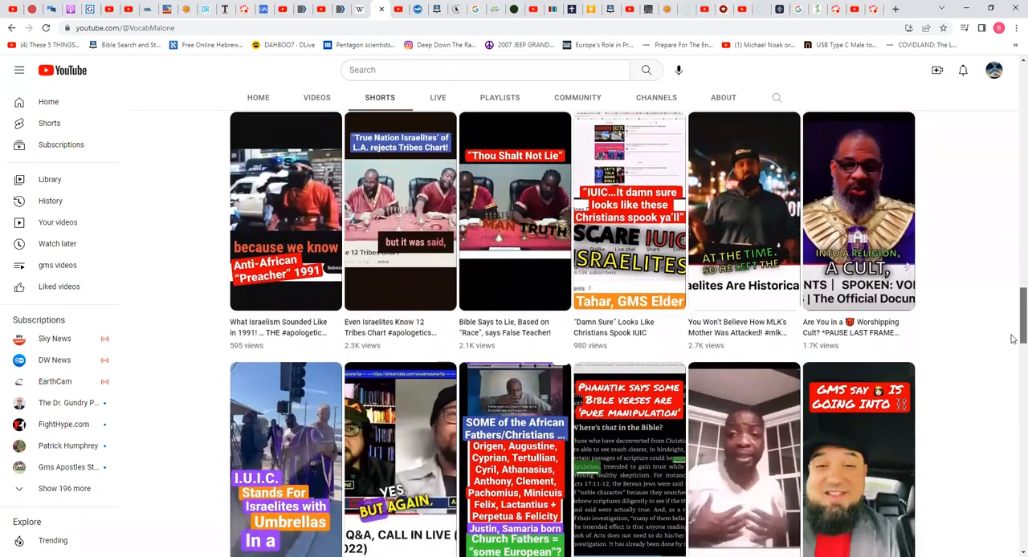
scroll(down, 3)
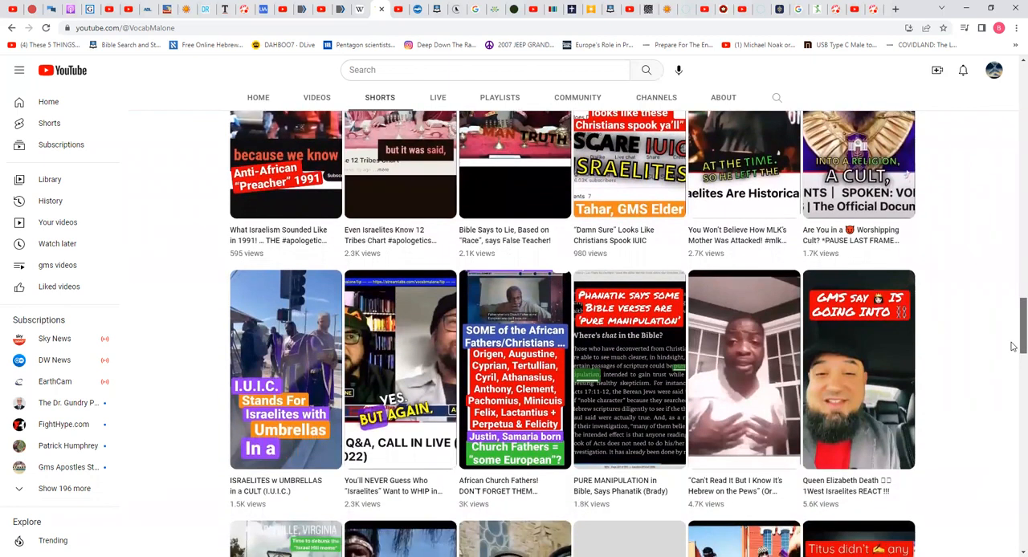
scroll(down, 3)
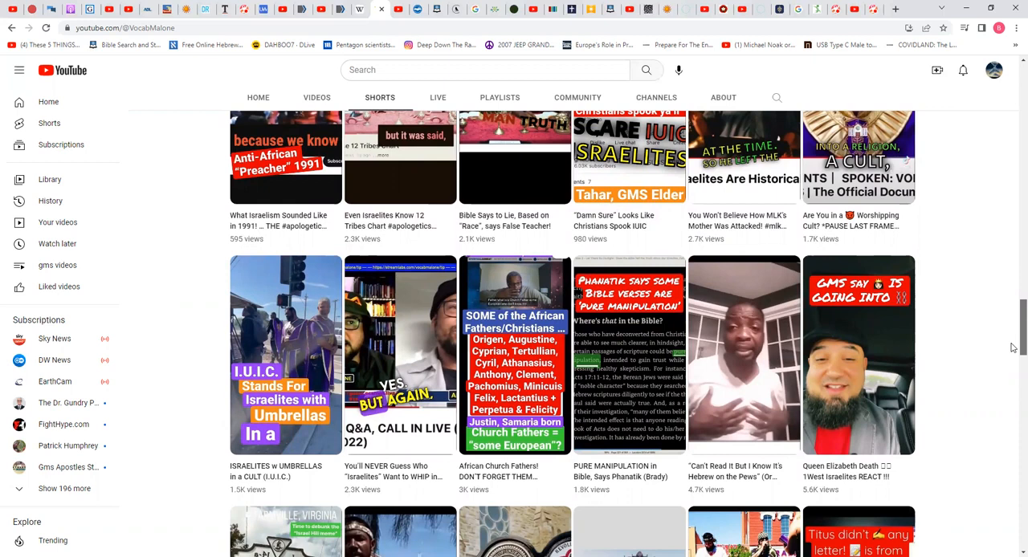
scroll(down, 3)
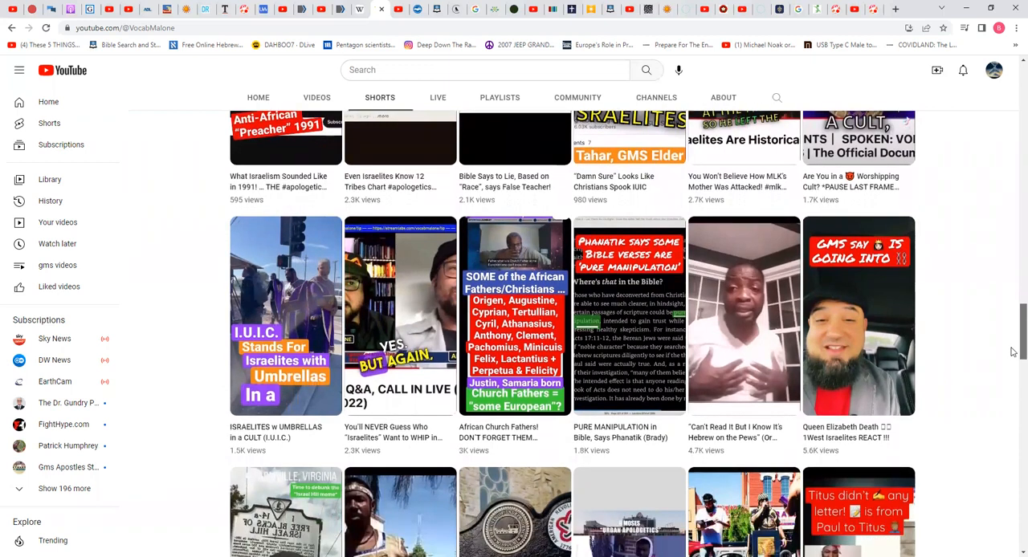
mouse_move(836, 369)
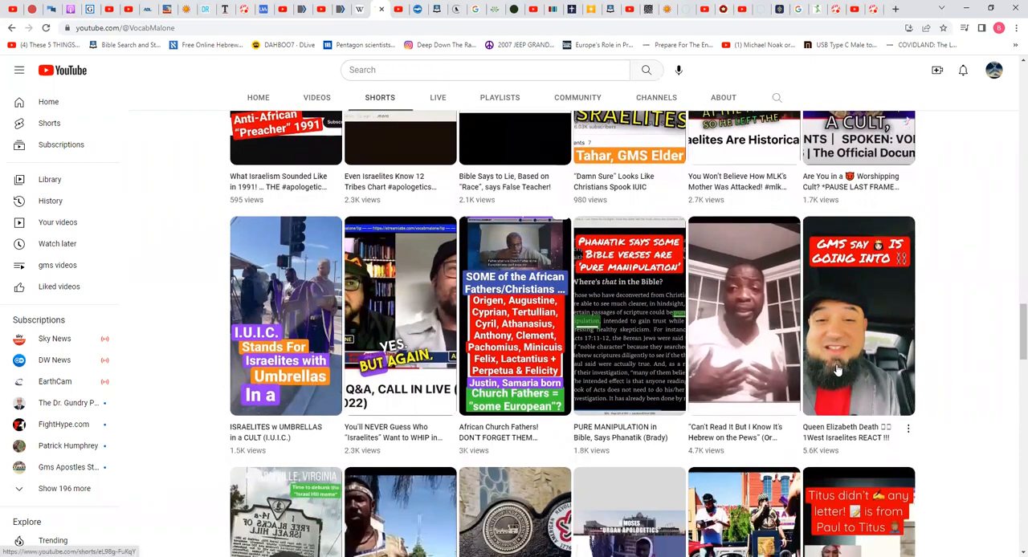
mouse_move(1011, 334)
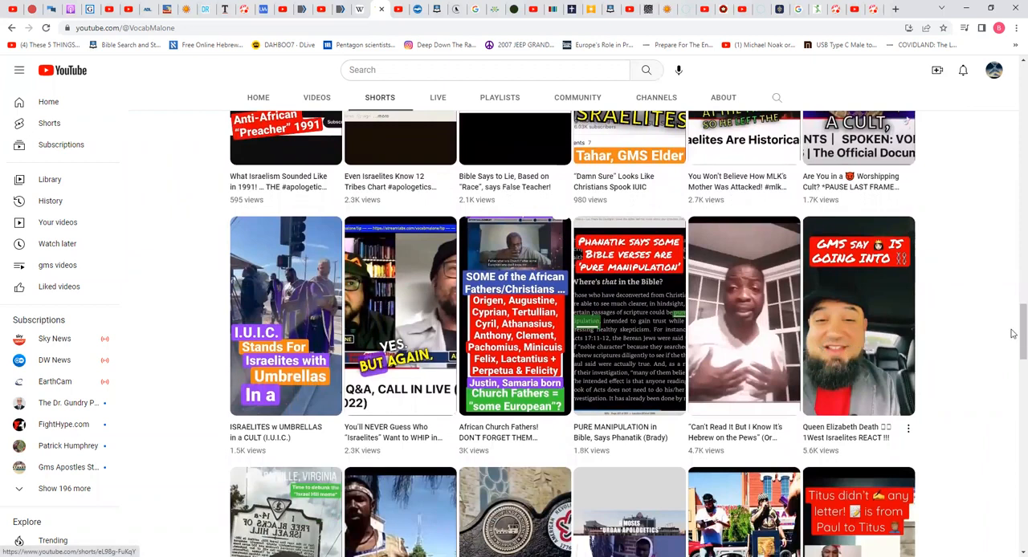
scroll(down, 3)
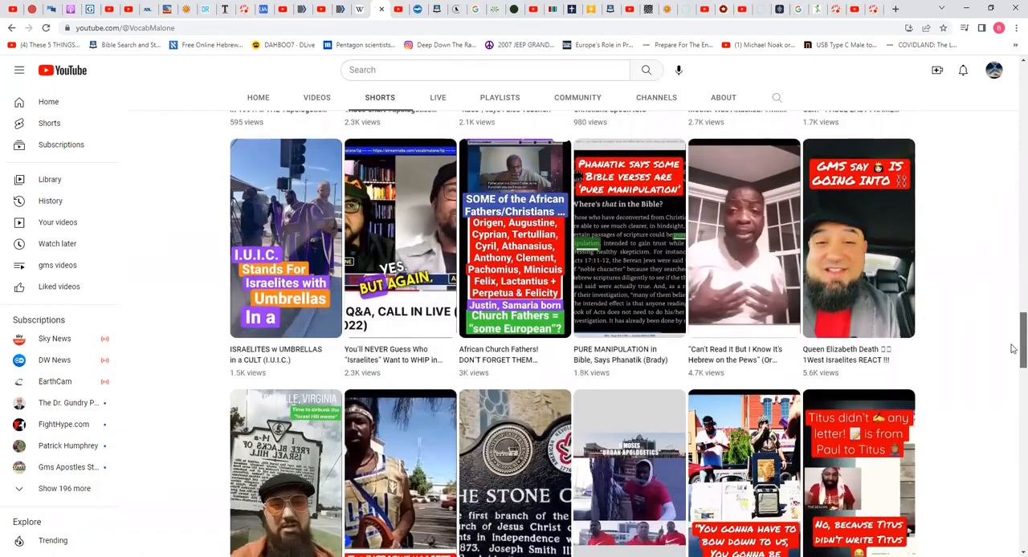
scroll(down, 3)
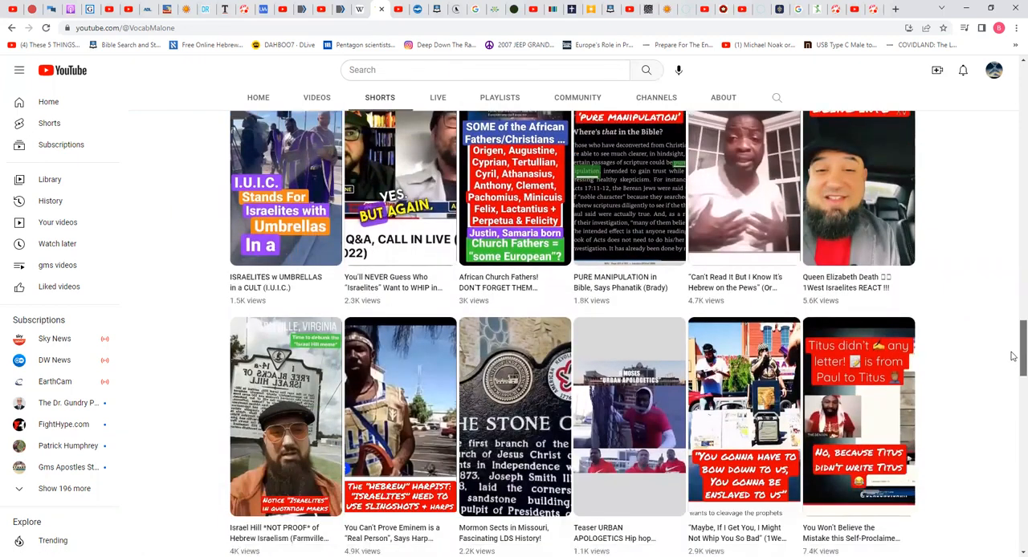
scroll(down, 3)
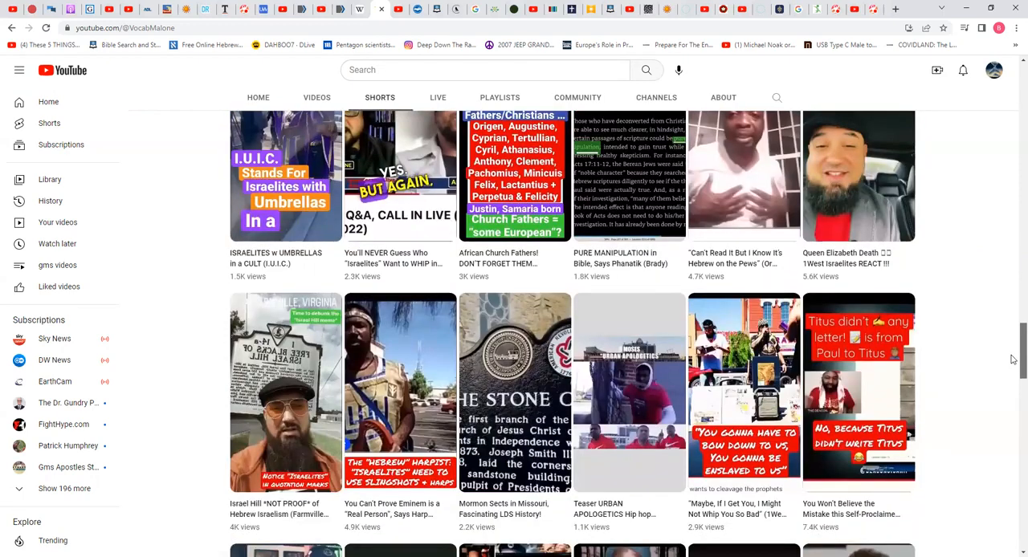
mouse_move(836, 188)
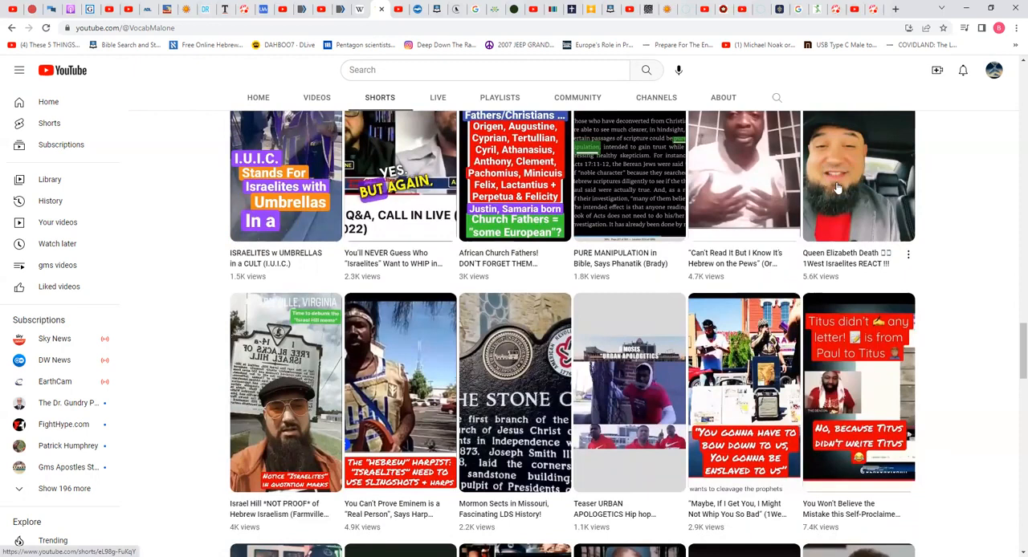
mouse_move(834, 175)
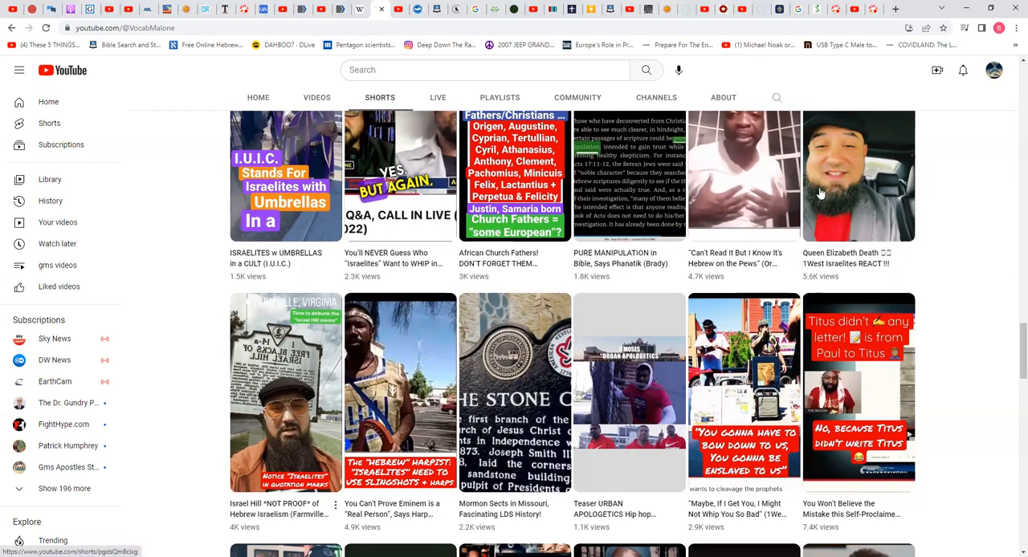
mouse_move(1012, 357)
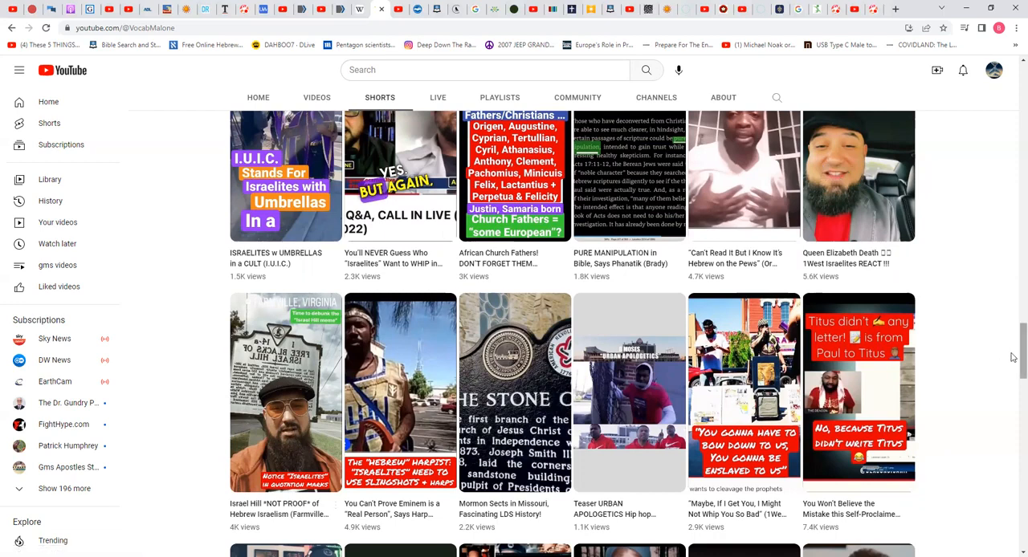
Continue down past the Pastor Charles Dowell and GMS Sicarii shorts, then return toward the top
scroll(down, 3)
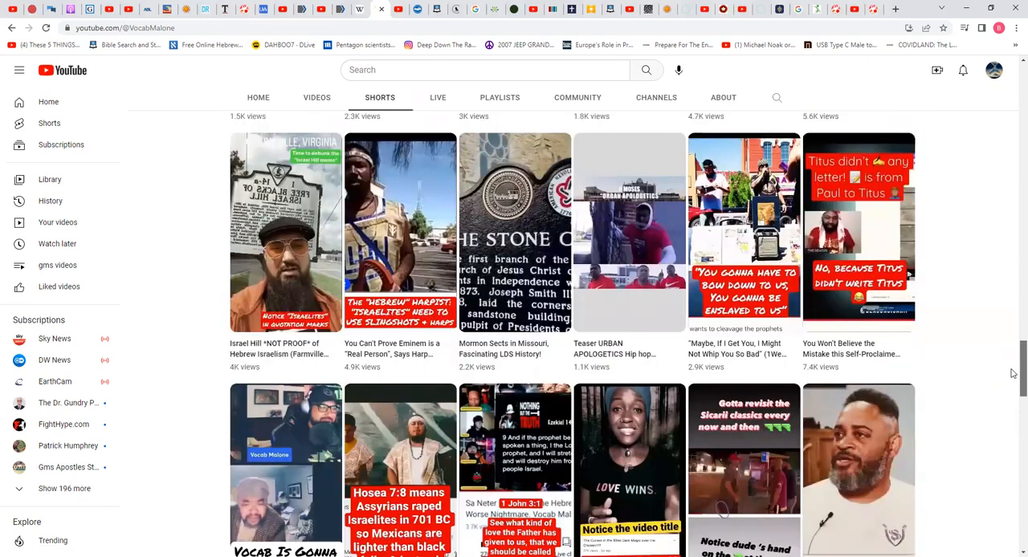
scroll(down, 3)
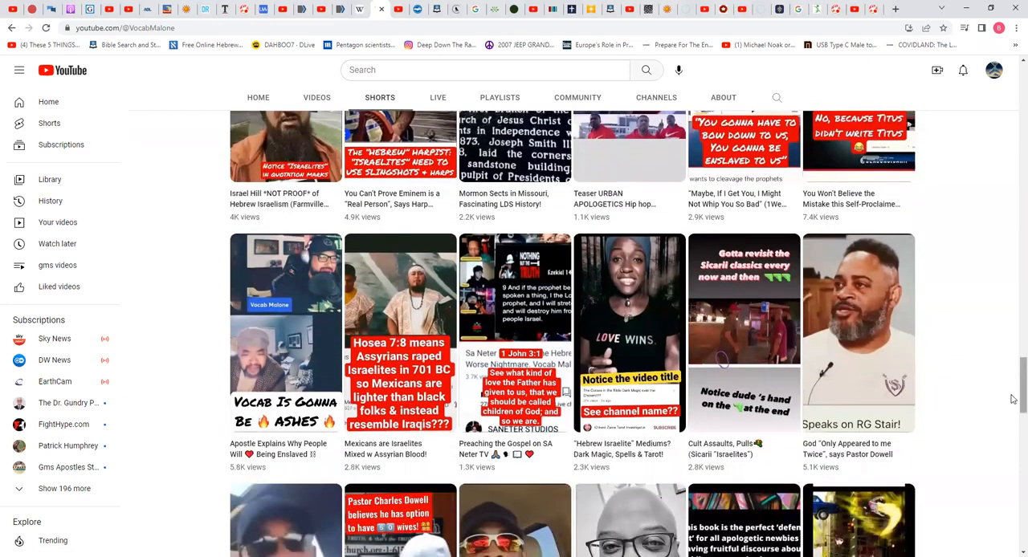
scroll(down, 3)
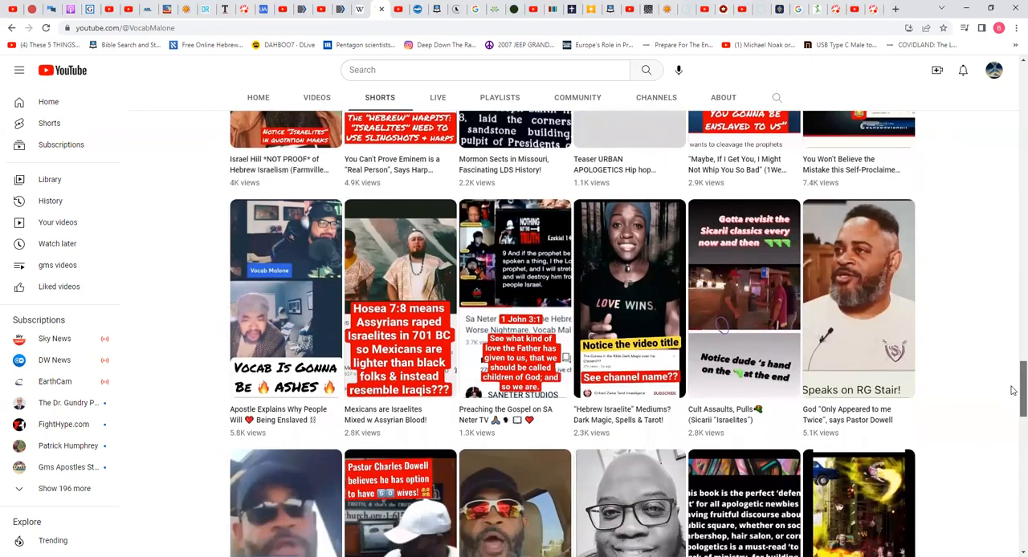
scroll(down, 3)
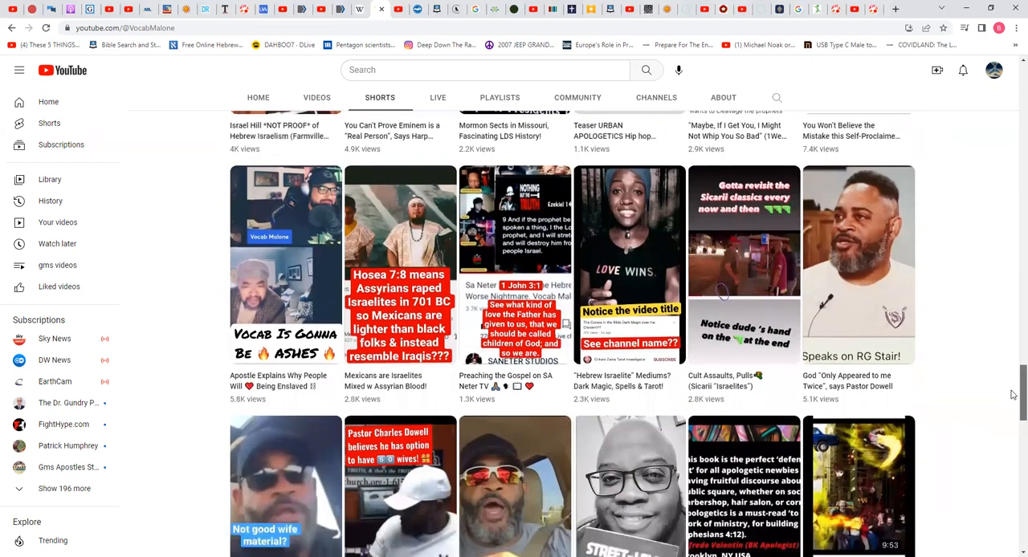
scroll(down, 3)
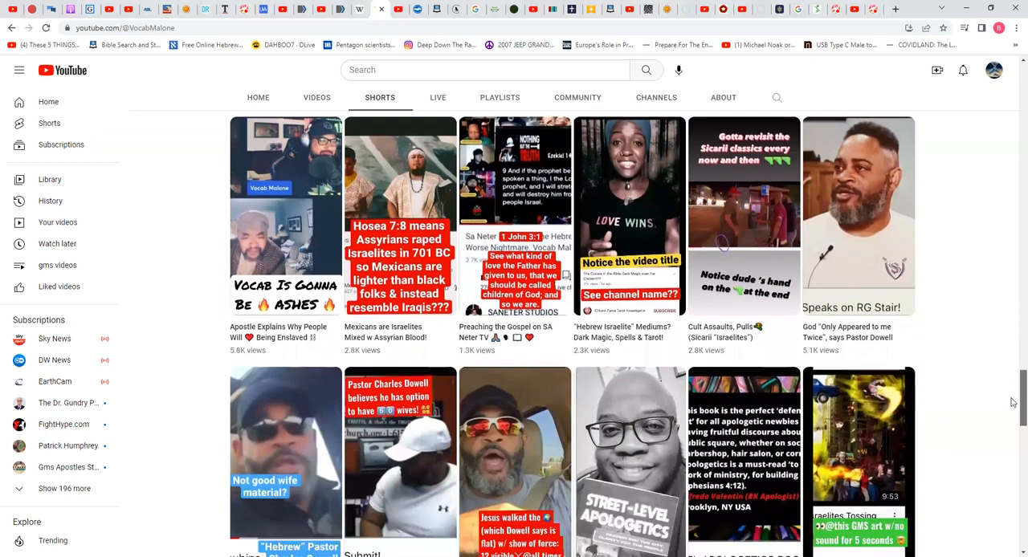
scroll(down, 3)
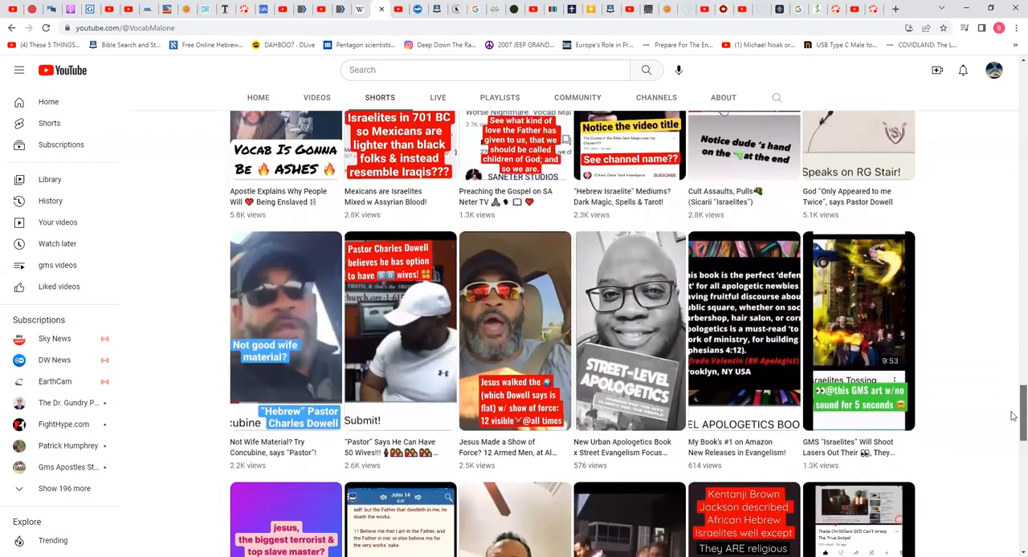
scroll(down, 3)
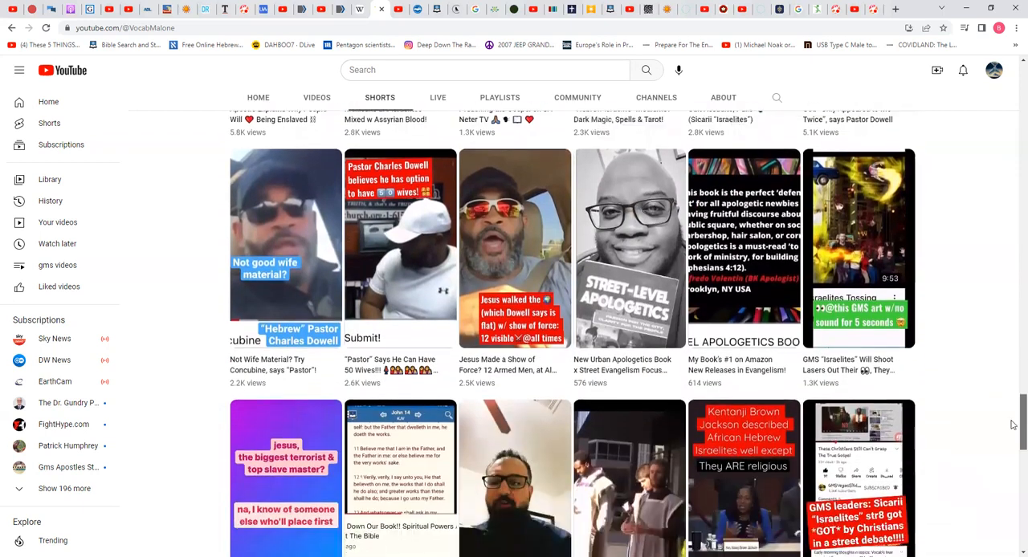
scroll(down, 3)
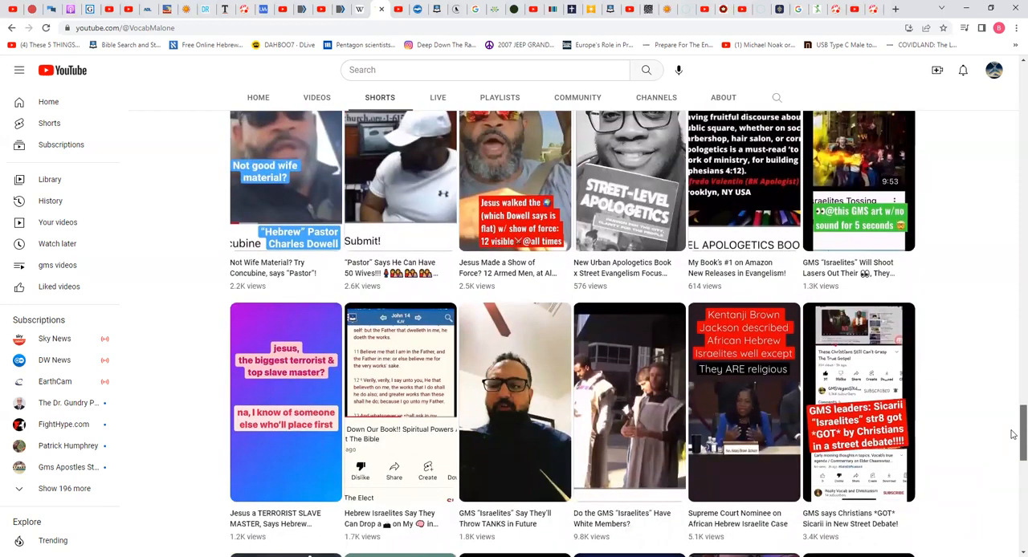
scroll(down, 3)
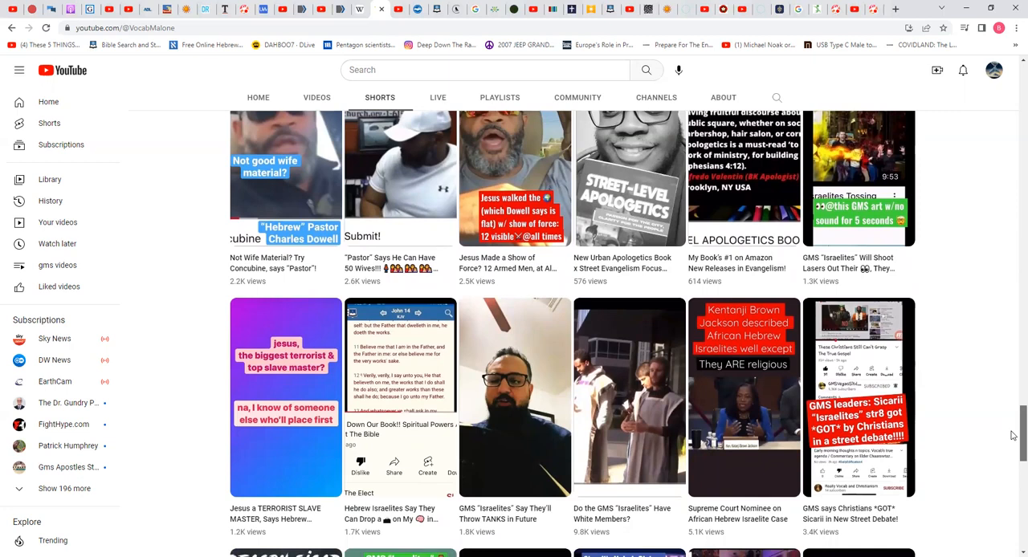
scroll(up, 3)
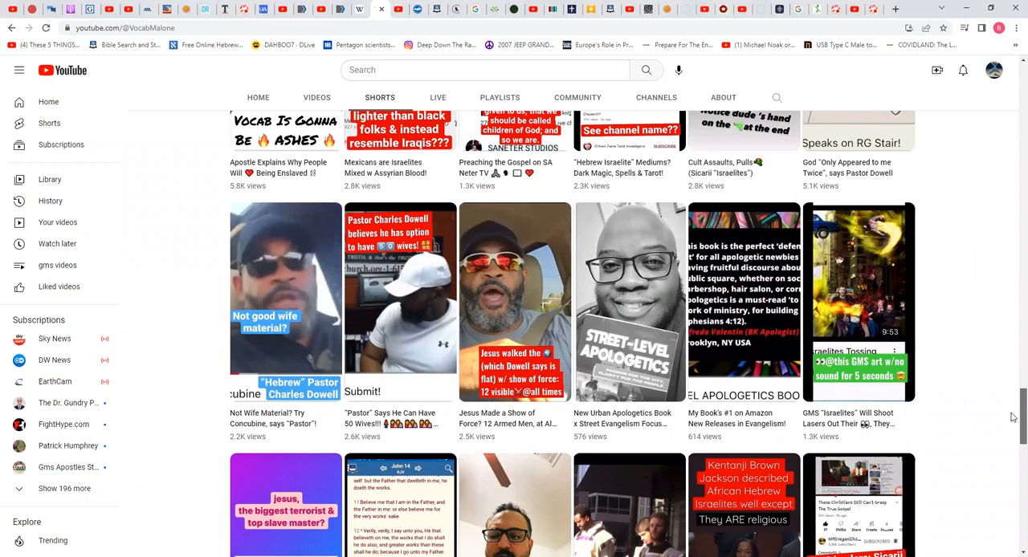
mouse_move(1011, 317)
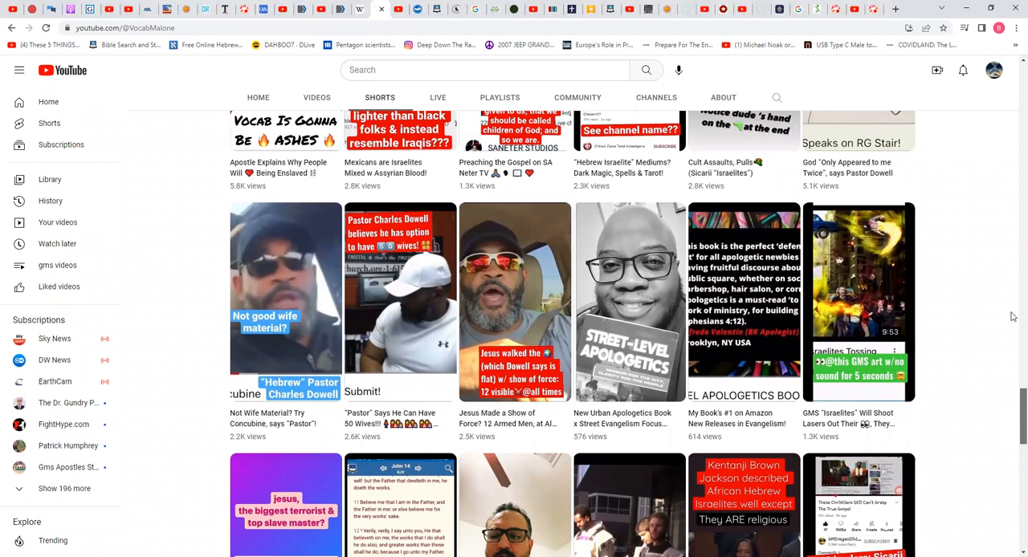
scroll(down, 3)
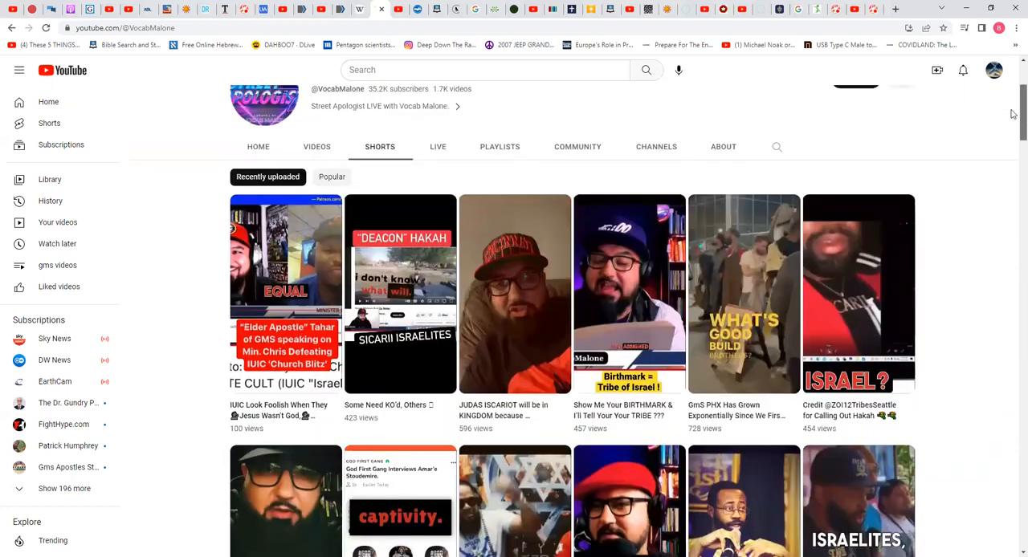
Bring the first two rows of recent shorts, including JUDAS ISCARIOT will be in KINGDOM, fully into view
scroll(down, 3)
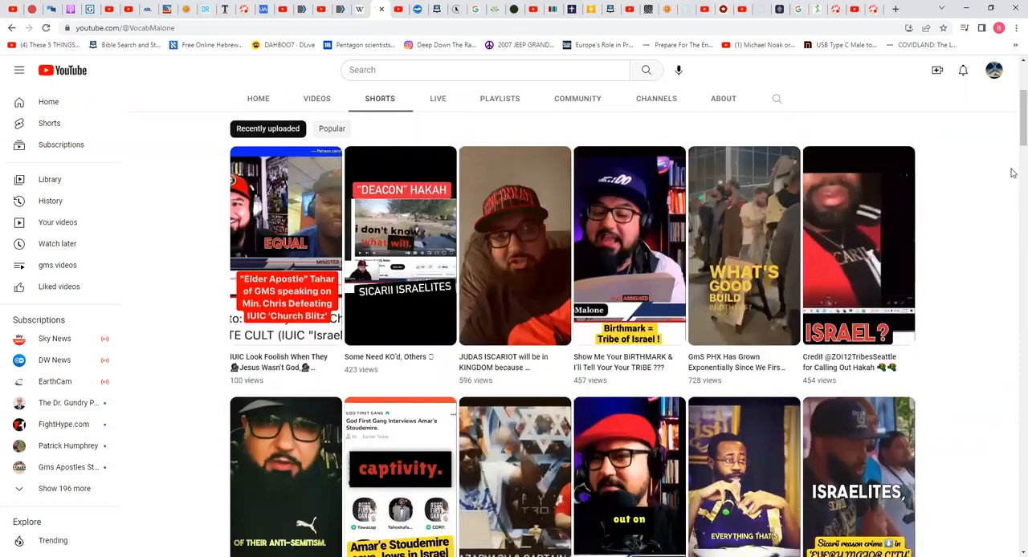
mouse_move(819, 271)
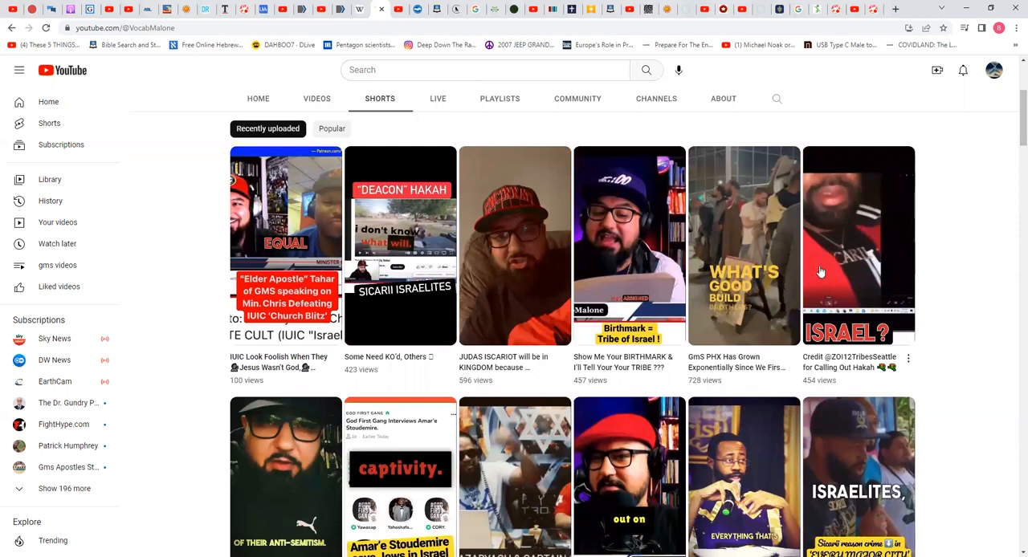
mouse_move(495, 391)
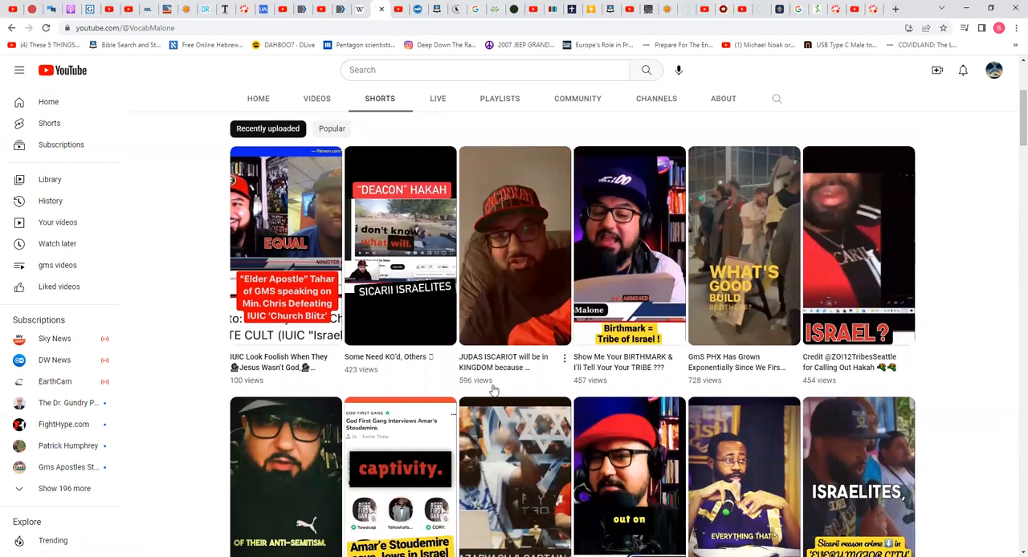
mouse_move(538, 373)
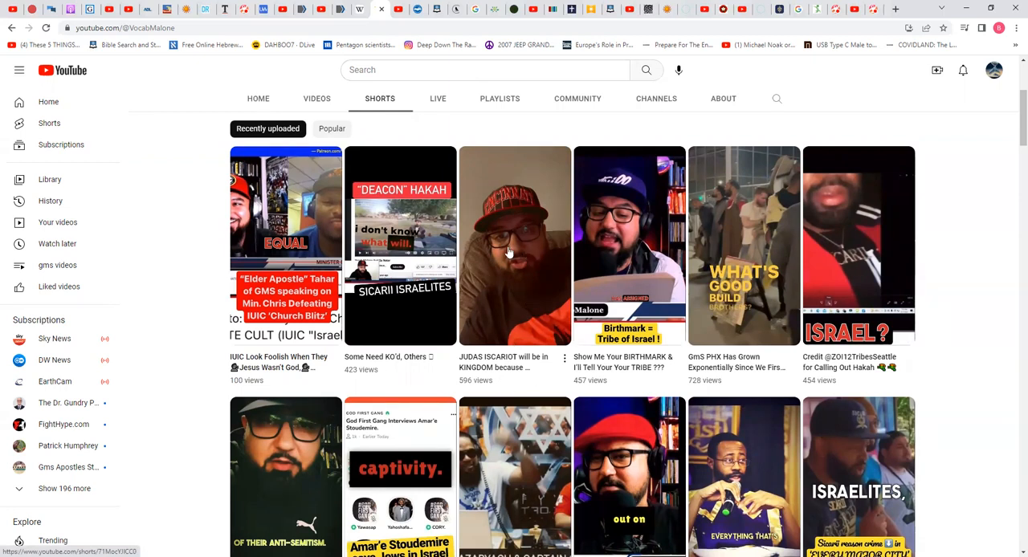
mouse_move(514, 255)
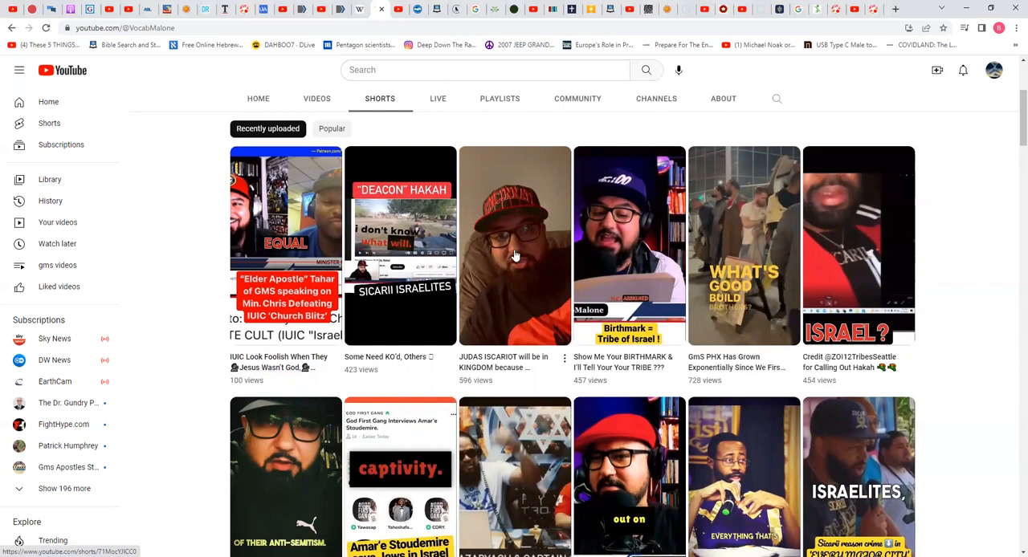
click(514, 244)
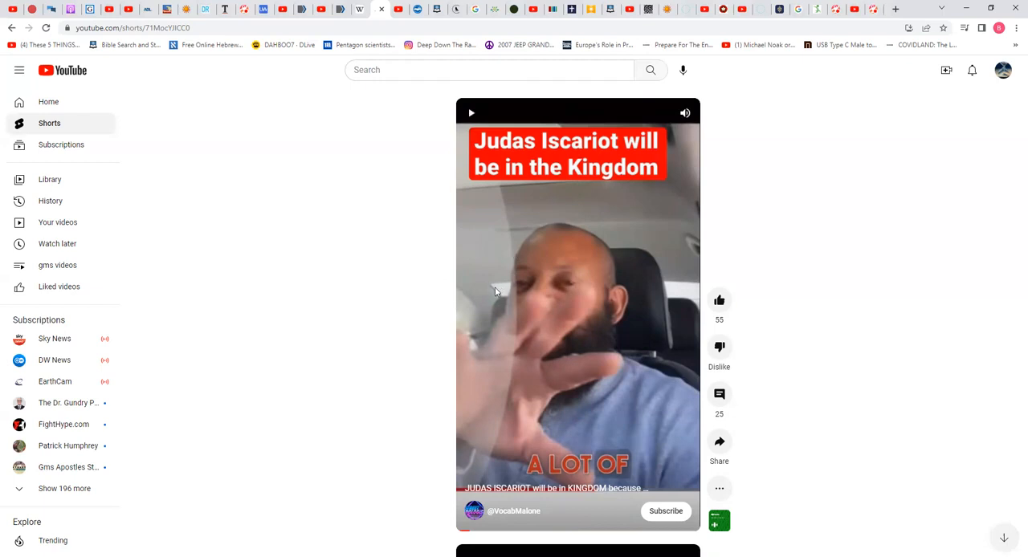
mouse_move(572, 292)
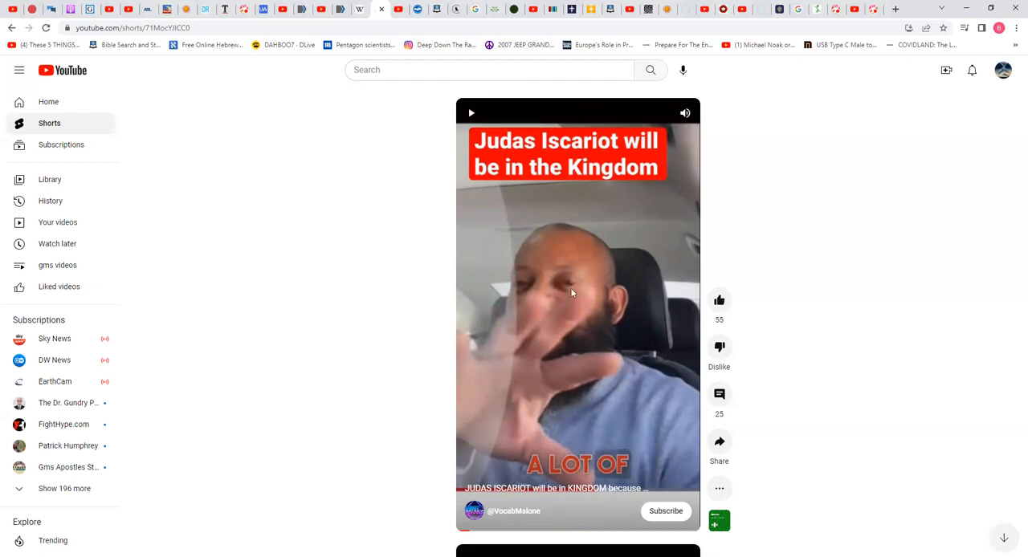
mouse_move(562, 408)
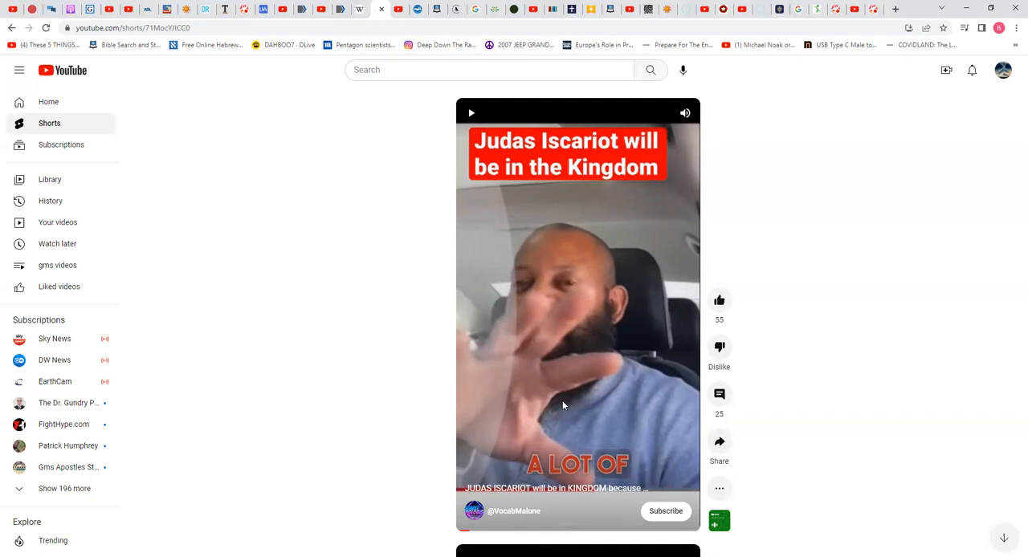
mouse_move(570, 408)
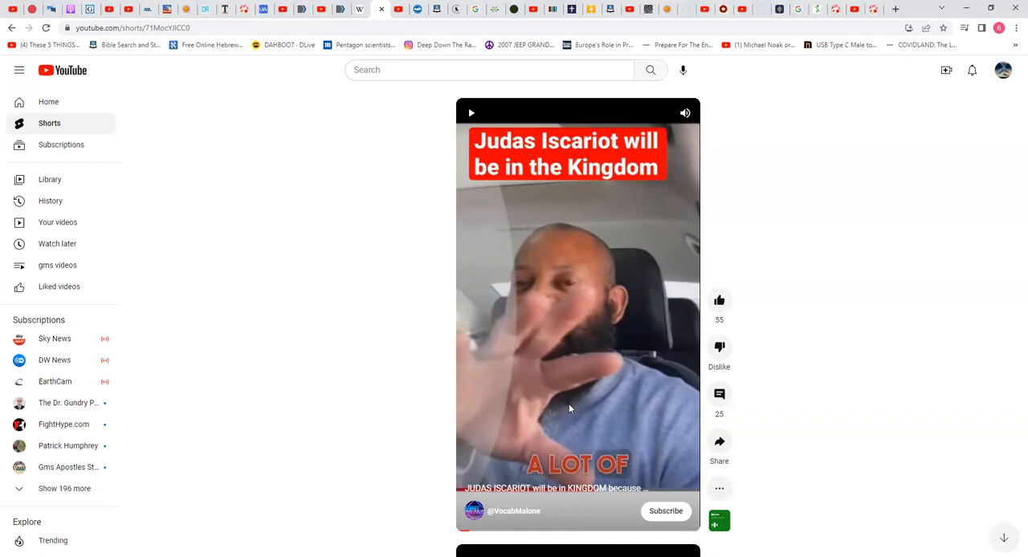
mouse_move(753, 408)
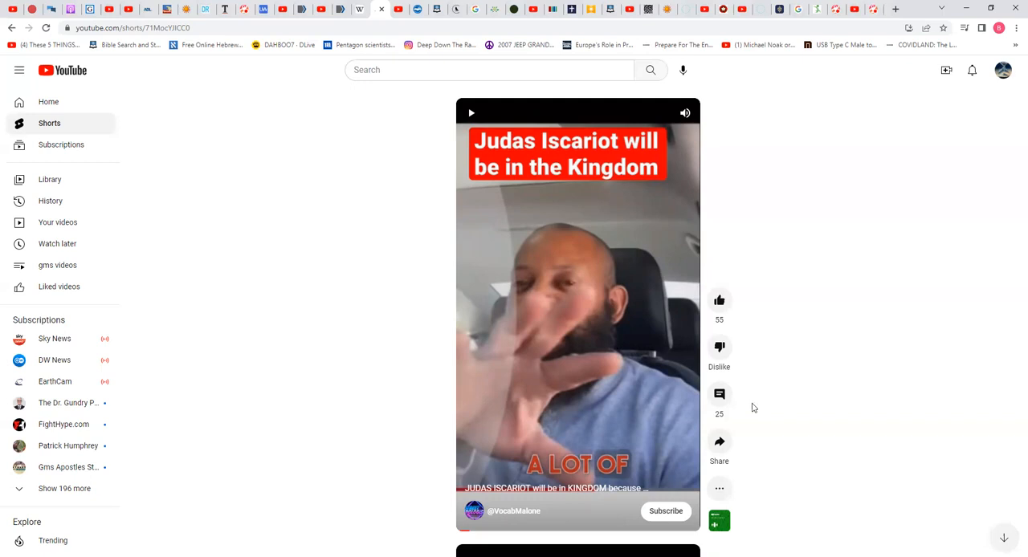
mouse_move(751, 401)
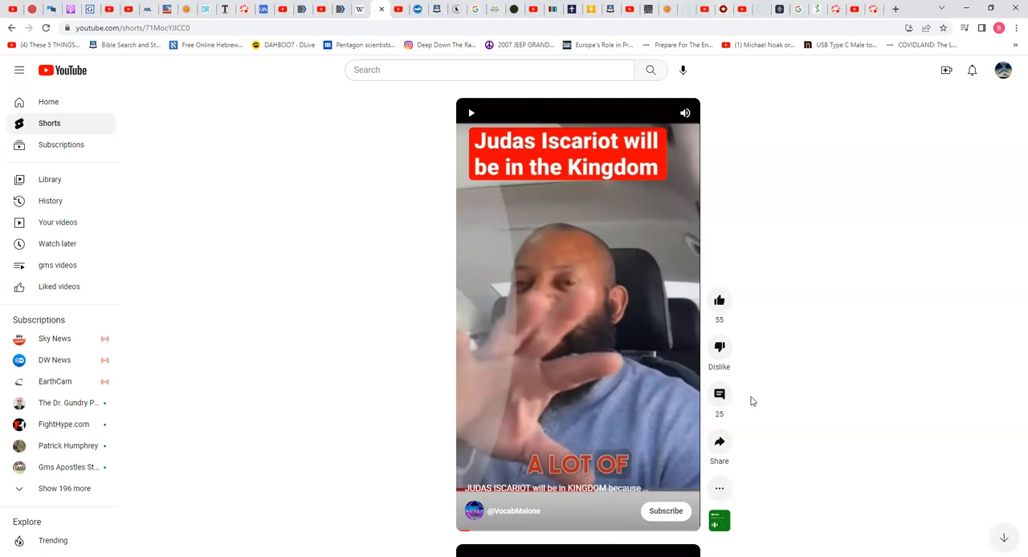
mouse_move(742, 402)
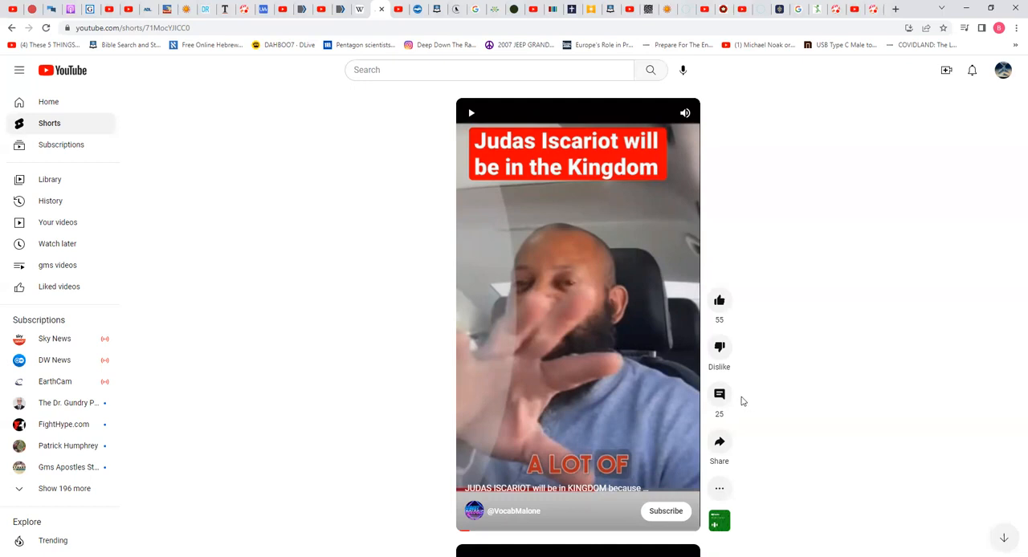
mouse_move(745, 401)
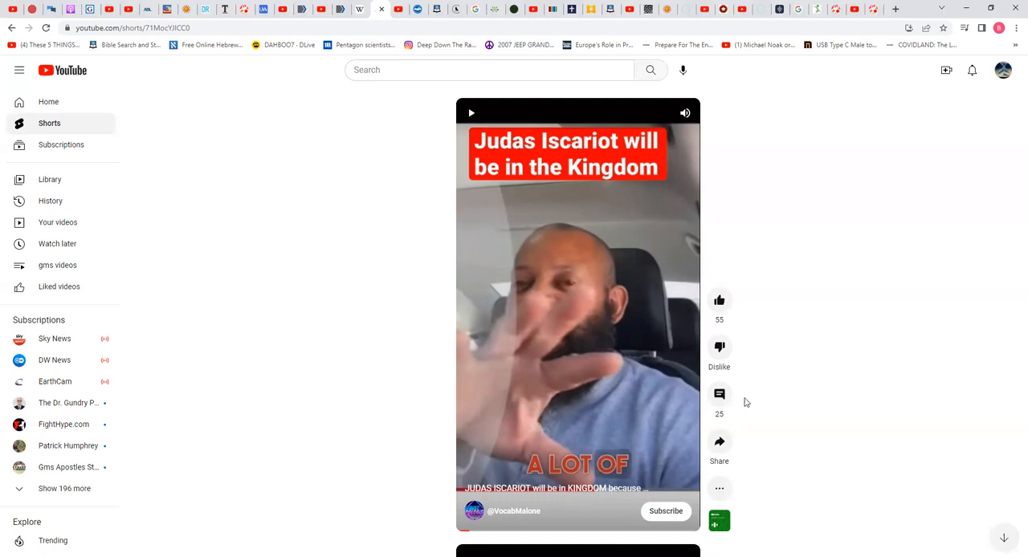
mouse_move(739, 400)
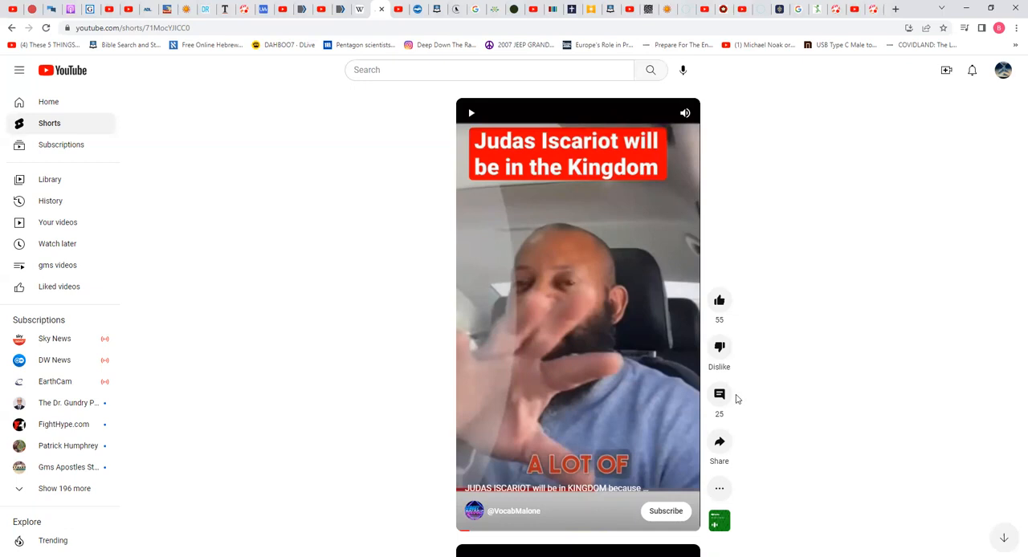
mouse_move(733, 411)
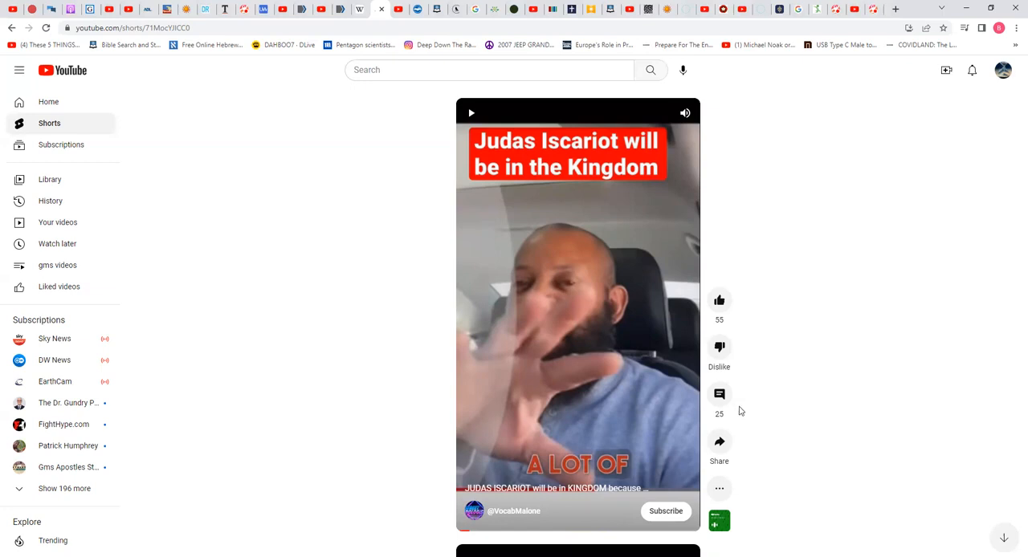
mouse_move(741, 409)
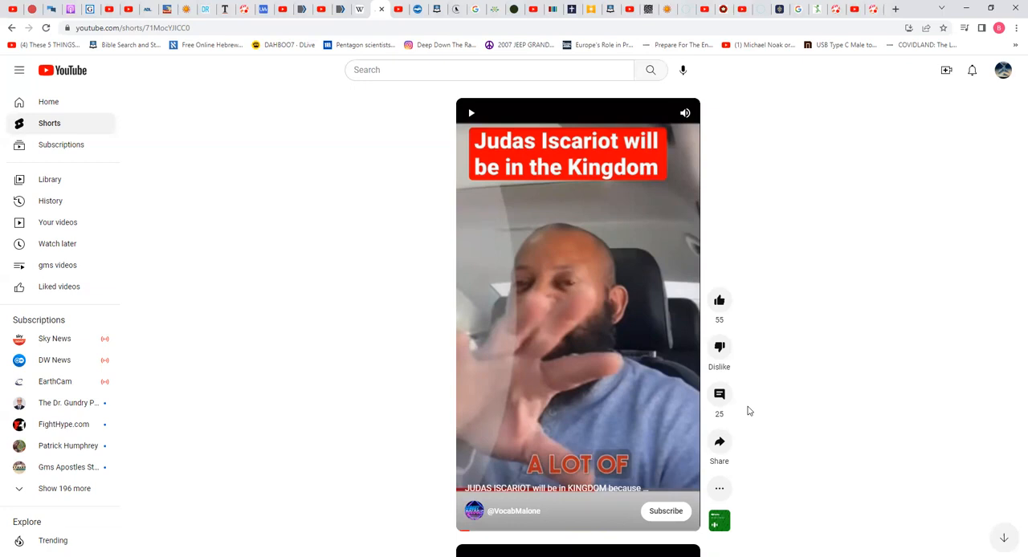
mouse_move(745, 410)
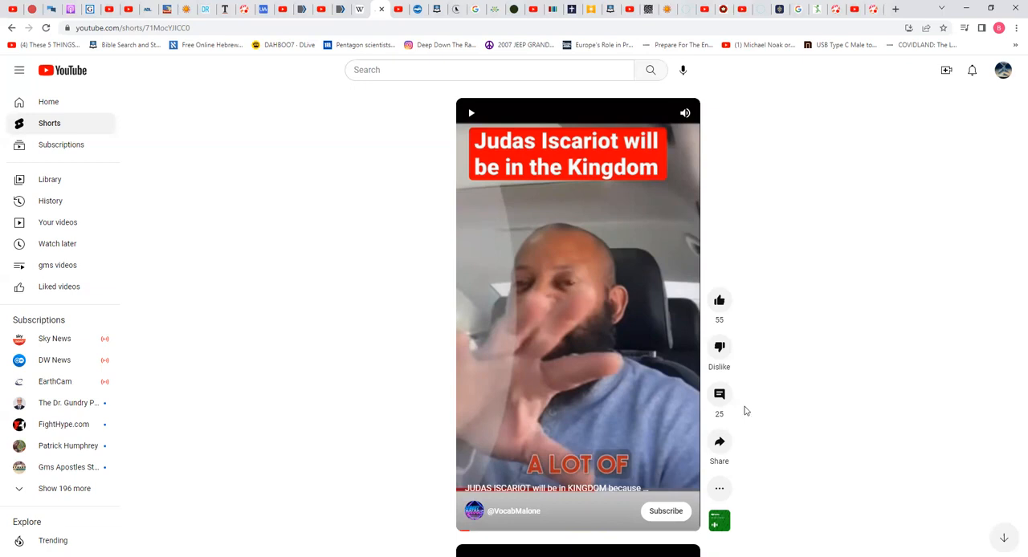
mouse_move(742, 408)
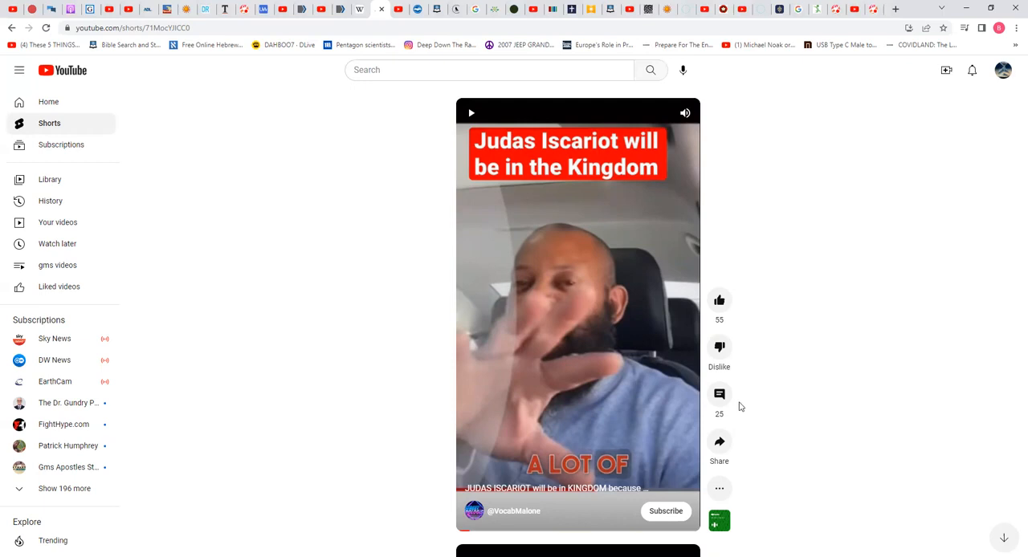
mouse_move(742, 405)
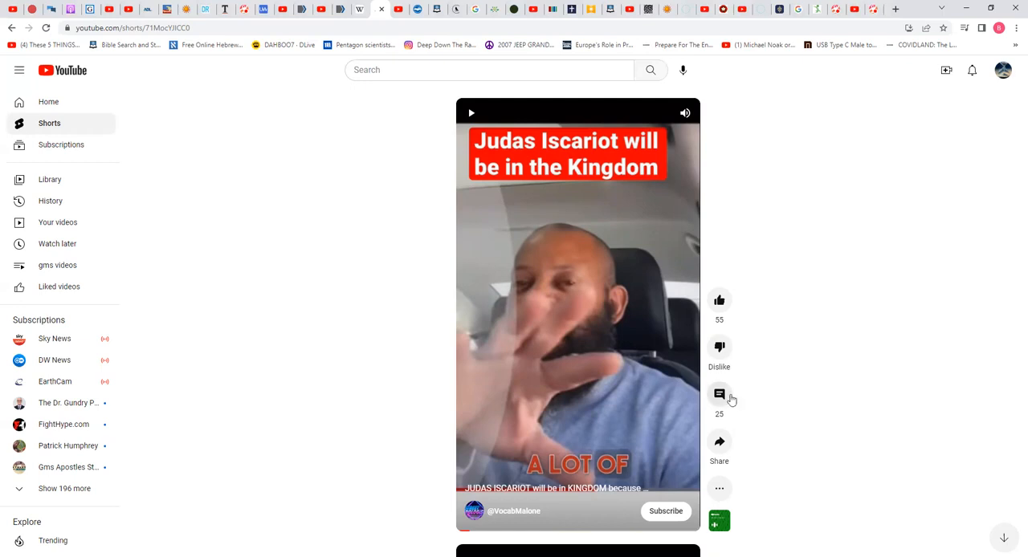
mouse_move(719, 395)
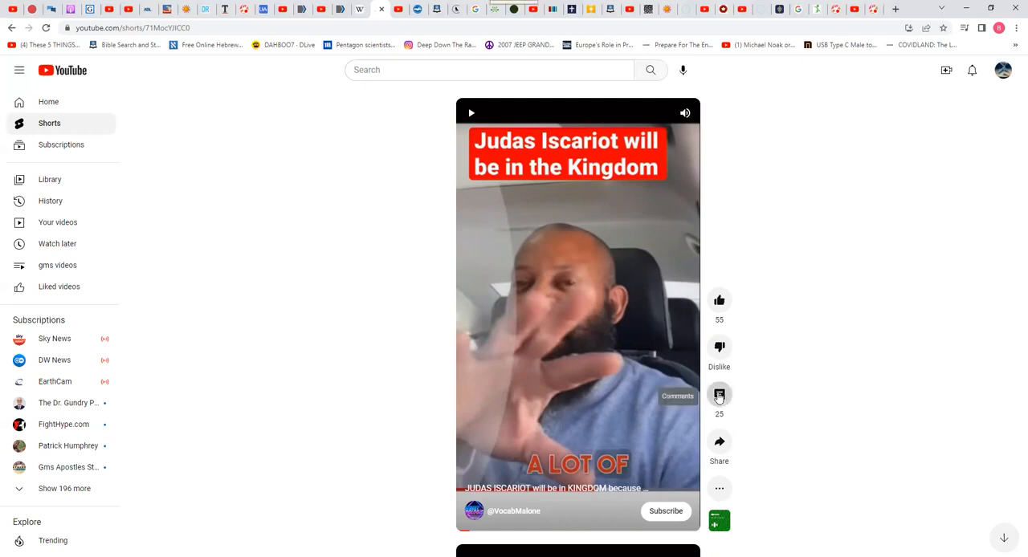
click(719, 395)
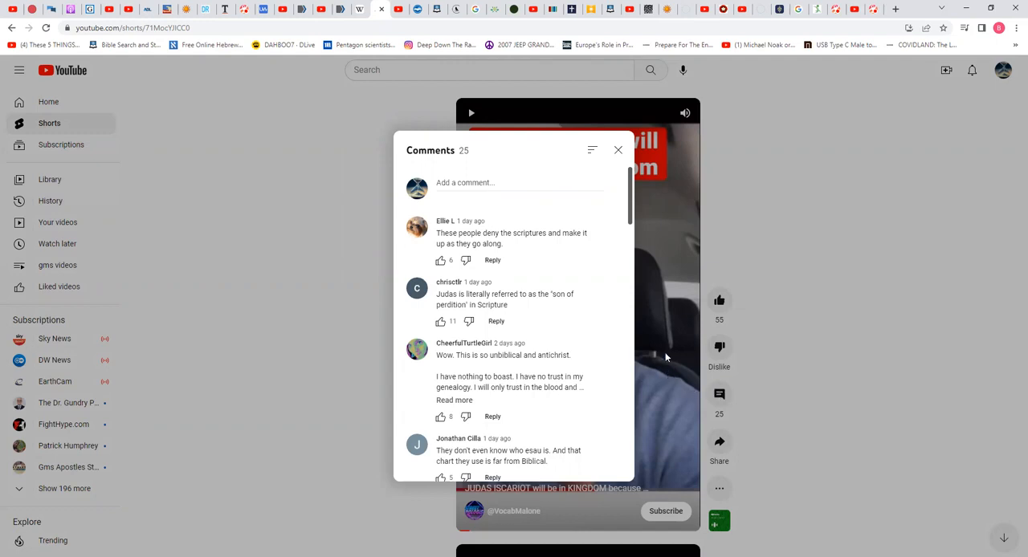
mouse_move(666, 345)
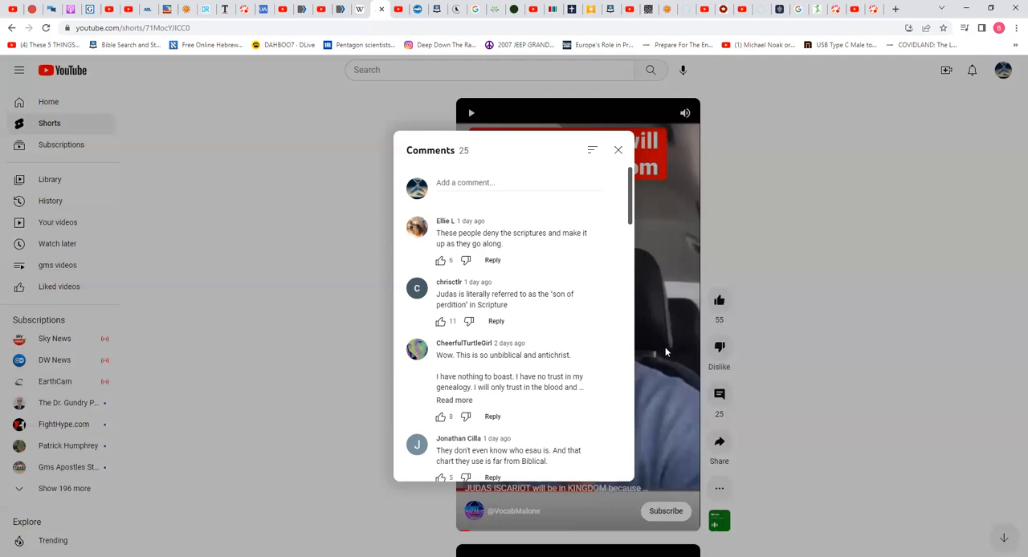
mouse_move(652, 278)
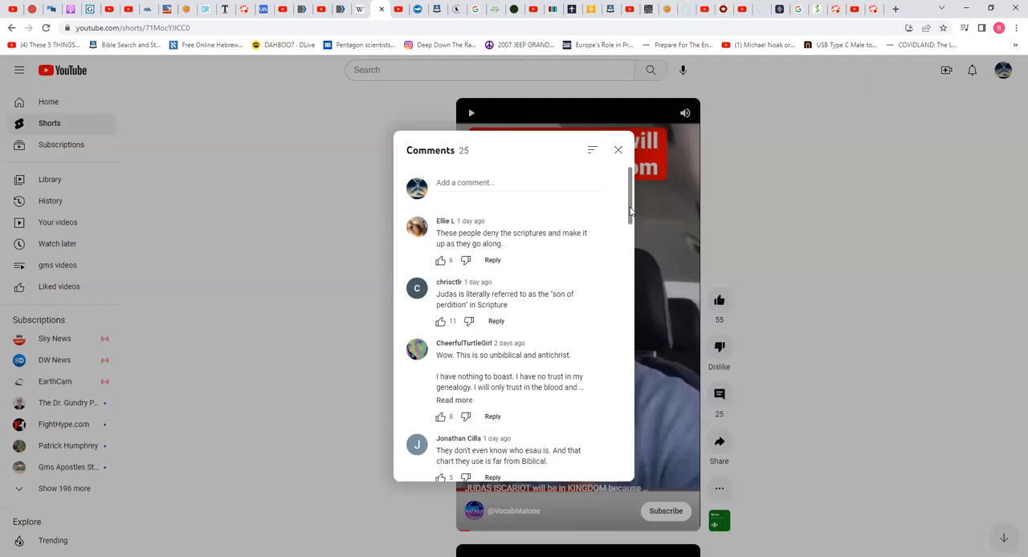
scroll(down, 3)
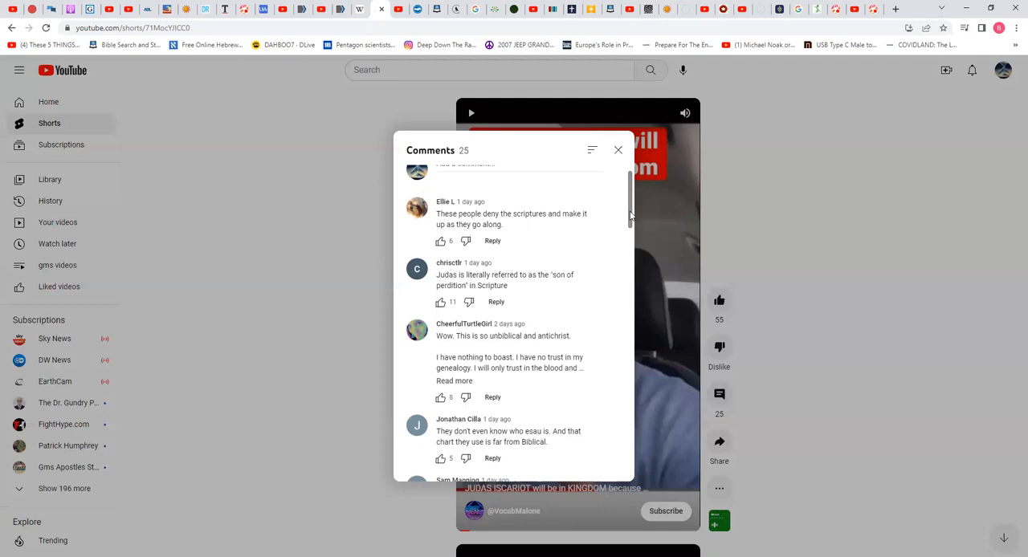
scroll(down, 3)
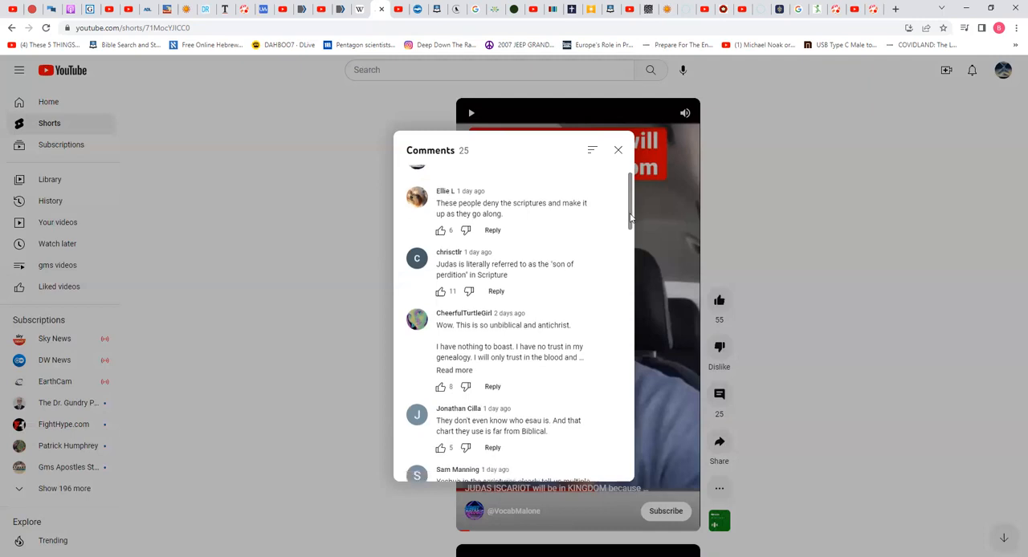
scroll(down, 3)
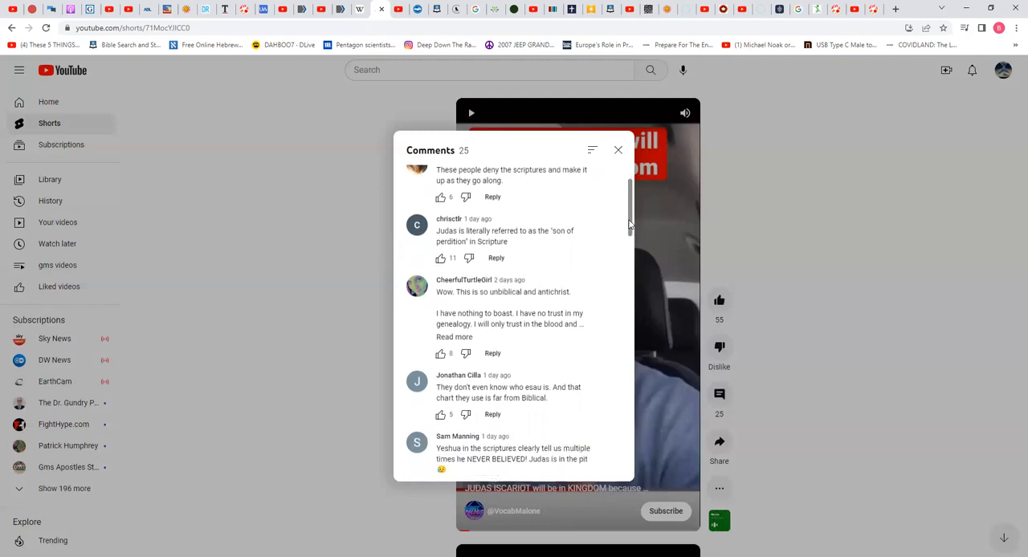
scroll(down, 3)
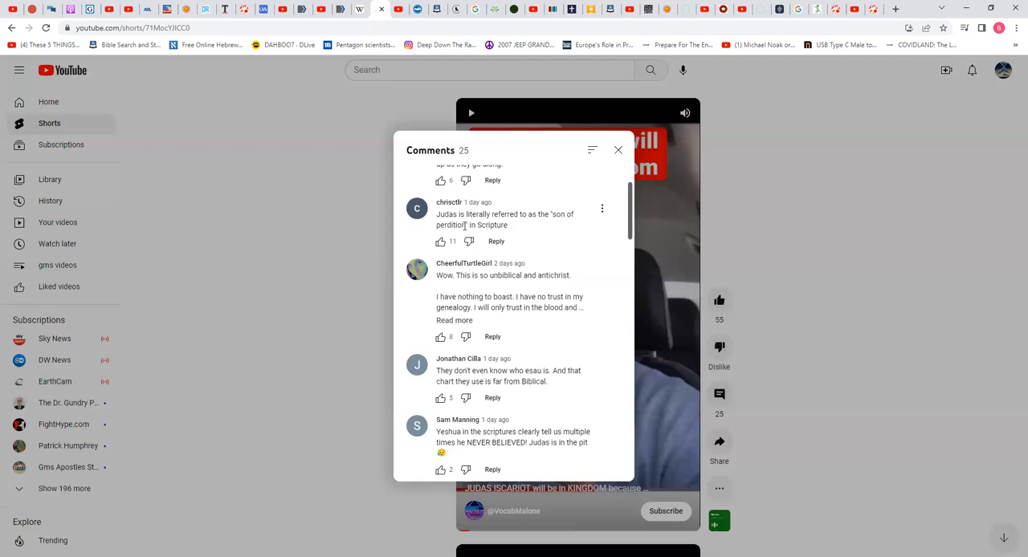
Copy the word 'perdition' from the son of perdition comment and switch to the Blue Letter Bible tab
double_click(452, 224)
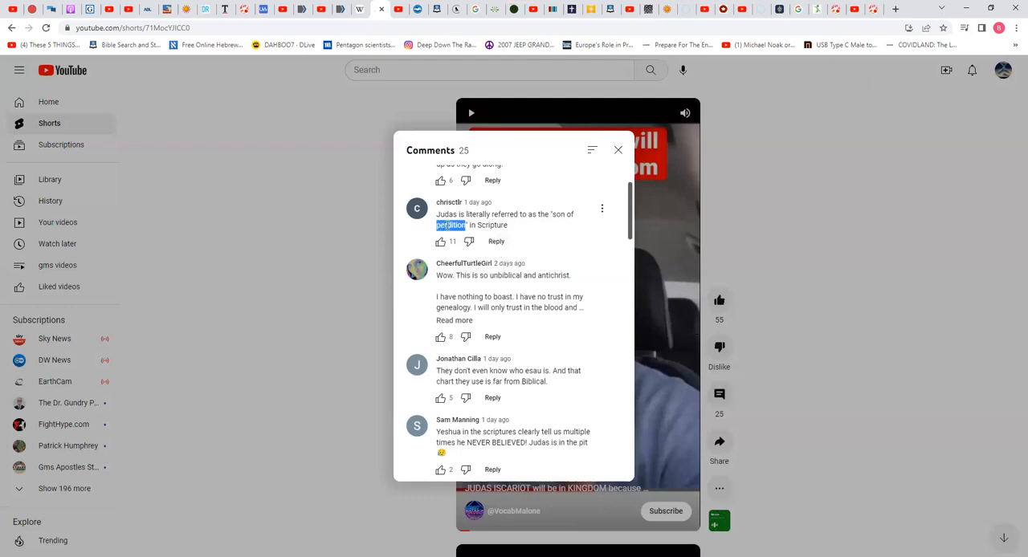
right_click(449, 225)
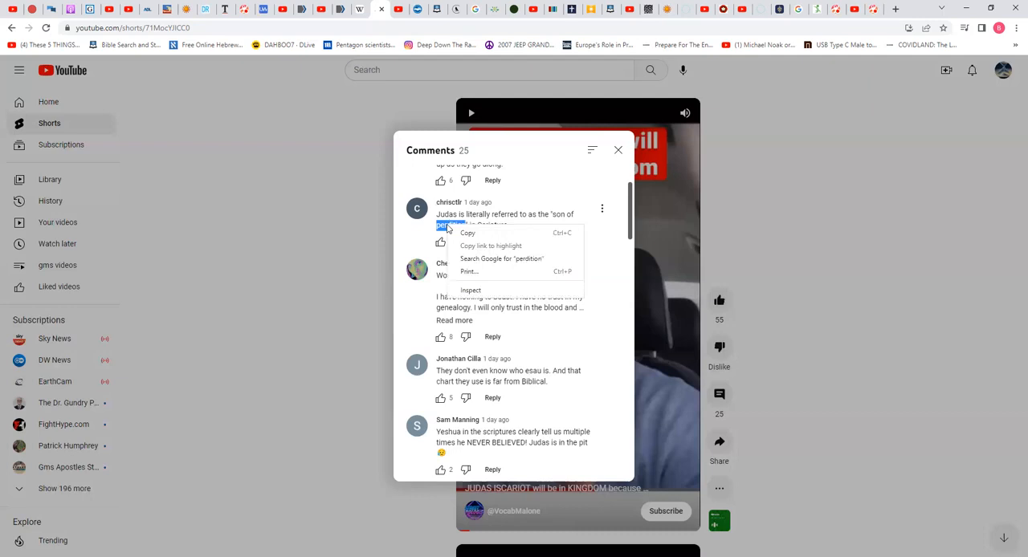
click(482, 178)
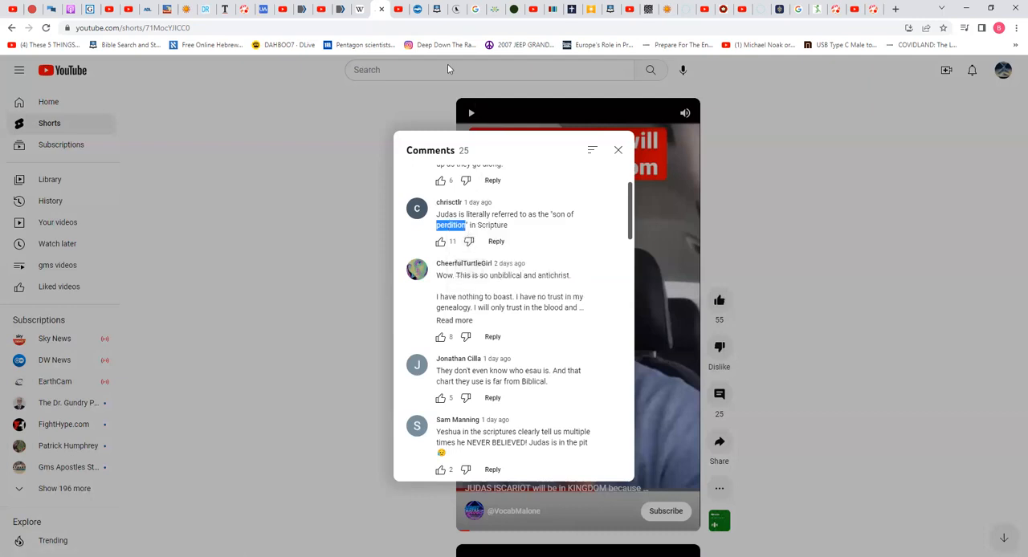
click(437, 10)
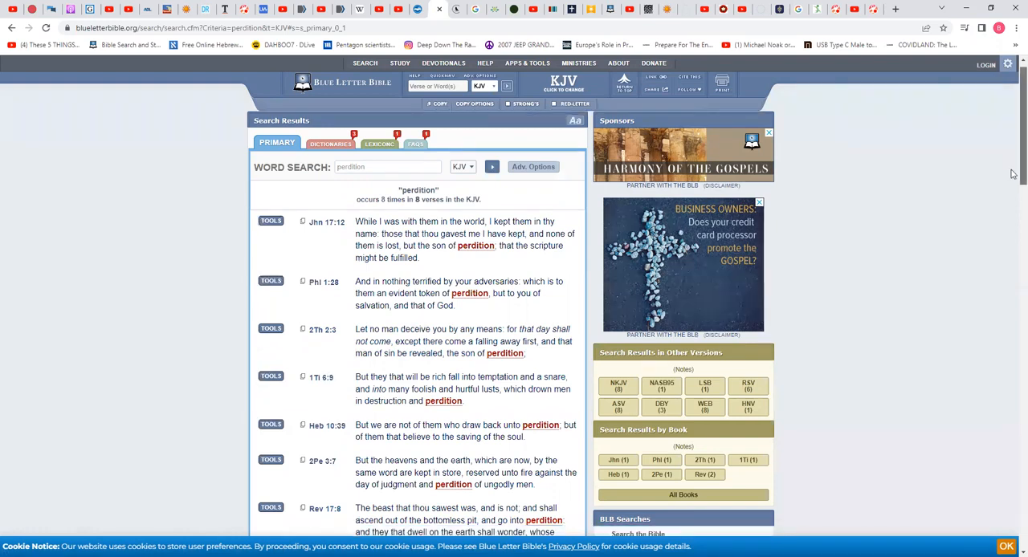
scroll(down, 3)
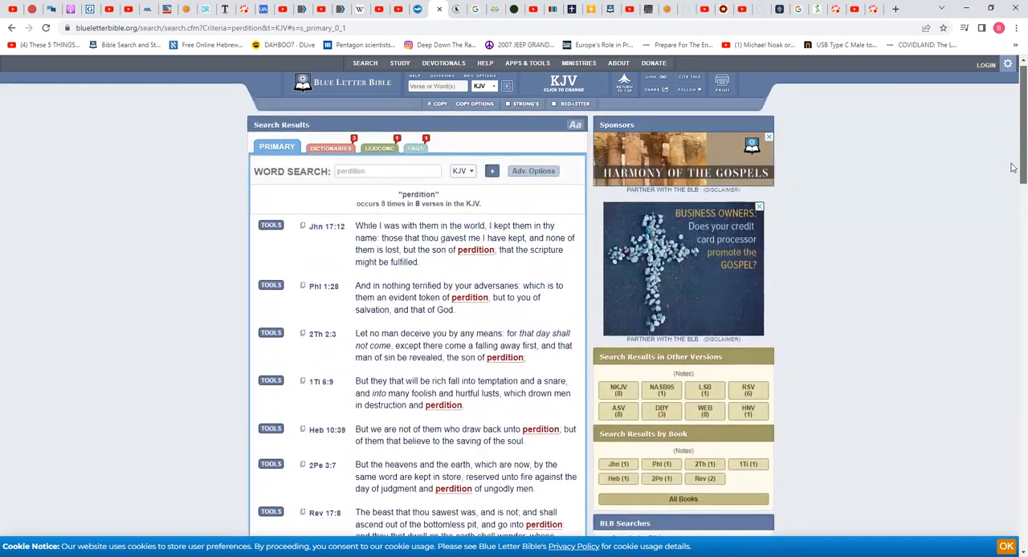
scroll(down, 3)
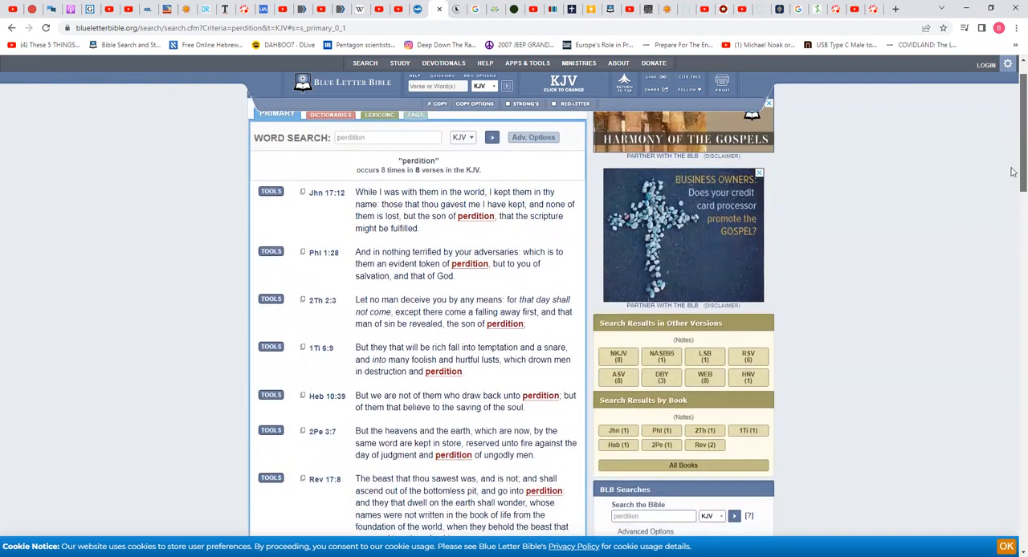
scroll(down, 3)
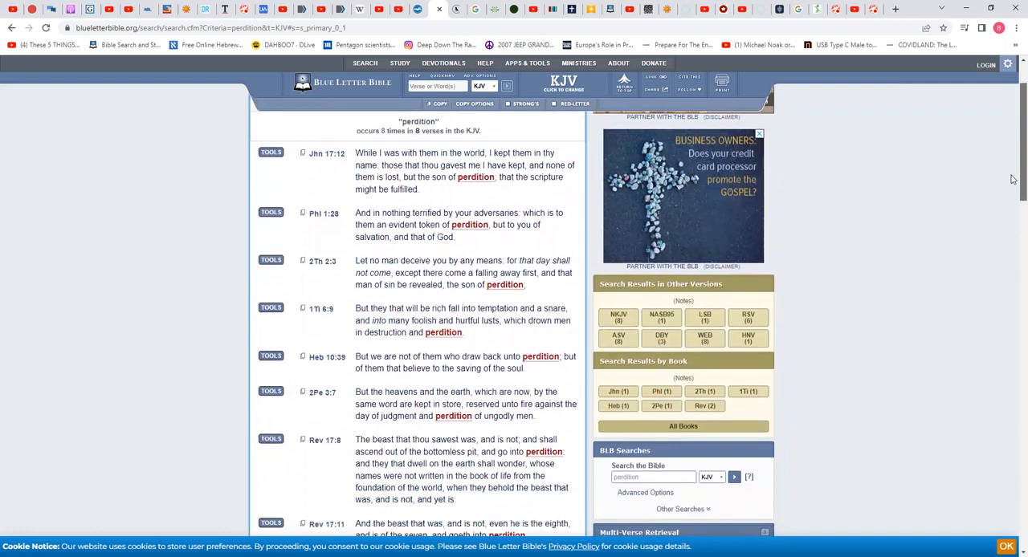
scroll(down, 3)
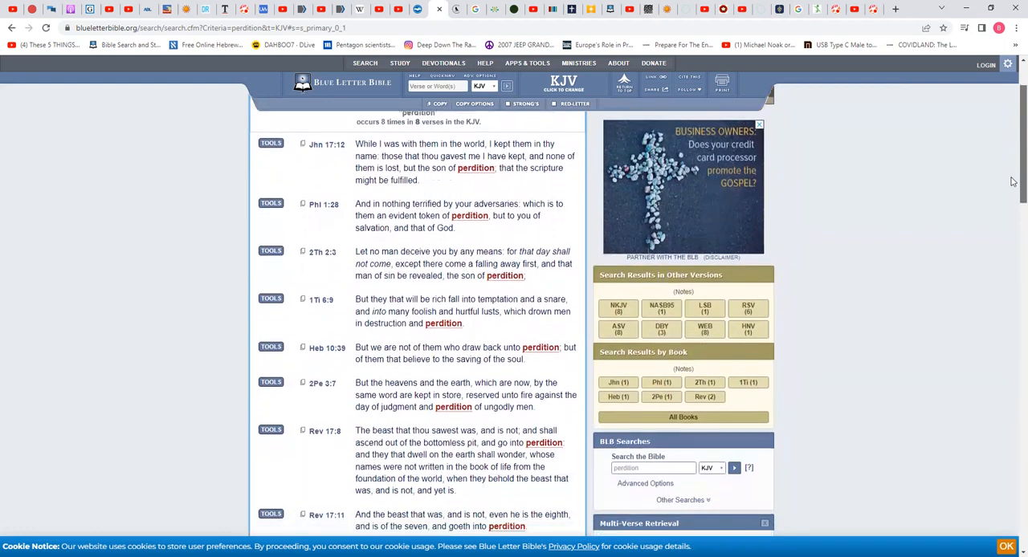
scroll(down, 3)
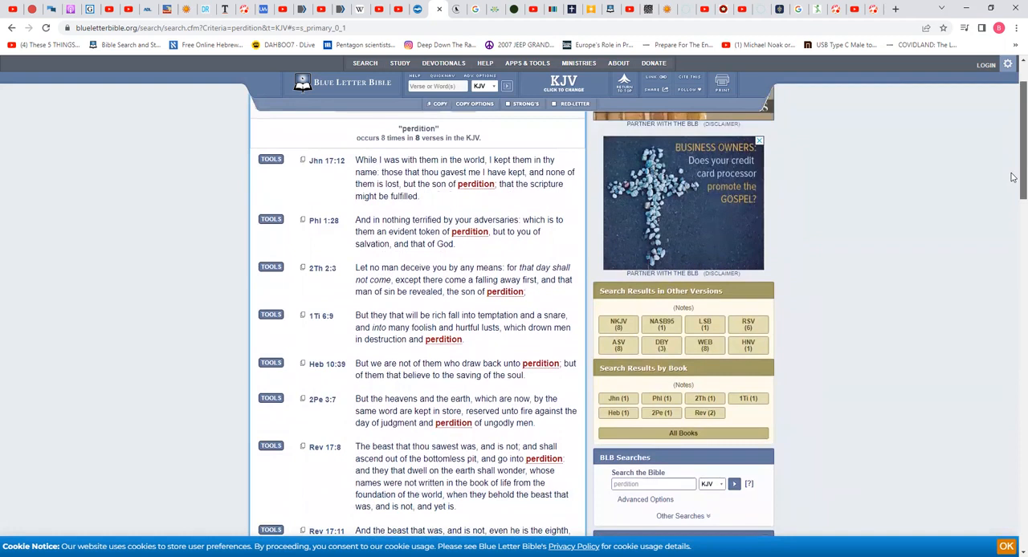
mouse_move(505, 176)
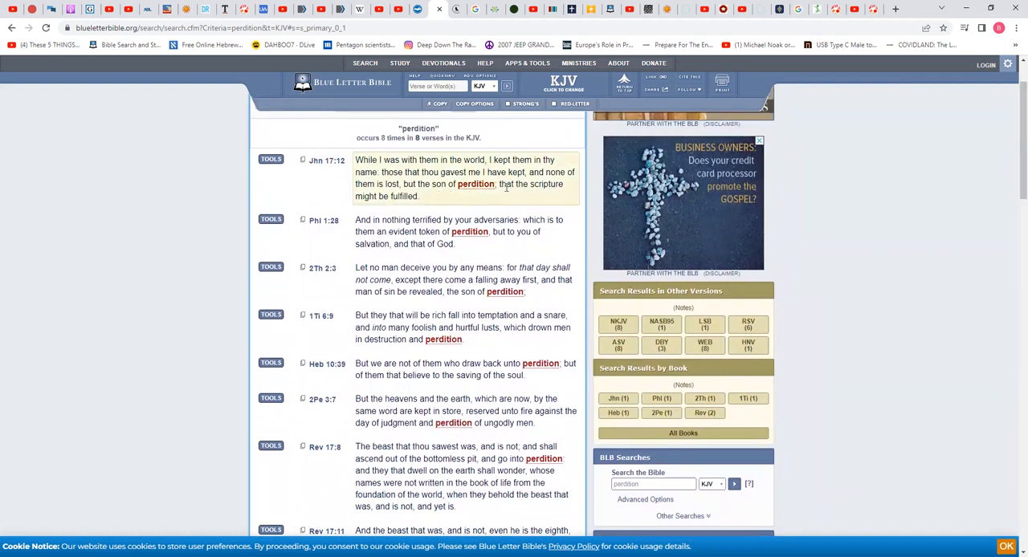
mouse_move(314, 175)
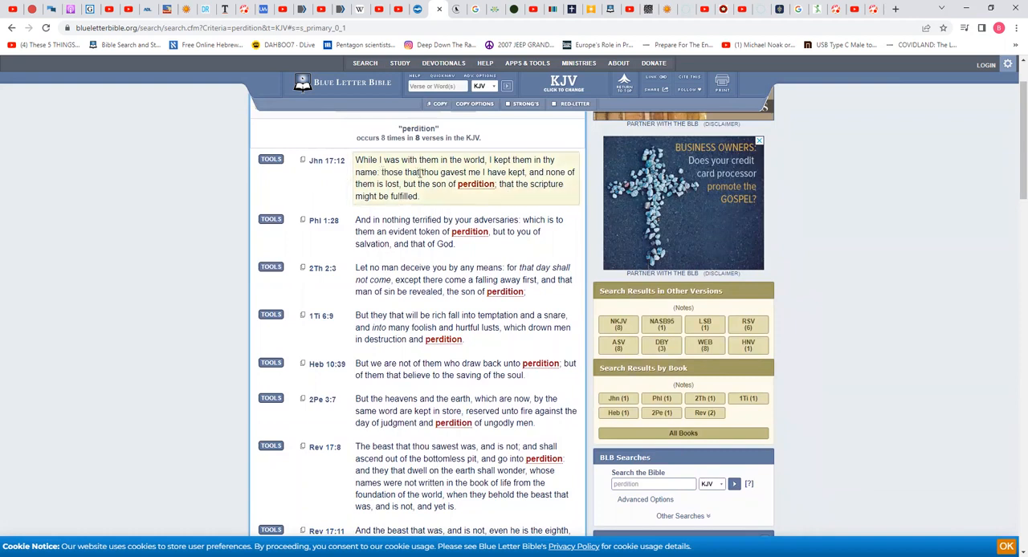
mouse_move(482, 175)
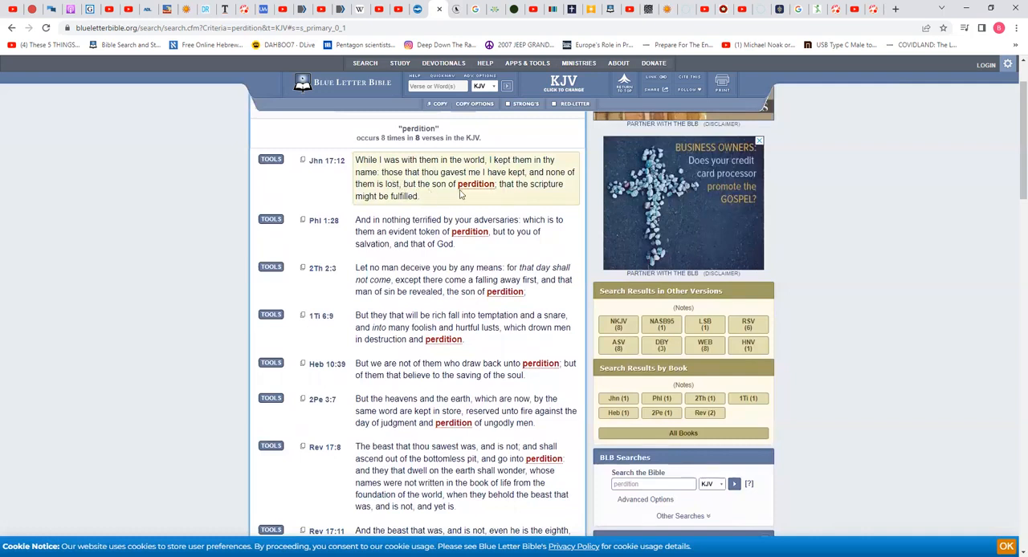
mouse_move(513, 186)
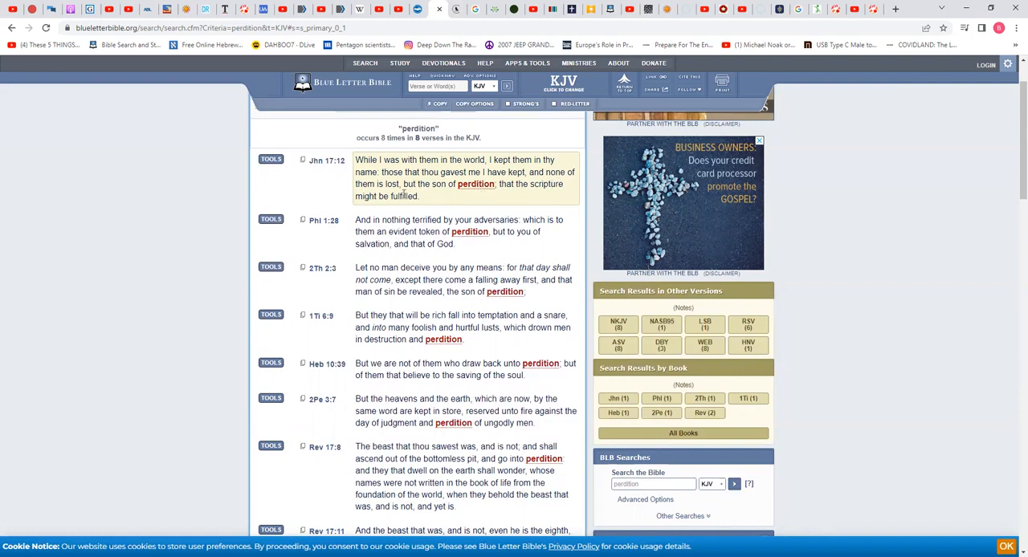
mouse_move(464, 196)
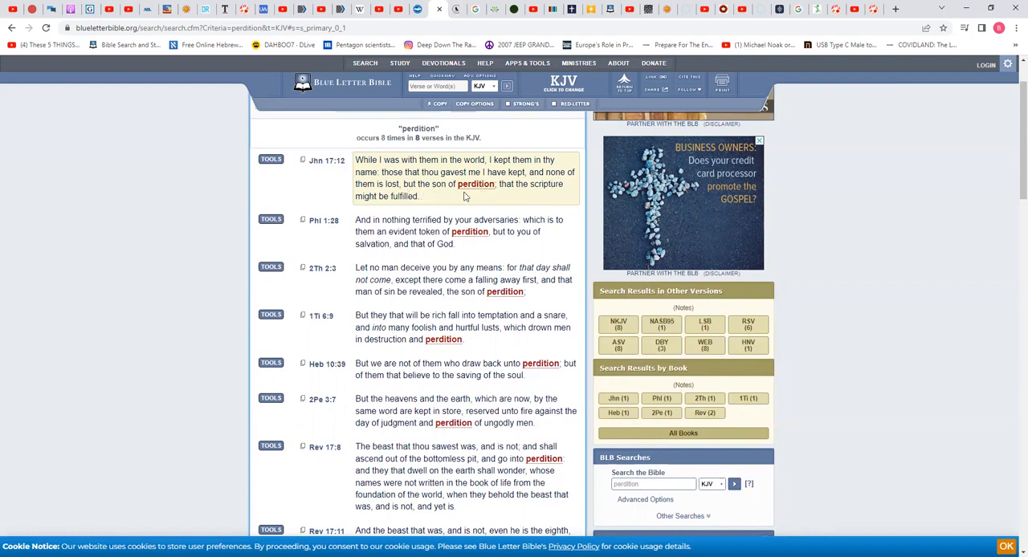
mouse_move(511, 200)
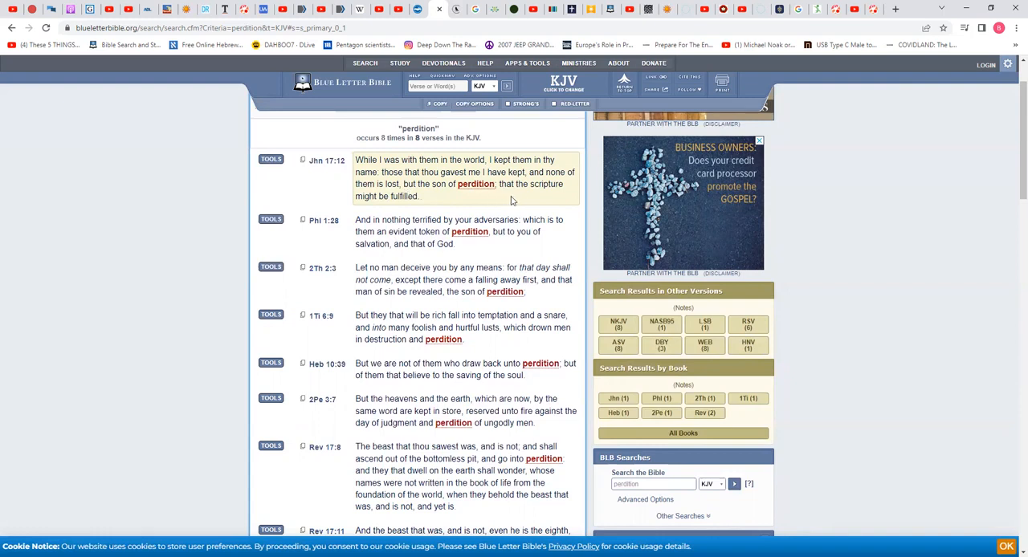
mouse_move(416, 205)
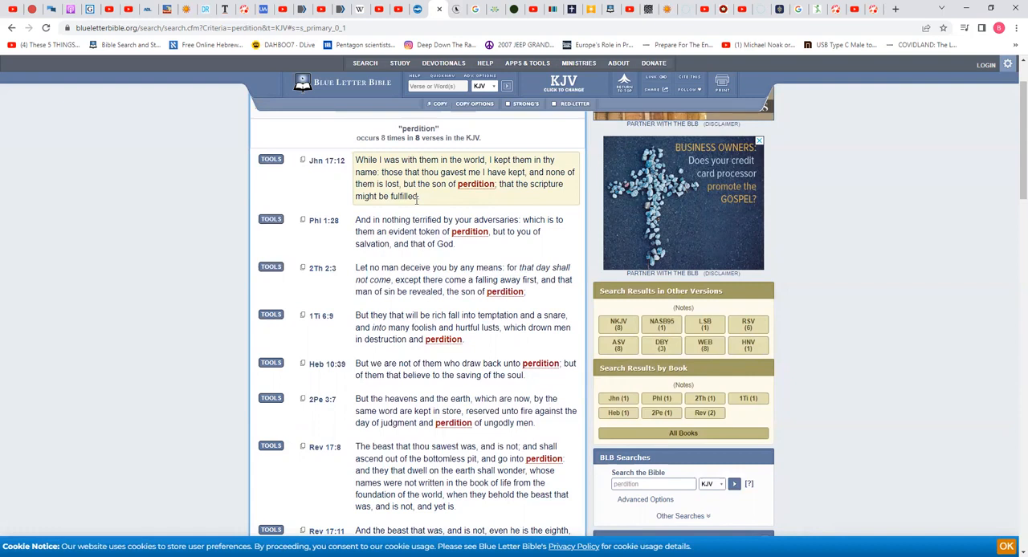
mouse_move(427, 202)
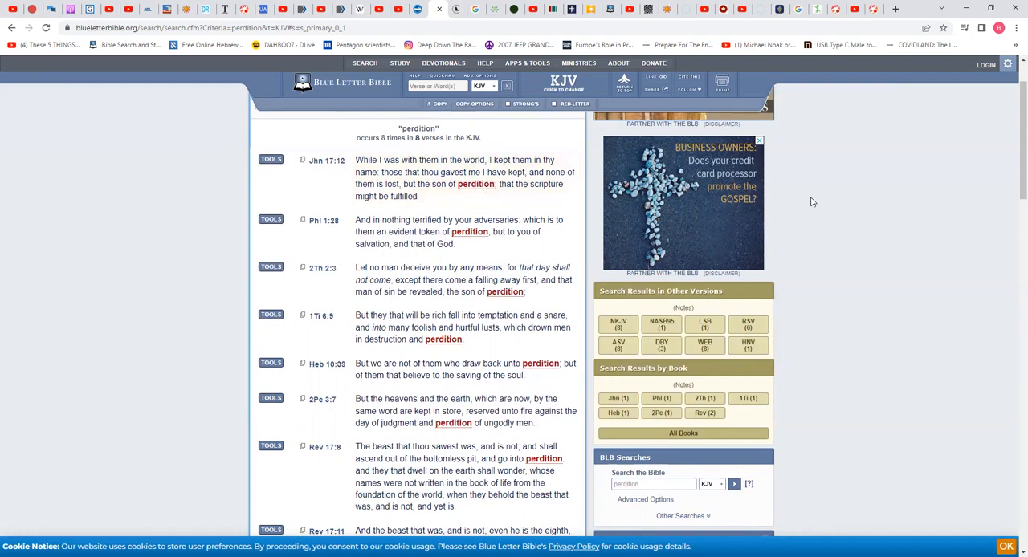
mouse_move(981, 183)
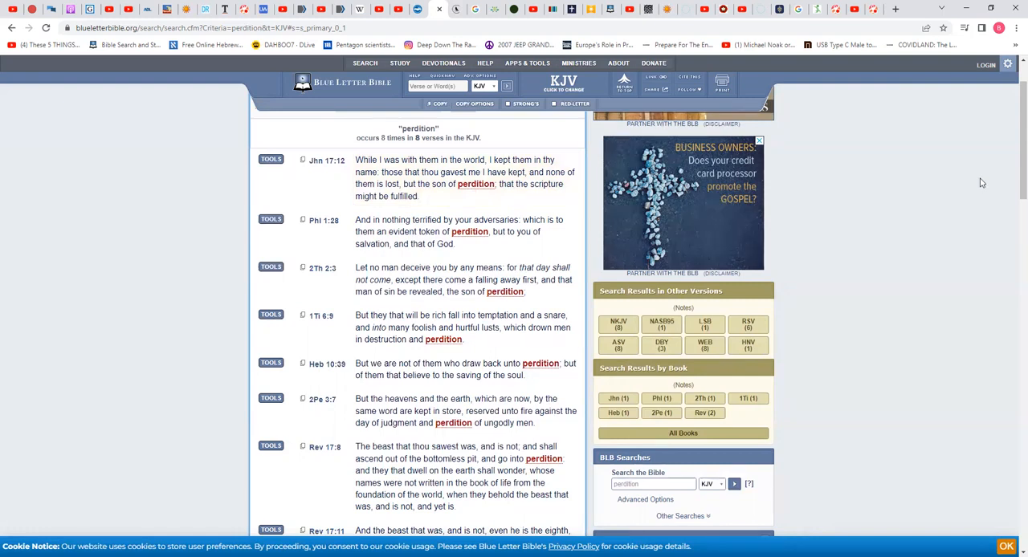
mouse_move(1011, 172)
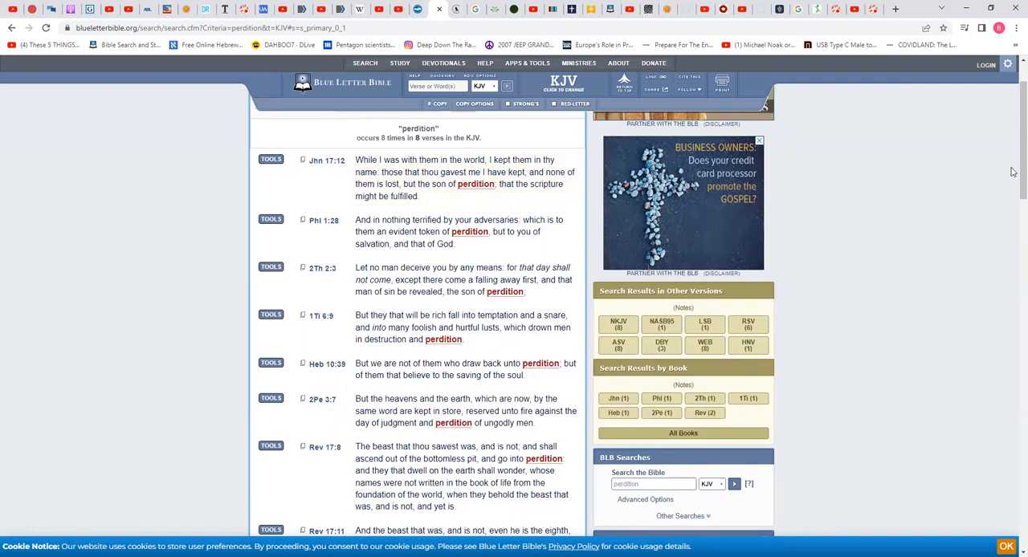
scroll(down, 3)
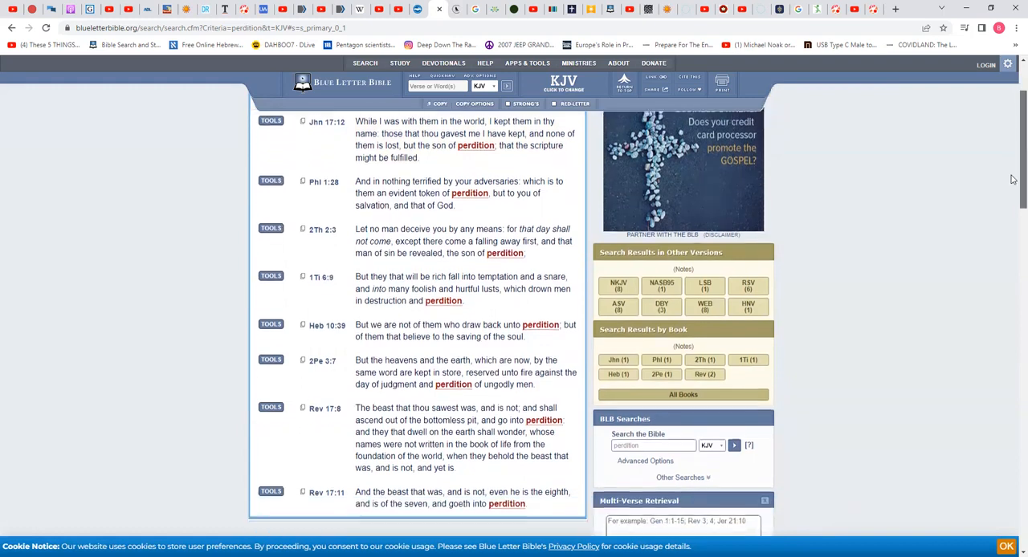
scroll(down, 3)
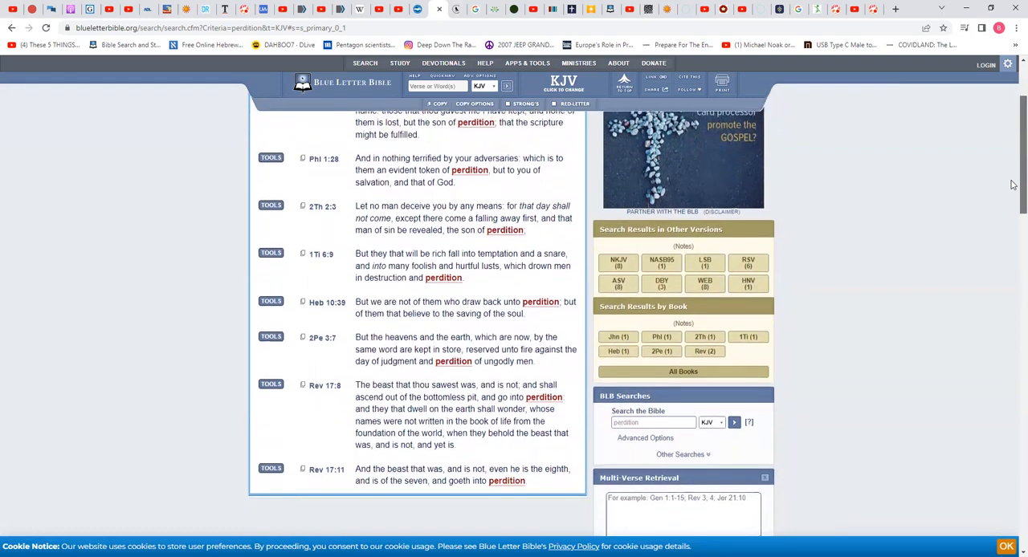
scroll(down, 3)
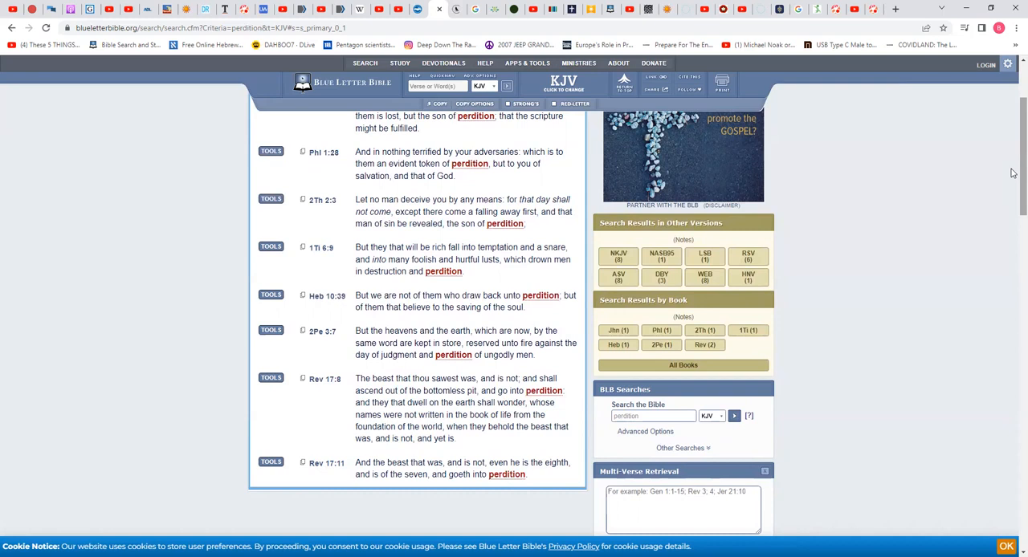
scroll(down, 3)
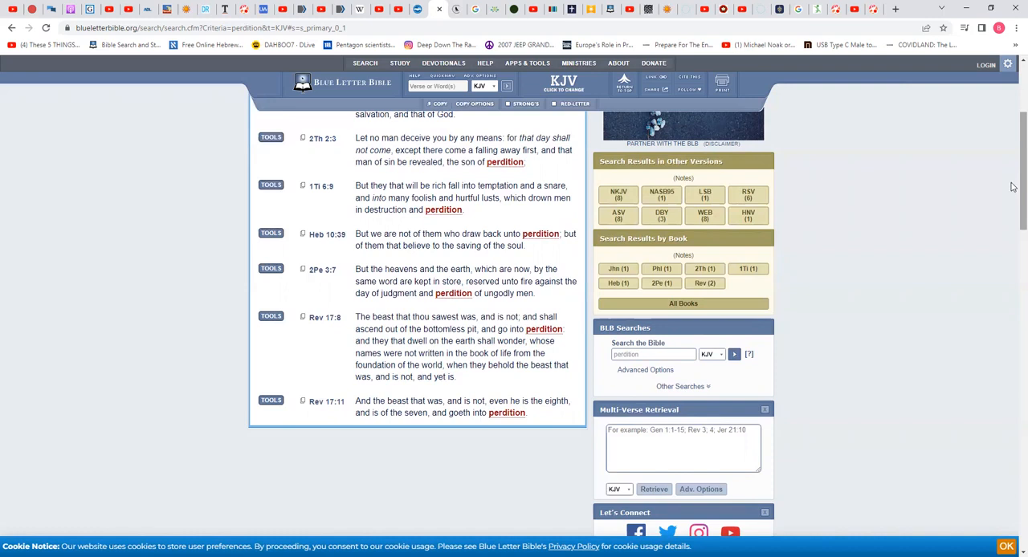
mouse_move(1011, 186)
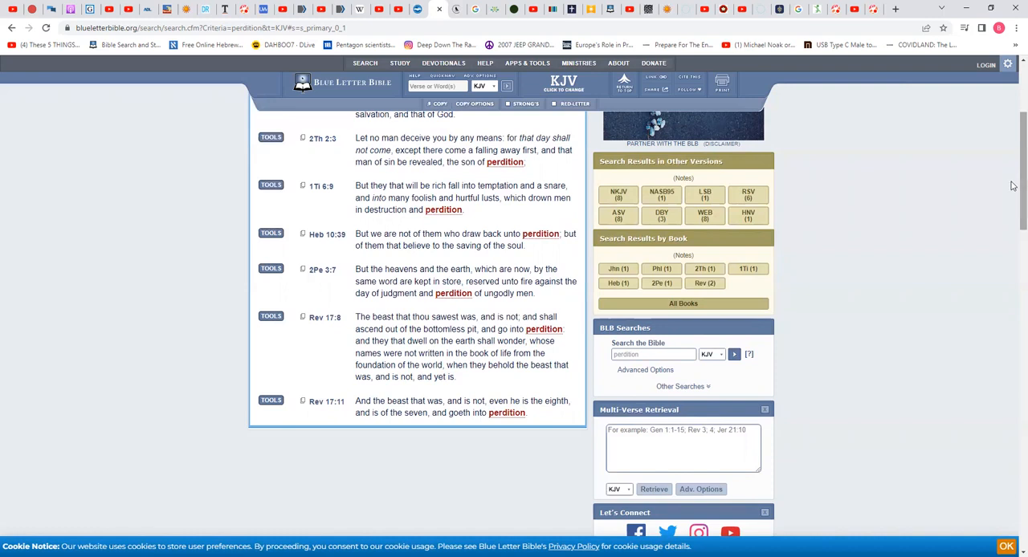
mouse_move(1009, 203)
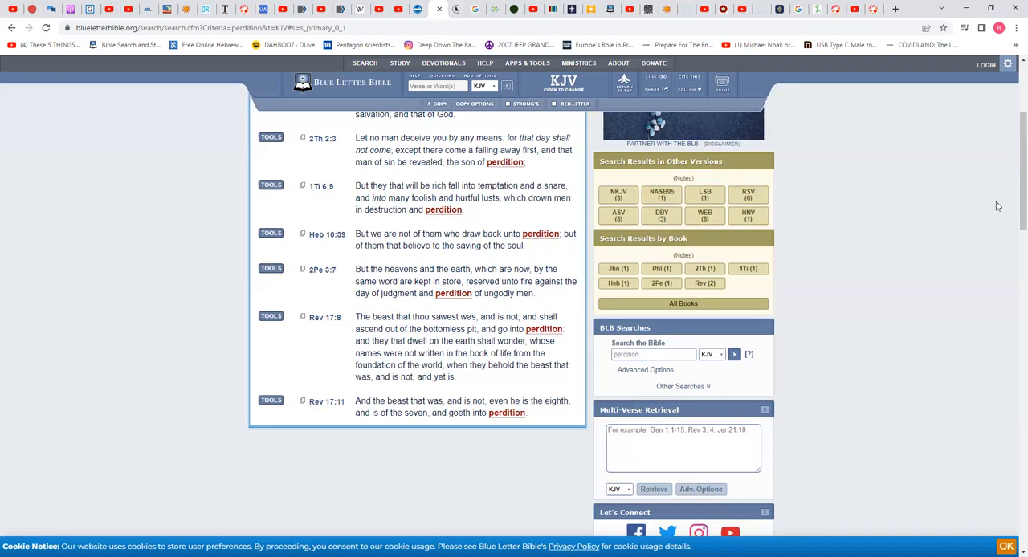
mouse_move(983, 207)
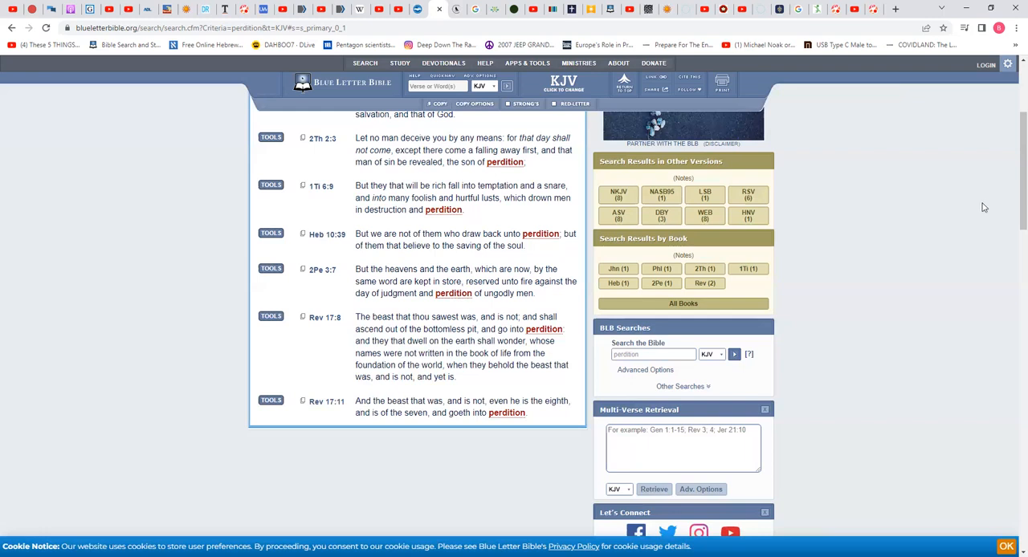
mouse_move(934, 243)
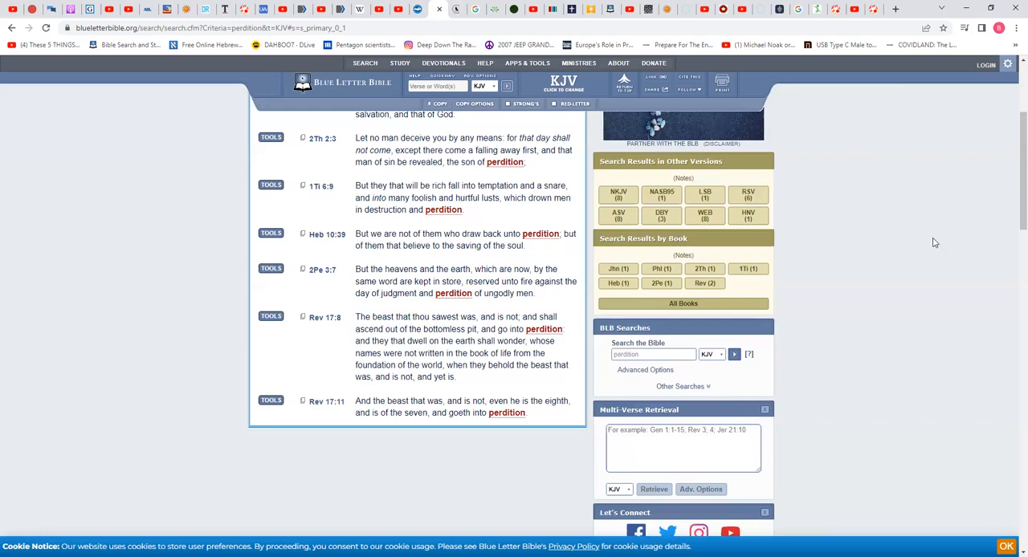
mouse_move(822, 223)
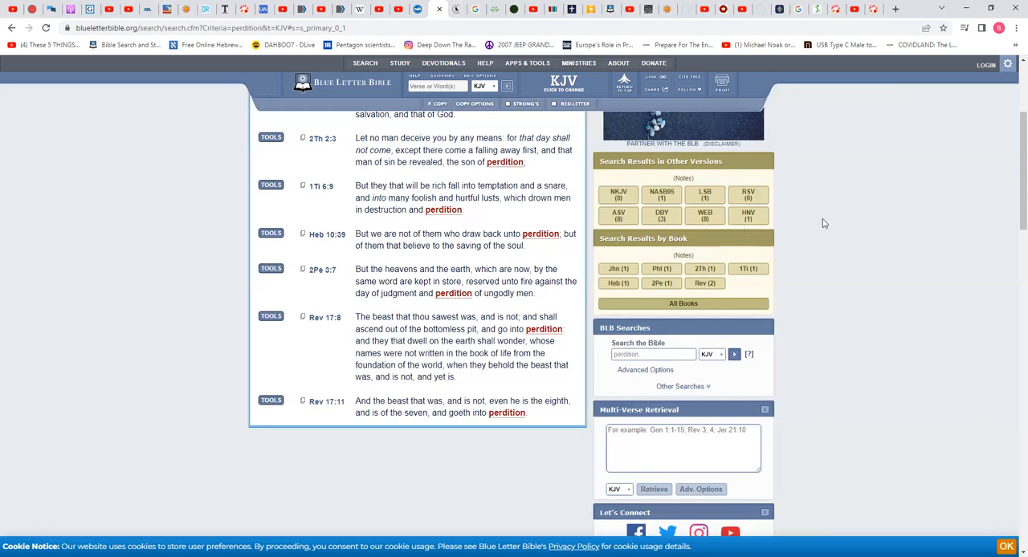
mouse_move(1012, 207)
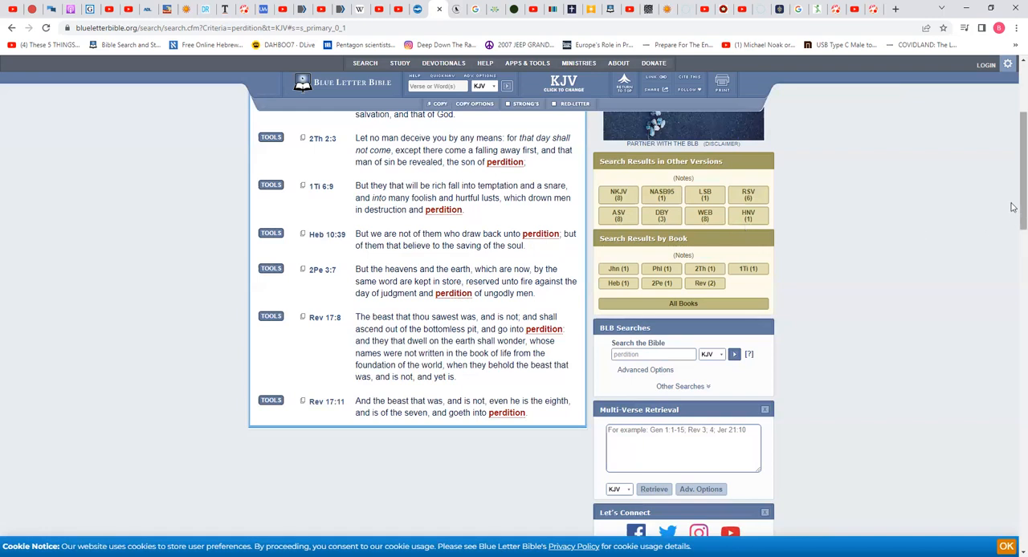
scroll(down, 3)
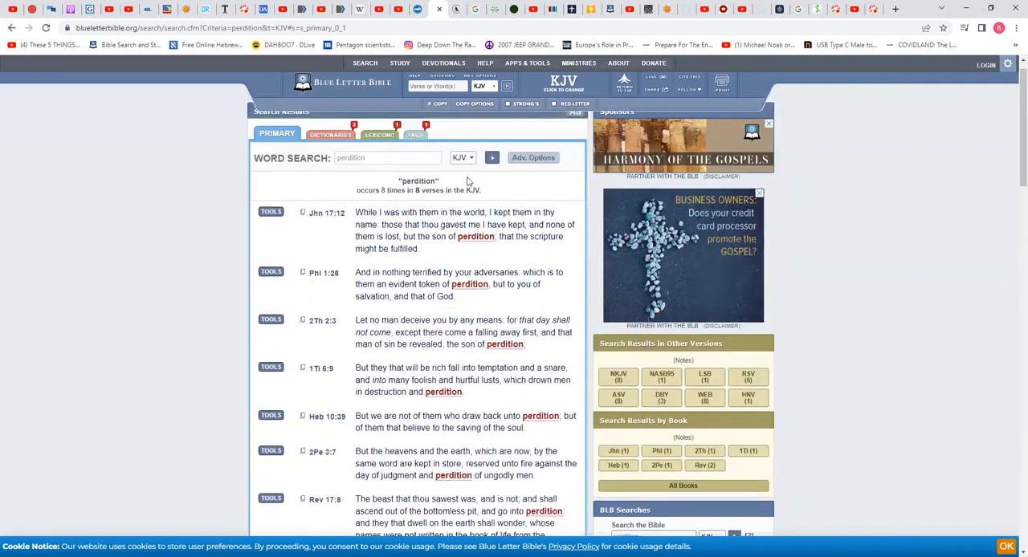
click(324, 212)
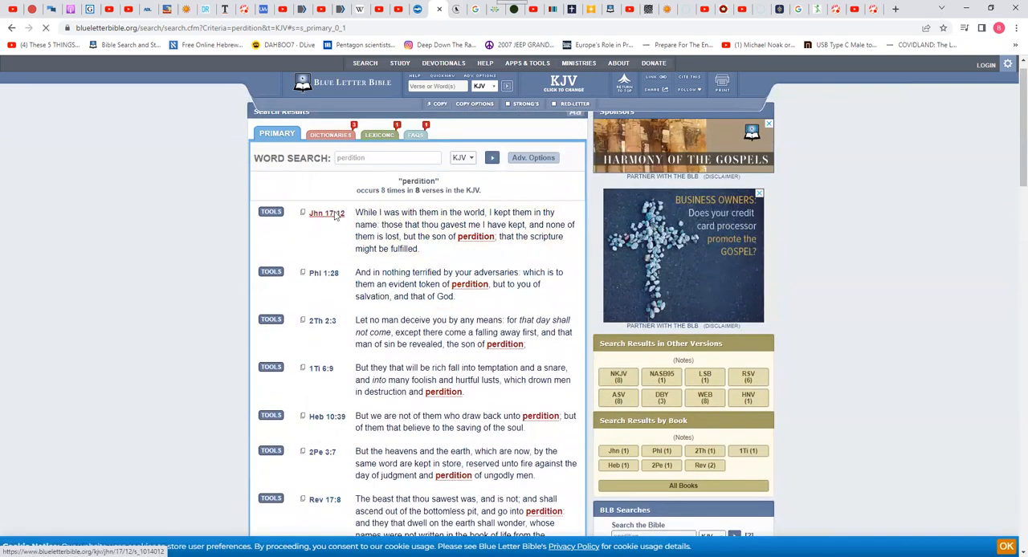
Go to John 17:12 and expand its Greek interlinear down to the word rendered 'of perdition'
click(326, 212)
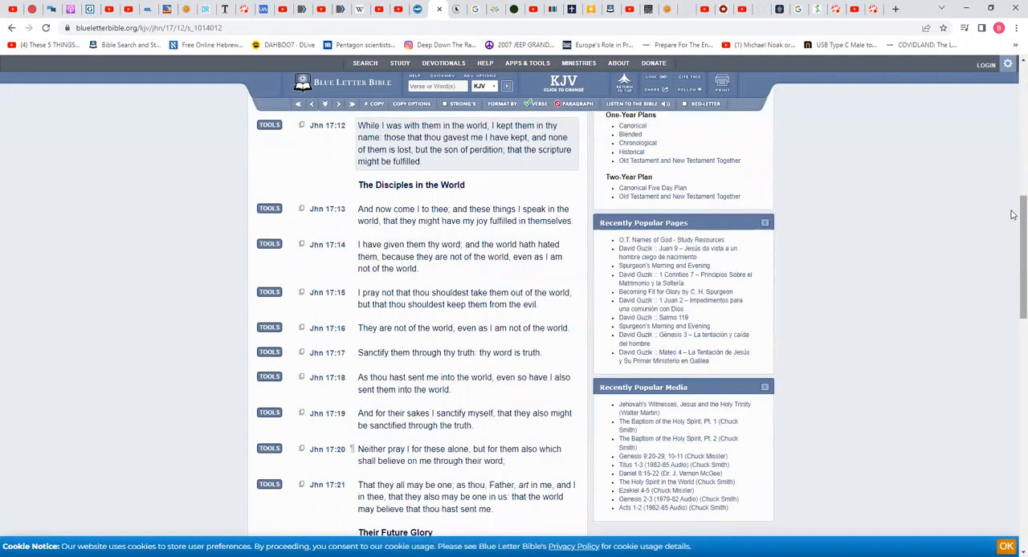
mouse_move(913, 204)
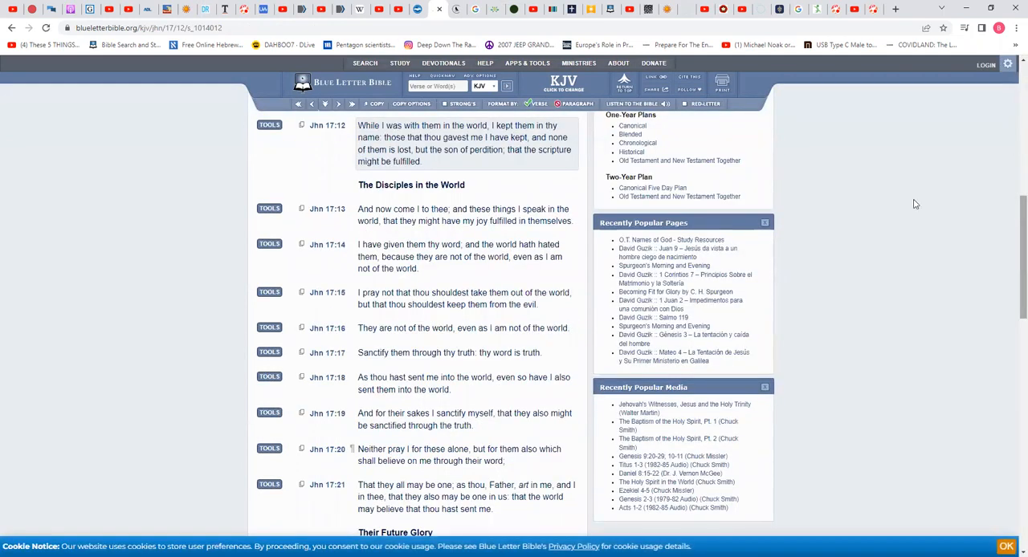
click(326, 125)
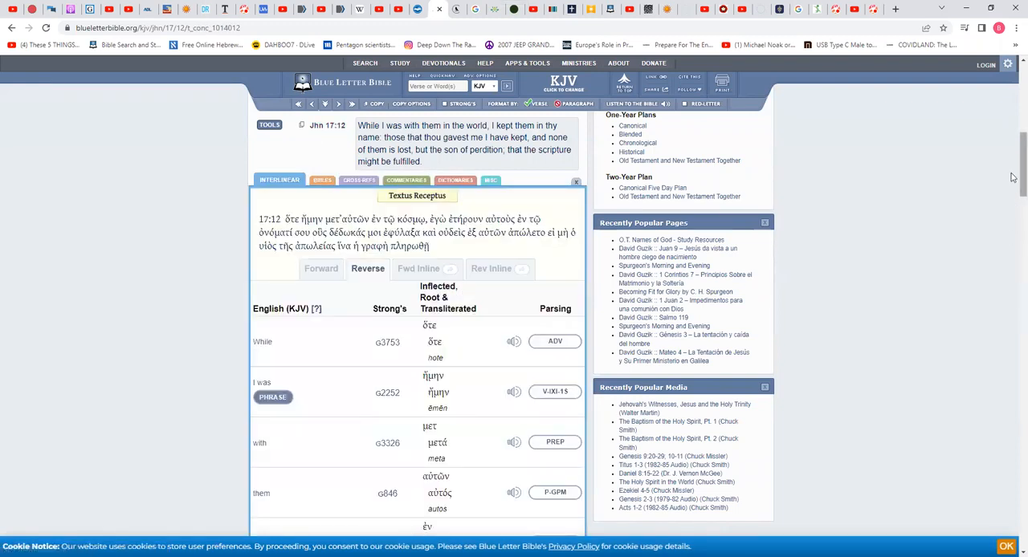
scroll(down, 3)
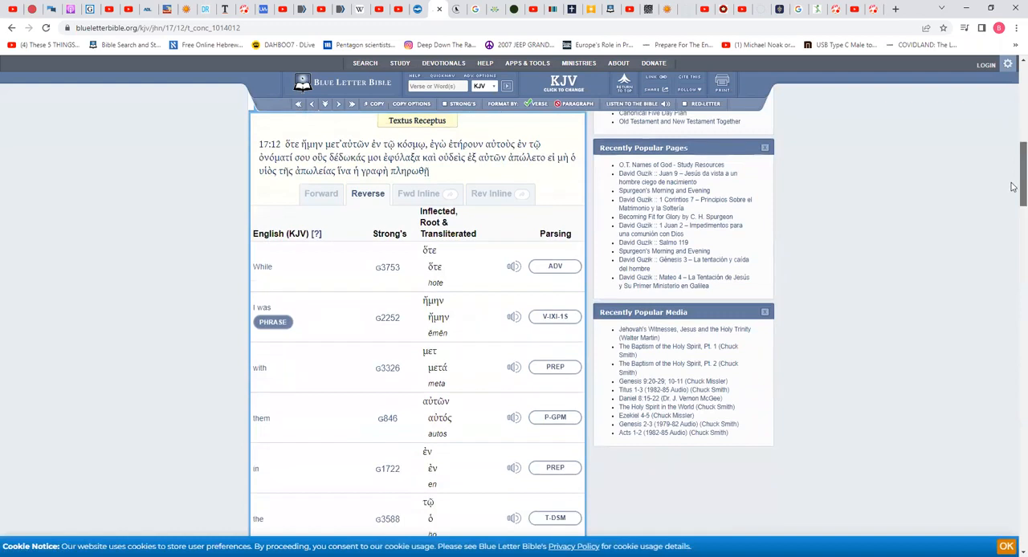
scroll(down, 3)
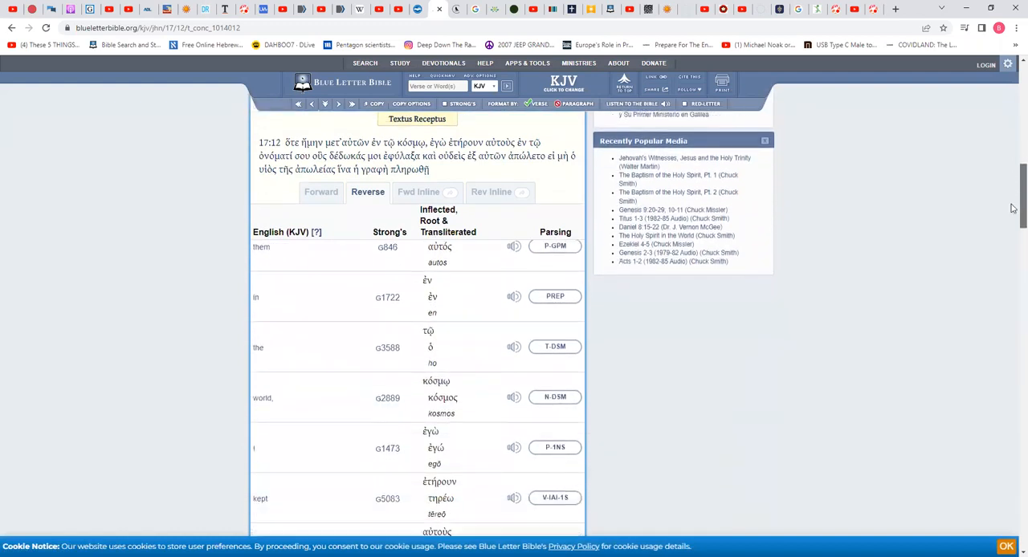
scroll(down, 3)
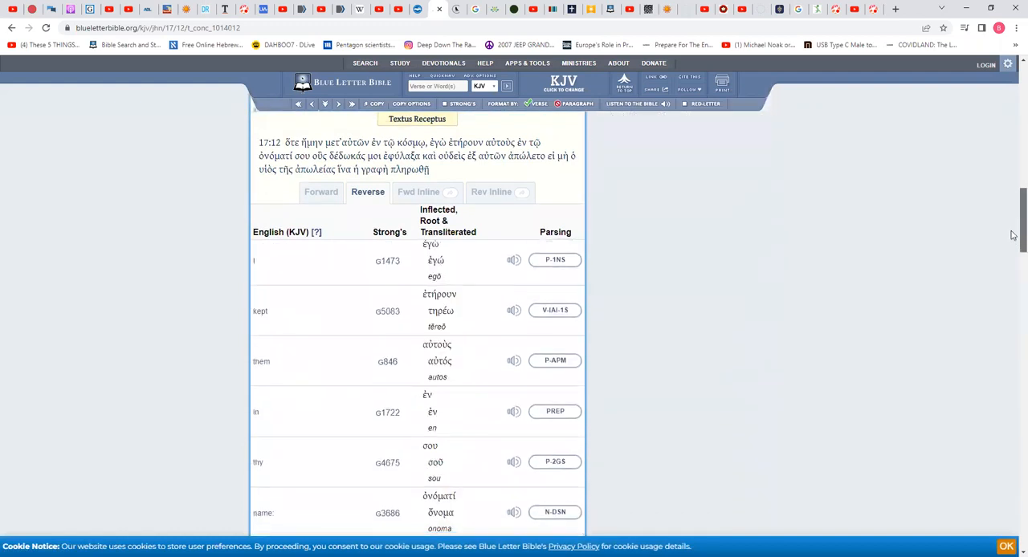
scroll(down, 3)
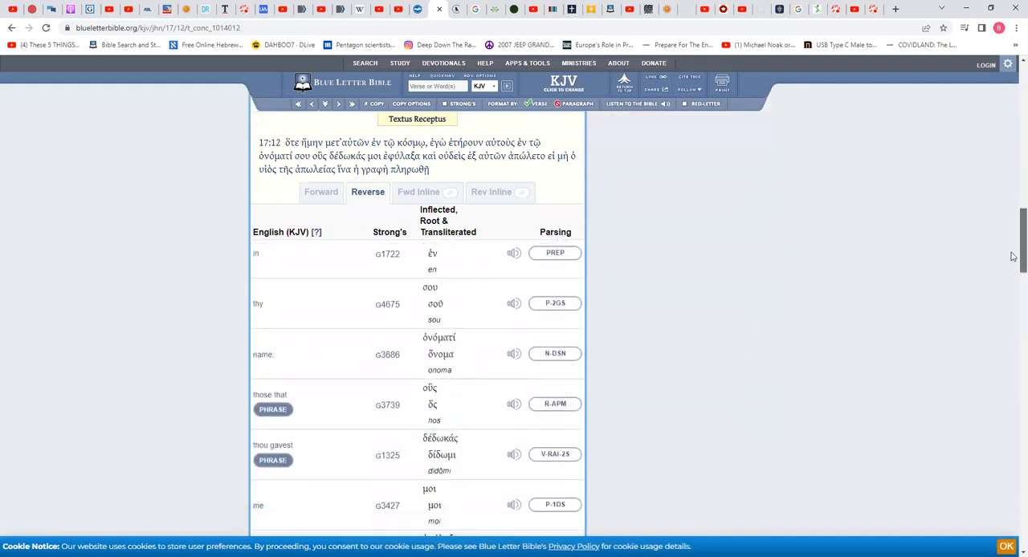
scroll(down, 3)
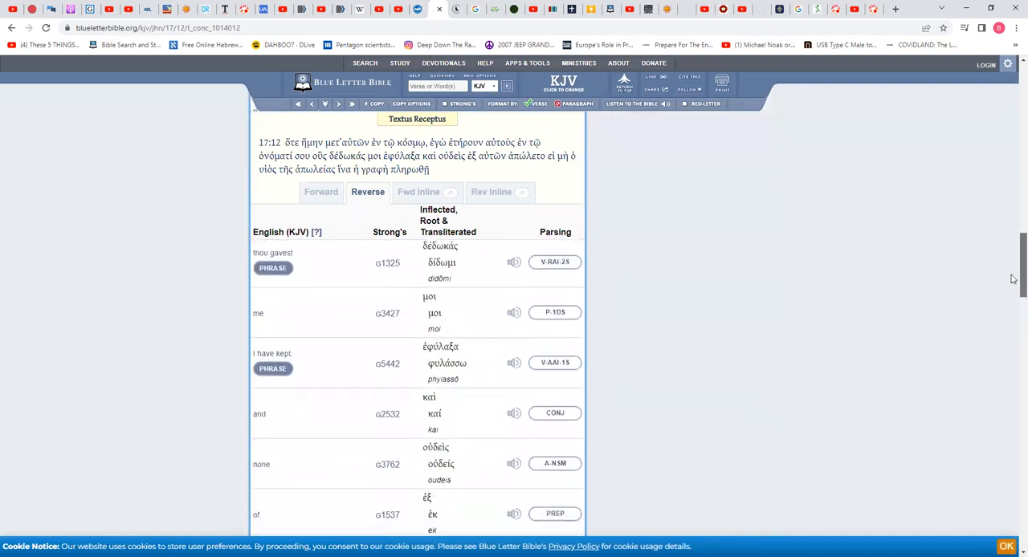
scroll(down, 3)
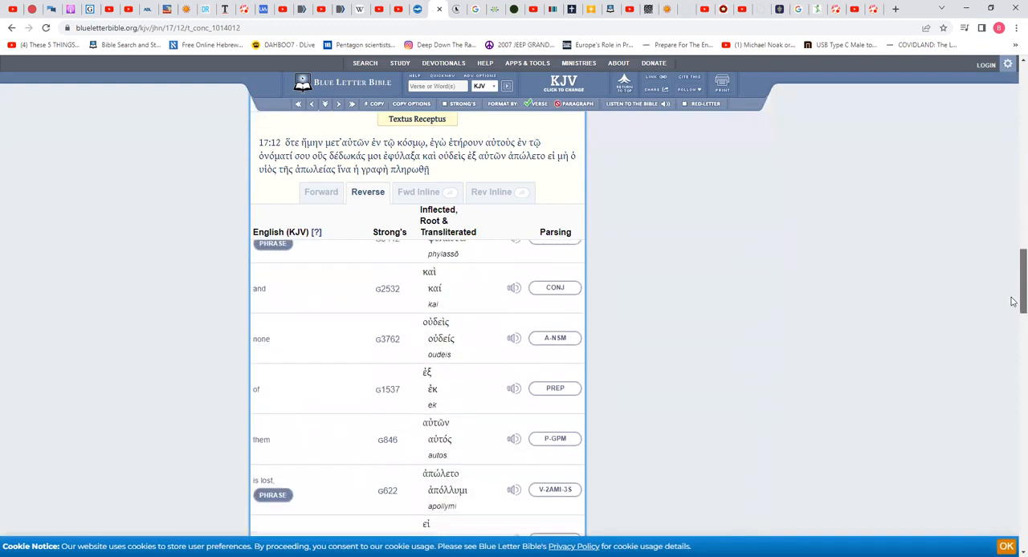
scroll(down, 3)
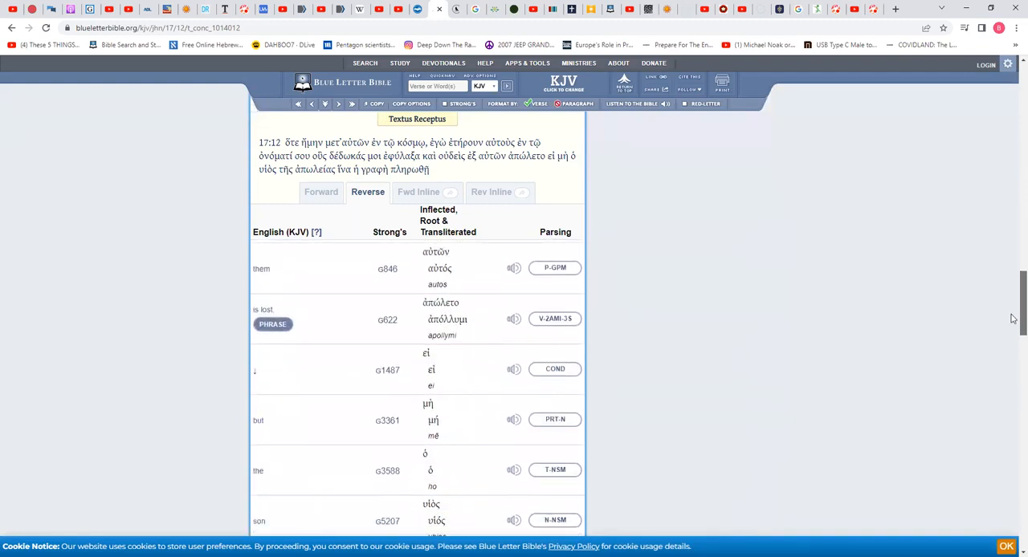
scroll(down, 3)
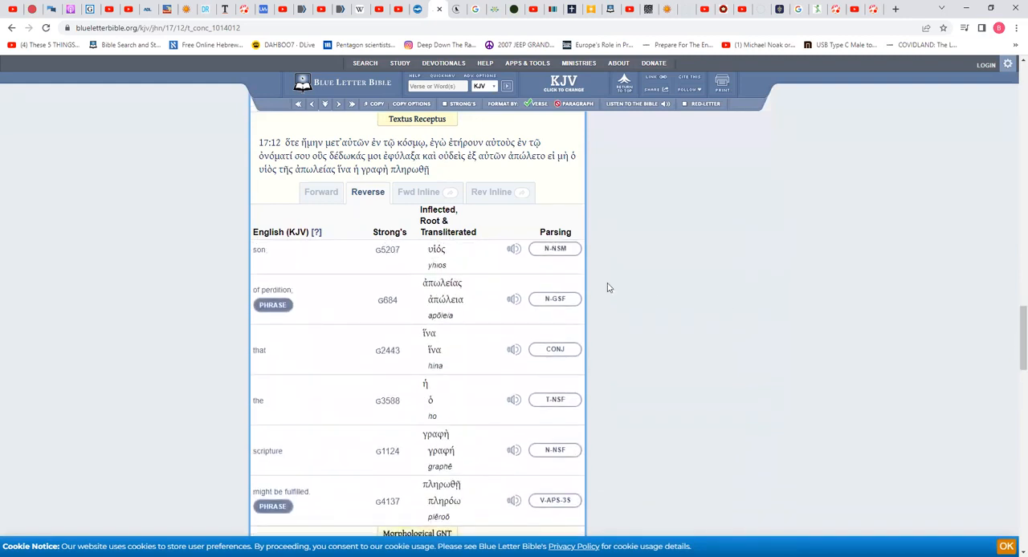
mouse_move(387, 298)
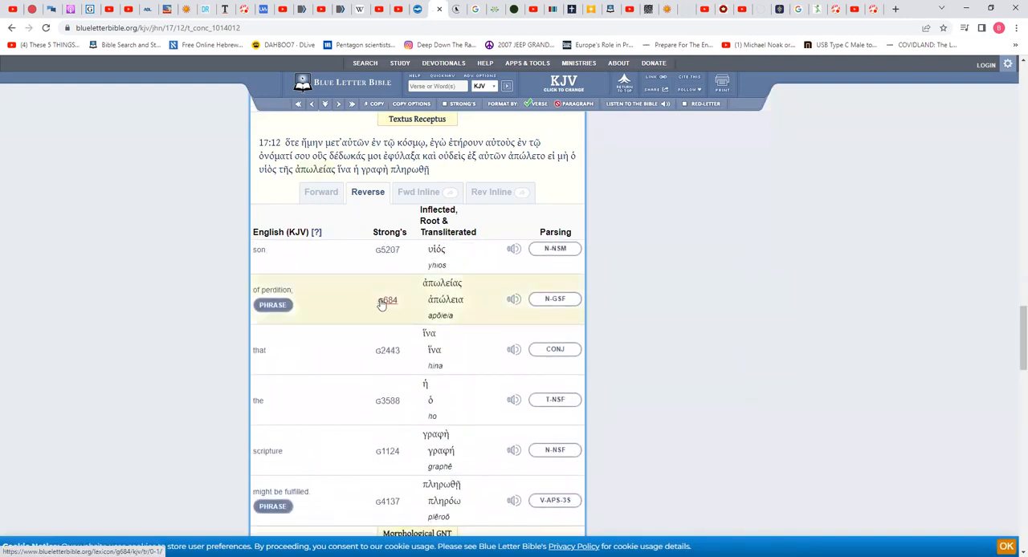
Go to the lexicon entry for Strong's G684 apōleia
click(387, 298)
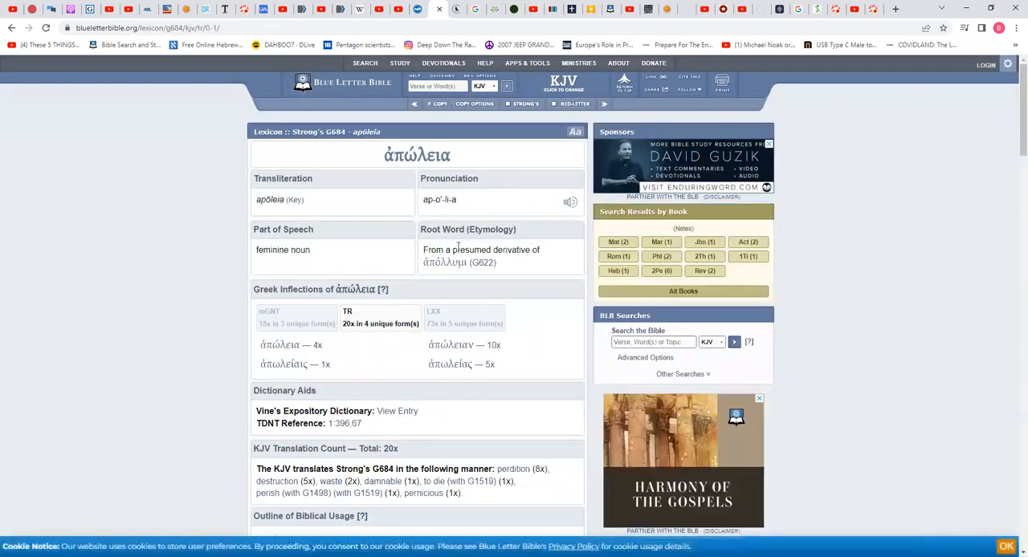
mouse_move(449, 219)
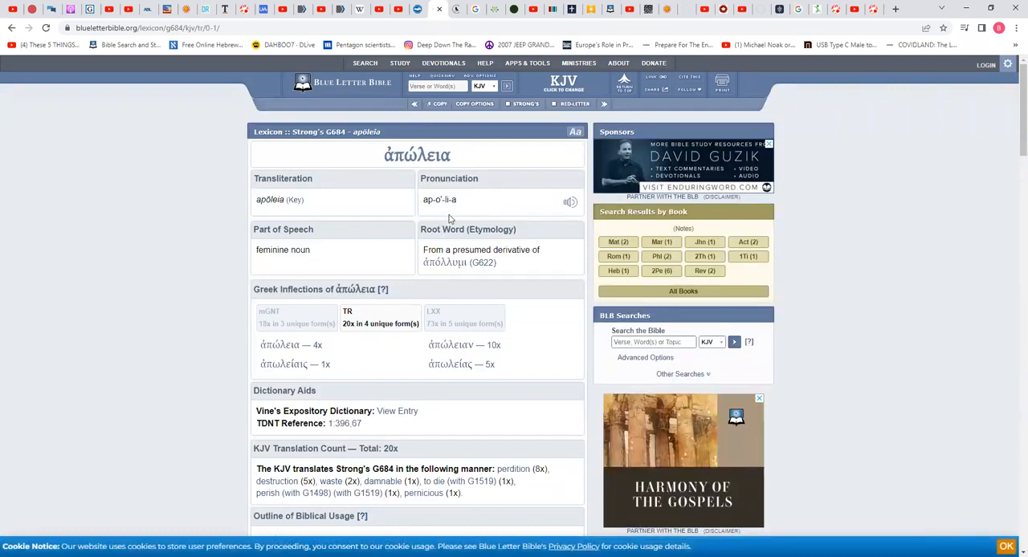
mouse_move(1011, 141)
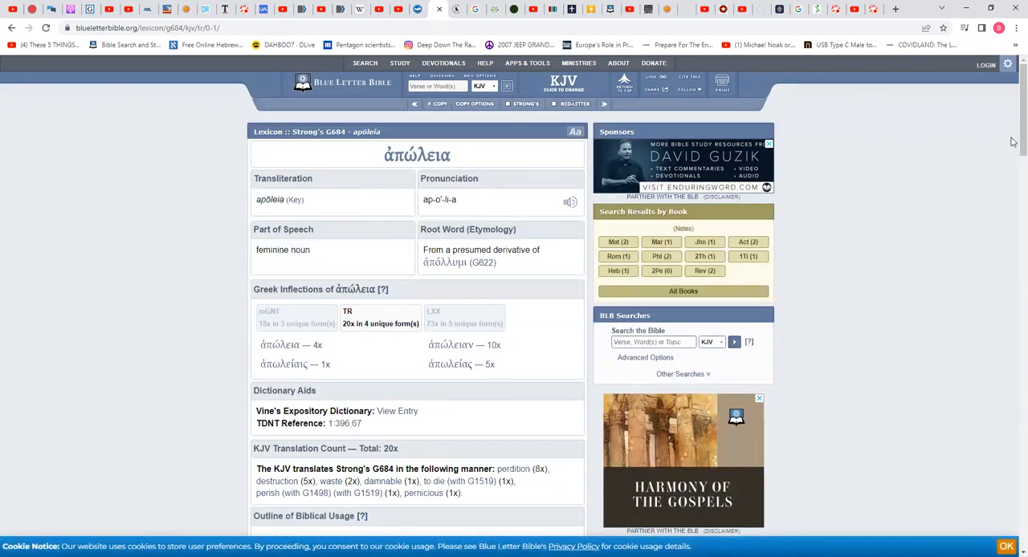
scroll(down, 3)
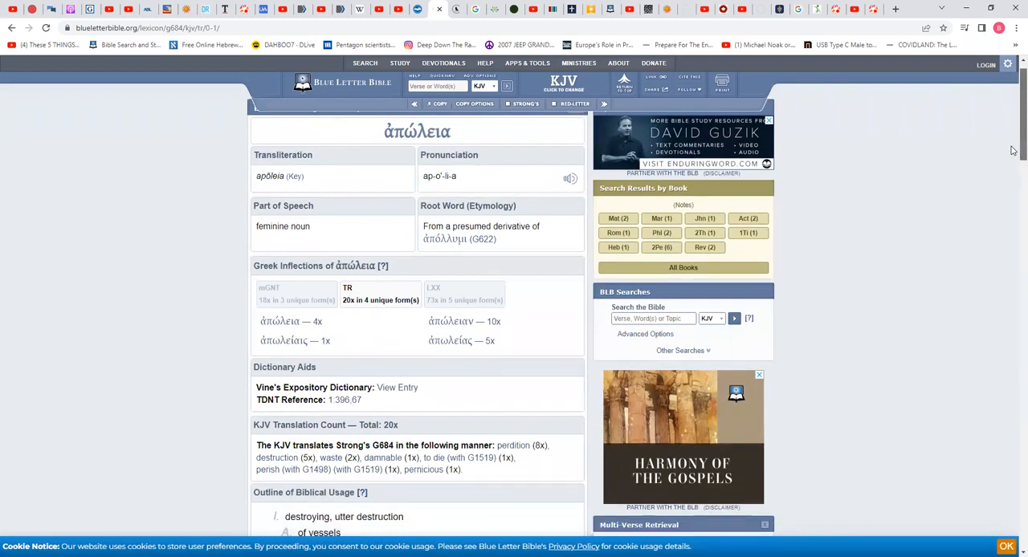
scroll(down, 3)
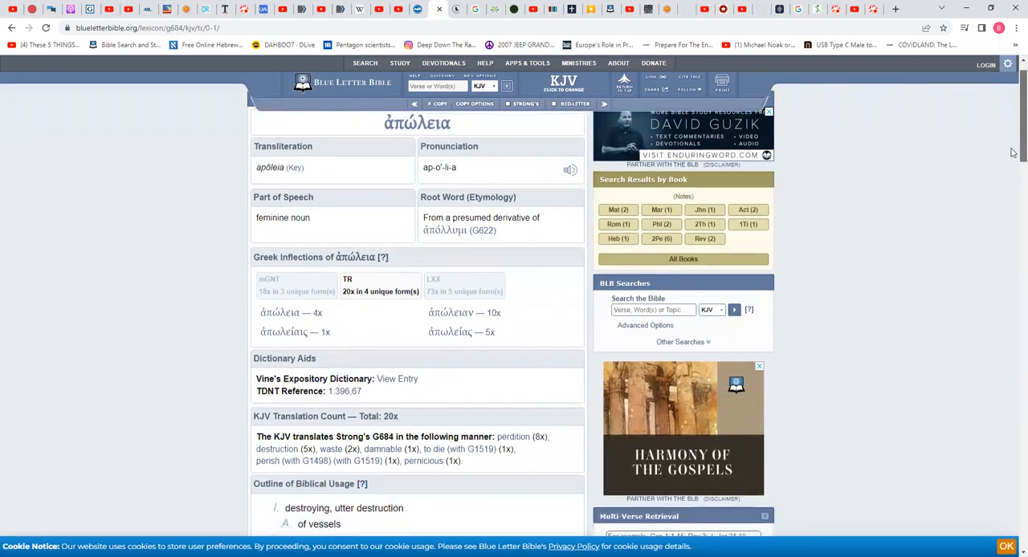
scroll(down, 3)
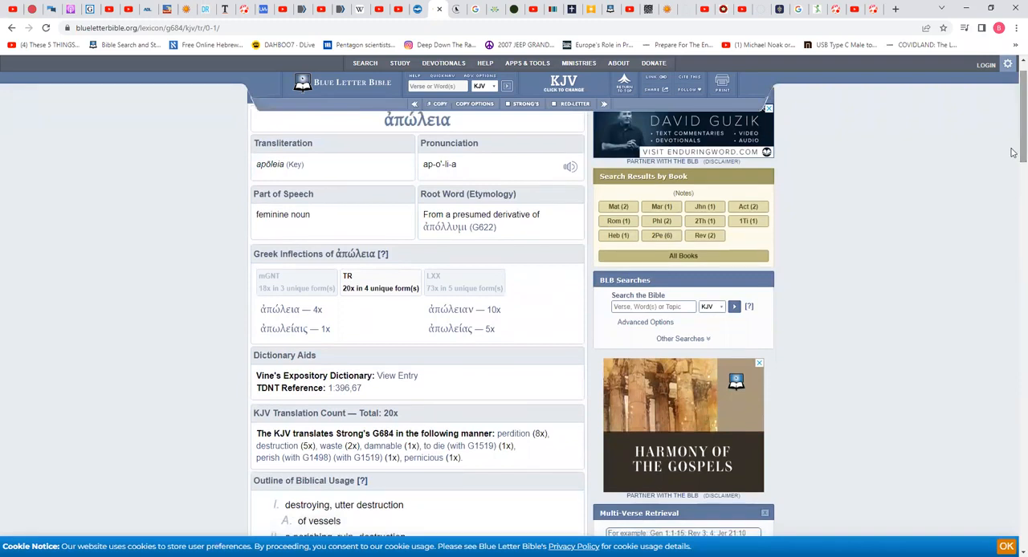
scroll(down, 3)
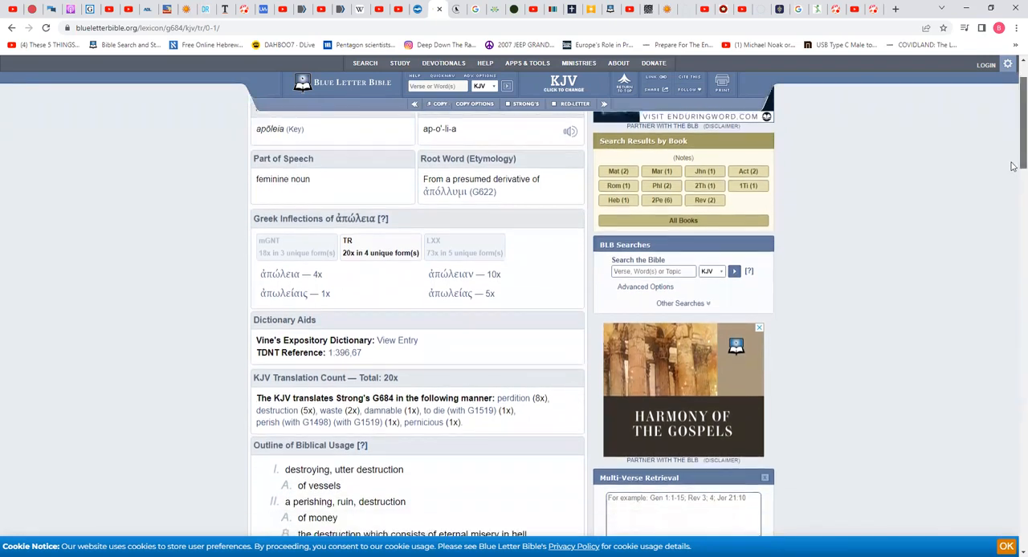
scroll(down, 3)
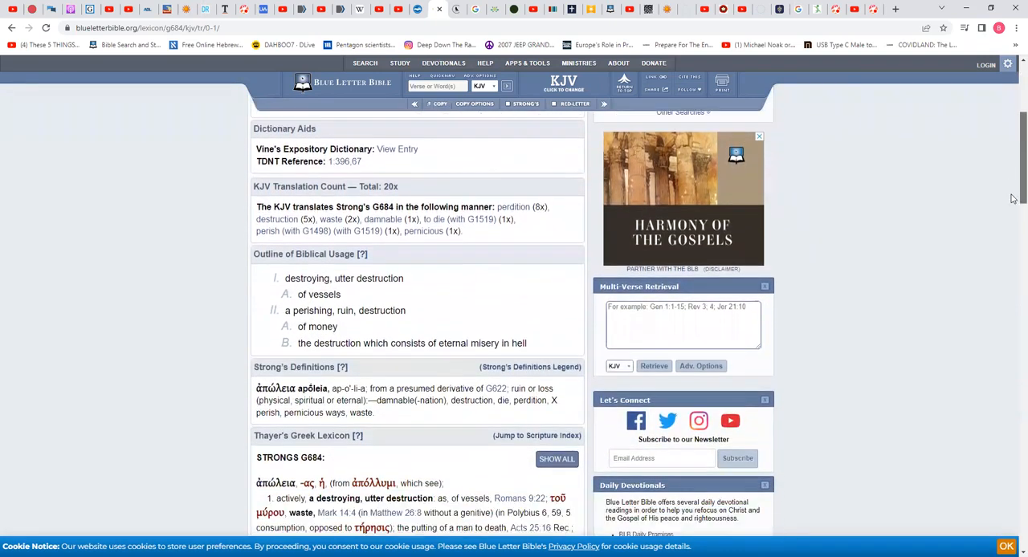
scroll(down, 3)
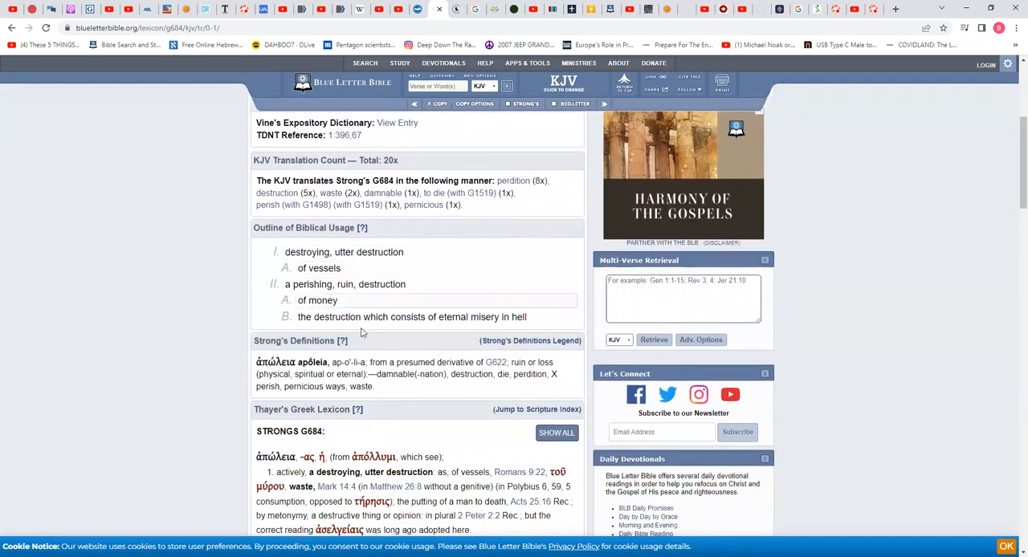
mouse_move(393, 335)
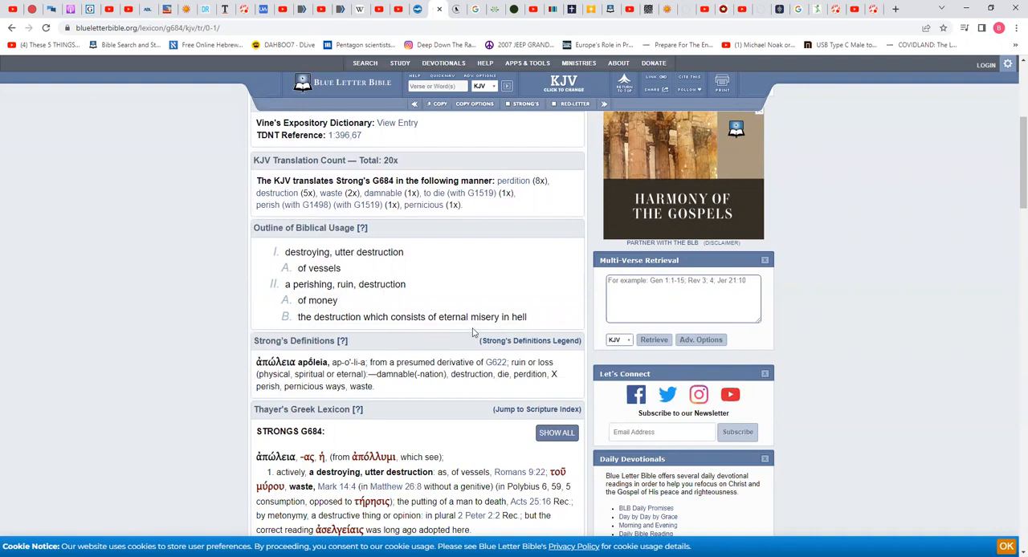
mouse_move(1012, 194)
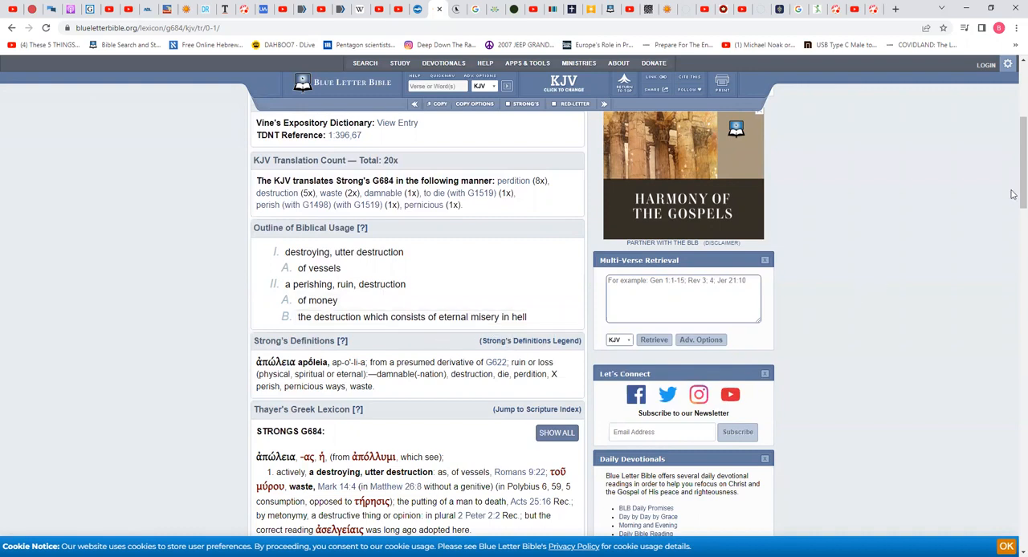
scroll(down, 3)
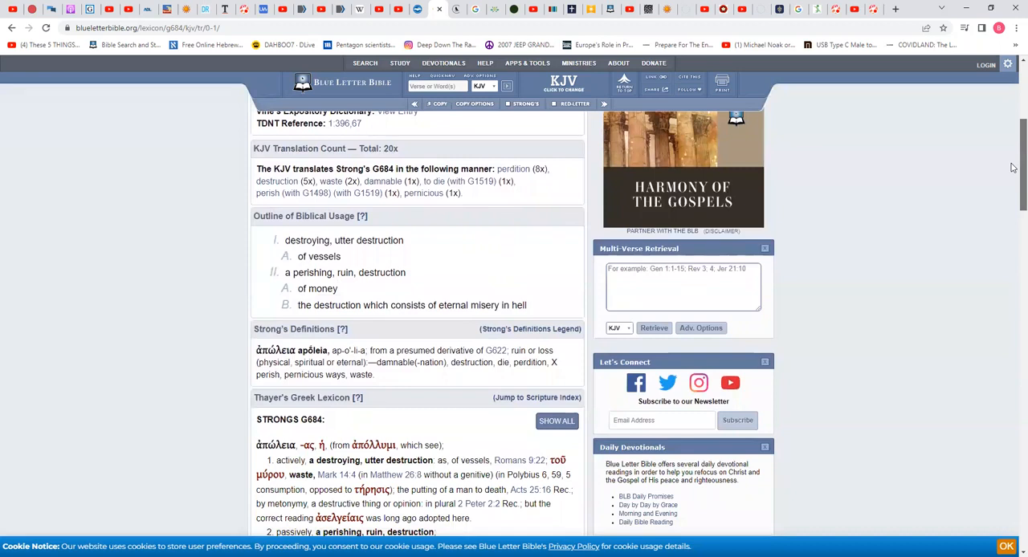
mouse_move(562, 156)
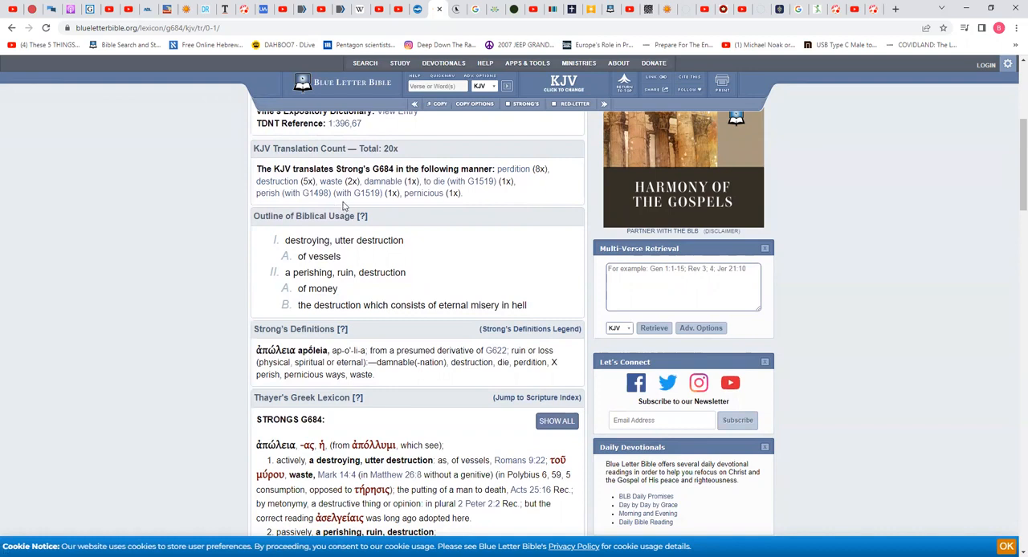
mouse_move(398, 212)
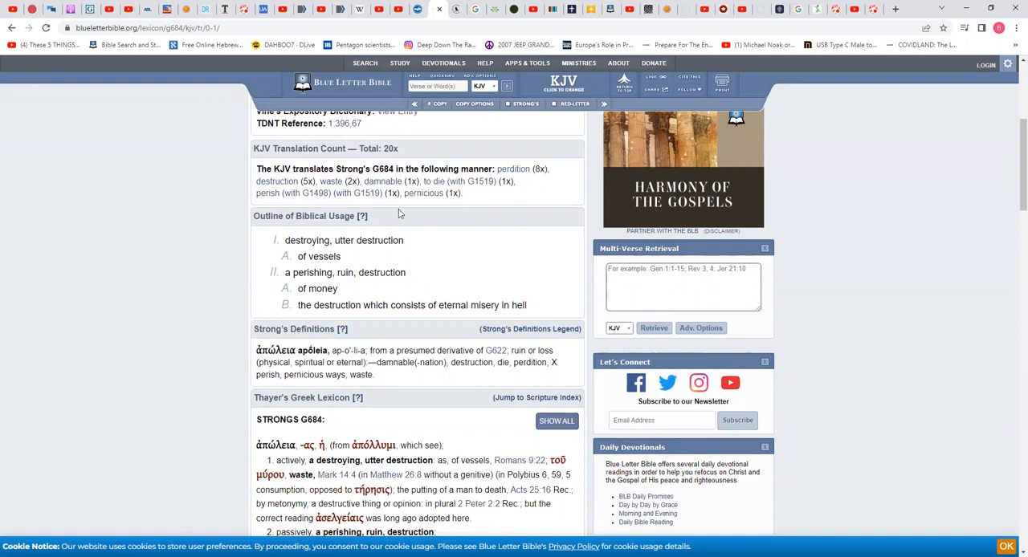
mouse_move(392, 211)
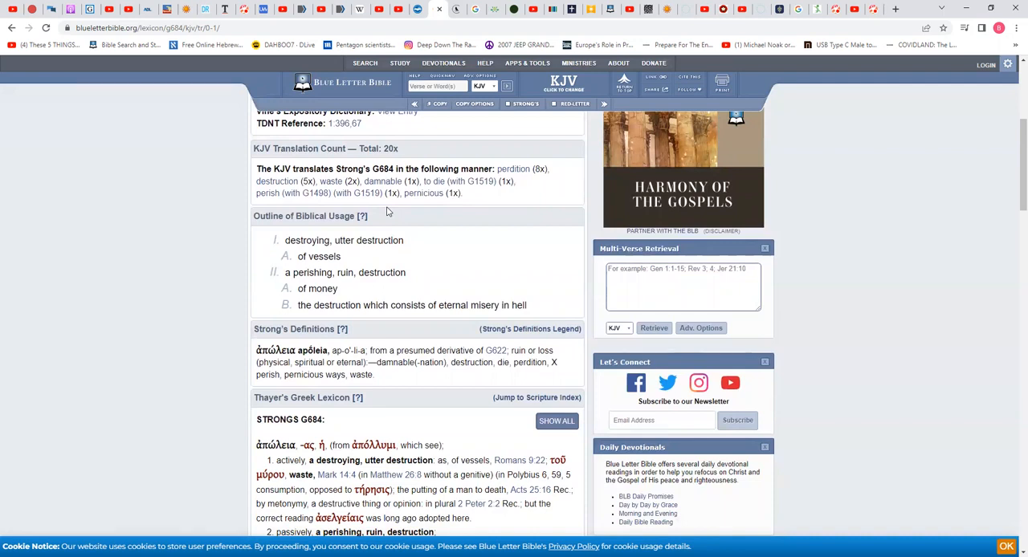
mouse_move(437, 209)
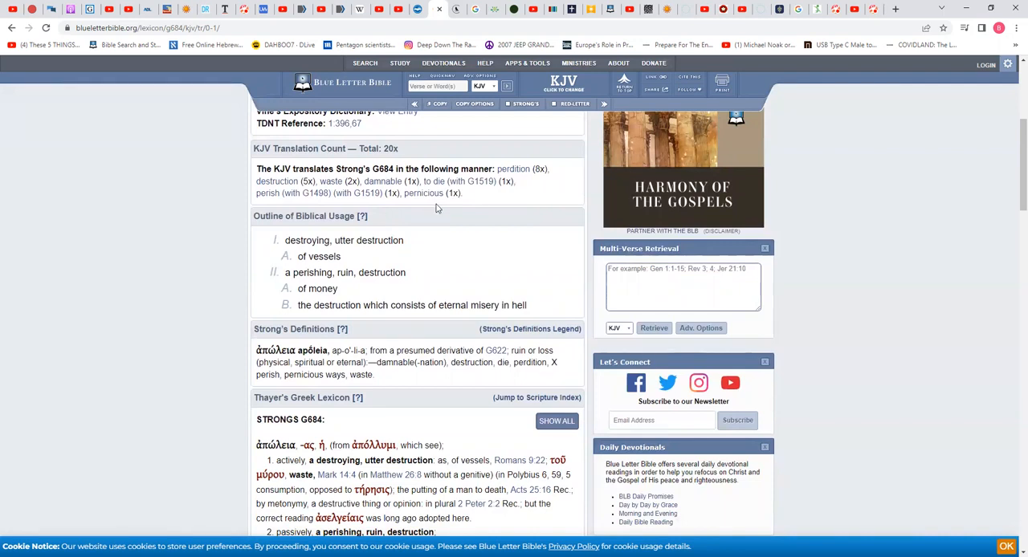
mouse_move(428, 218)
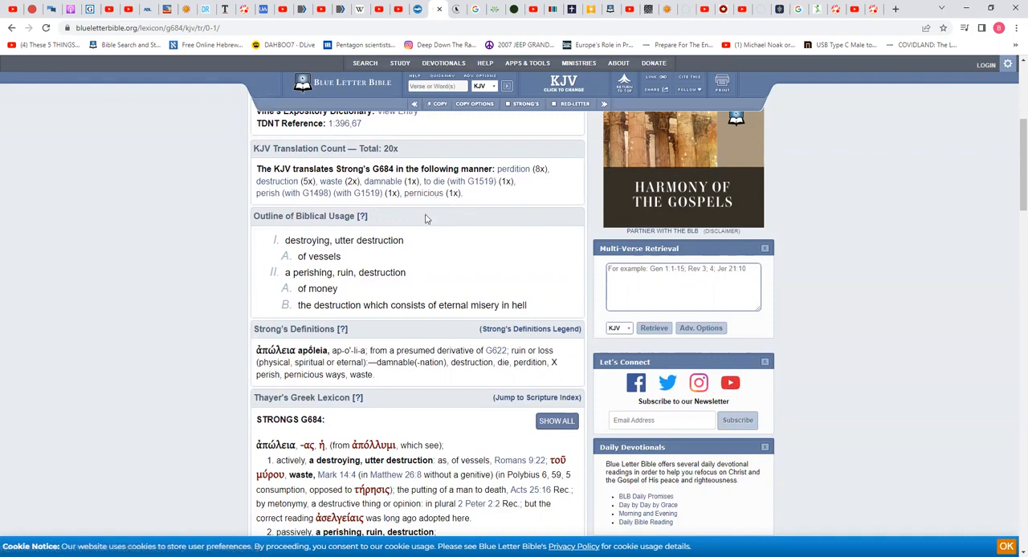
mouse_move(404, 220)
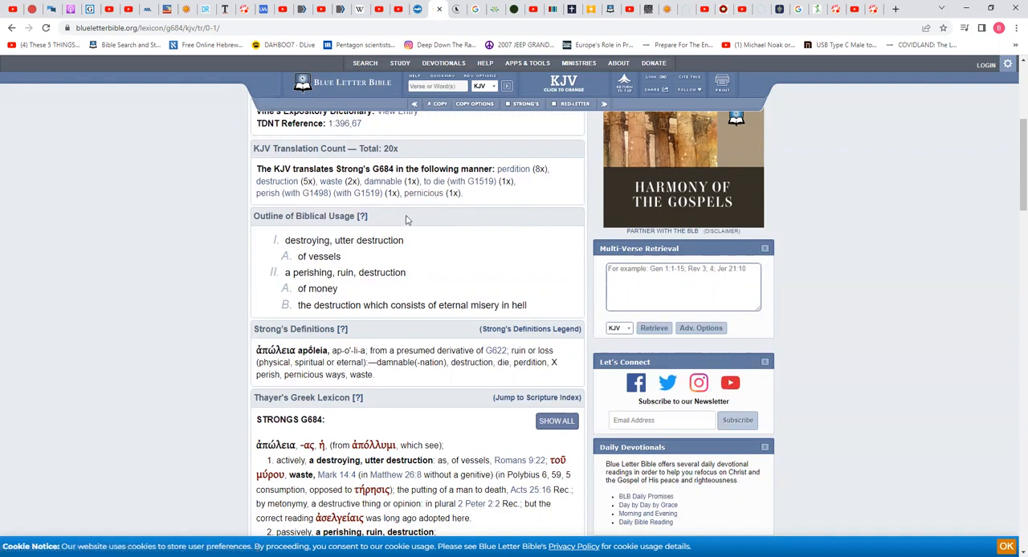
mouse_move(383, 219)
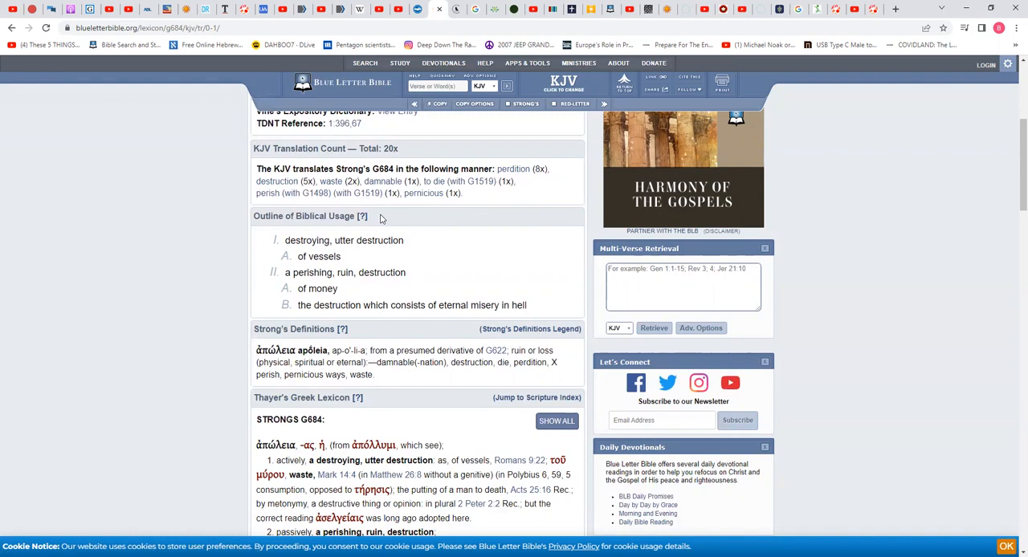
mouse_move(377, 217)
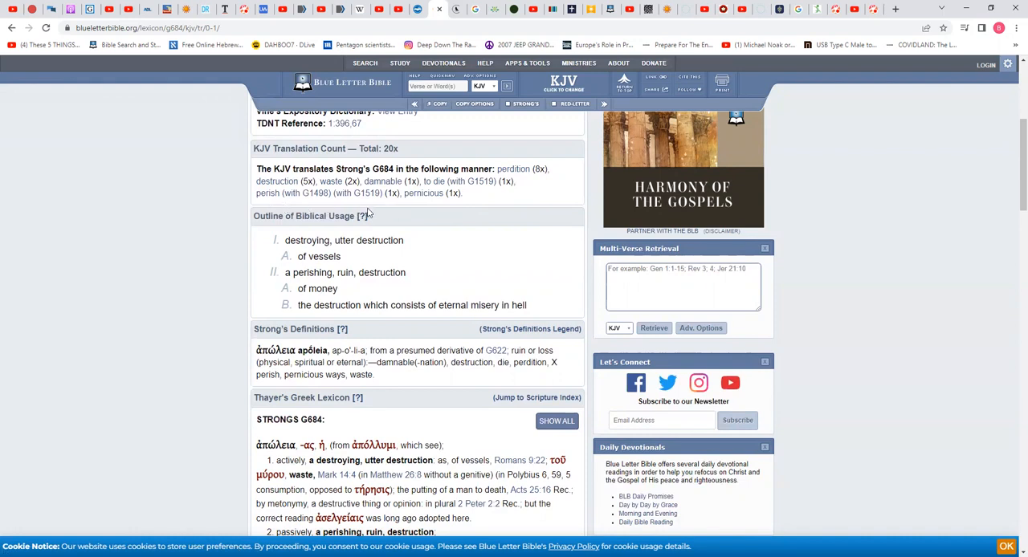
mouse_move(379, 210)
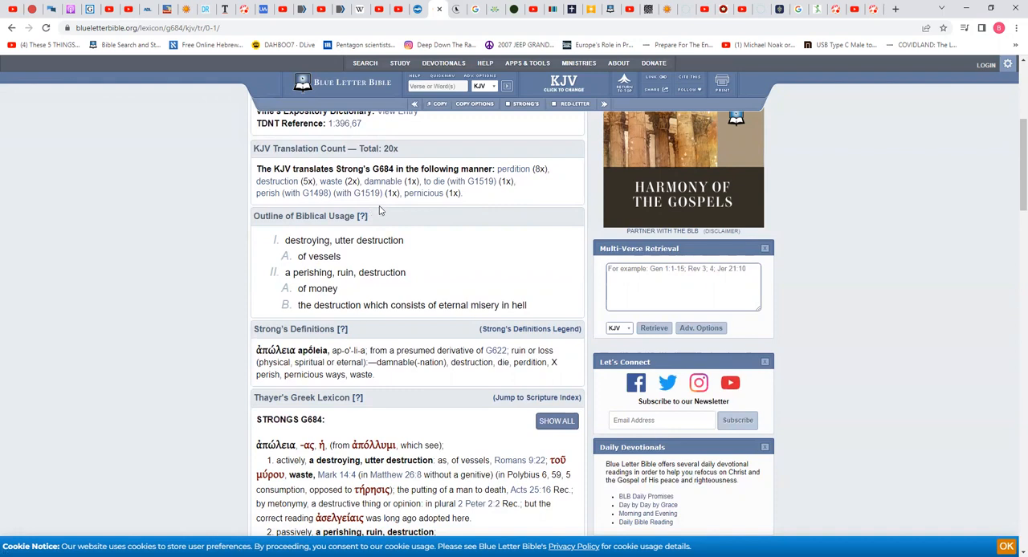
mouse_move(379, 208)
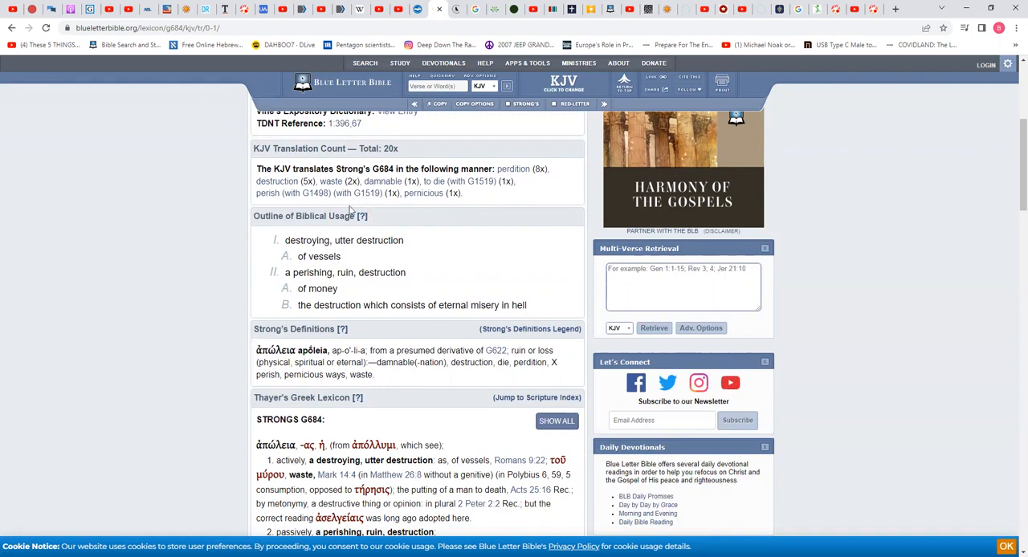
click(329, 181)
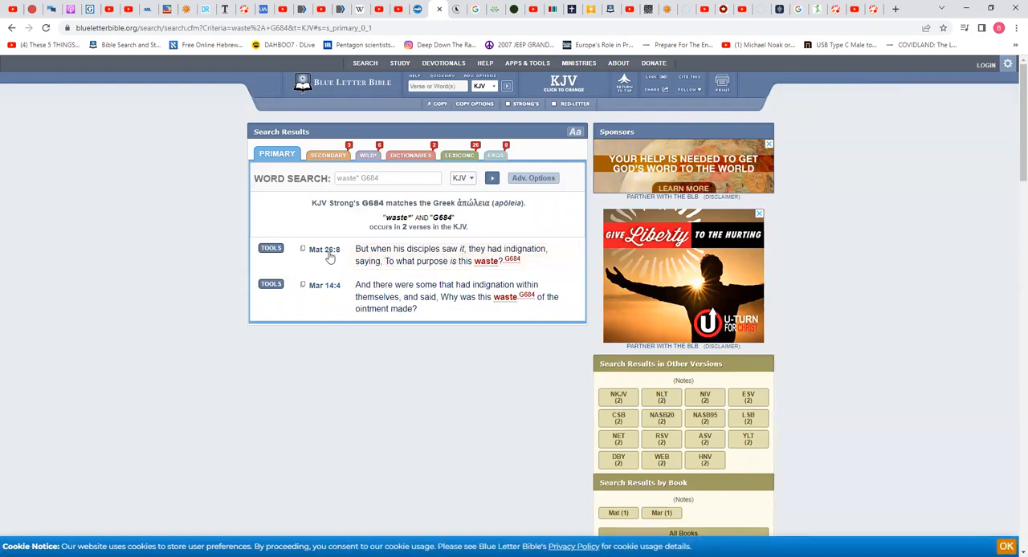
Go to Matthew 26:8 in its chapter, The Precious Ointment passage
click(324, 249)
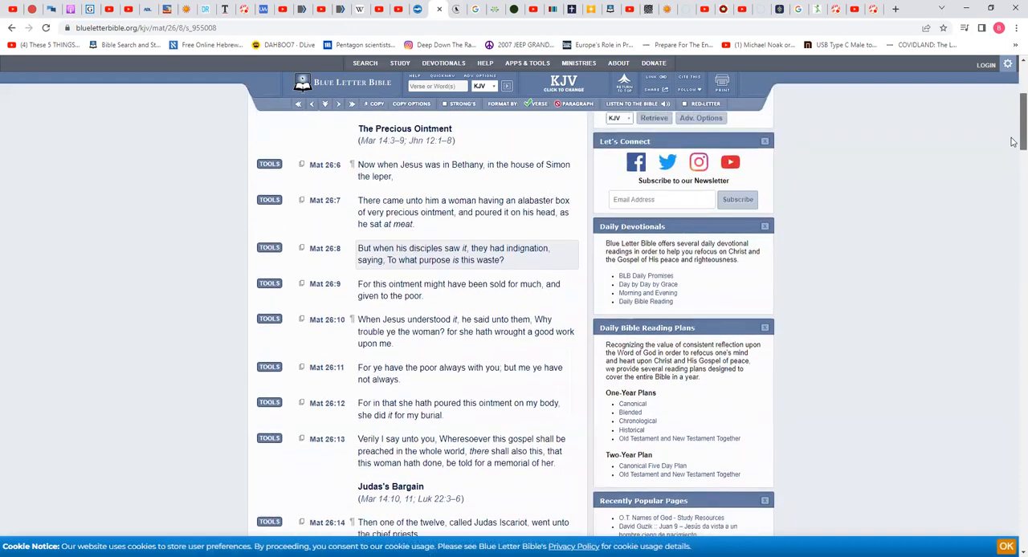
Scroll Matthew 26 through the Precious Ointment and Judas's Bargain passages, then return to the top
scroll(down, 3)
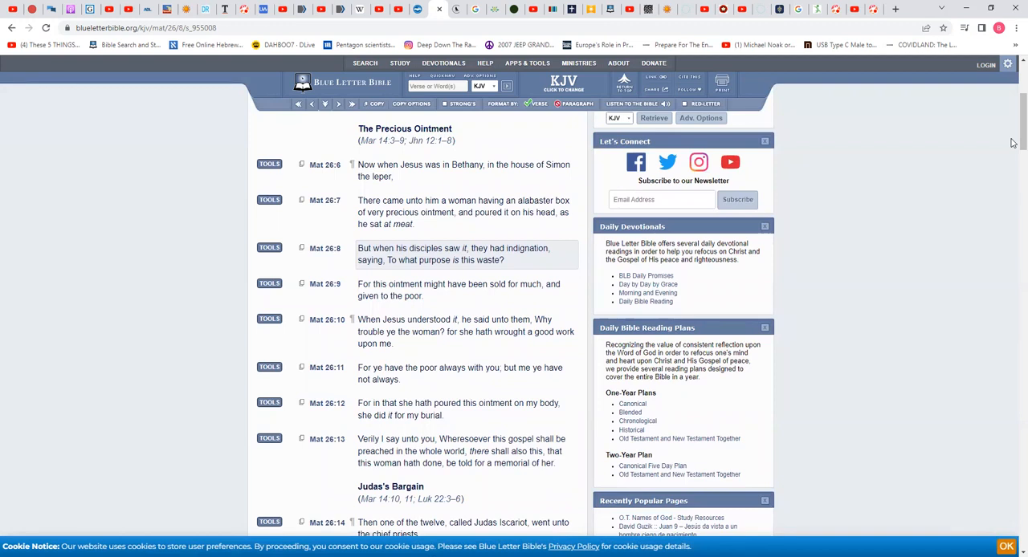
mouse_move(920, 186)
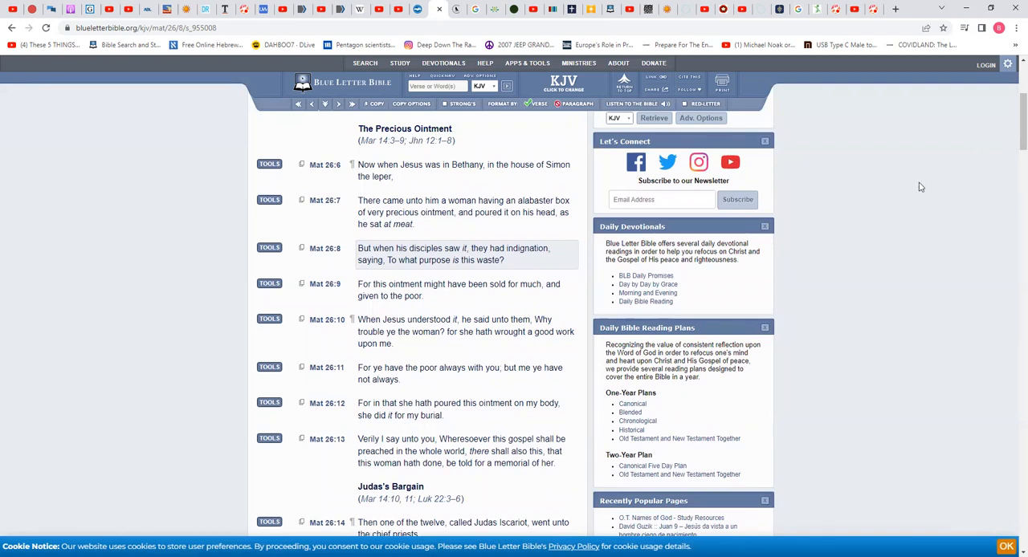
mouse_move(889, 193)
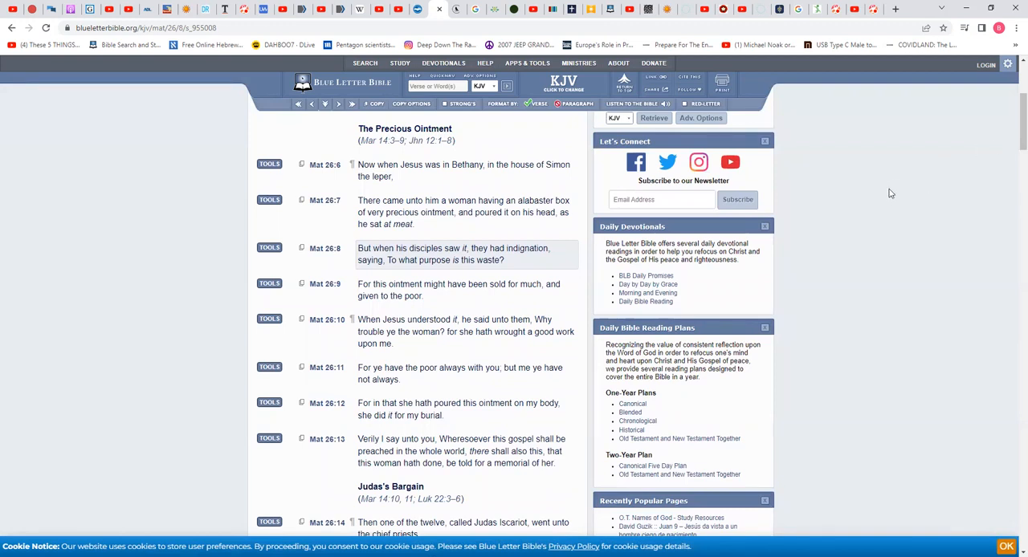
mouse_move(846, 202)
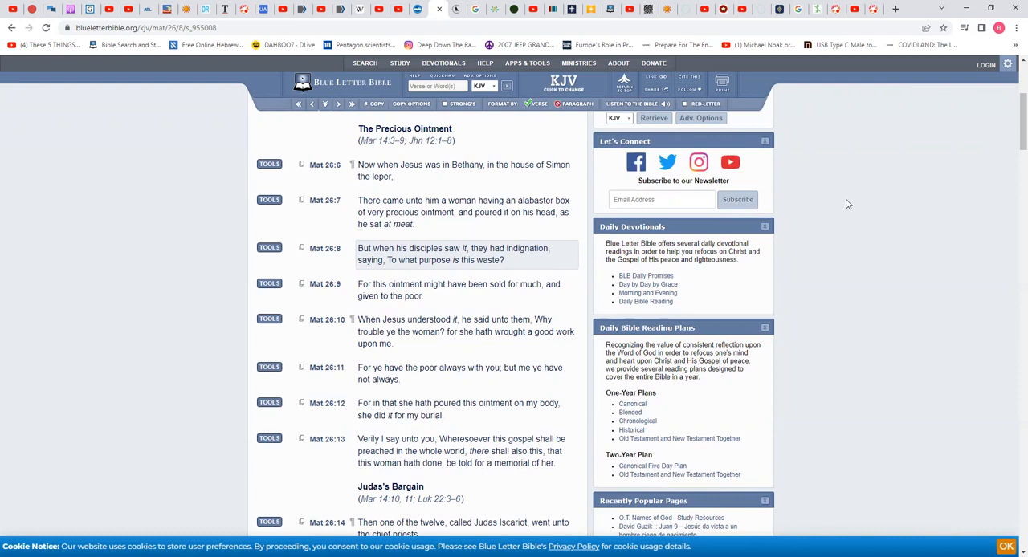
mouse_move(843, 205)
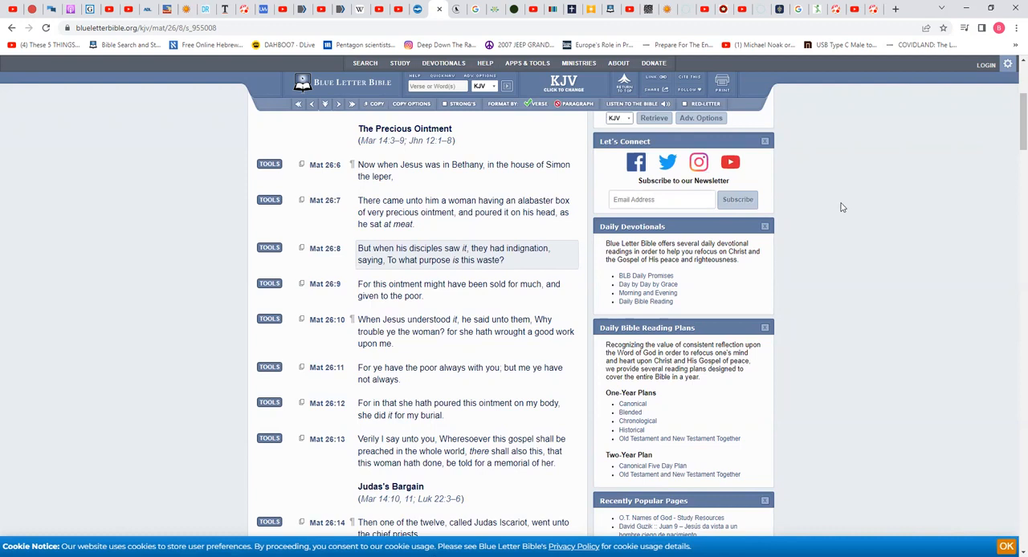
mouse_move(1012, 136)
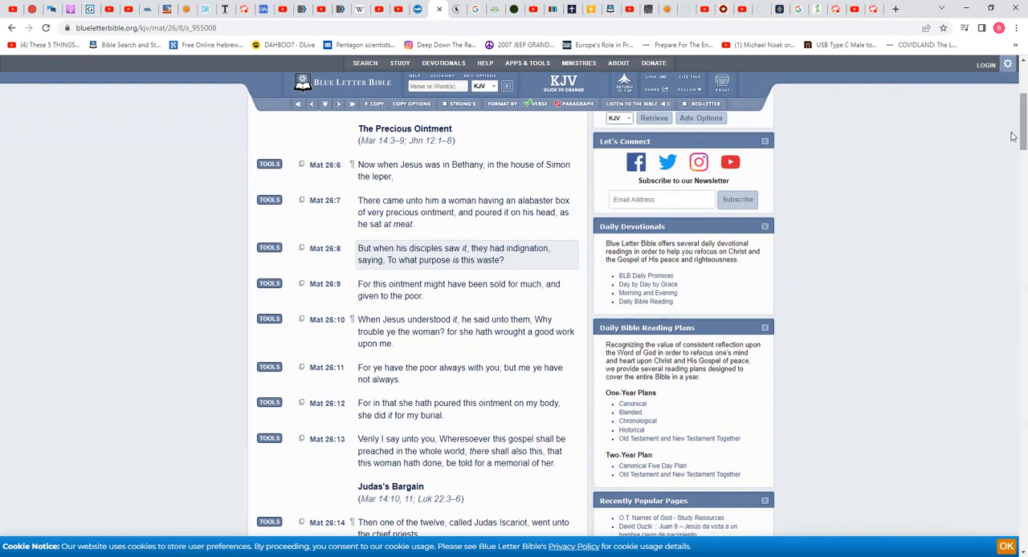
scroll(down, 3)
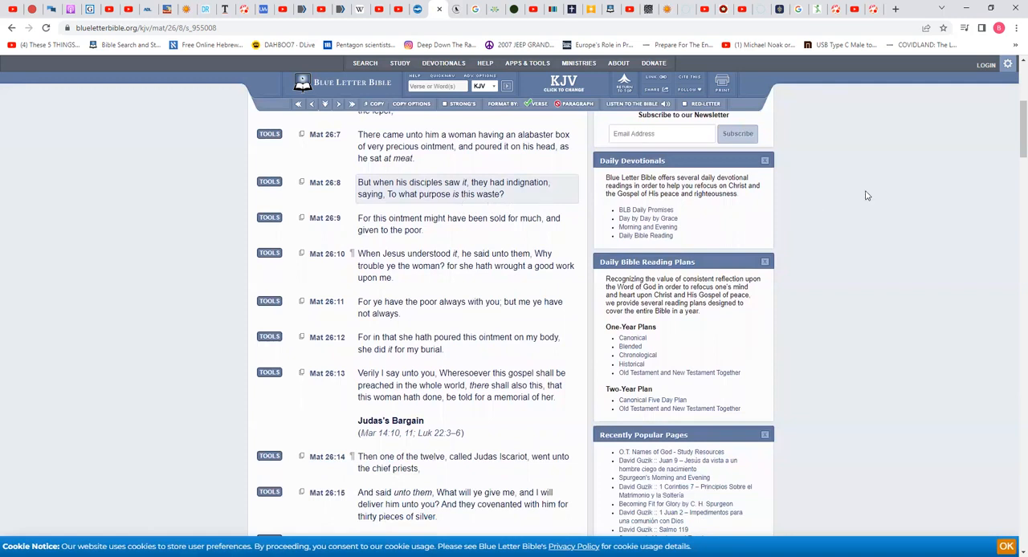
mouse_move(1012, 149)
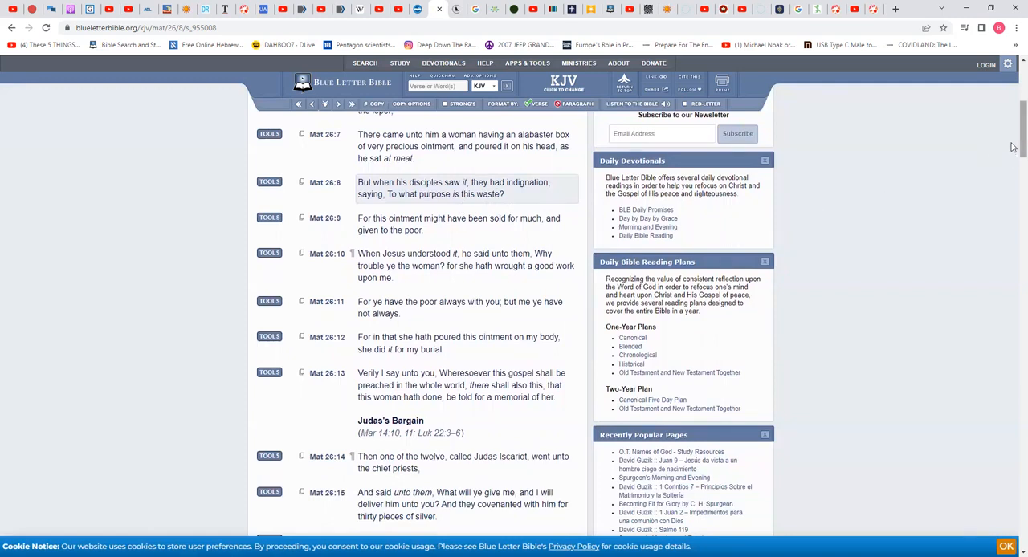
scroll(down, 3)
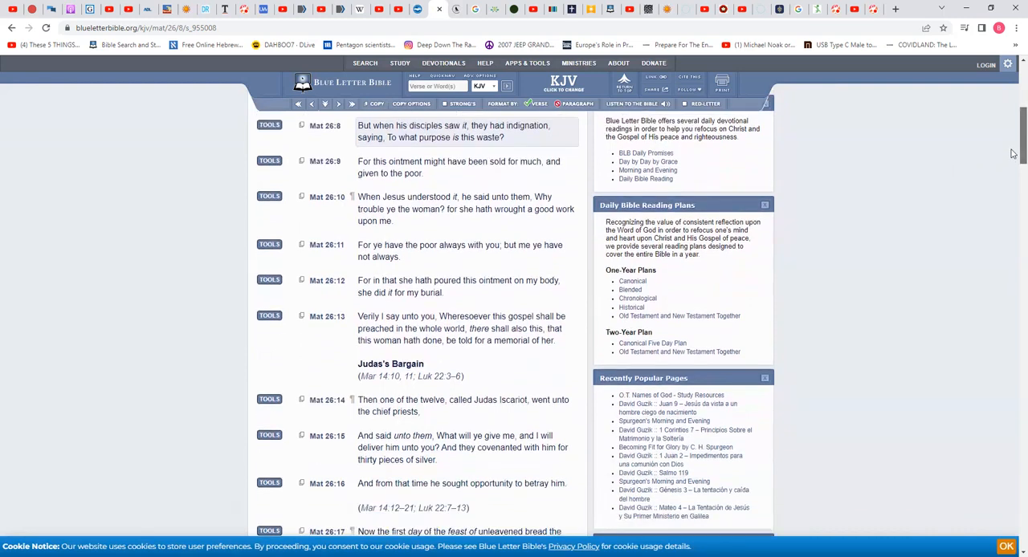
scroll(down, 3)
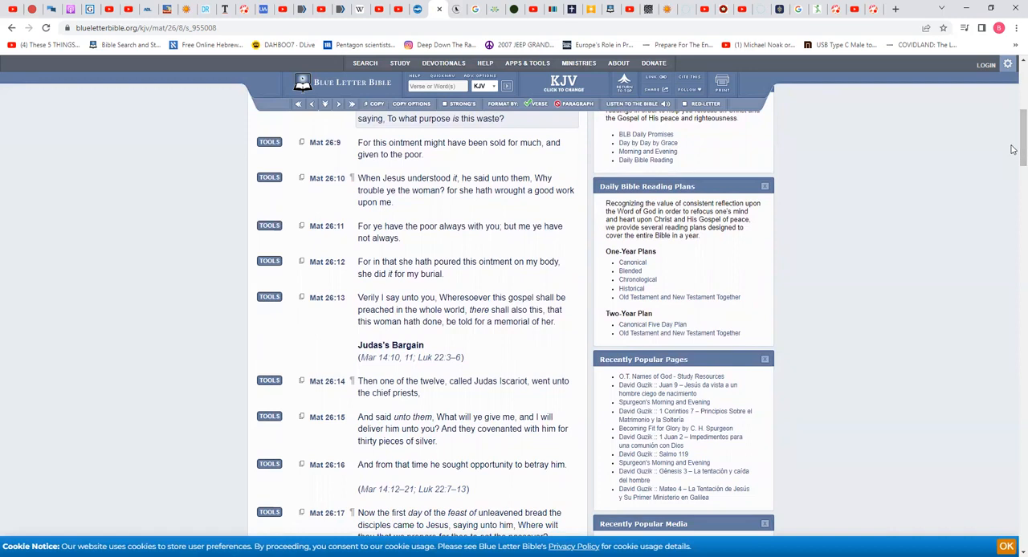
mouse_move(960, 189)
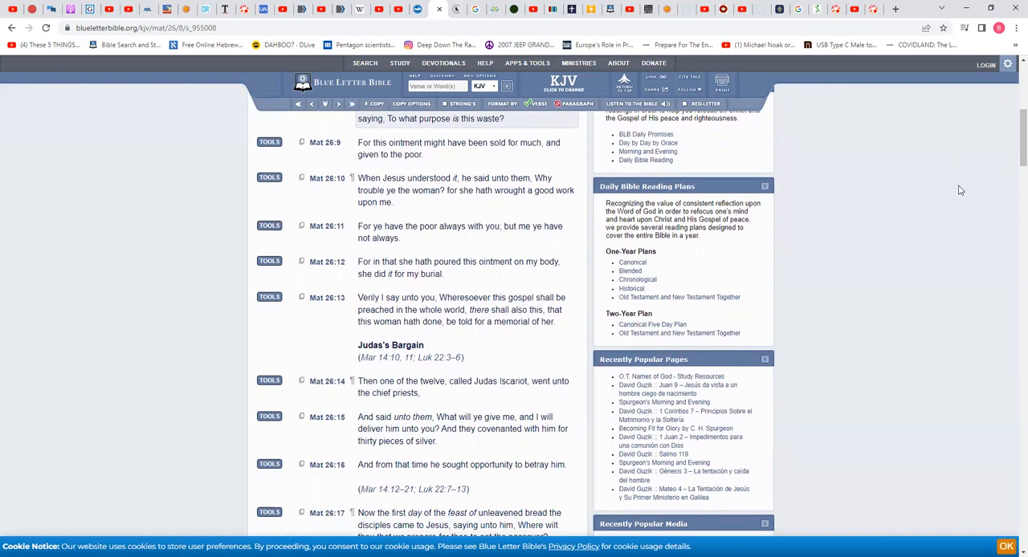
mouse_move(932, 194)
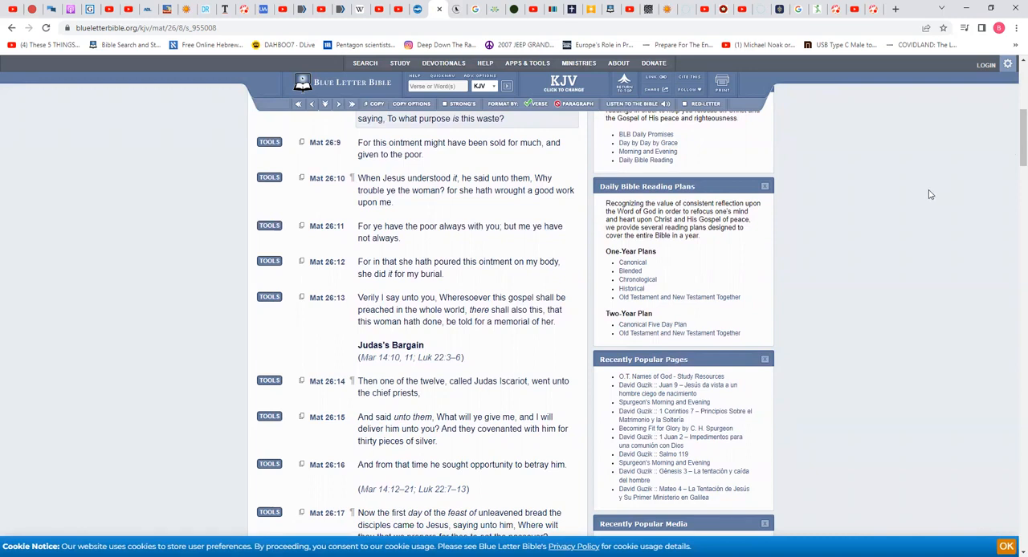
mouse_move(923, 196)
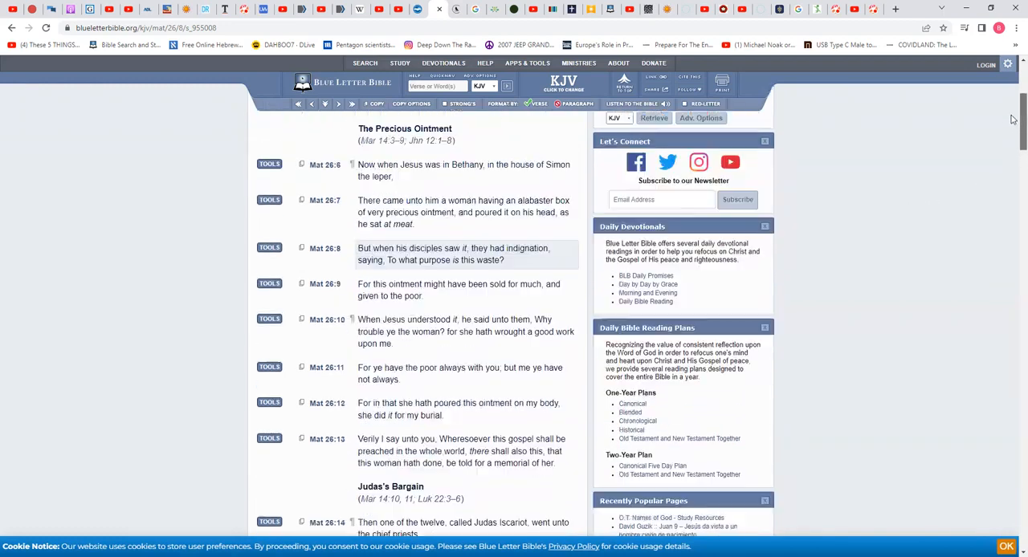
scroll(up, 3)
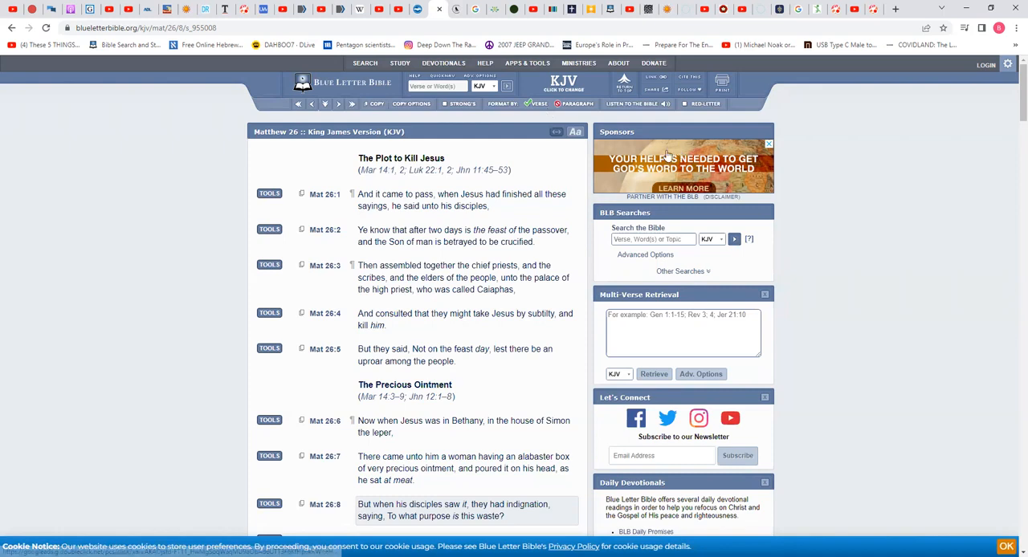
mouse_move(800, 167)
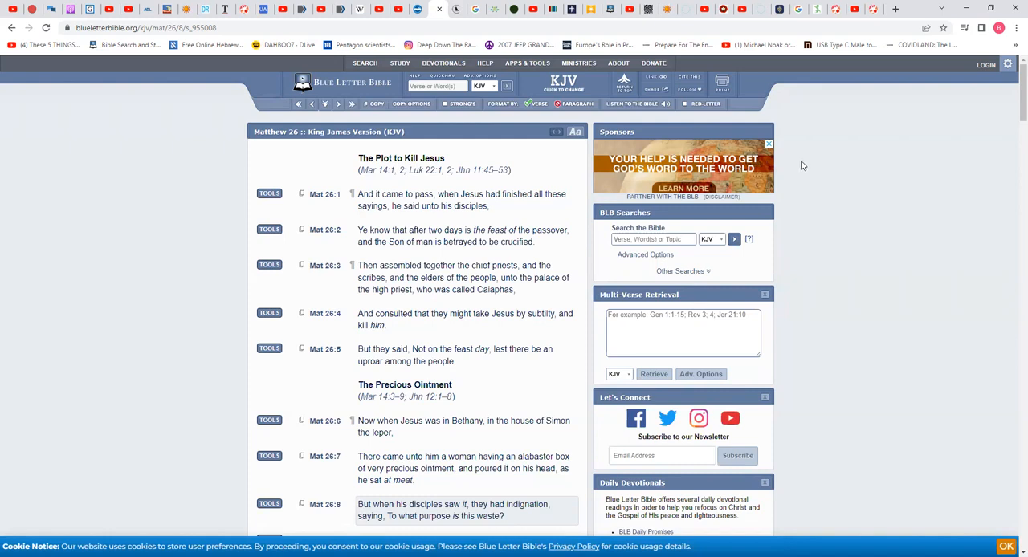
mouse_move(506, 134)
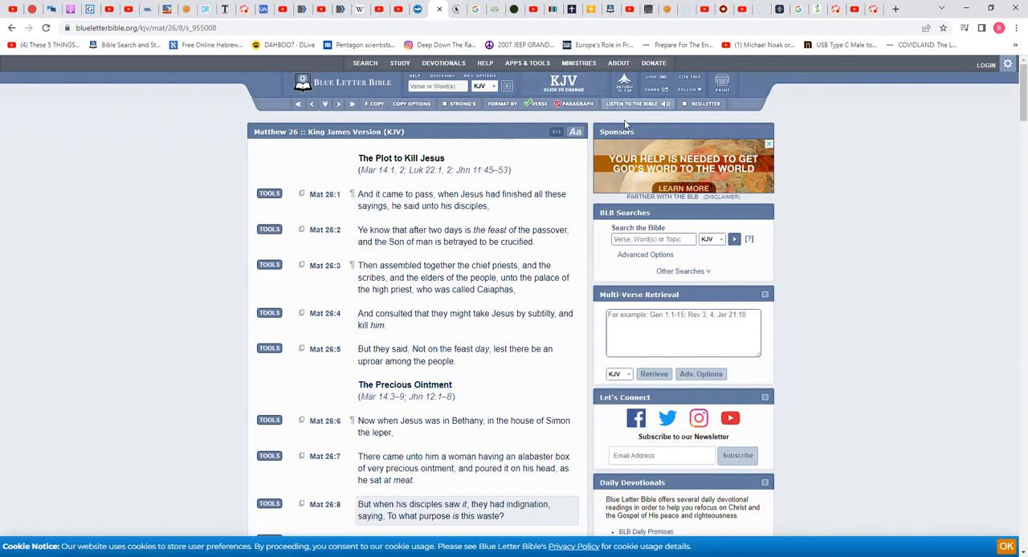
mouse_move(810, 145)
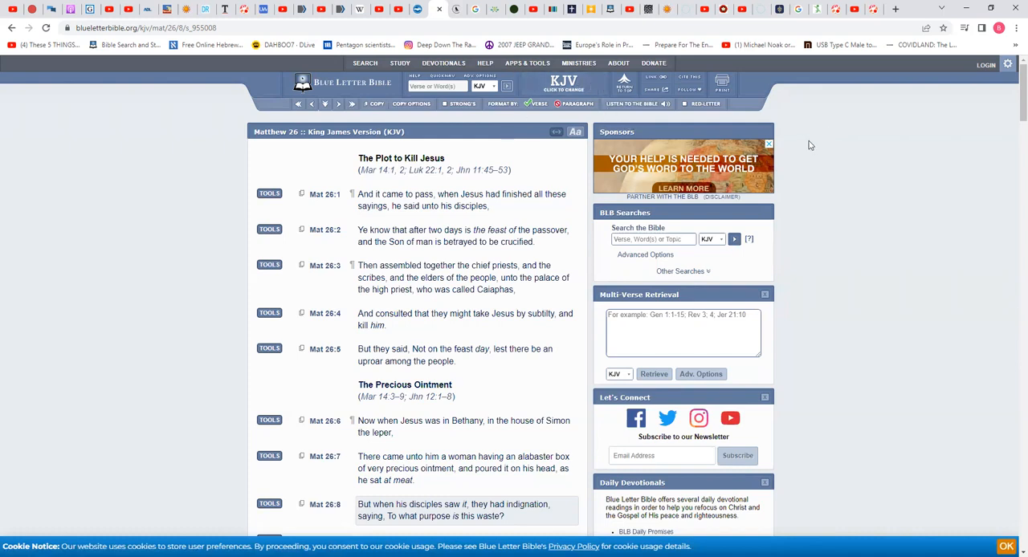
mouse_move(83, 68)
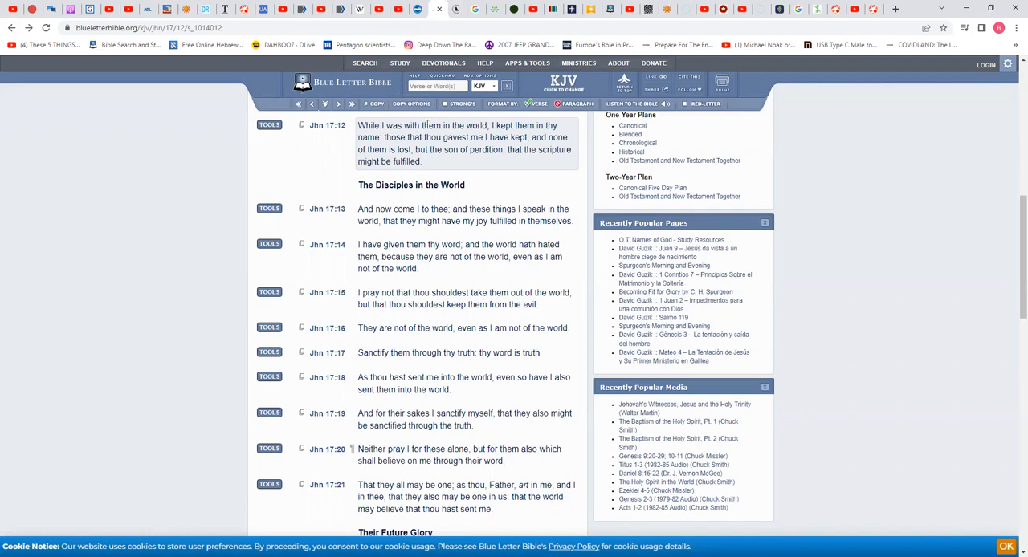
mouse_move(161, 115)
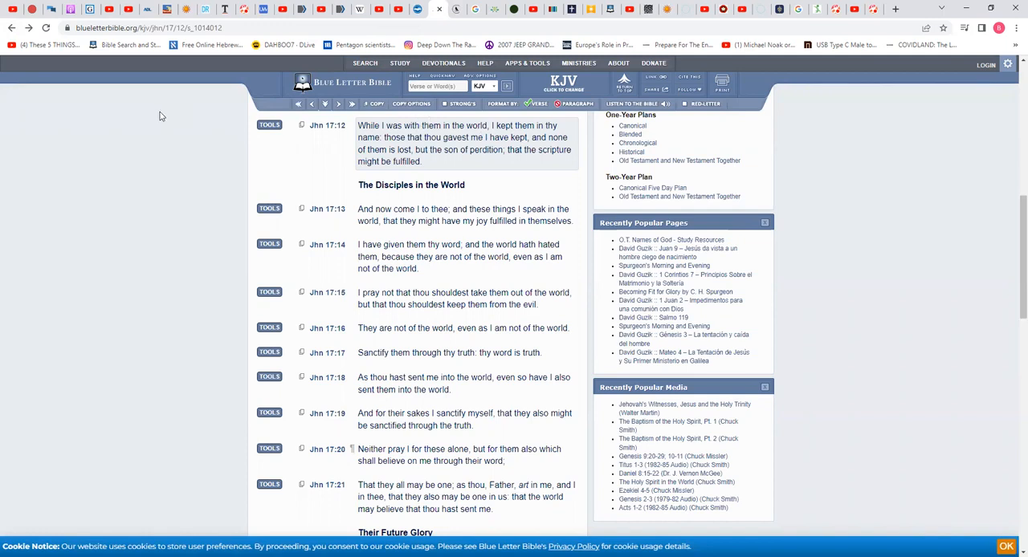
mouse_move(154, 119)
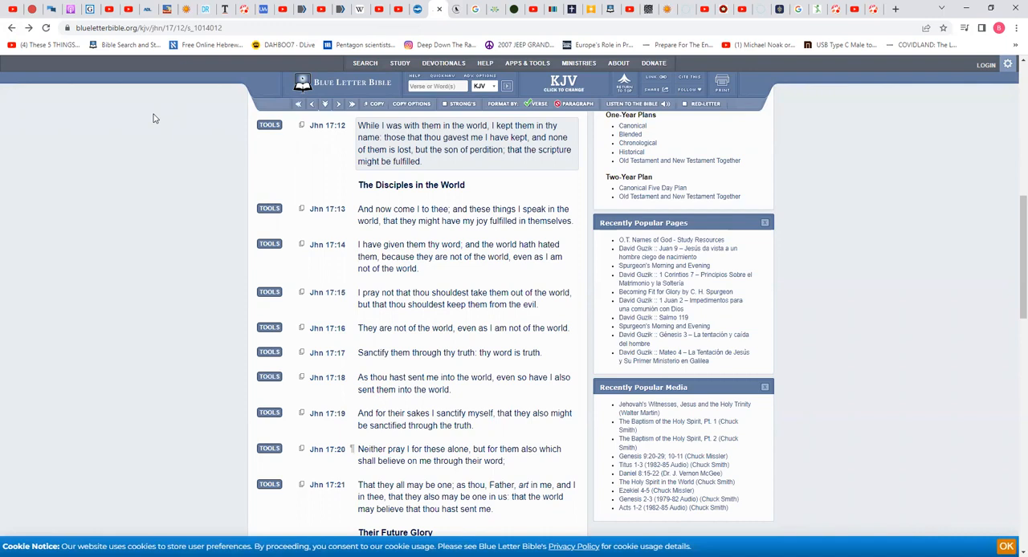
mouse_move(175, 132)
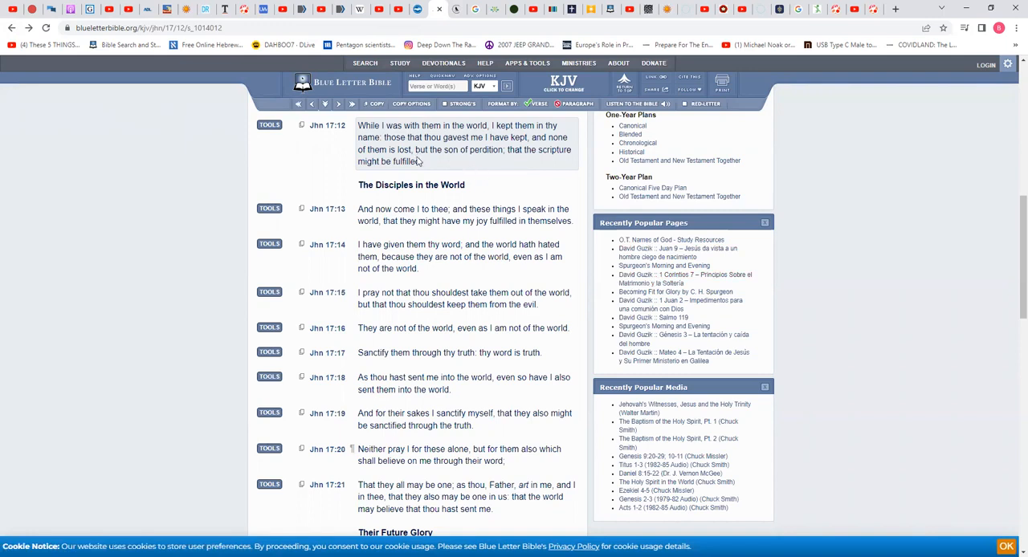
mouse_move(426, 164)
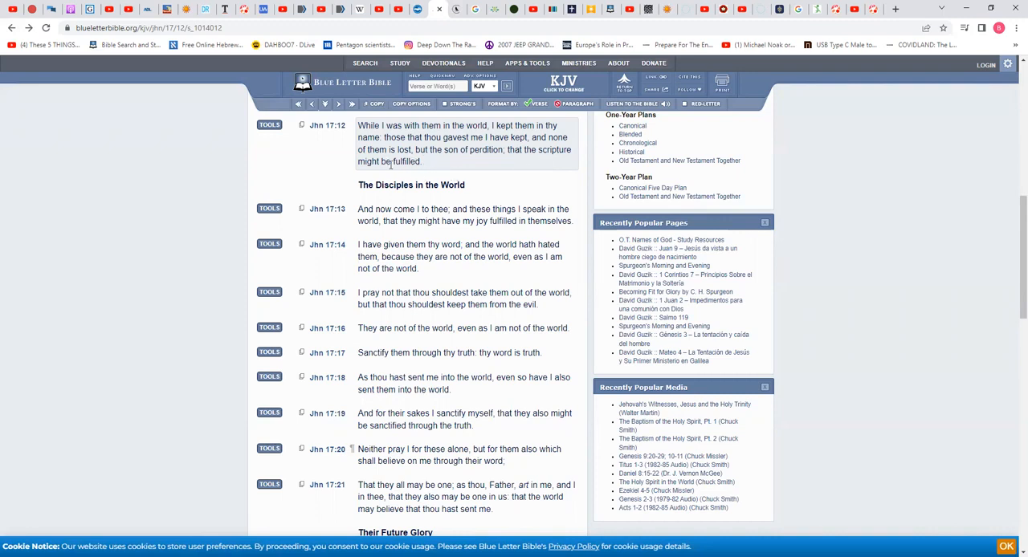
mouse_move(465, 177)
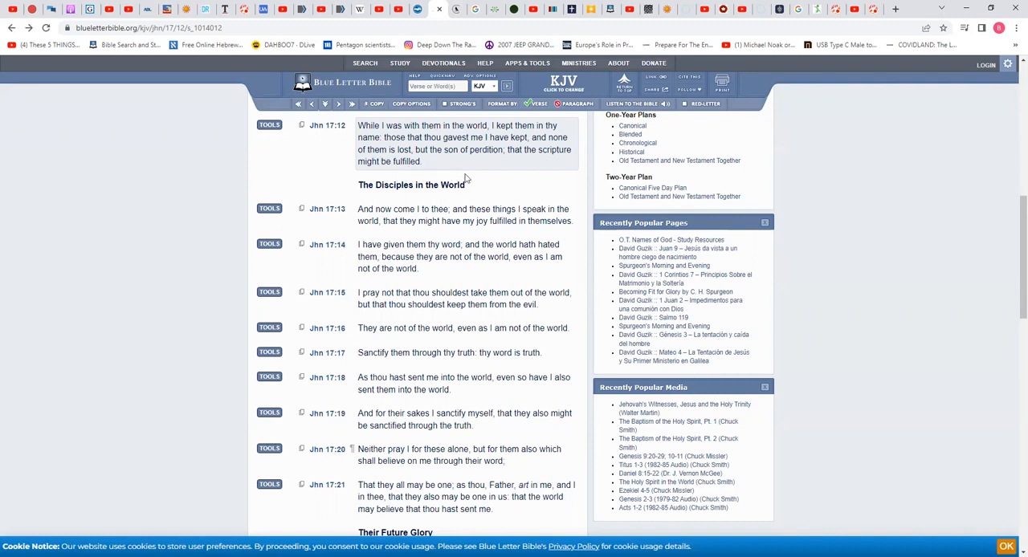
mouse_move(430, 115)
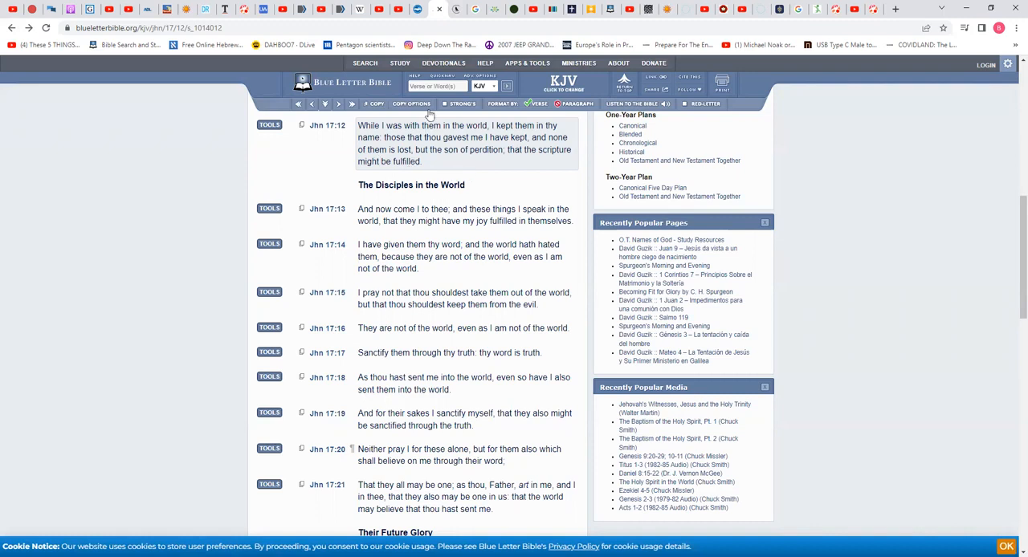
Look up 'acts' in the Bible search box and open Acts chapter 1 in the KJV
click(437, 86)
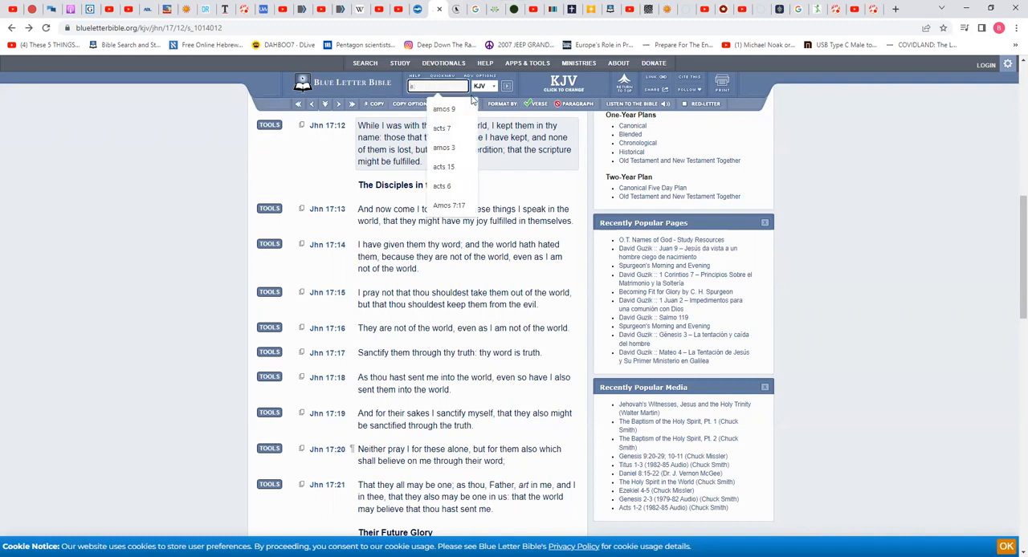
text(acts 1)
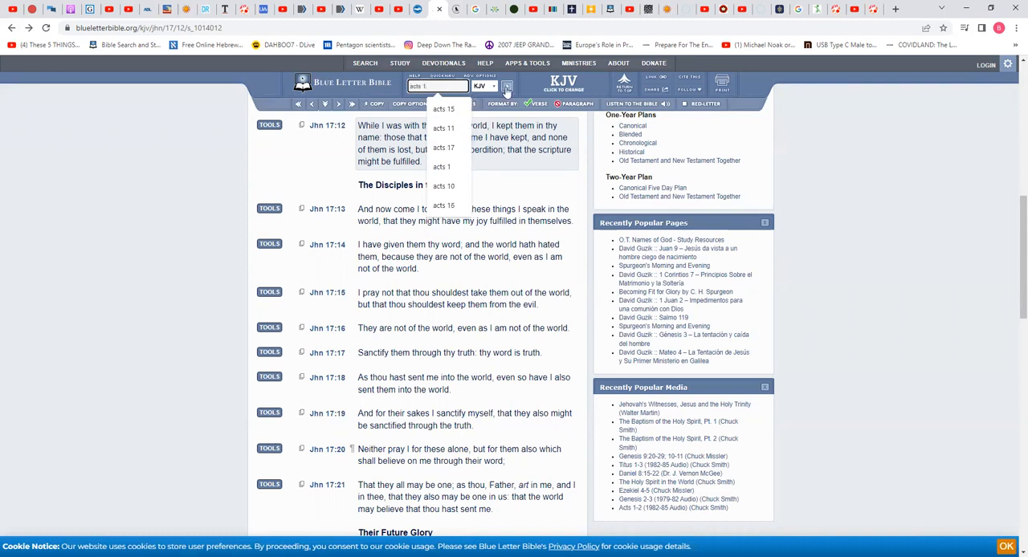
click(440, 167)
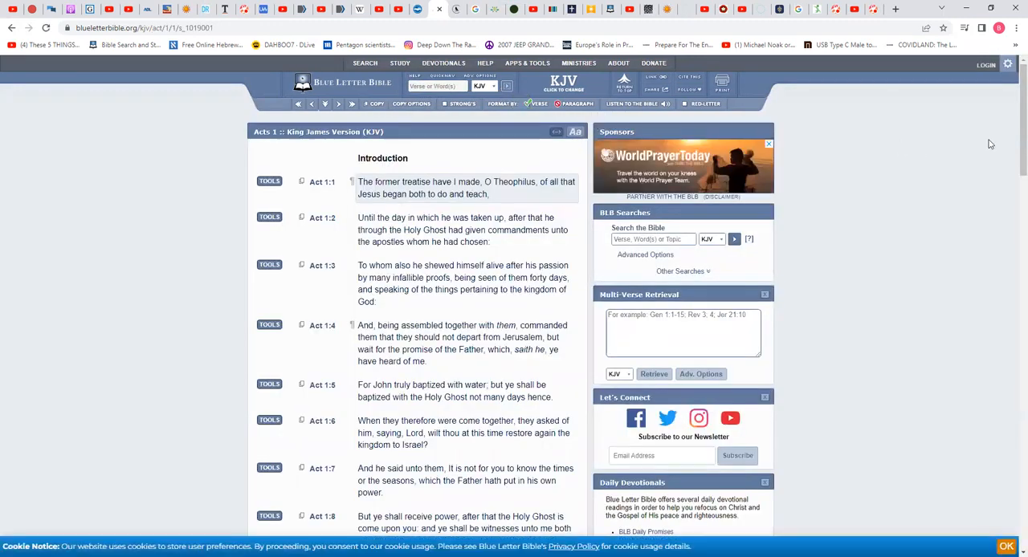
Scroll Acts 1 down through the Upper Room passage to verses 14–22 on Judas
scroll(down, 3)
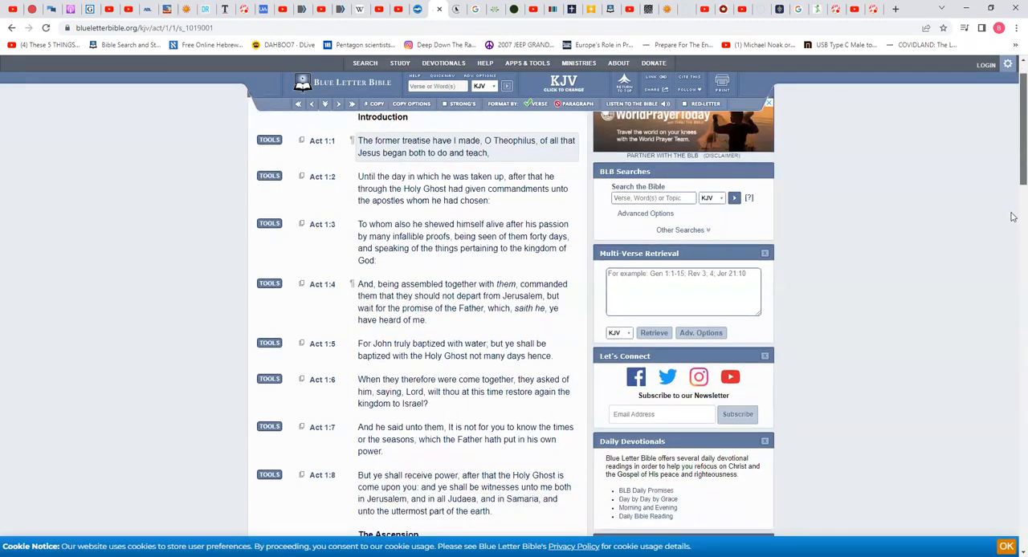
scroll(down, 3)
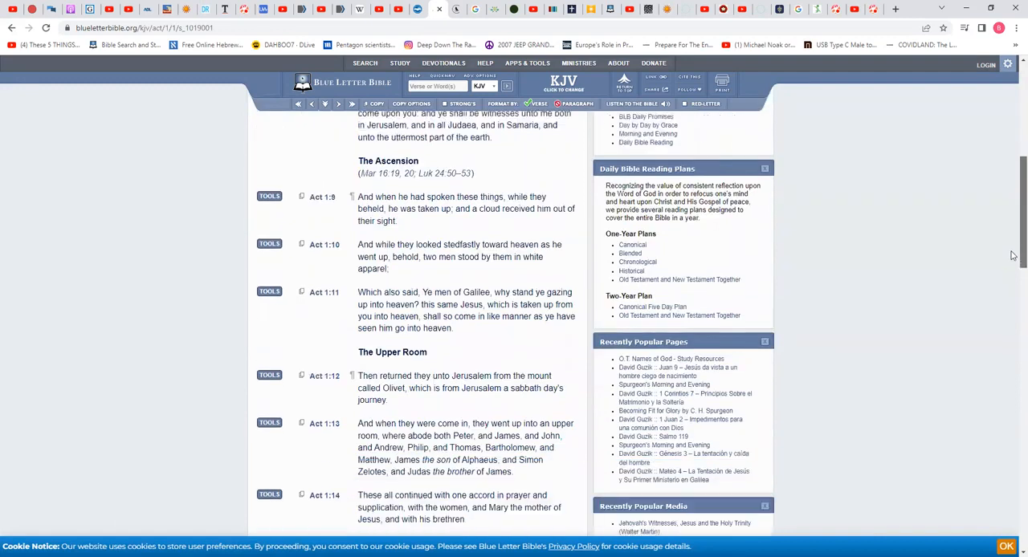
scroll(down, 3)
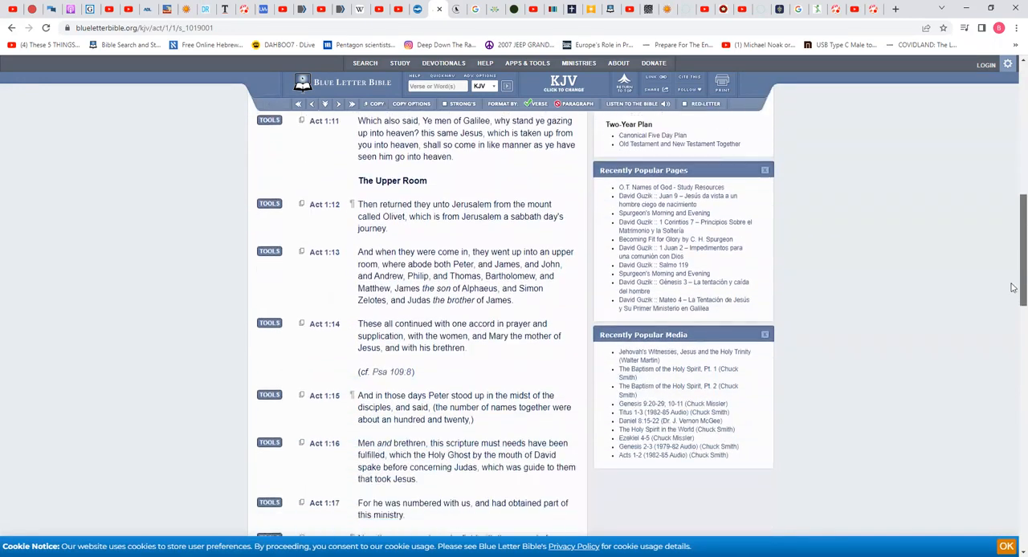
scroll(down, 3)
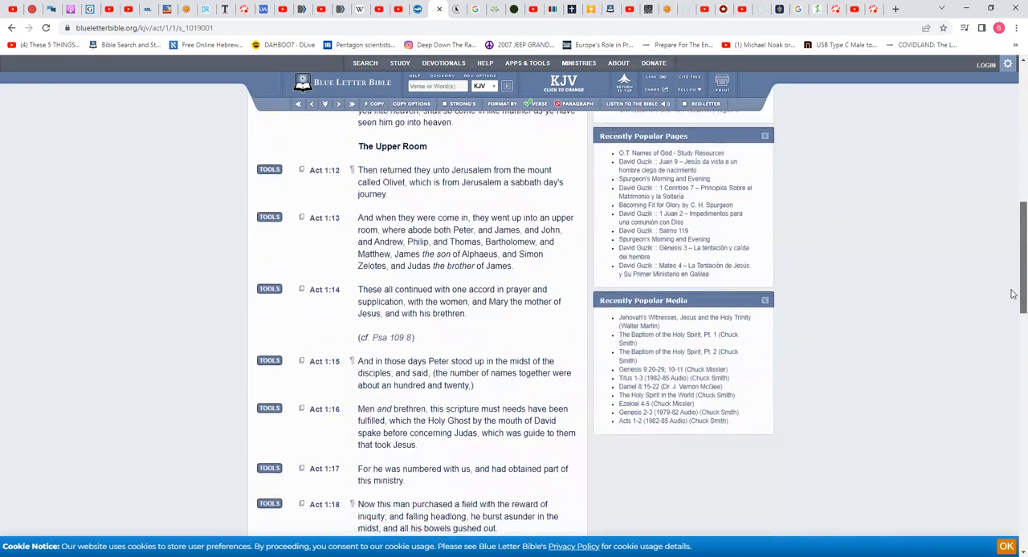
scroll(down, 3)
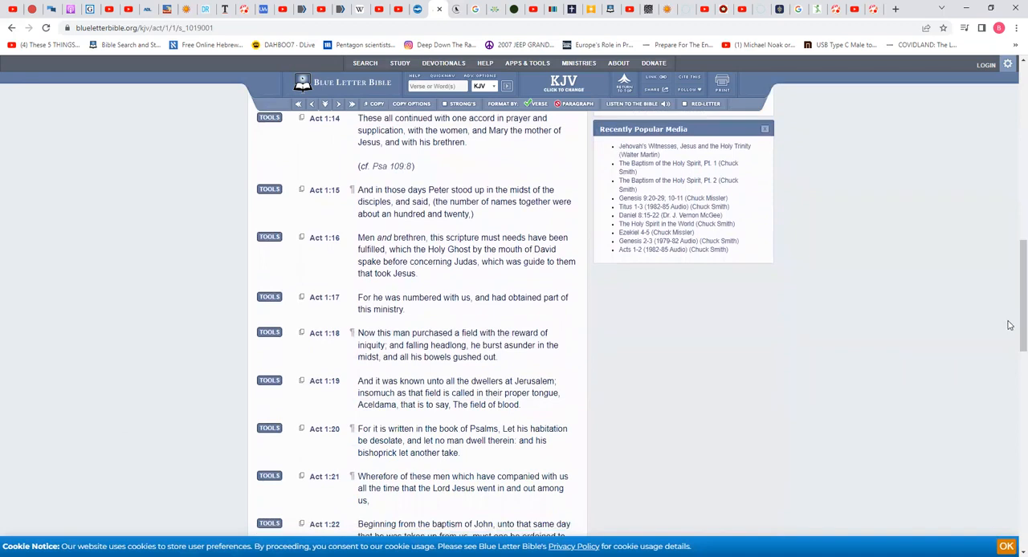
mouse_move(787, 276)
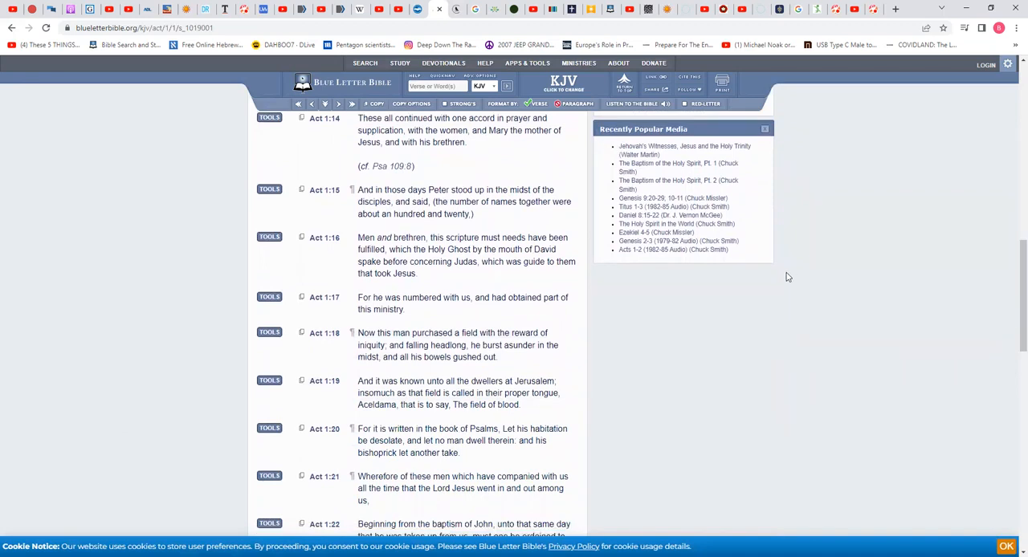
text(joseph)
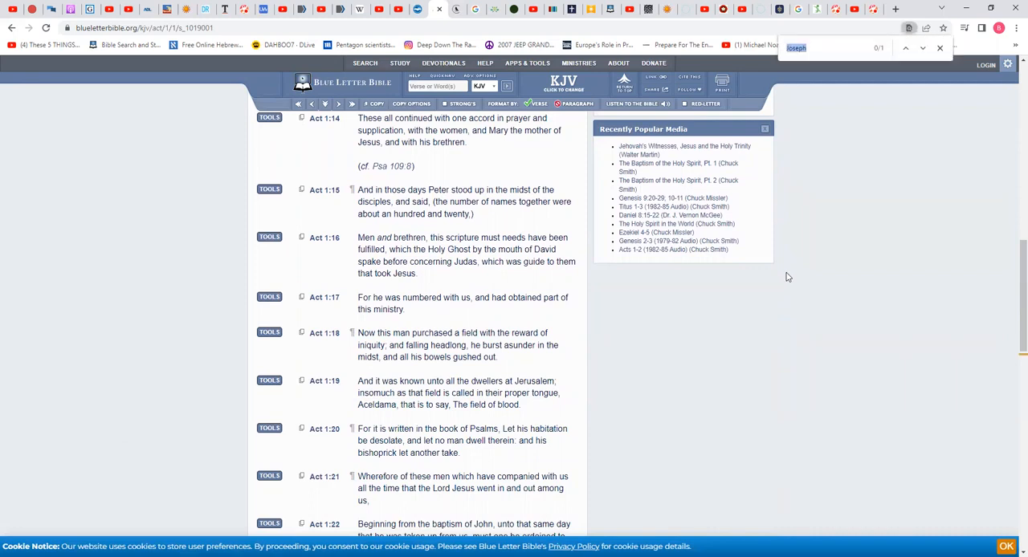
click(835, 48)
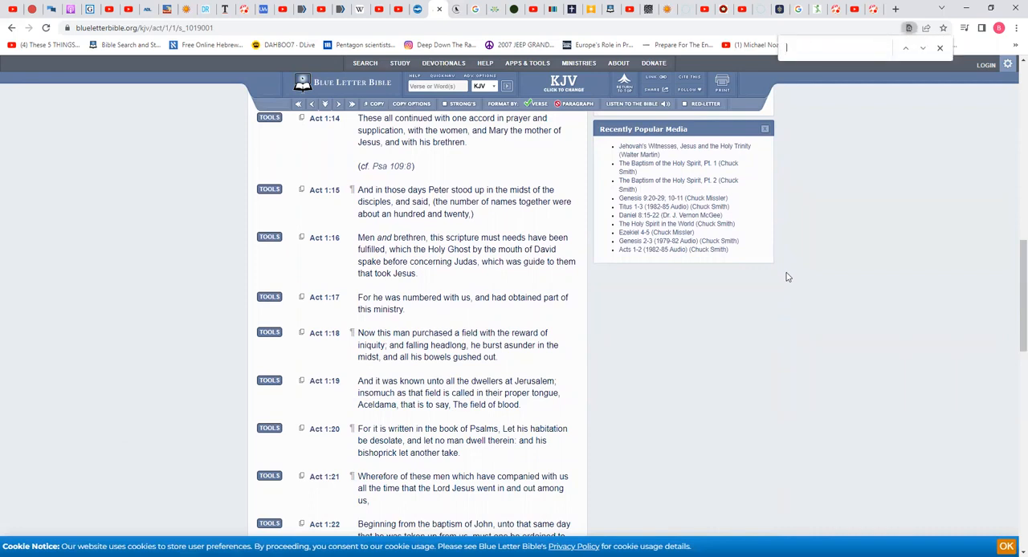
text(bish)
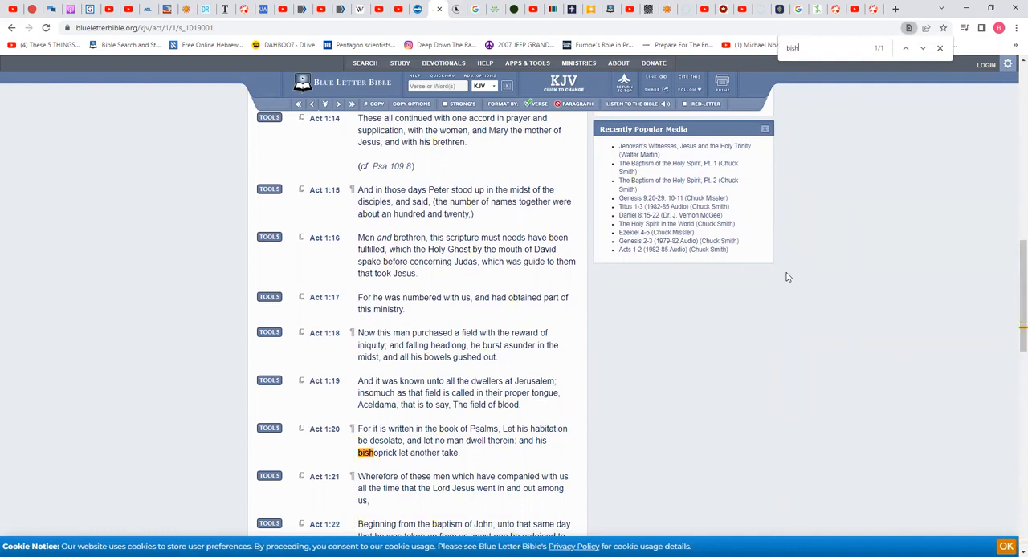
mouse_move(1012, 271)
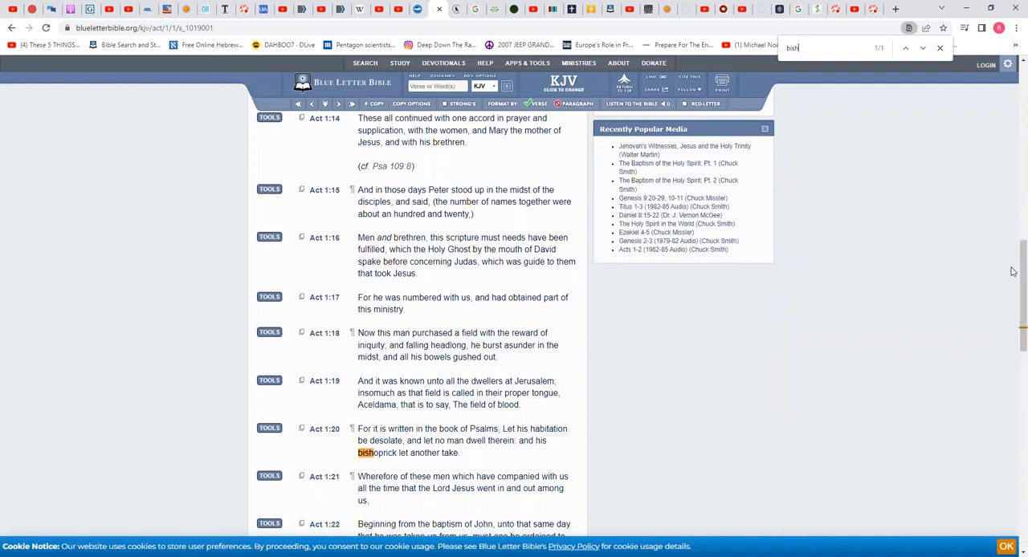
scroll(down, 3)
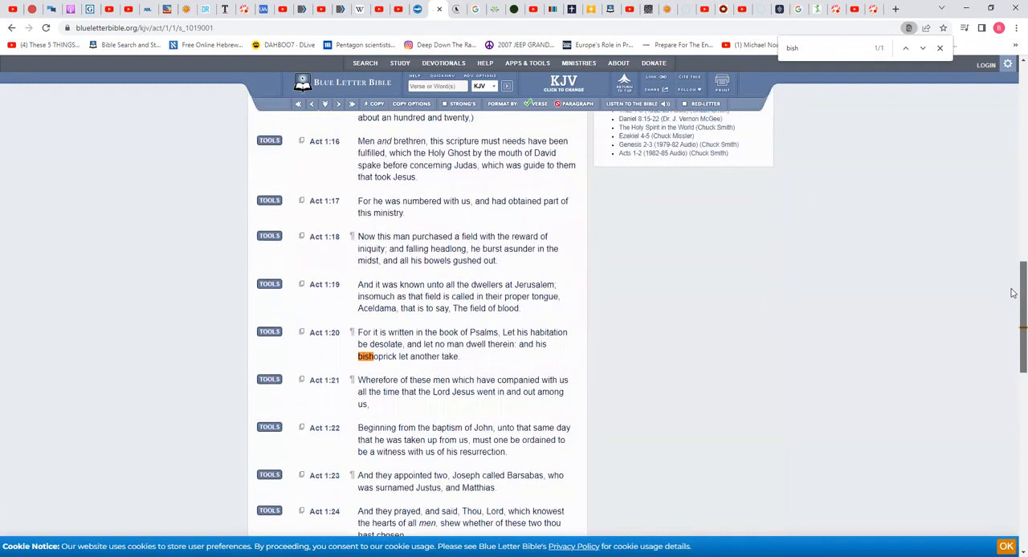
scroll(down, 3)
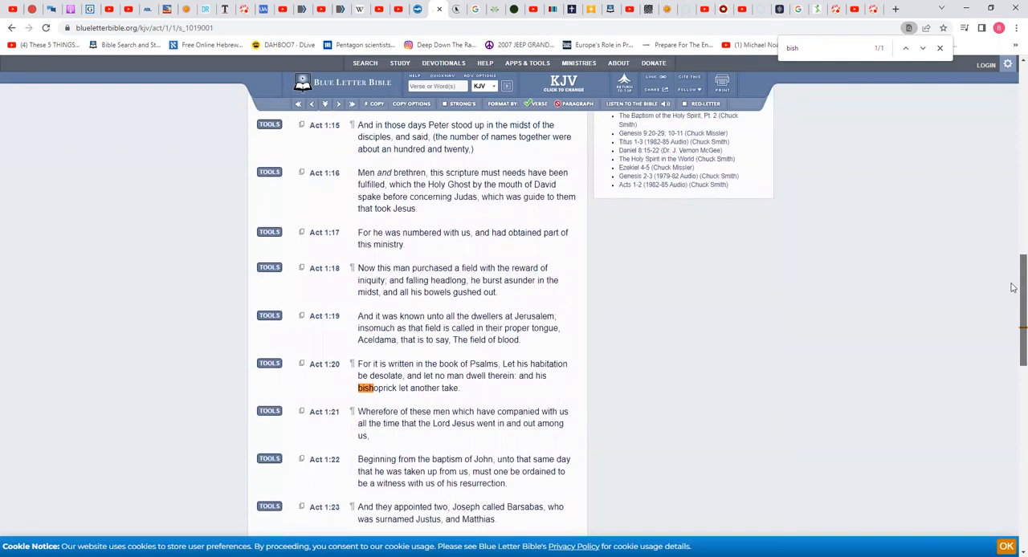
scroll(down, 3)
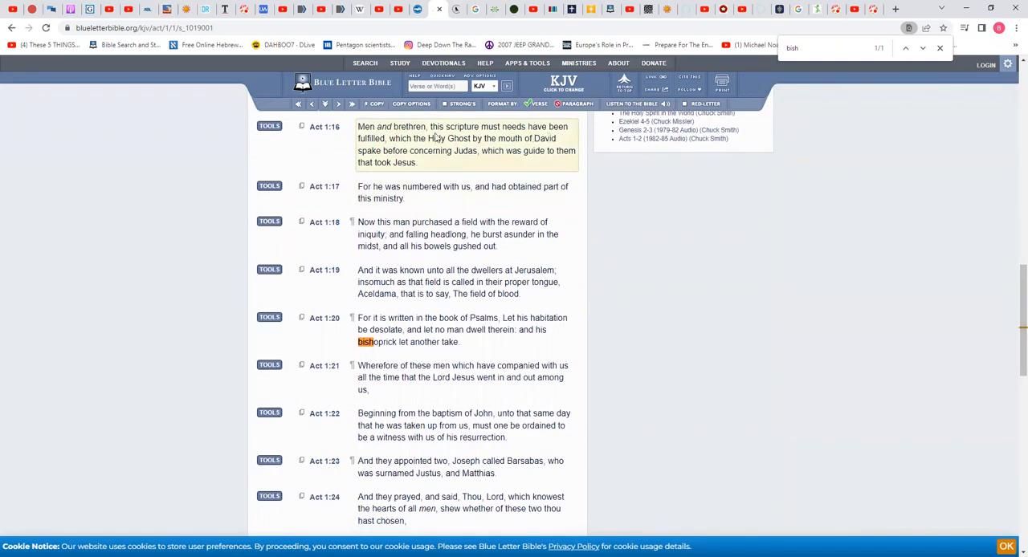
mouse_move(427, 156)
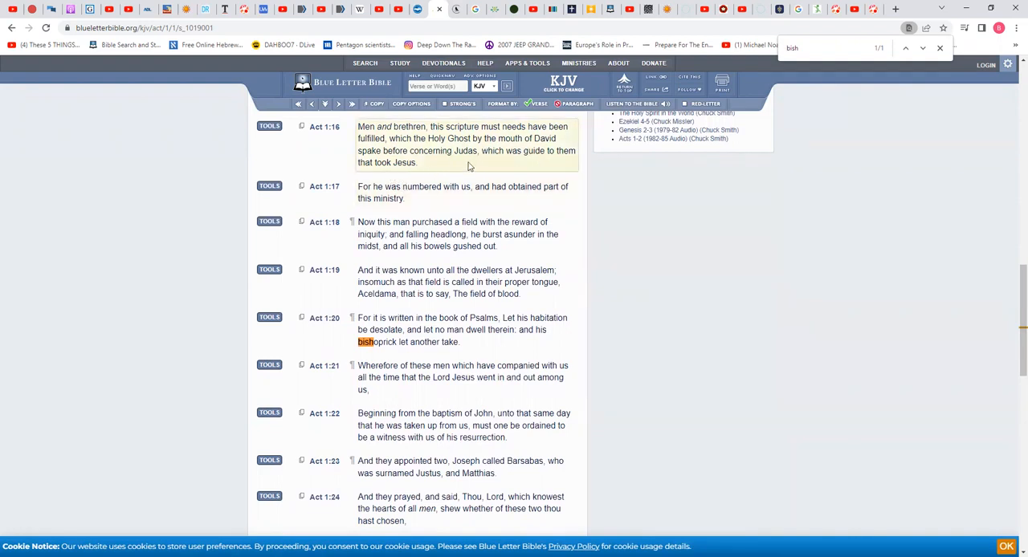
mouse_move(495, 167)
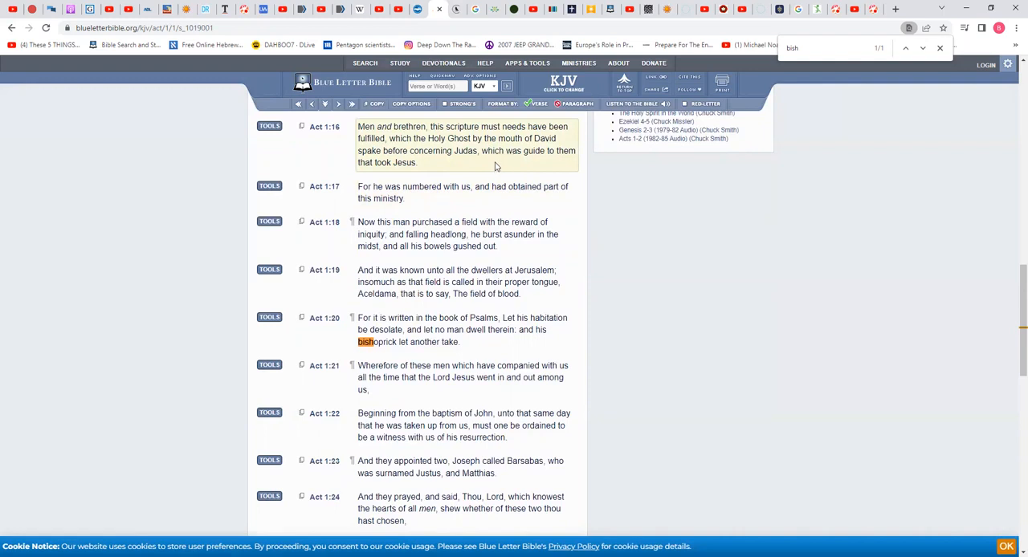
mouse_move(554, 165)
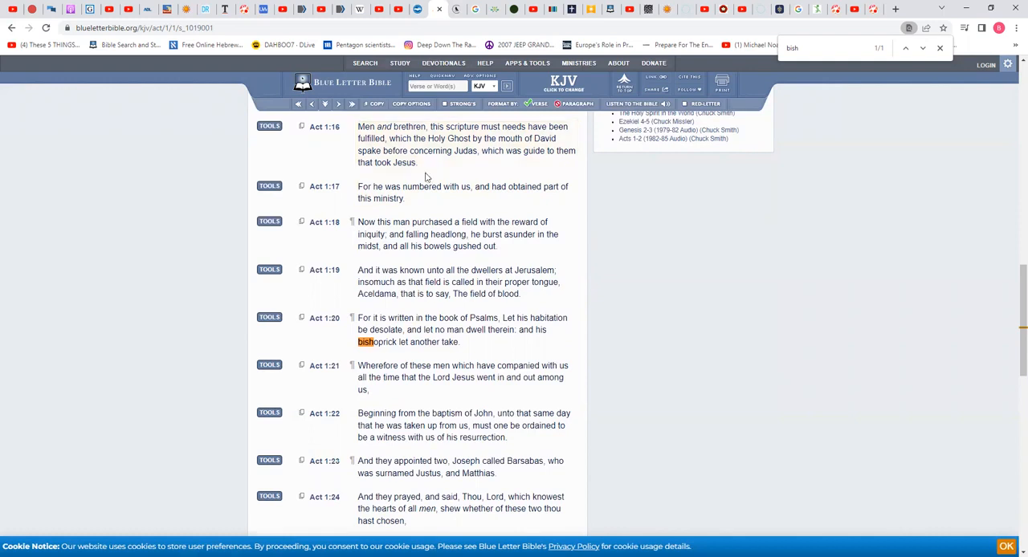
mouse_move(414, 183)
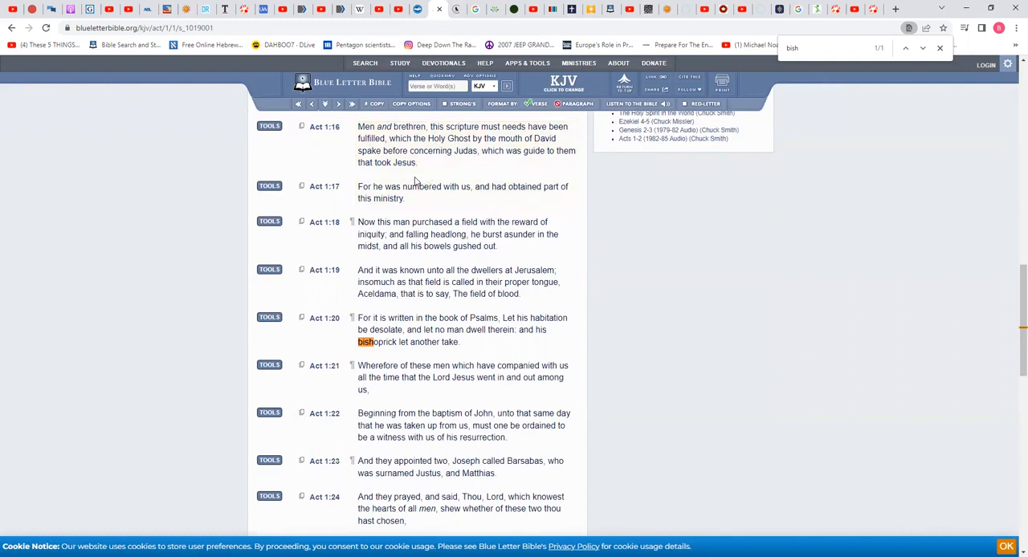
mouse_move(457, 164)
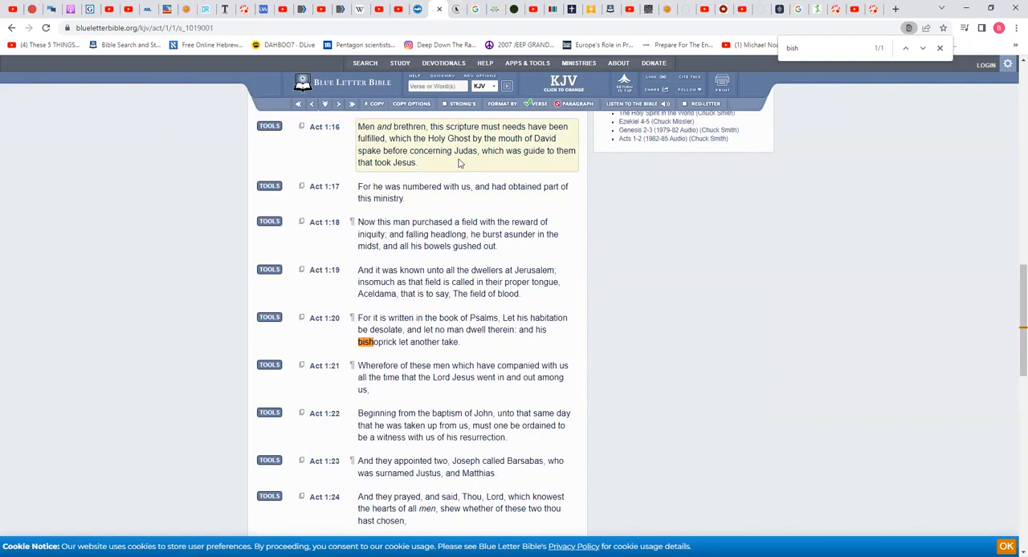
mouse_move(476, 159)
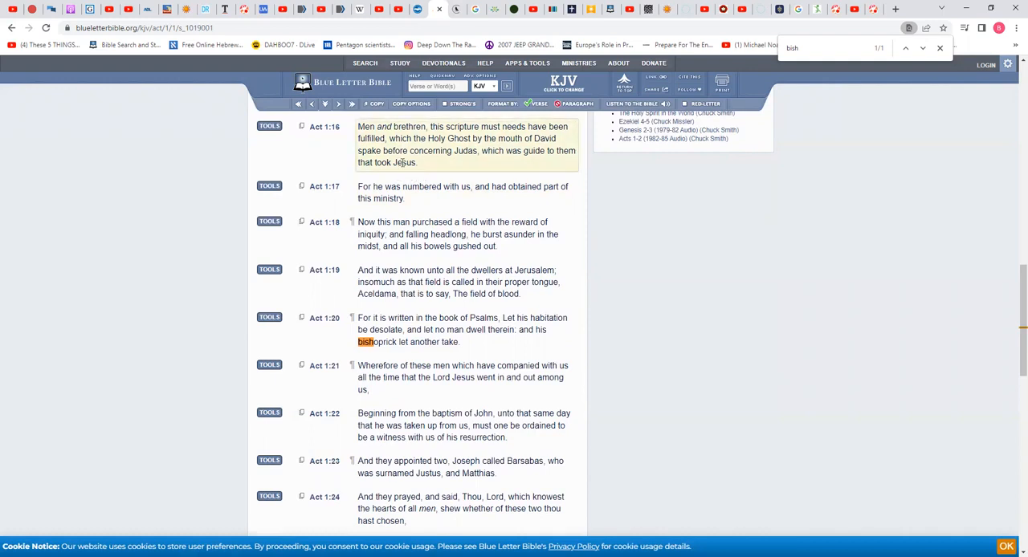
mouse_move(401, 173)
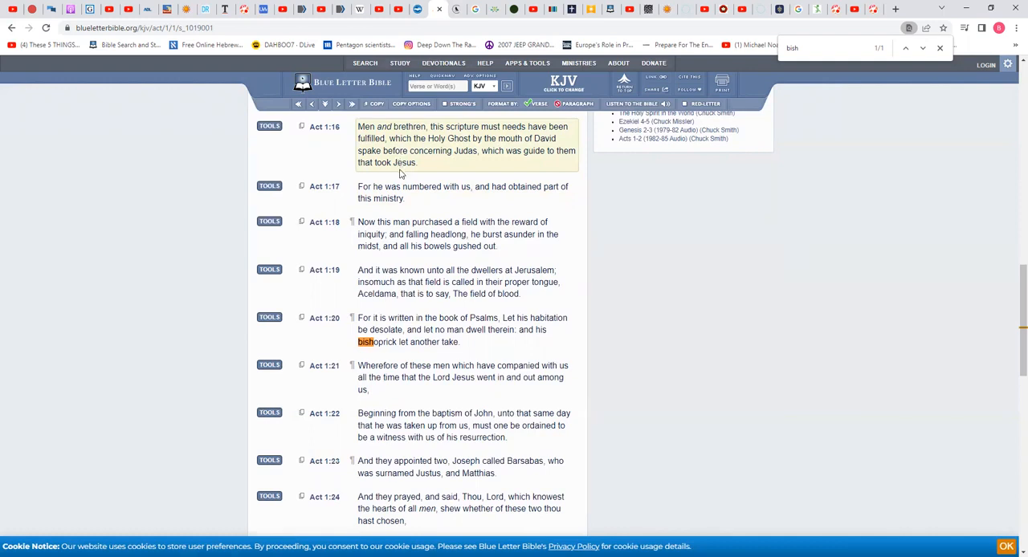
mouse_move(421, 169)
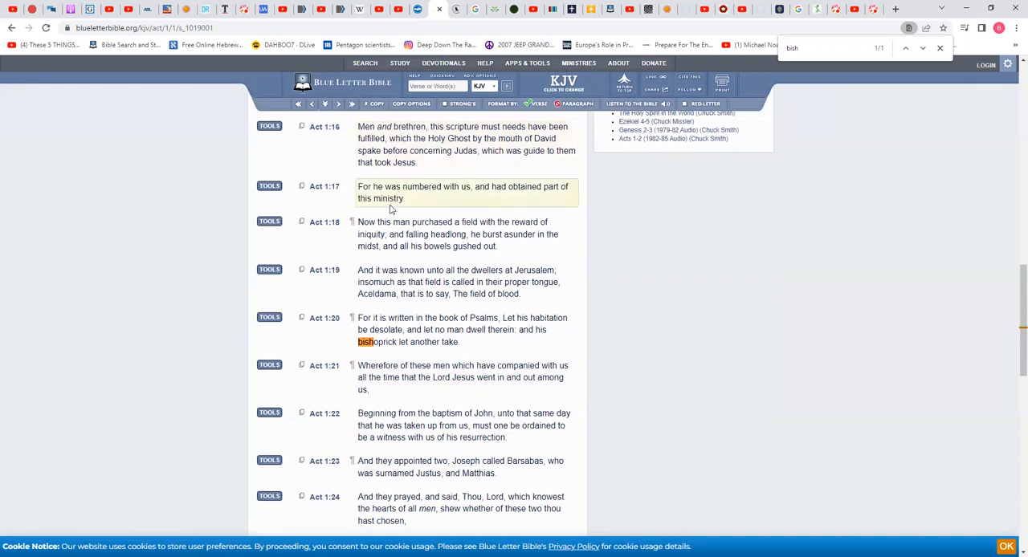
mouse_move(430, 201)
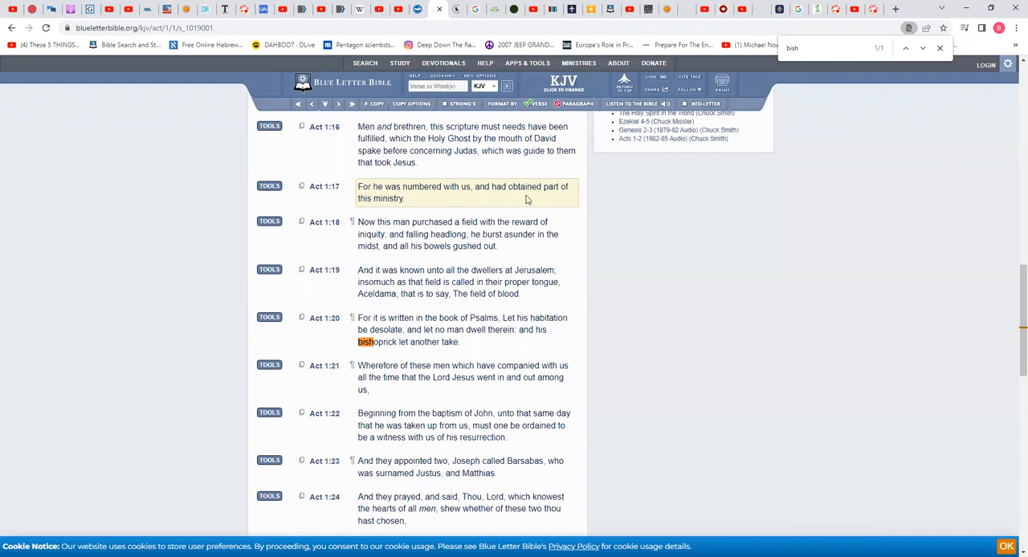
mouse_move(832, 247)
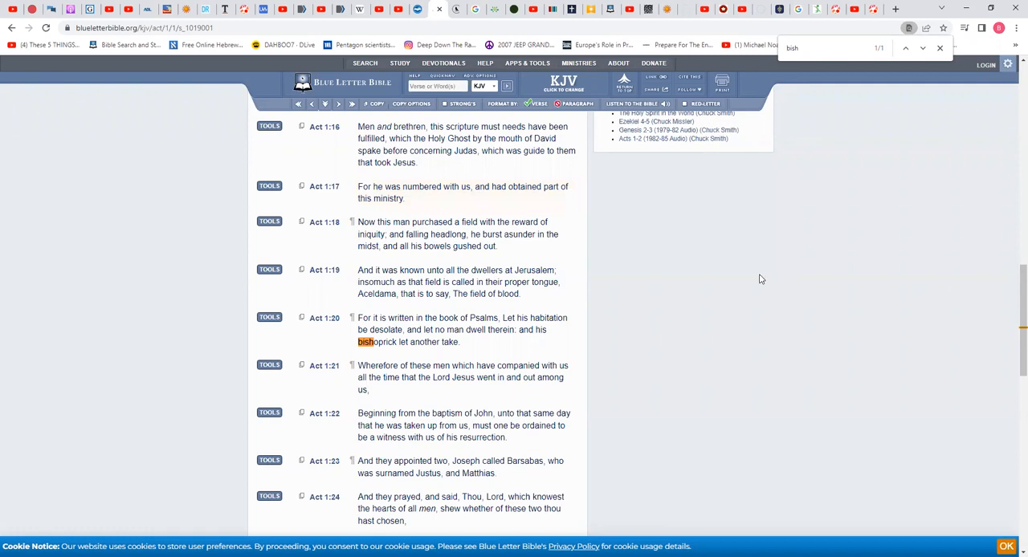
mouse_move(824, 268)
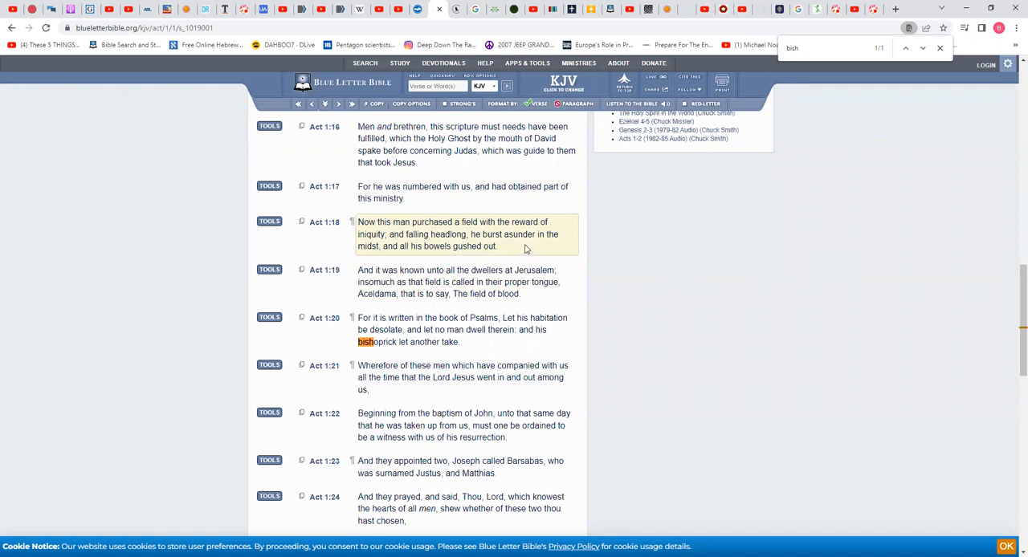
mouse_move(440, 259)
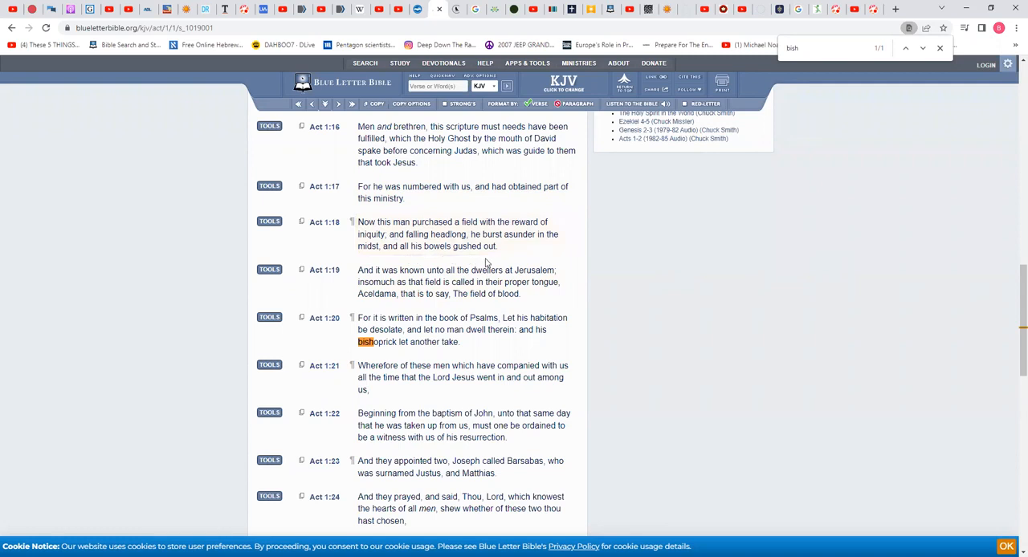
mouse_move(475, 264)
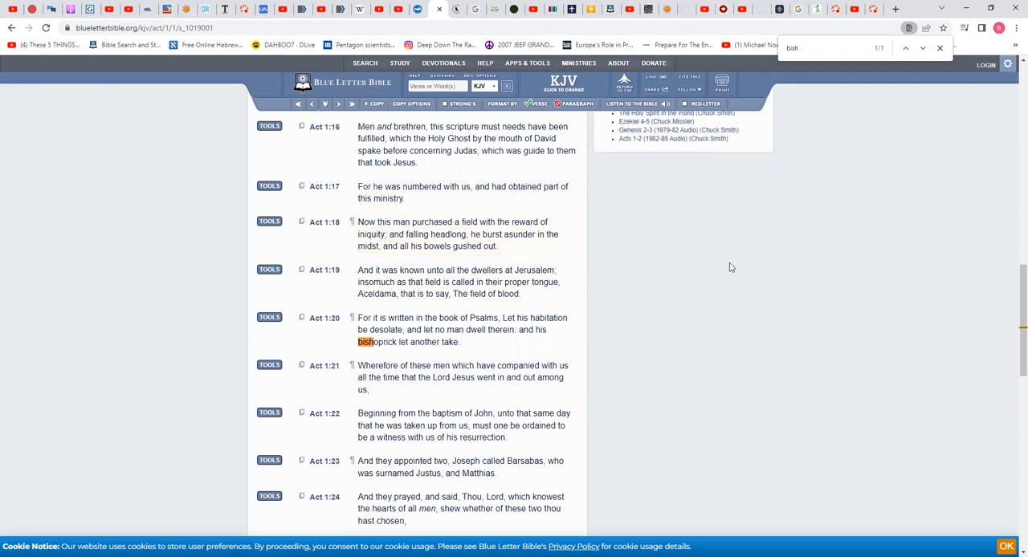
mouse_move(994, 295)
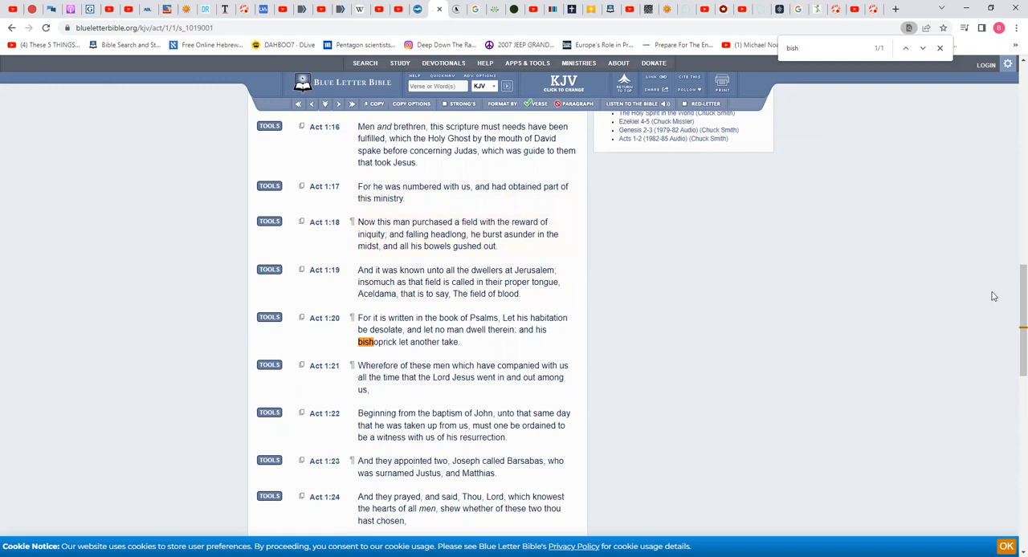
mouse_move(1011, 293)
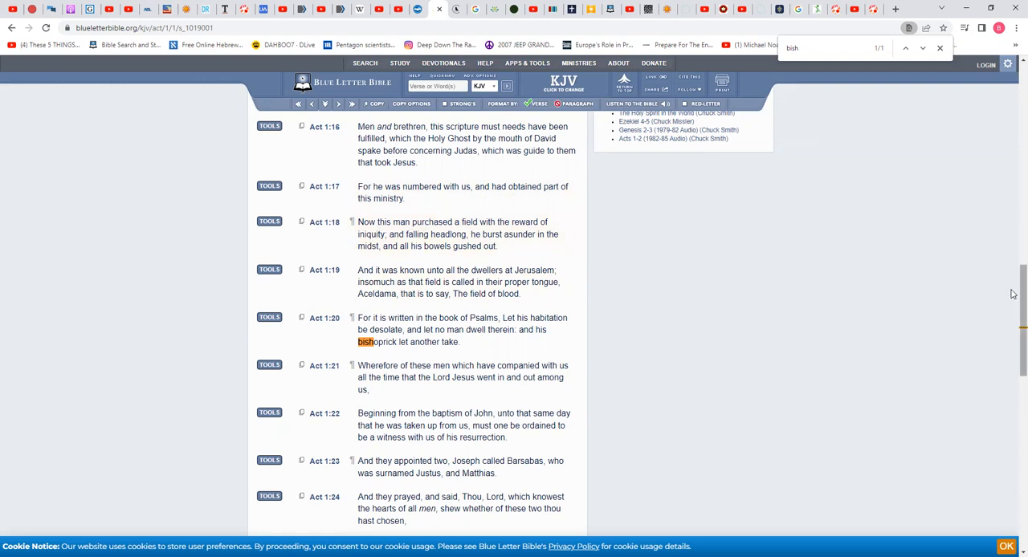
scroll(down, 3)
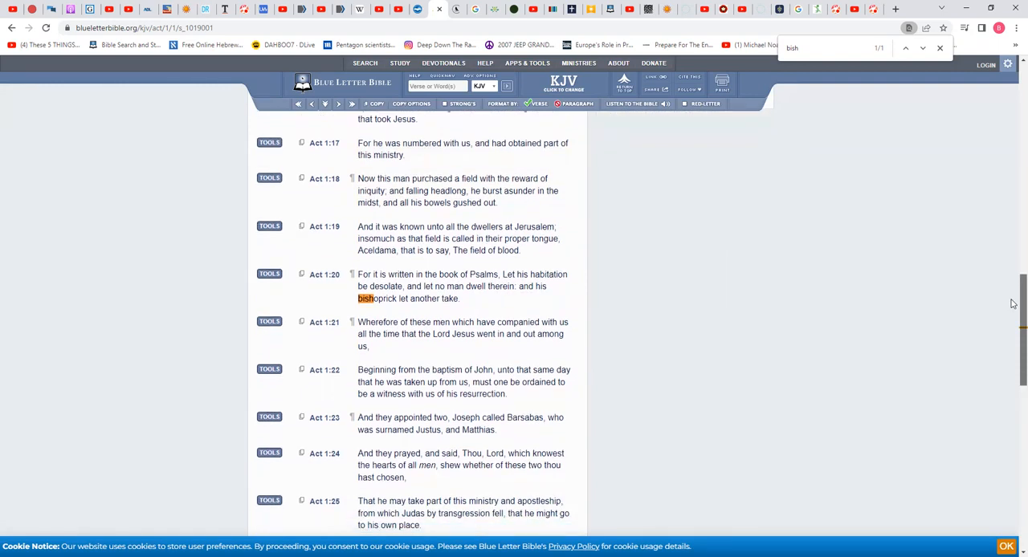
scroll(down, 3)
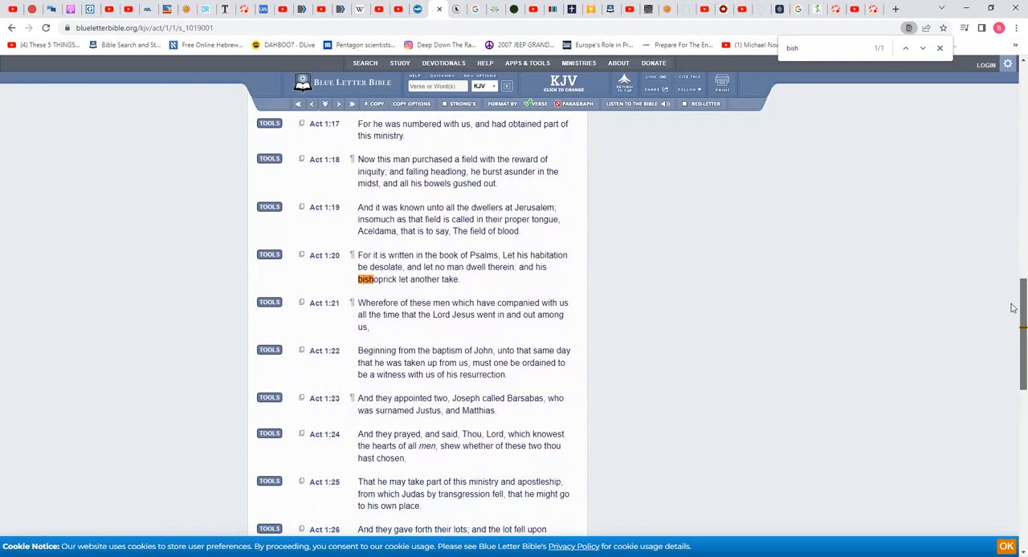
scroll(down, 3)
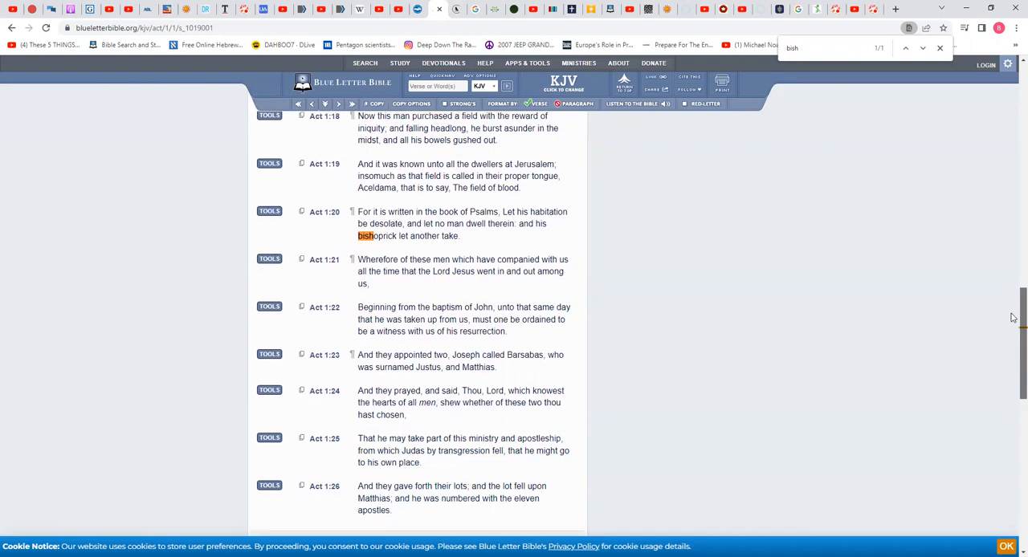
scroll(down, 3)
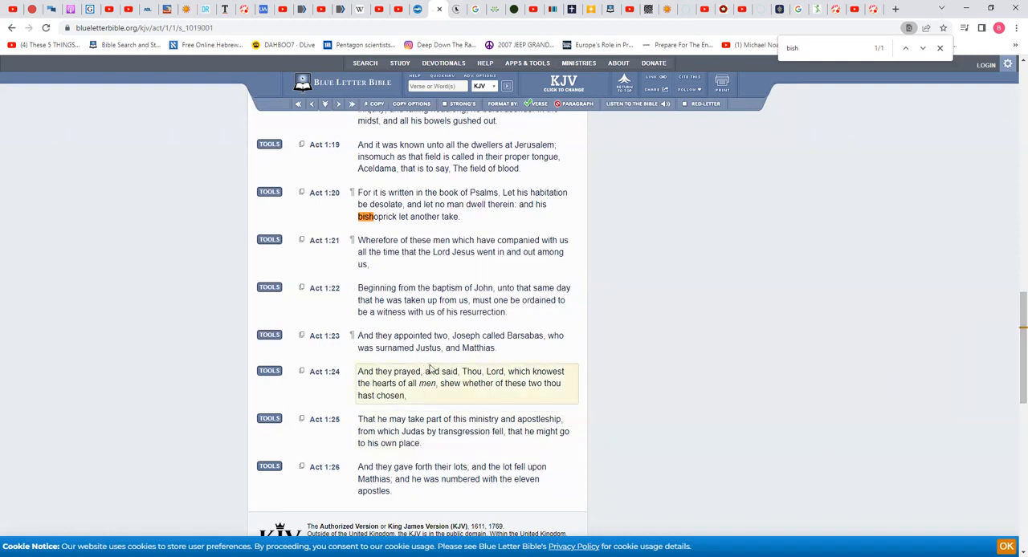
mouse_move(562, 352)
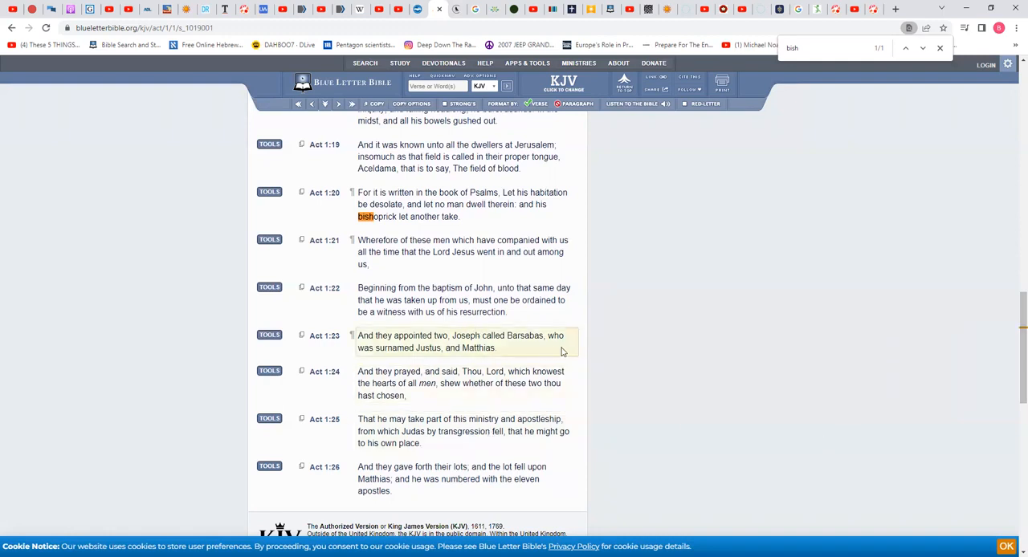
mouse_move(434, 363)
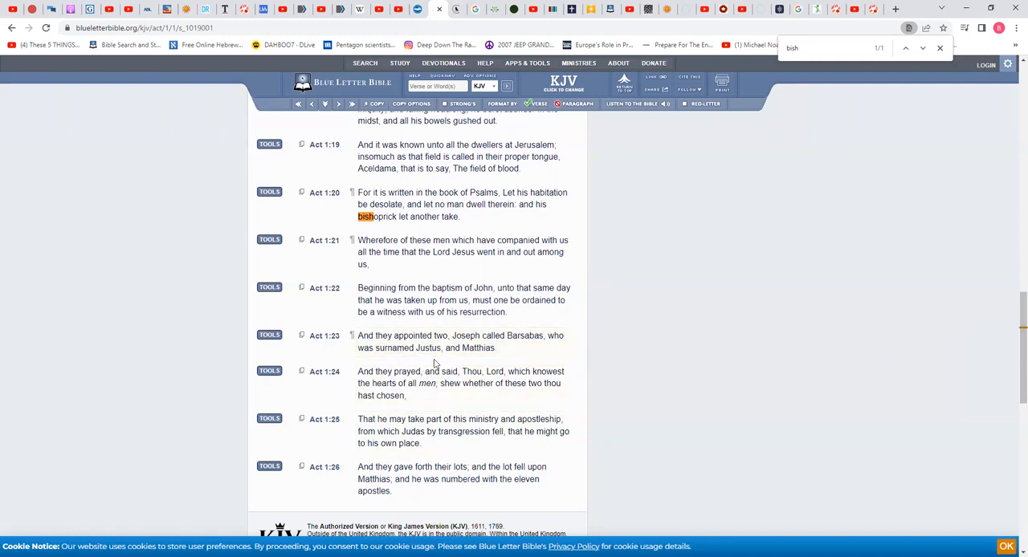
mouse_move(492, 366)
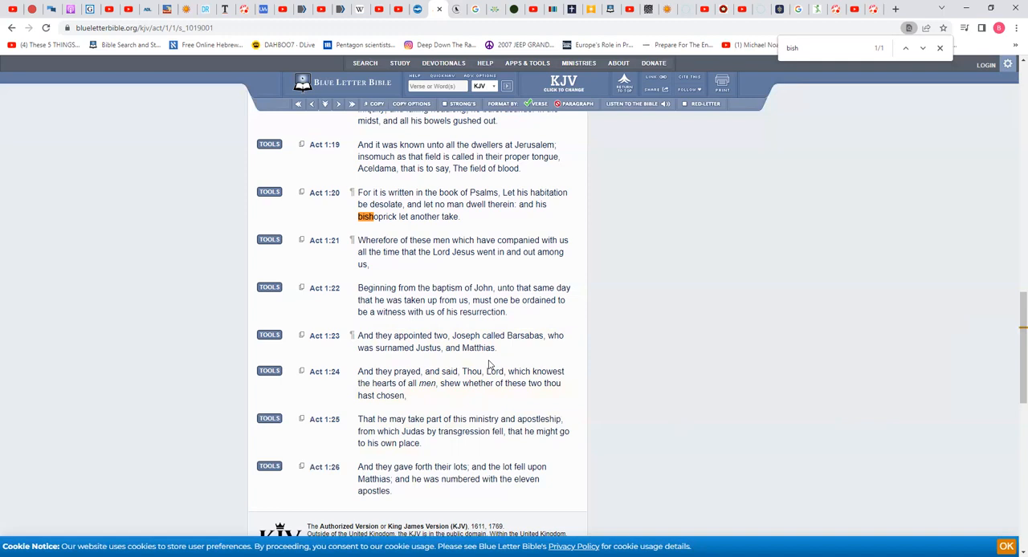
mouse_move(803, 344)
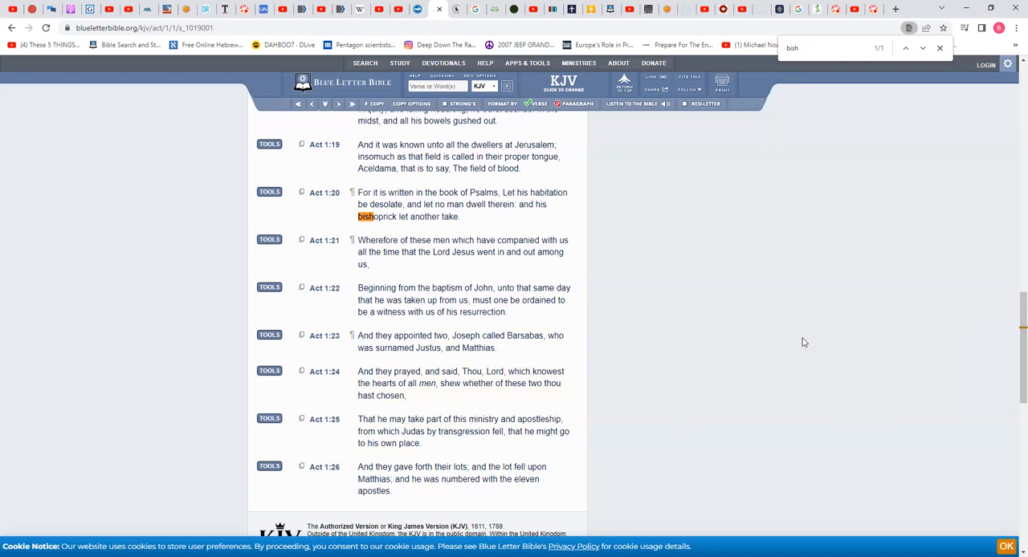
mouse_move(1012, 365)
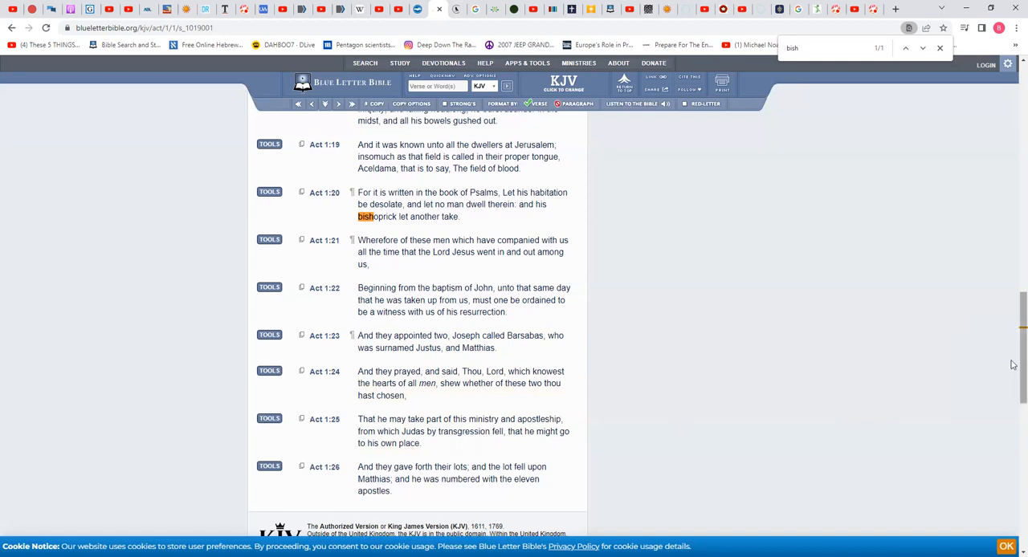
scroll(down, 3)
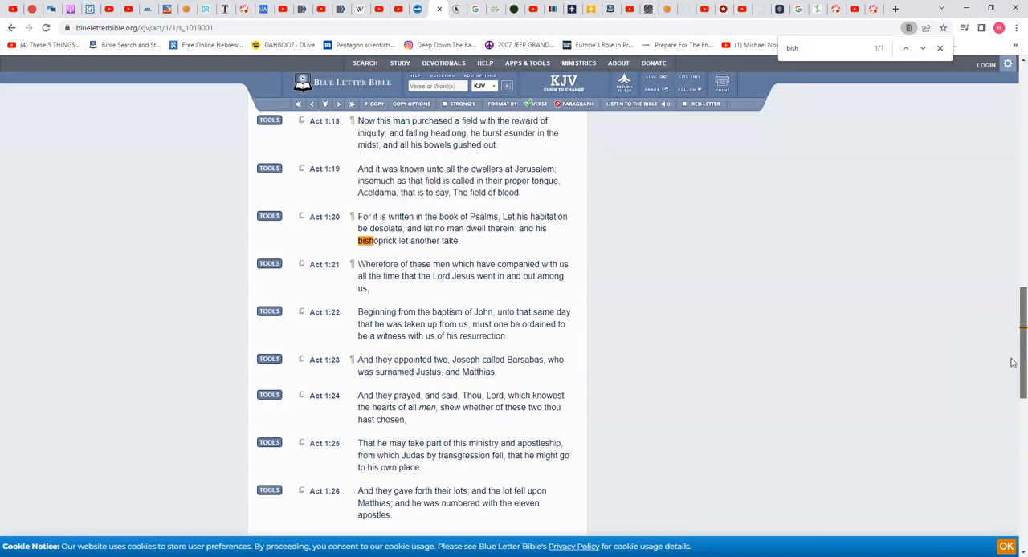
scroll(down, 3)
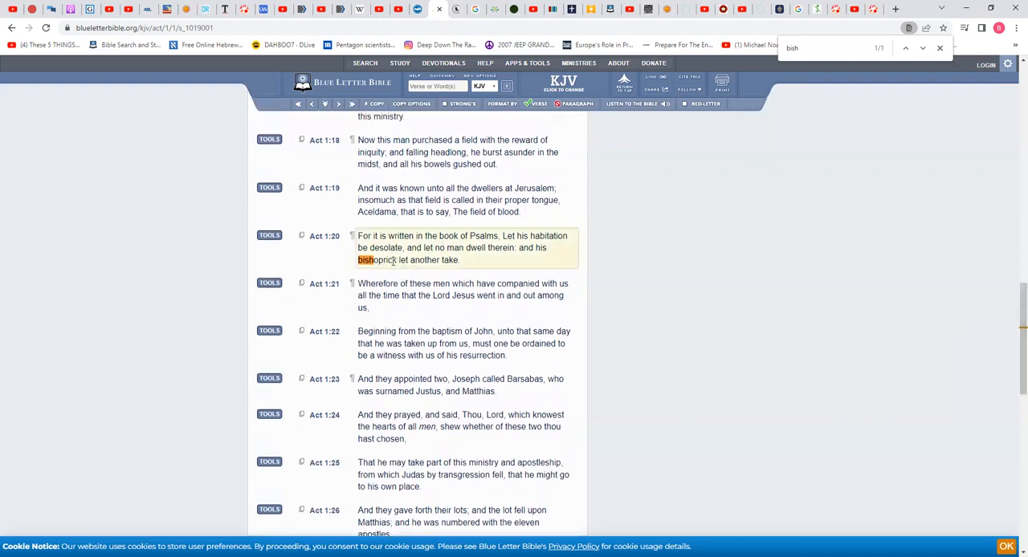
Search every verse containing 'bishoprick' from Acts 1:20, then begin a 'psa' lookup for Psalm 109
double_click(375, 260)
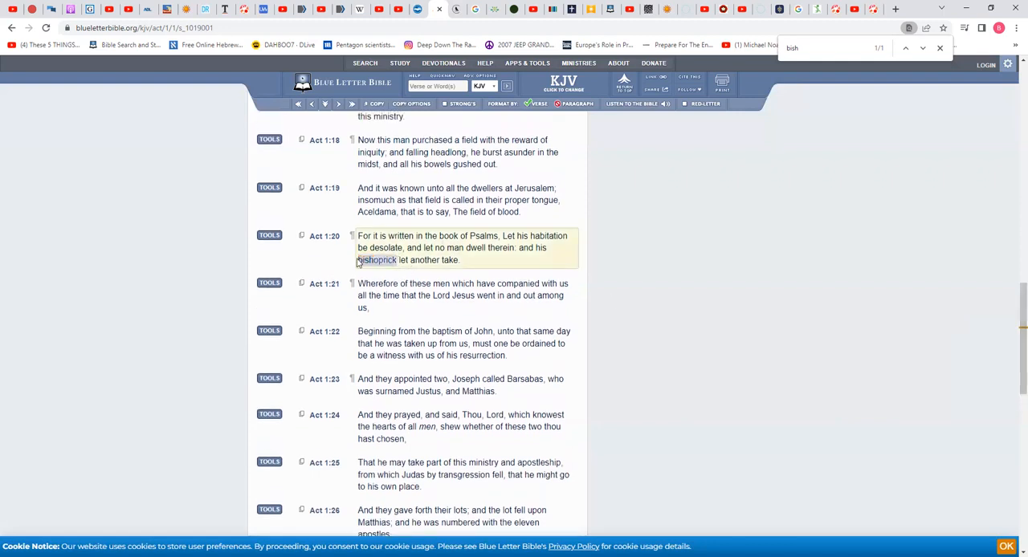
right_click(376, 260)
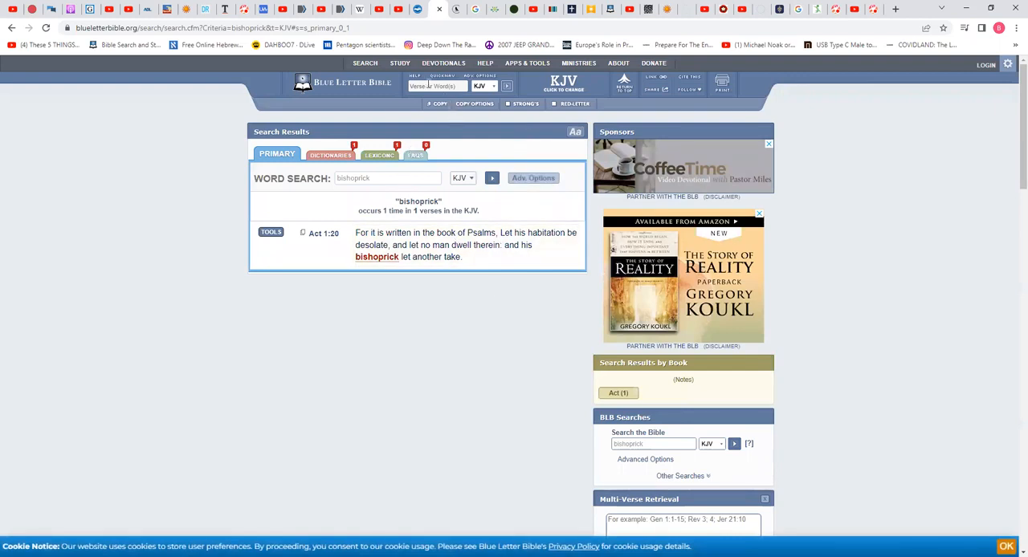
click(437, 87)
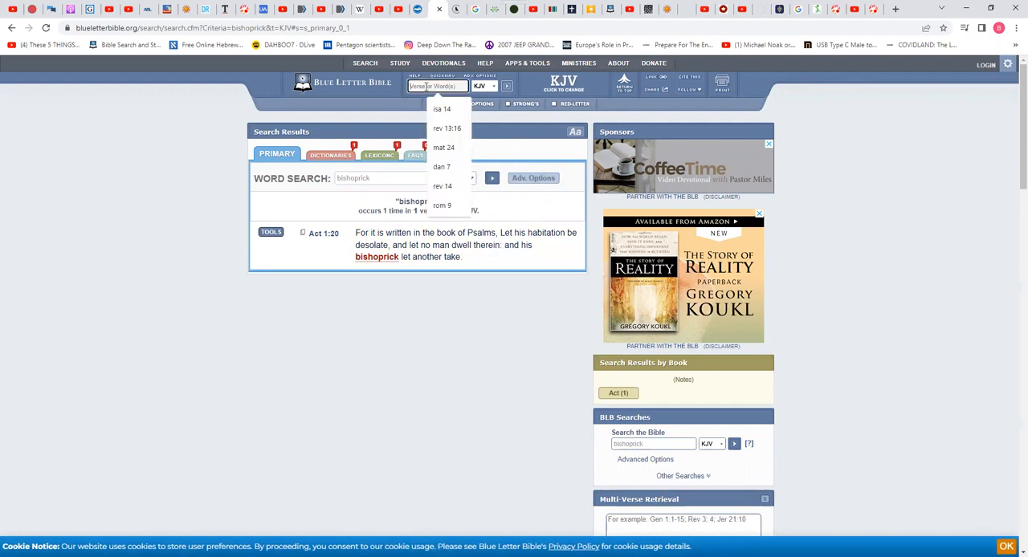
text(psa)
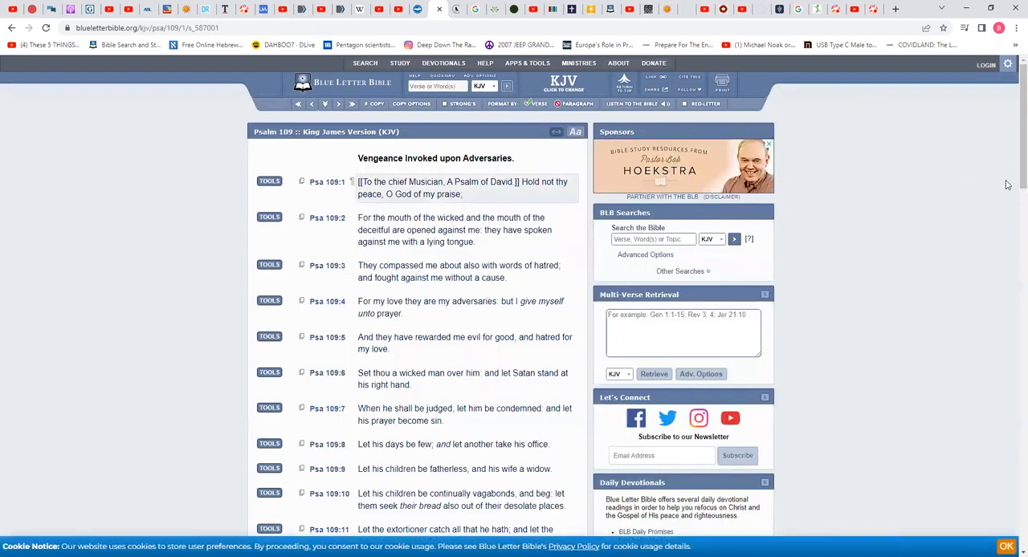
Search Psalm 109 in-page for 'o', marking 'office' in verse 8, while reading down the psalm
scroll(down, 3)
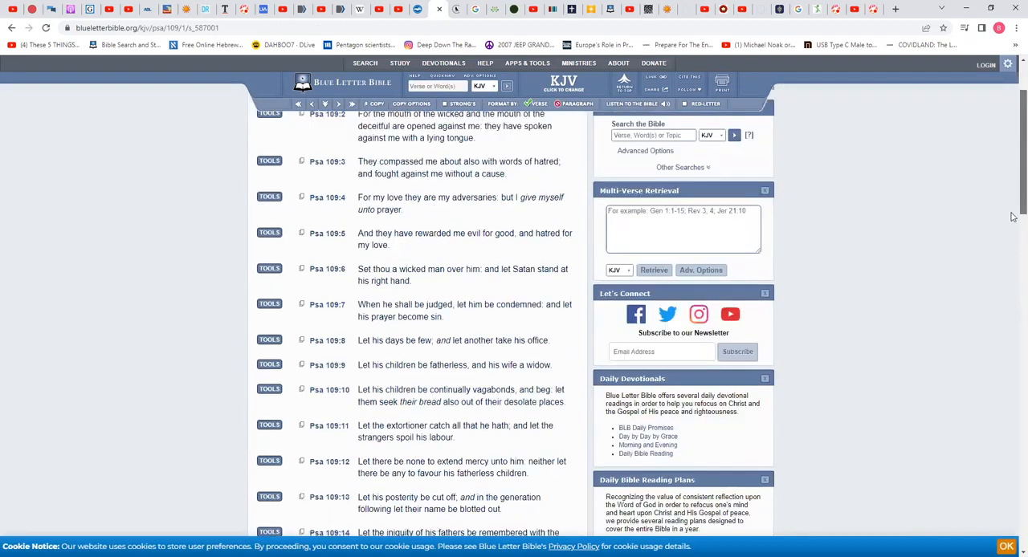
scroll(down, 3)
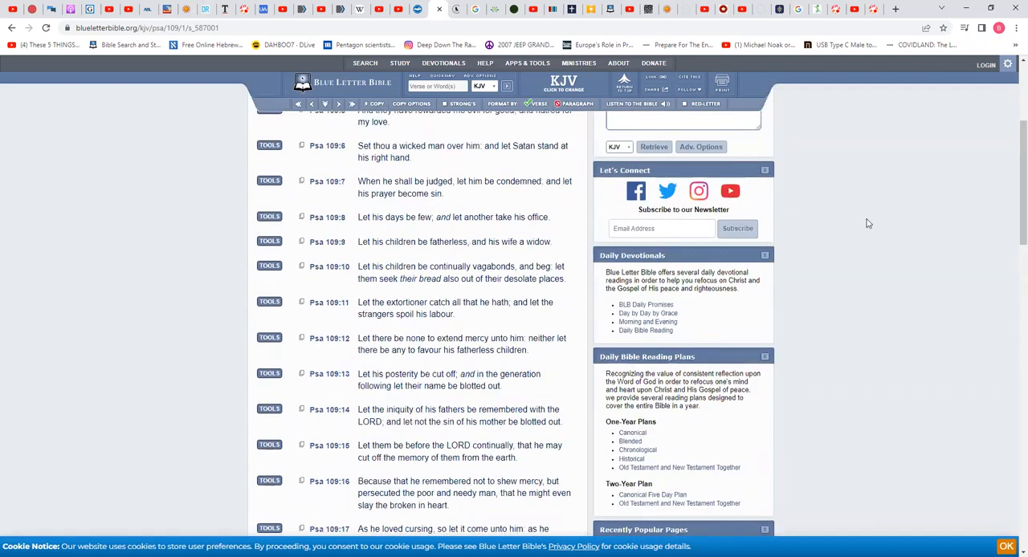
key(ctrl+f)
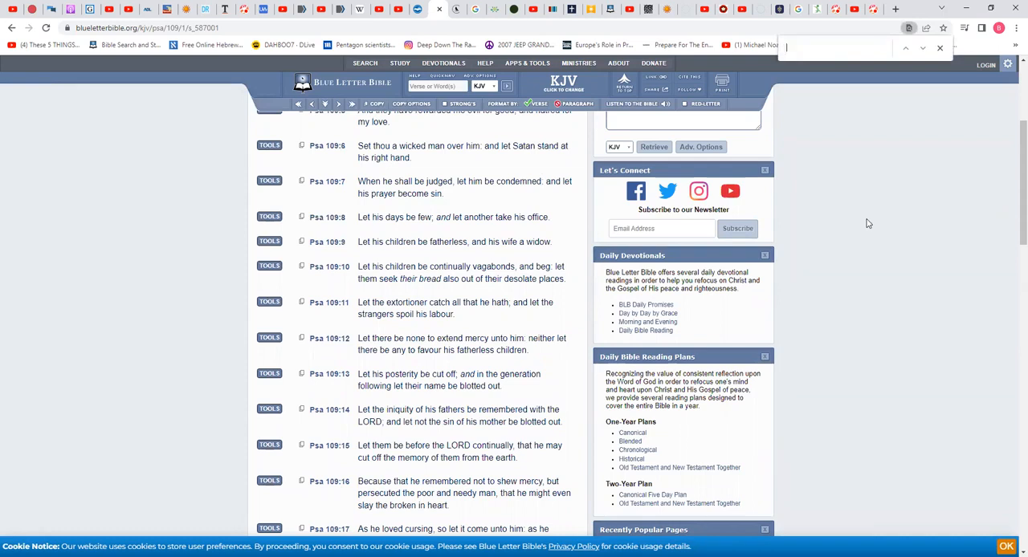
text(off)
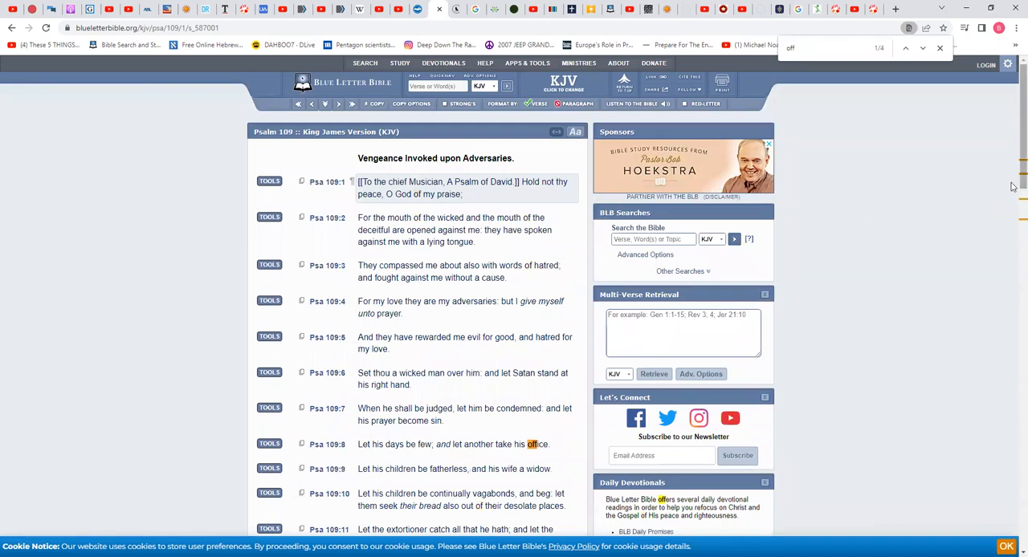
scroll(down, 3)
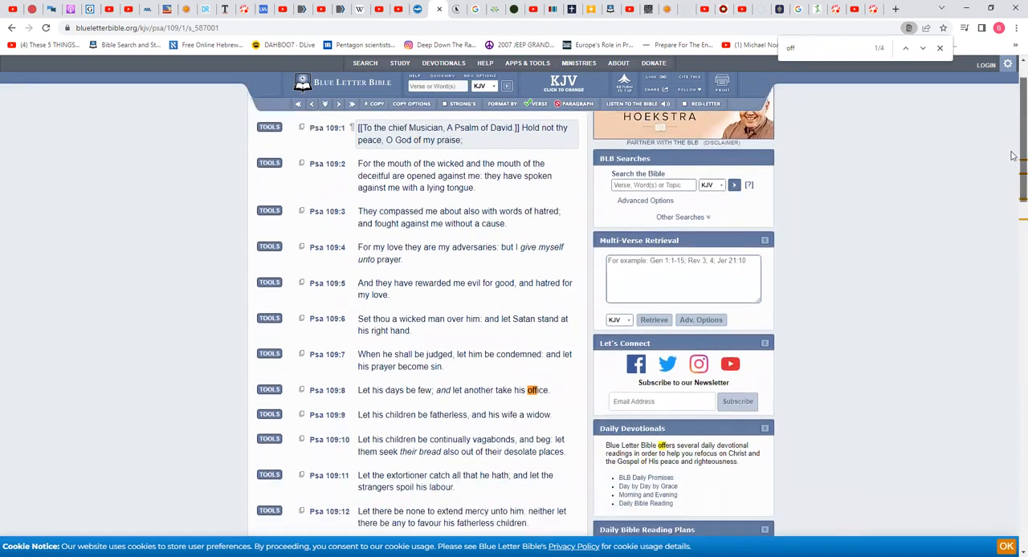
scroll(down, 3)
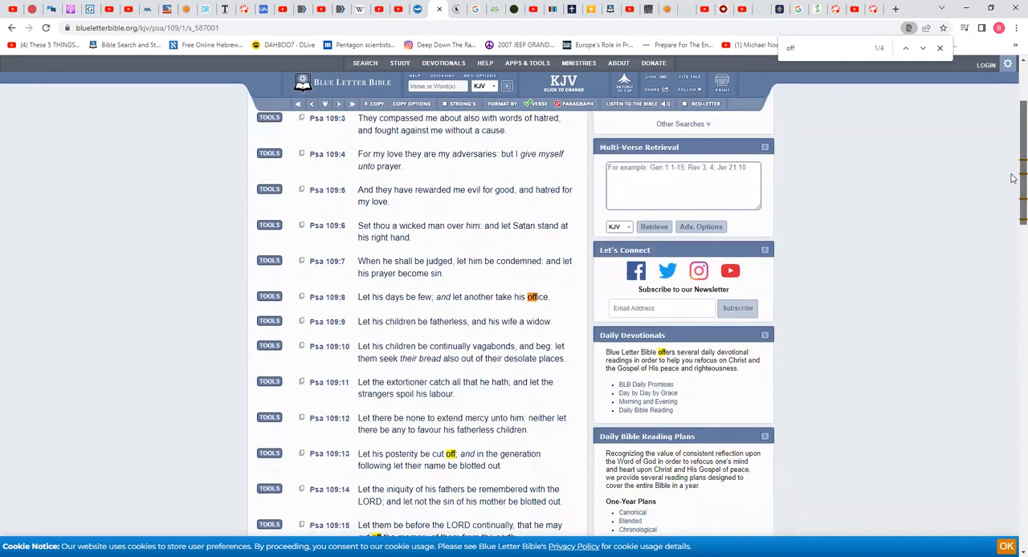
scroll(down, 3)
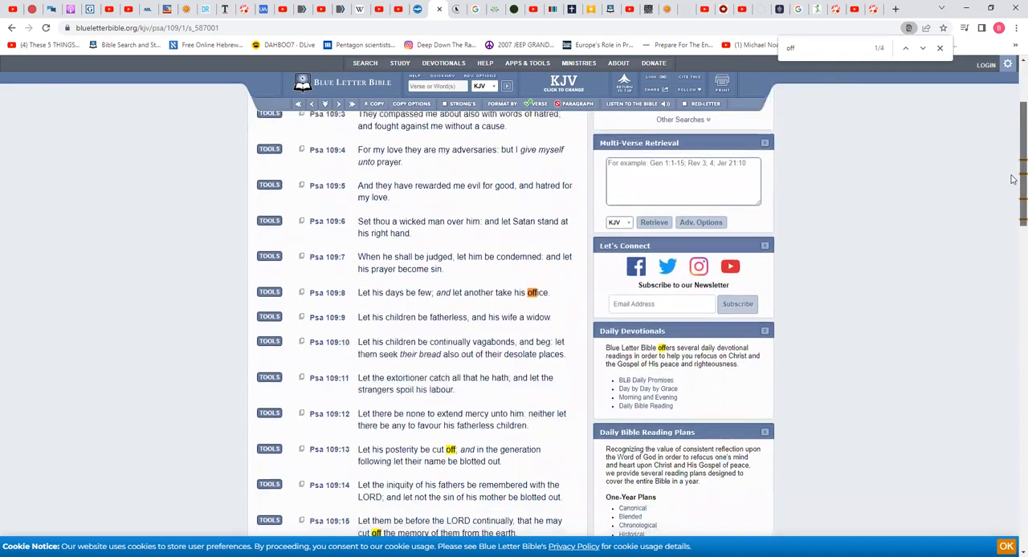
scroll(down, 3)
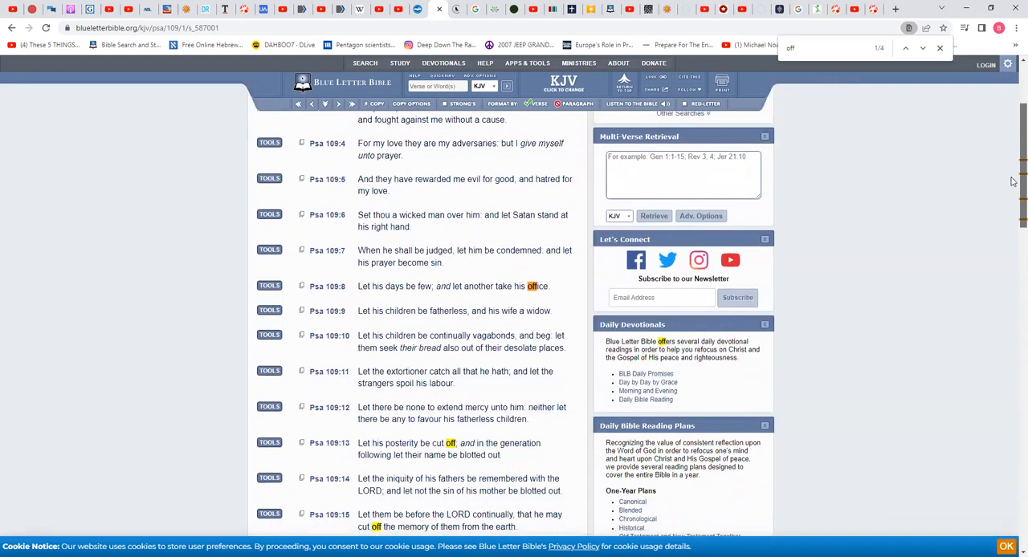
scroll(down, 3)
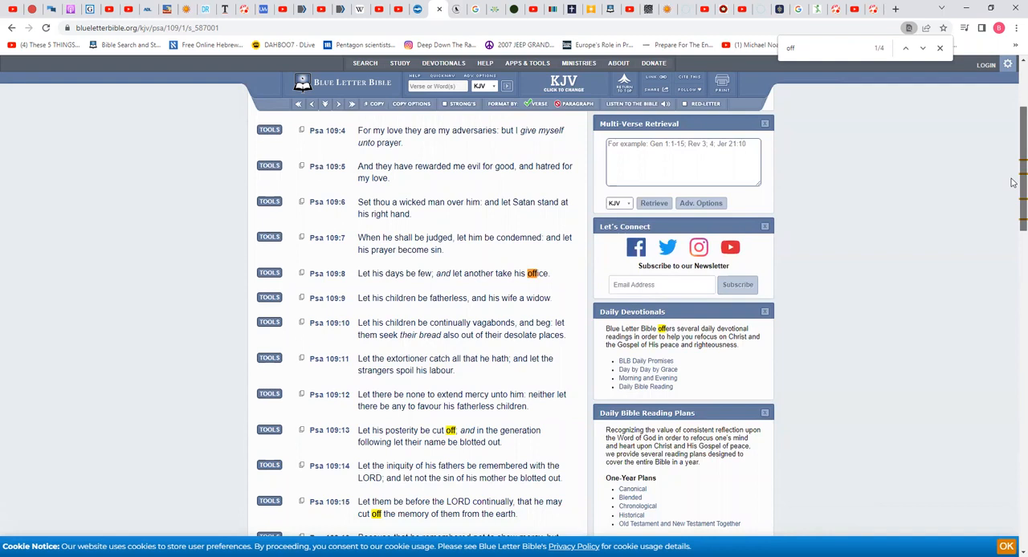
scroll(down, 3)
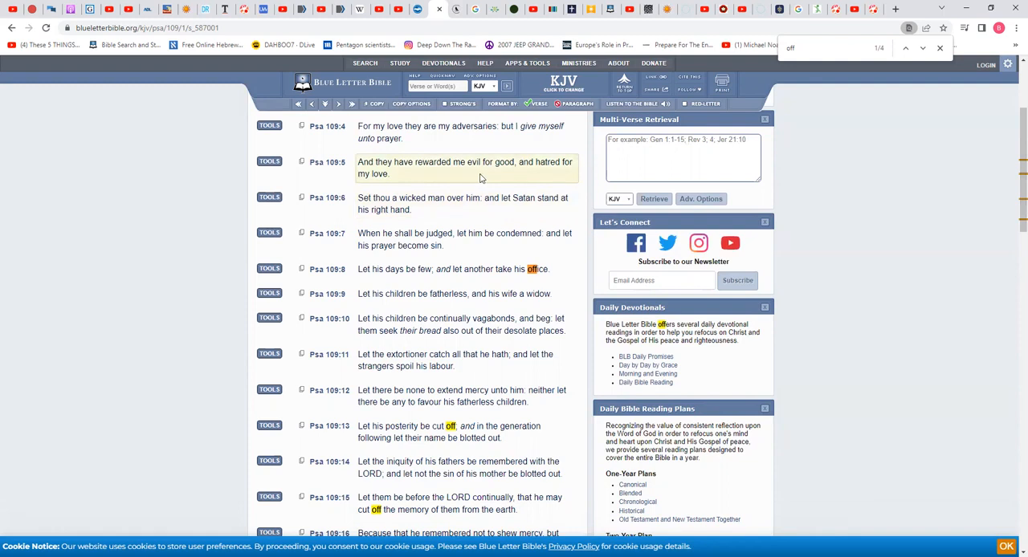
mouse_move(405, 233)
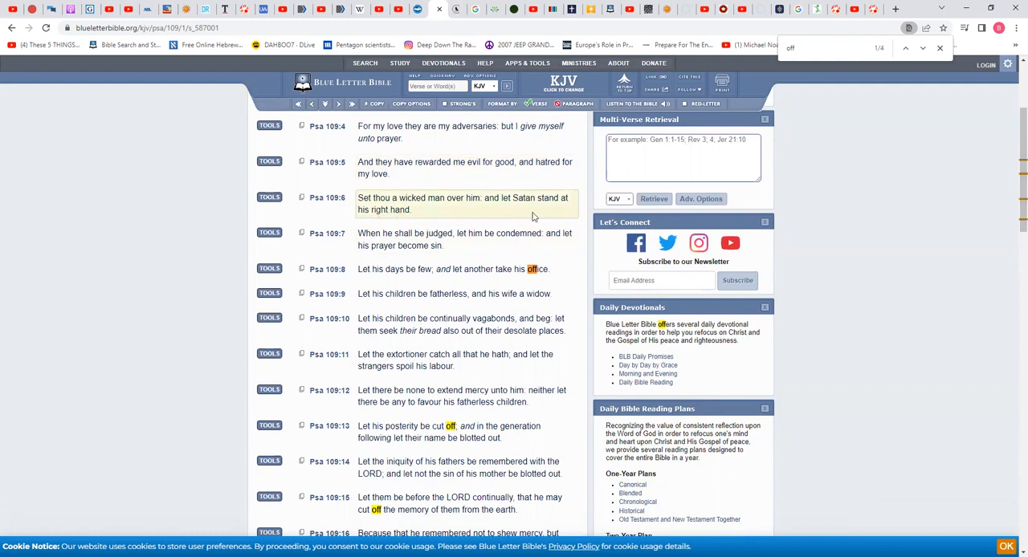
mouse_move(373, 221)
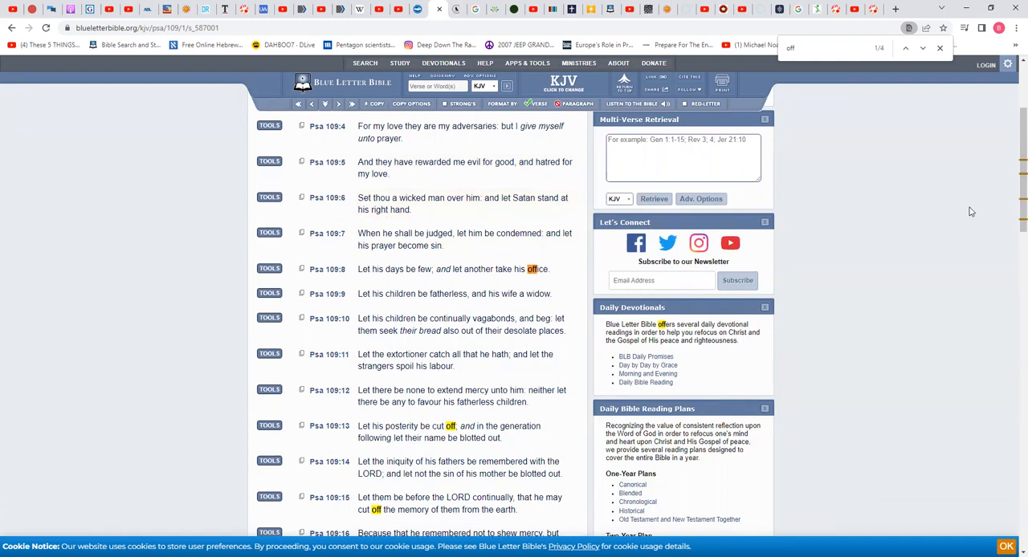
Read the rest of Psalm 109's verses and close the in-page word search
scroll(down, 3)
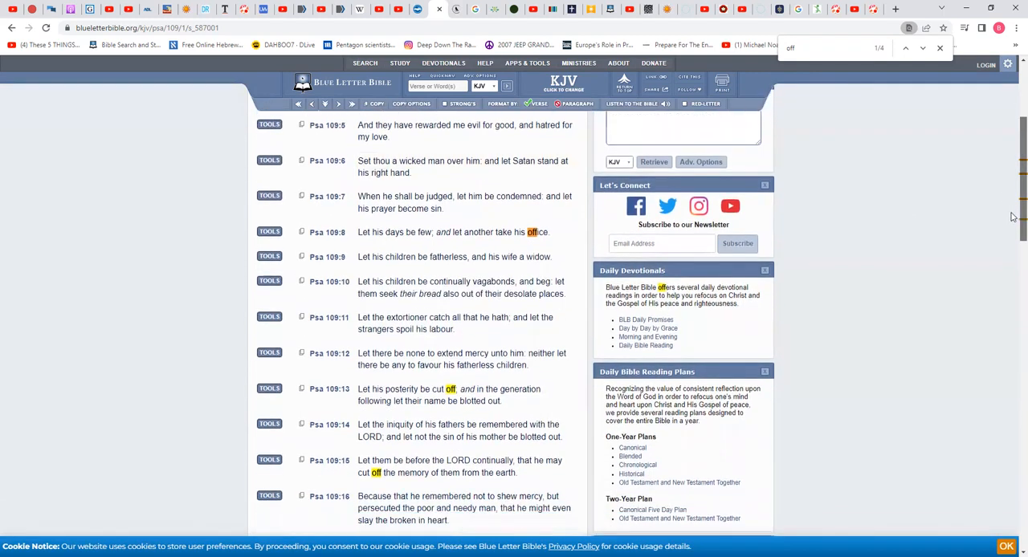
scroll(down, 3)
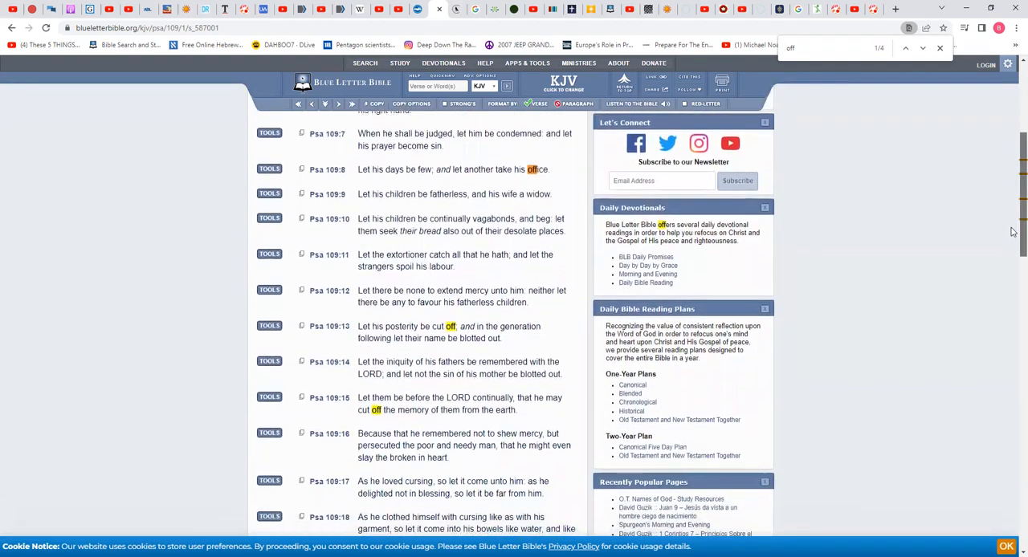
scroll(down, 3)
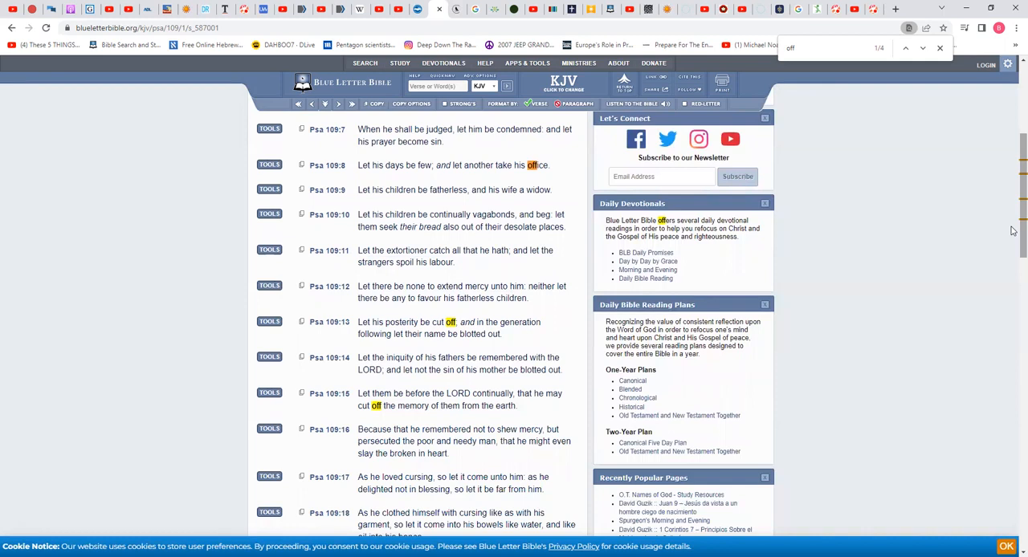
scroll(down, 3)
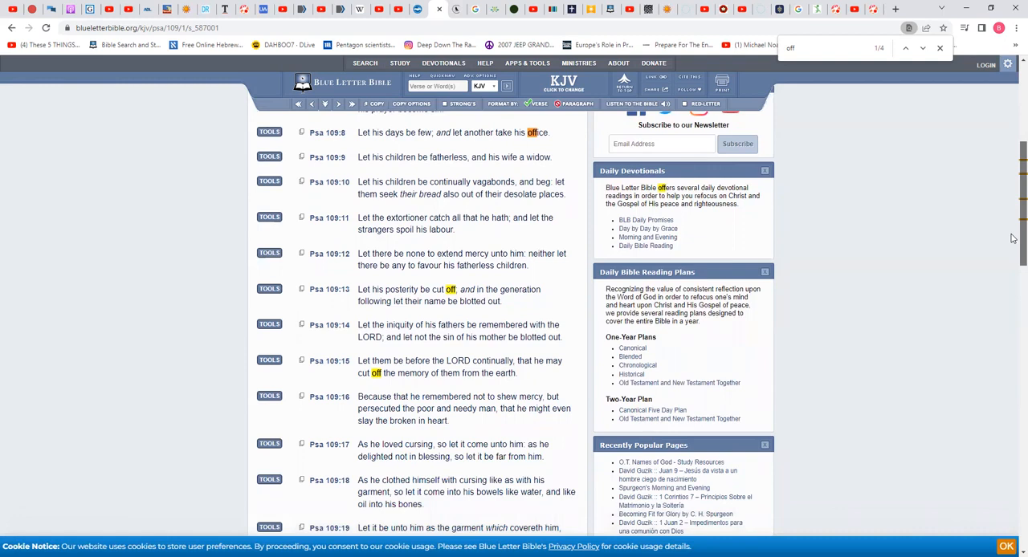
scroll(down, 3)
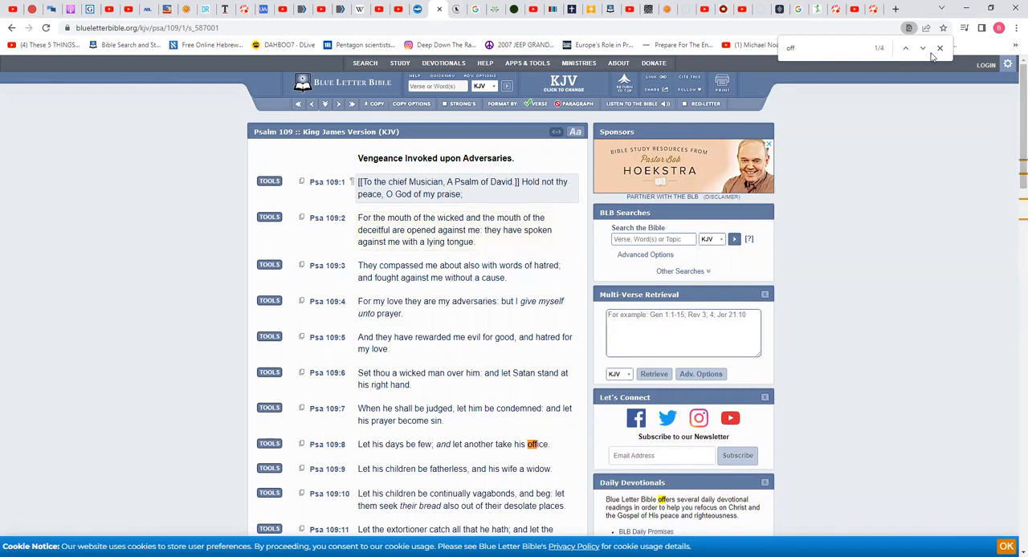
click(939, 48)
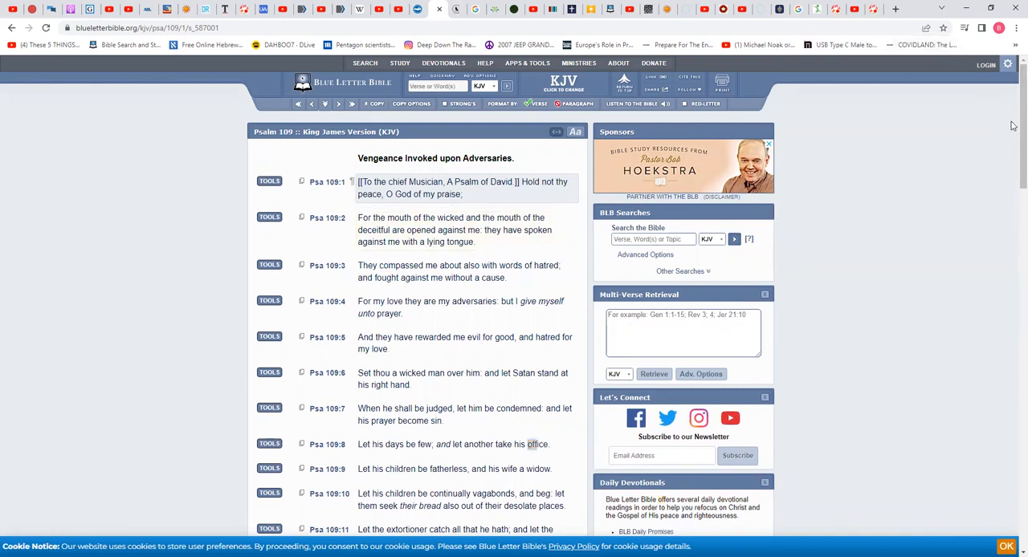
mouse_move(725, 74)
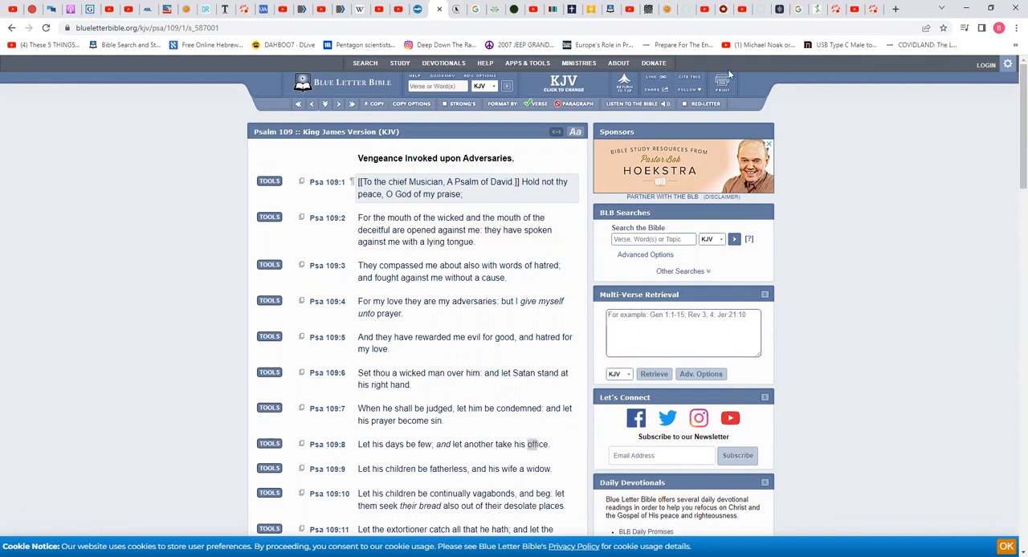
mouse_move(437, 114)
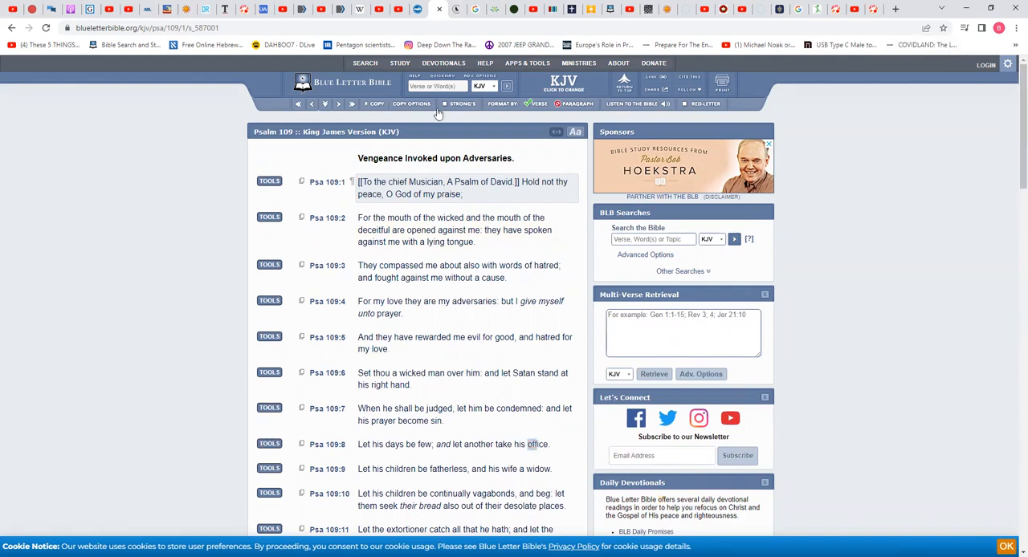
Begin entering Matthew 27 in the Verse or Word search box
click(436, 86)
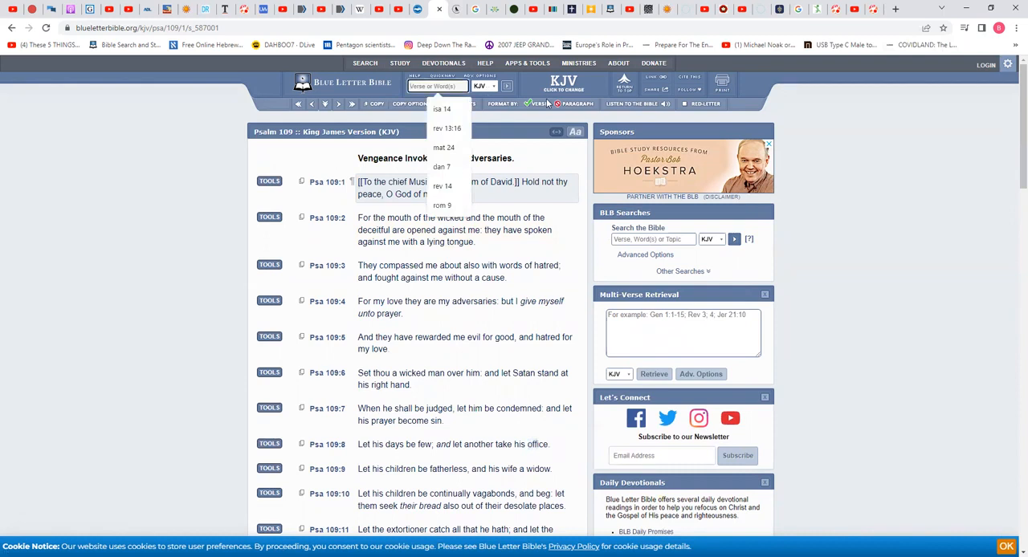
click(443, 148)
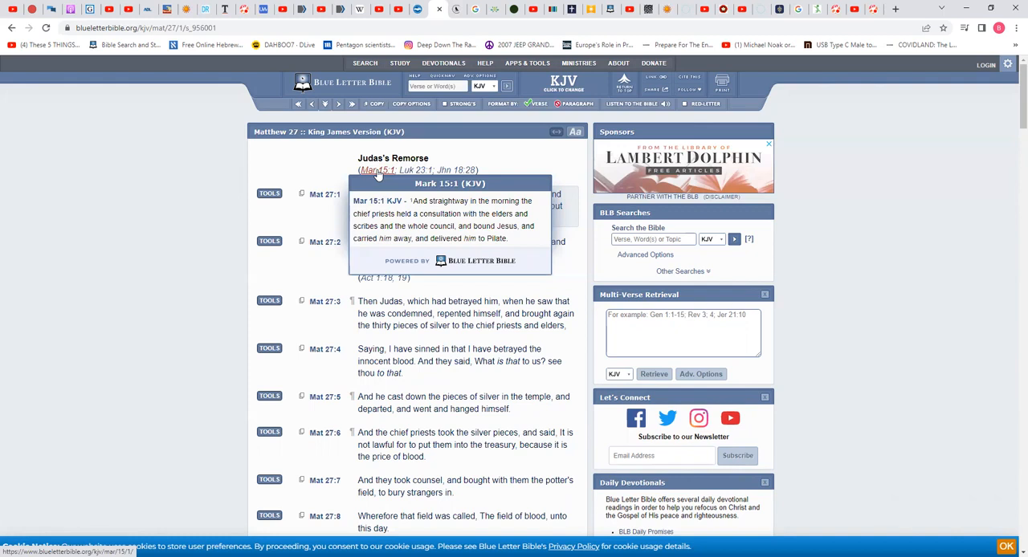
mouse_move(414, 170)
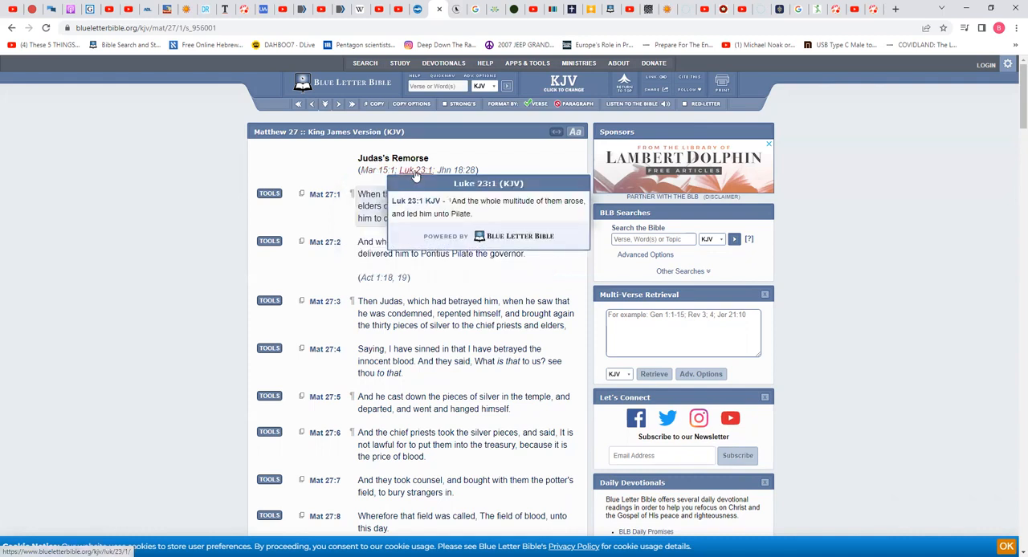
mouse_move(459, 170)
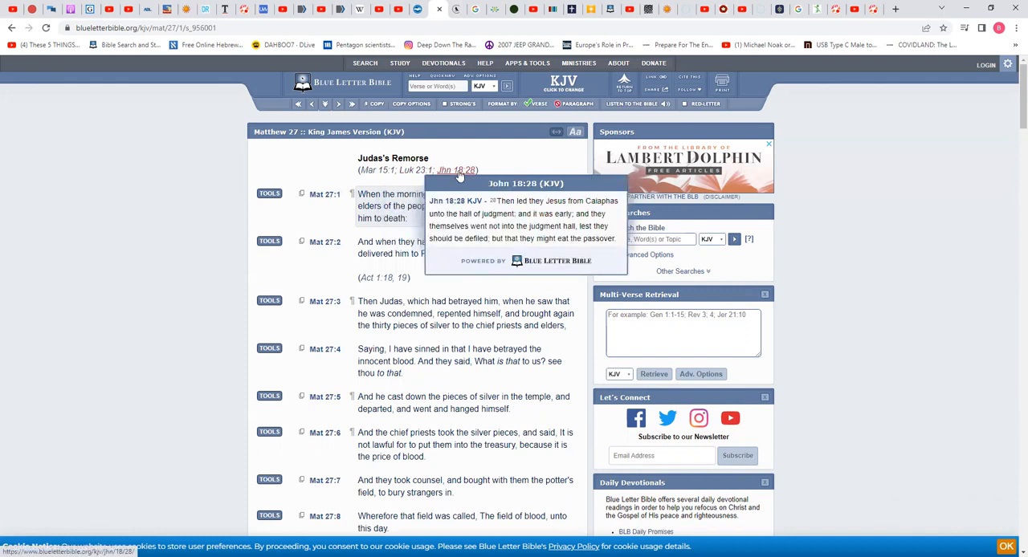
mouse_move(1012, 154)
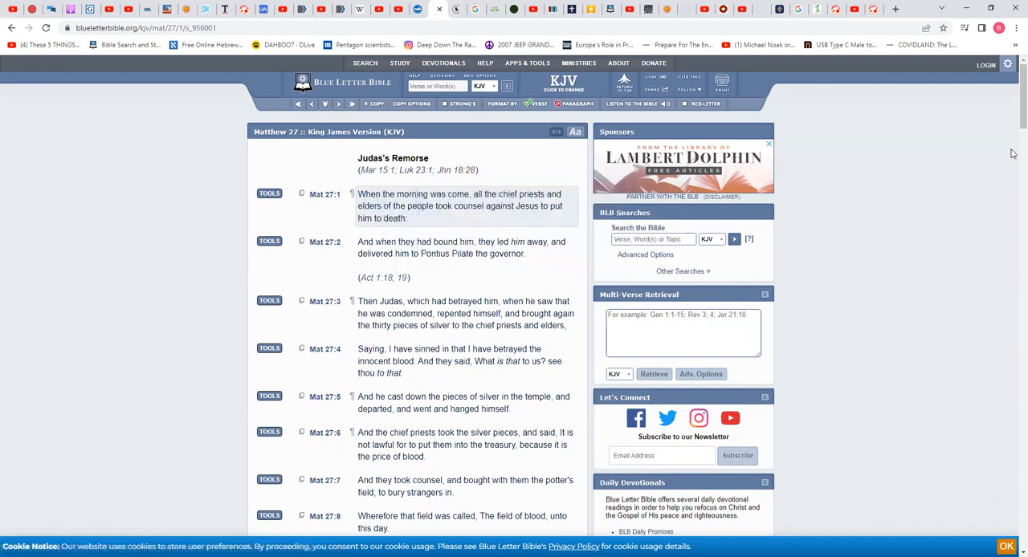
scroll(down, 3)
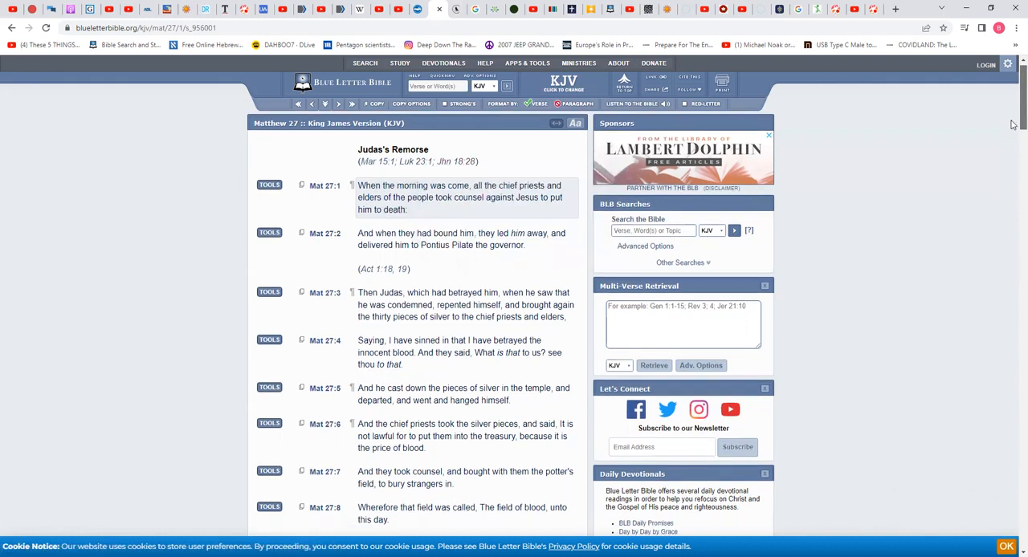
scroll(down, 3)
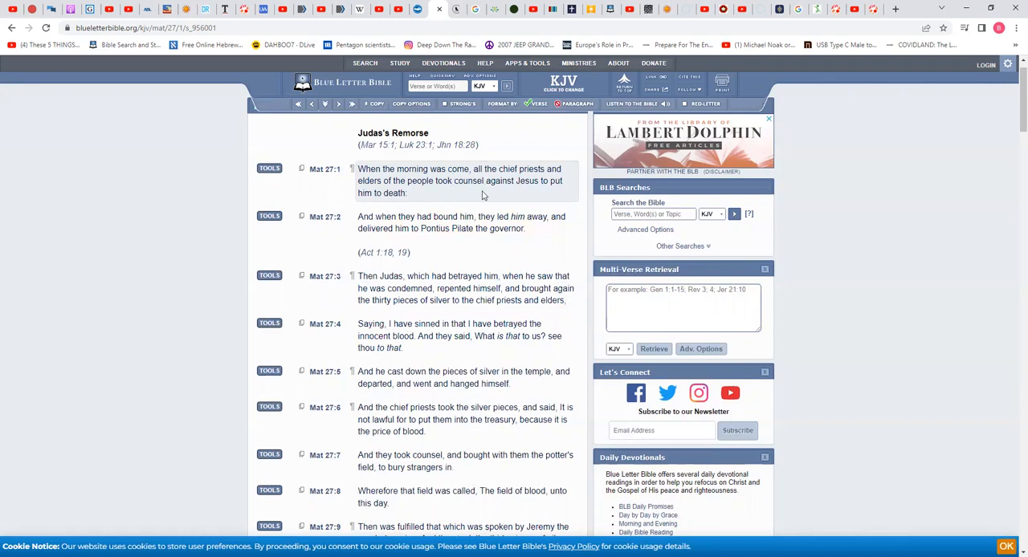
mouse_move(549, 196)
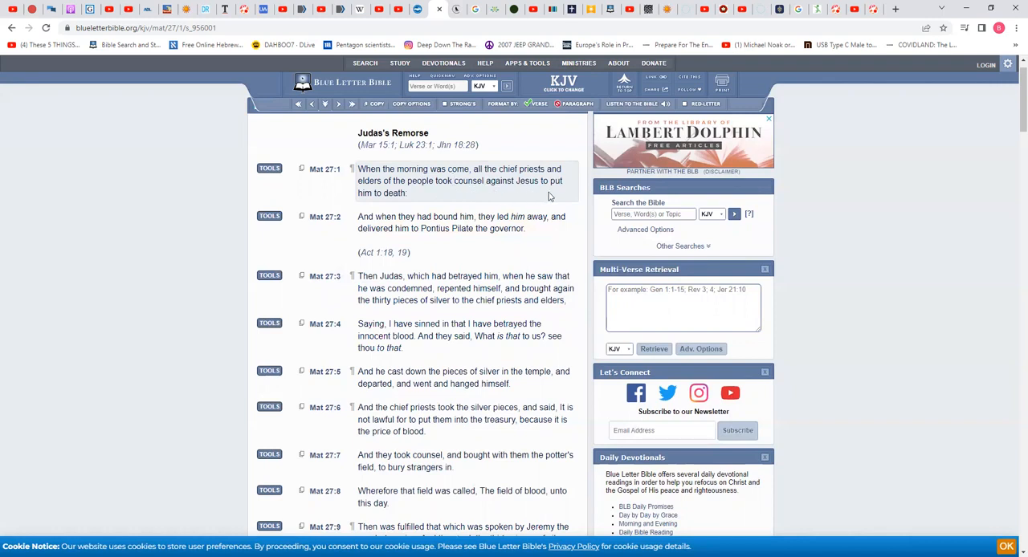
mouse_move(1011, 129)
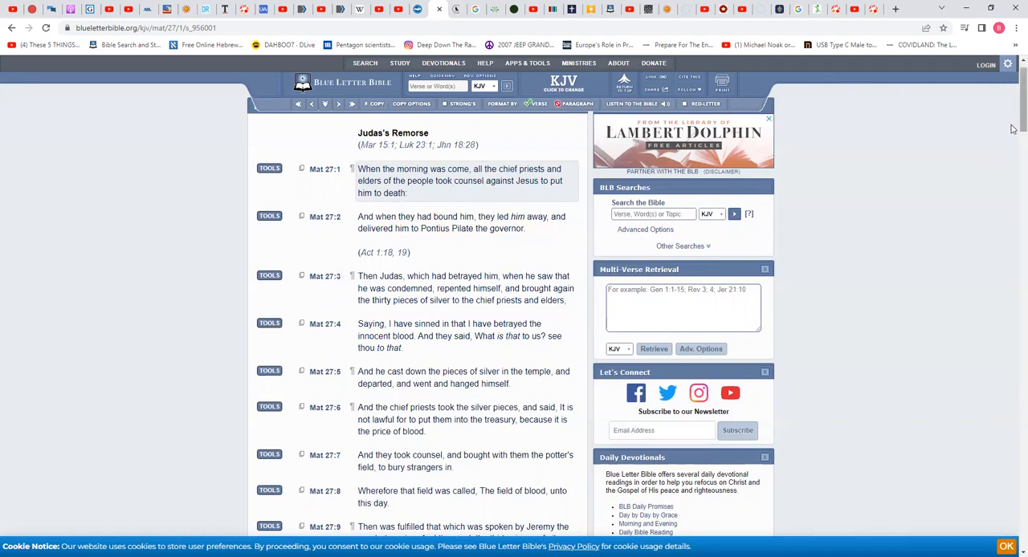
Scroll Matthew 27 down to verses 2–10, where Judas returns the thirty pieces of silver
scroll(down, 3)
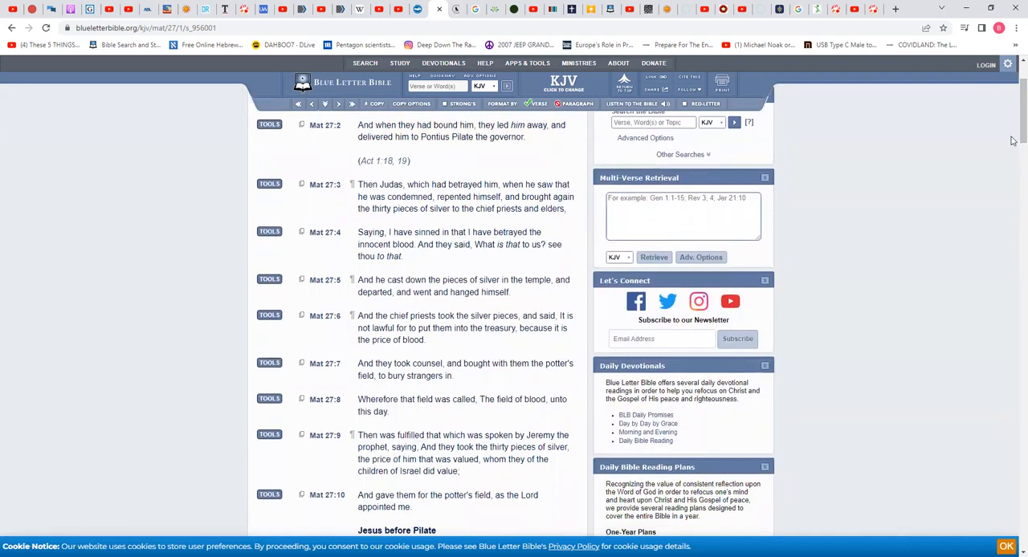
mouse_move(989, 141)
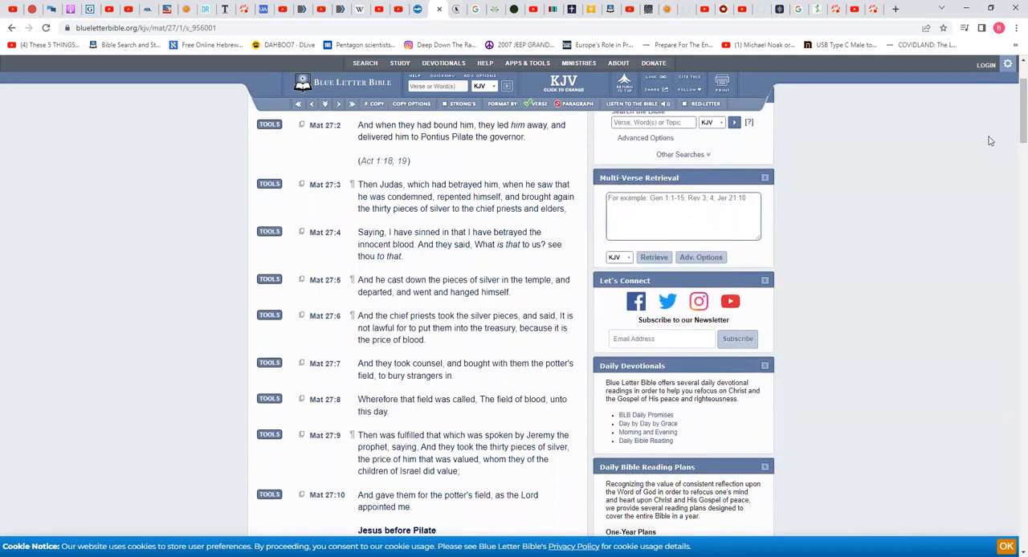
mouse_move(984, 138)
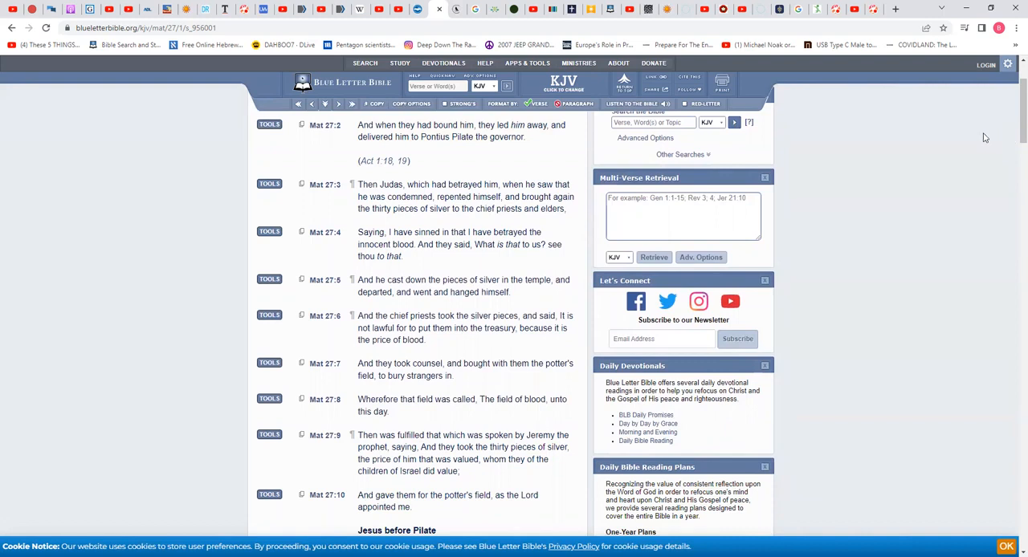
mouse_move(973, 138)
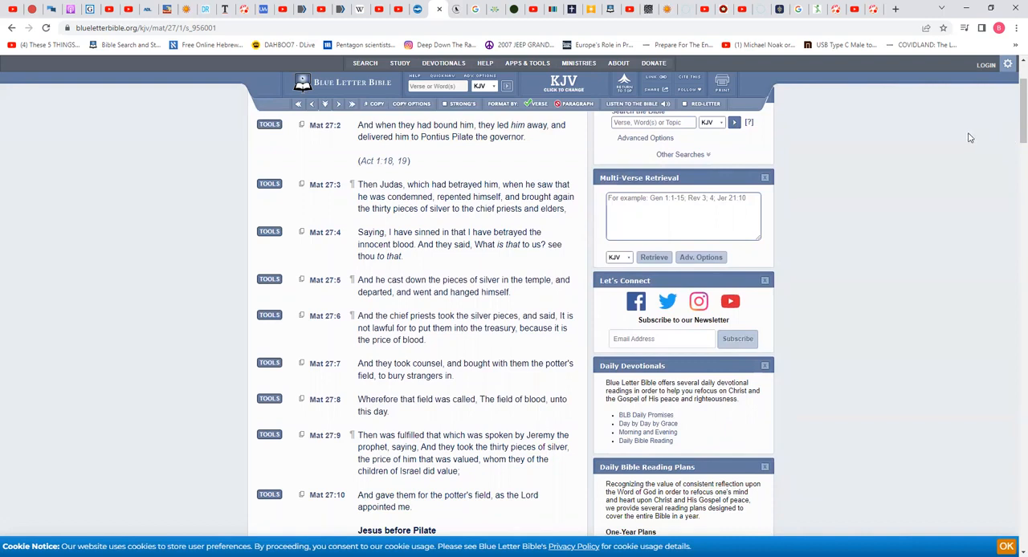
mouse_move(948, 138)
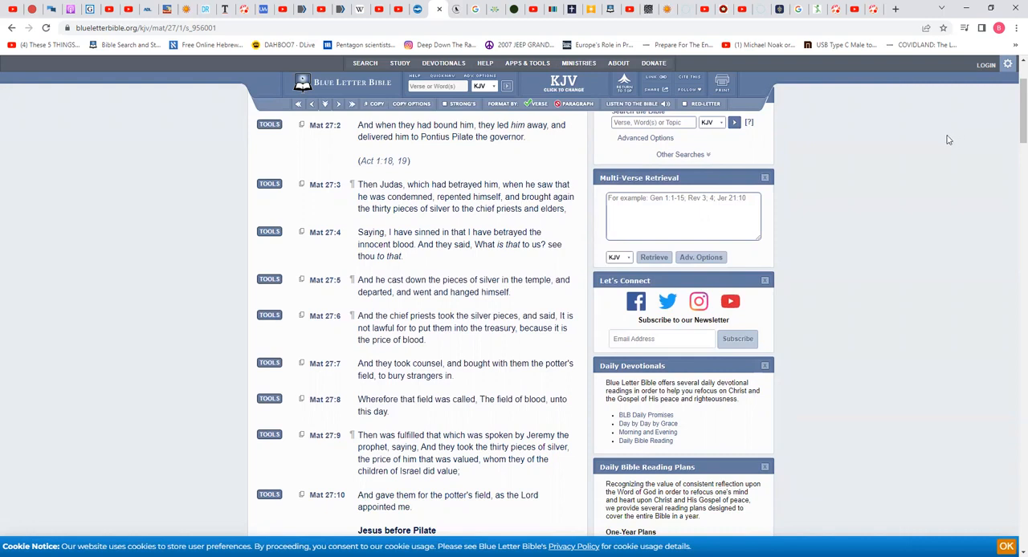
mouse_move(790, 167)
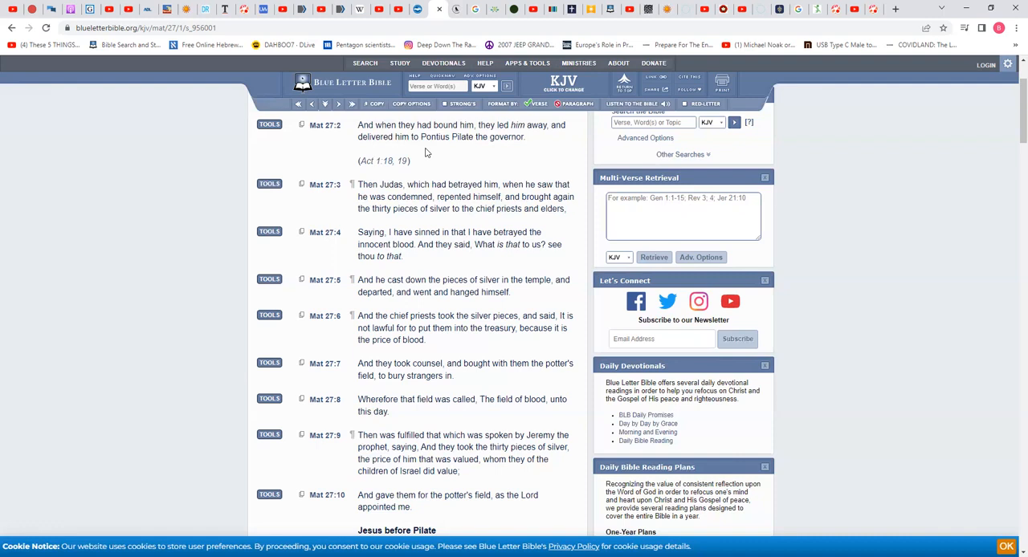
mouse_move(406, 183)
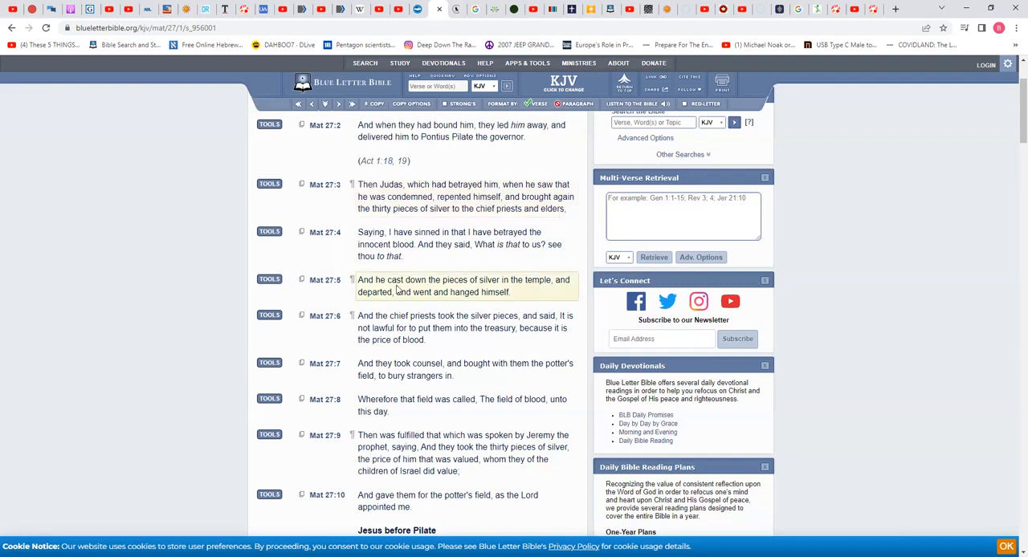
mouse_move(491, 292)
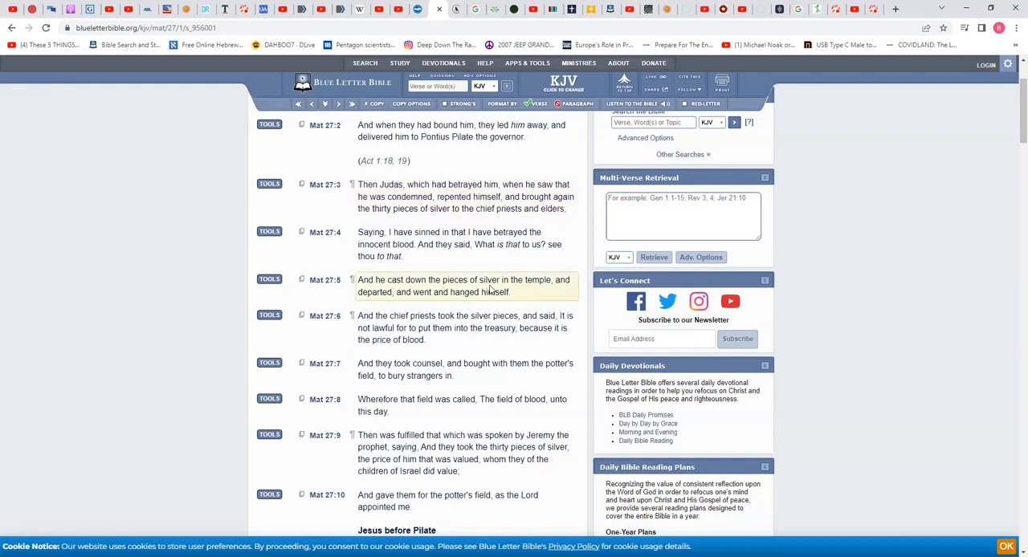
mouse_move(406, 310)
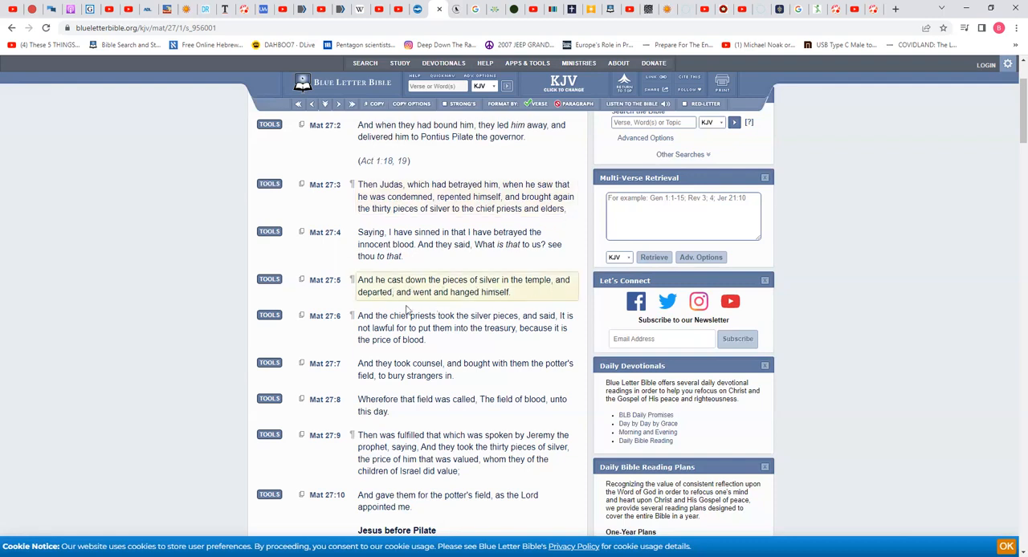
mouse_move(508, 305)
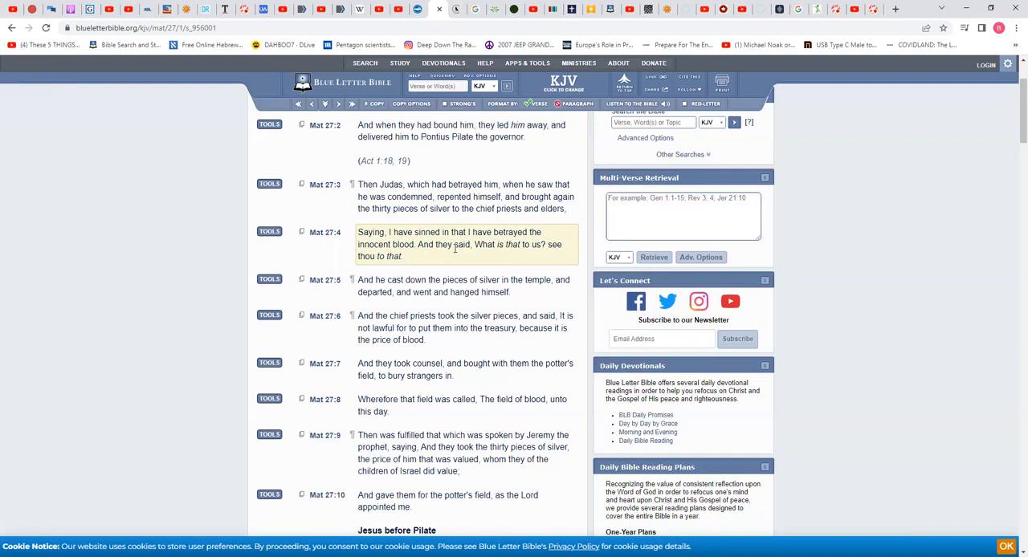
mouse_move(408, 264)
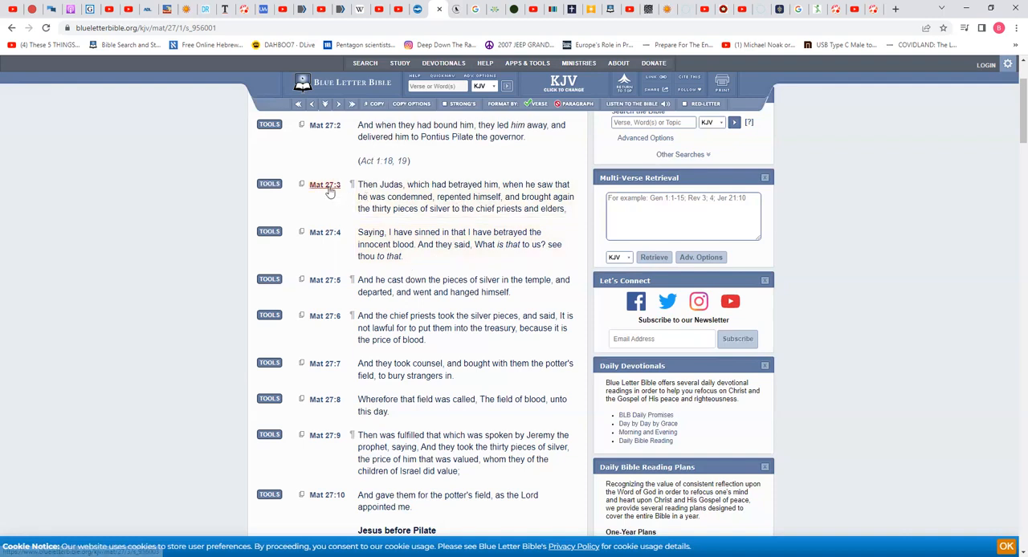
Expand Matthew 27:3's Greek interlinear and scroll the Strong's list to 'repented himself'
click(325, 185)
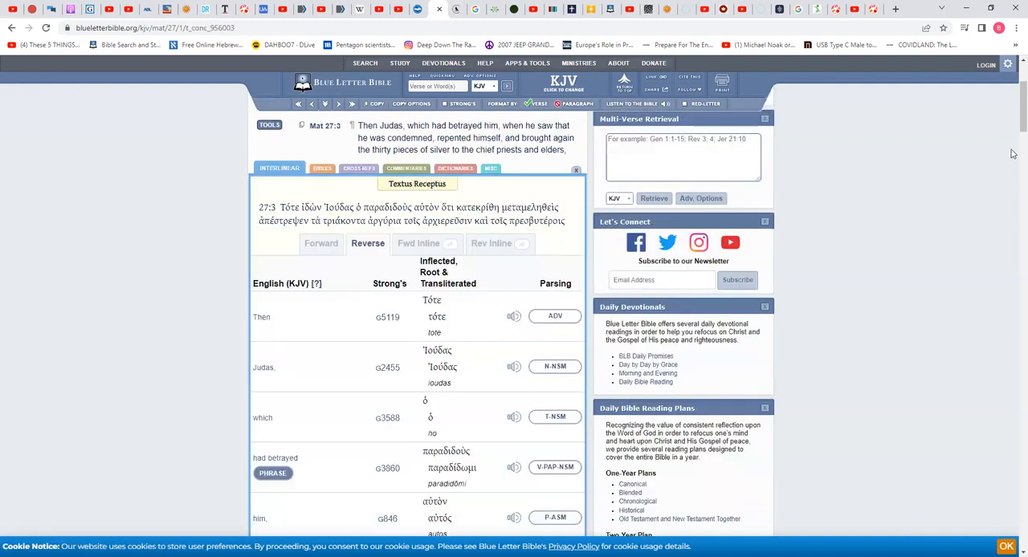
scroll(down, 3)
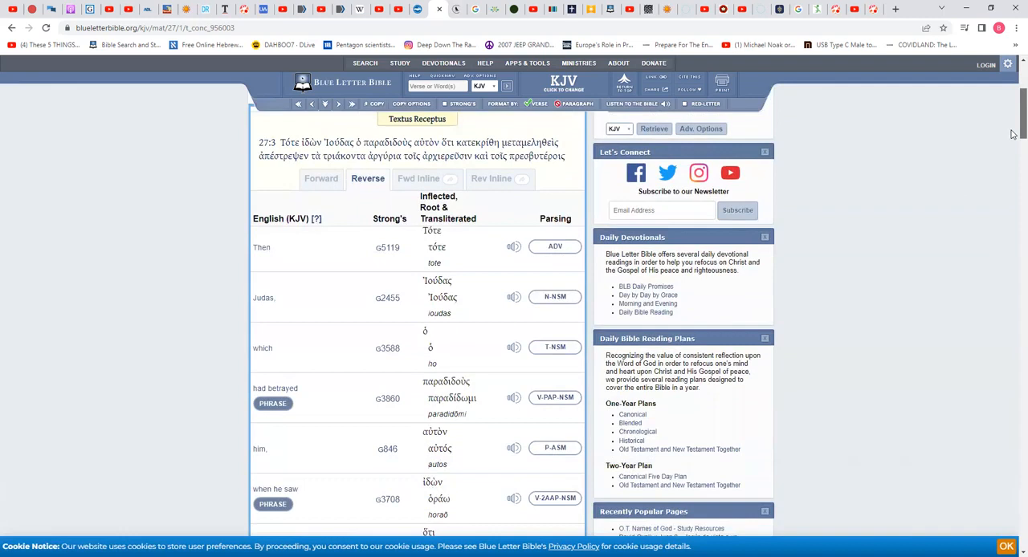
scroll(down, 3)
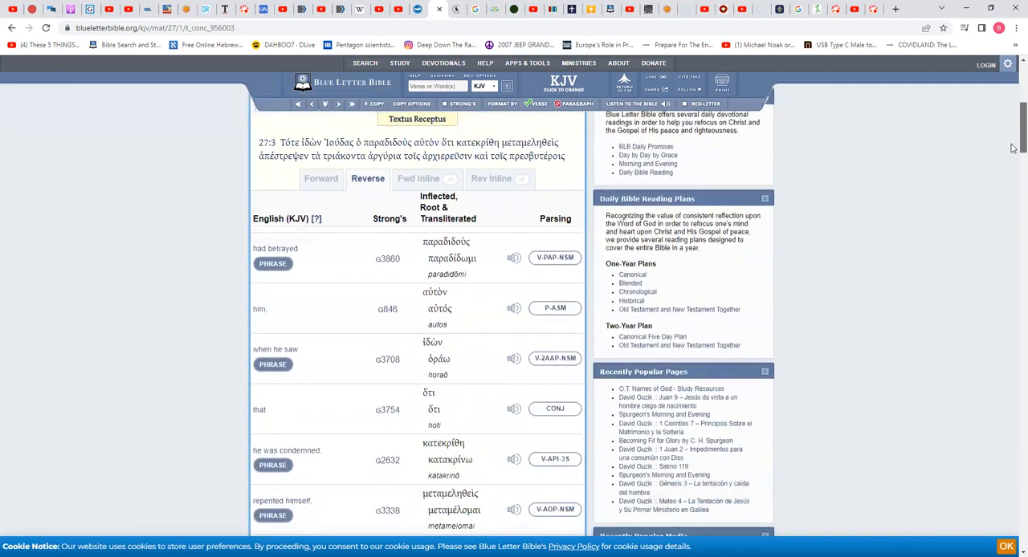
scroll(down, 3)
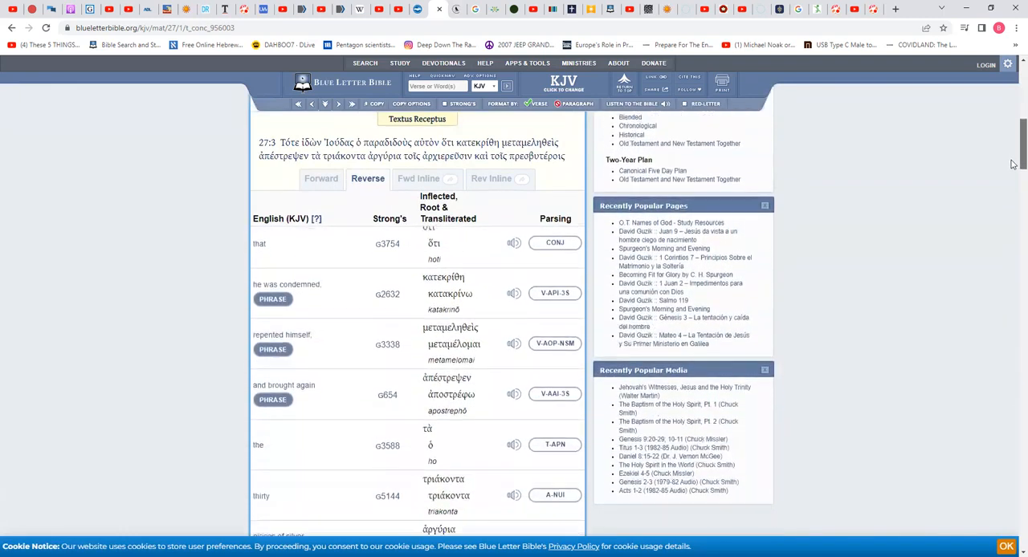
scroll(down, 3)
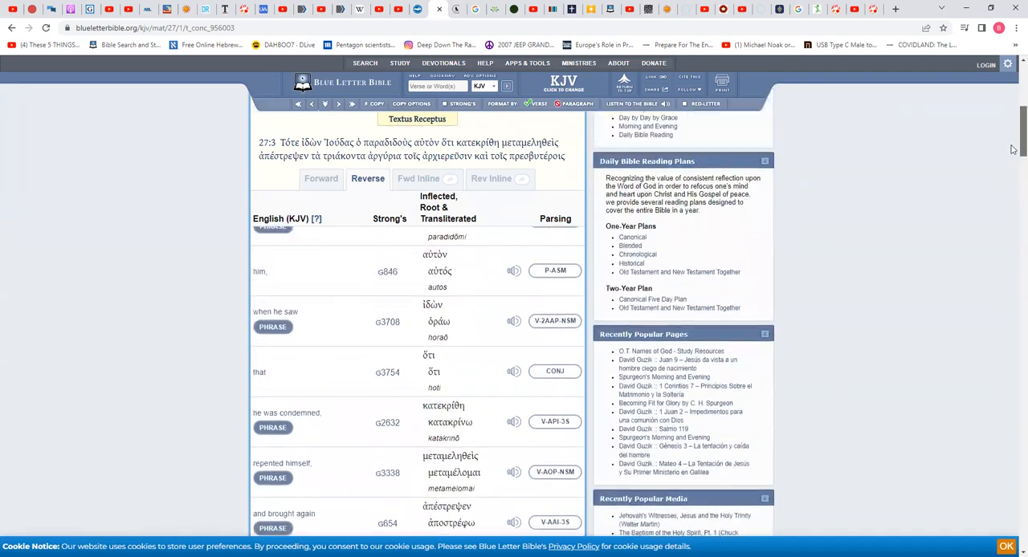
scroll(down, 3)
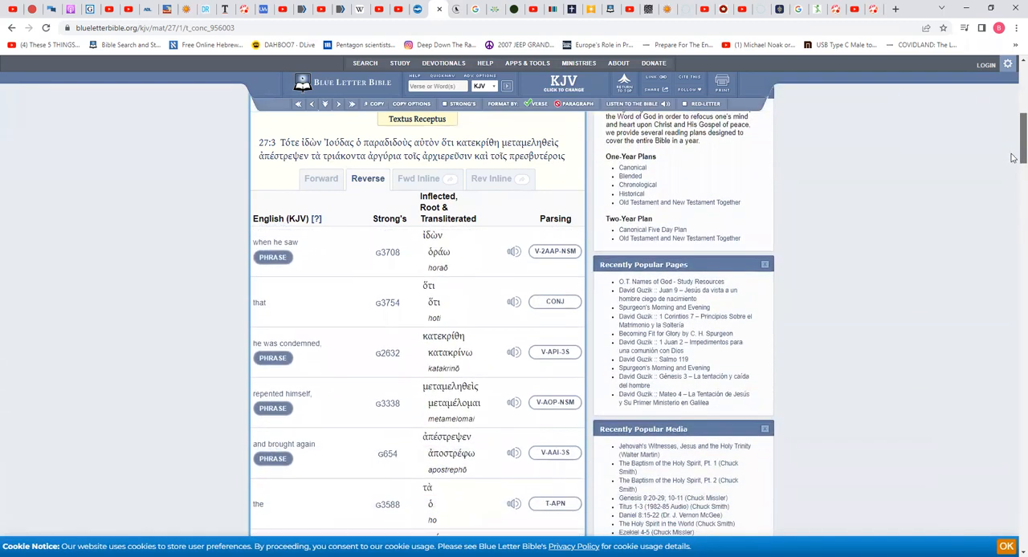
scroll(down, 3)
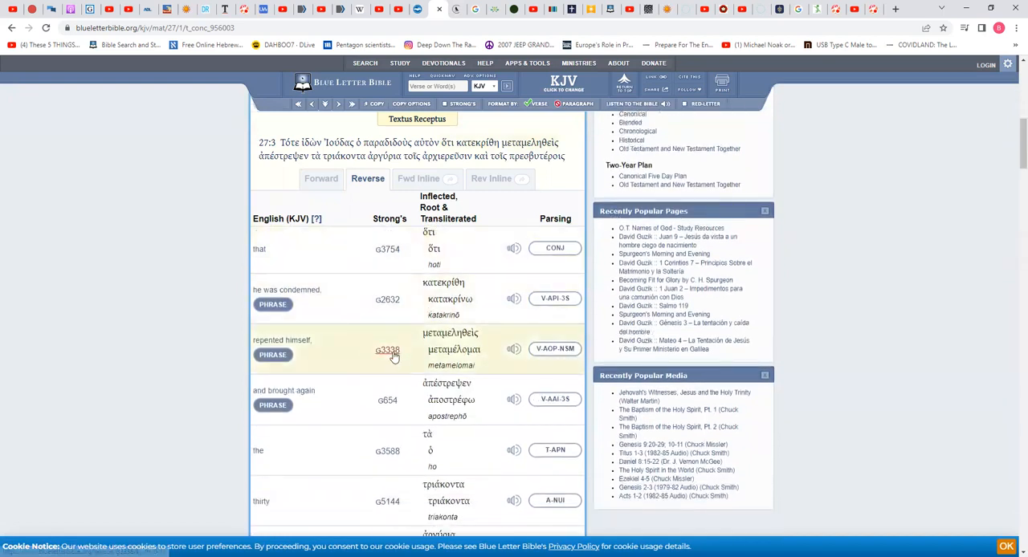
Open Strong's G3338 metamelomai for 'repented himself' and read down past Thayer's to its six-verse concordance
click(388, 350)
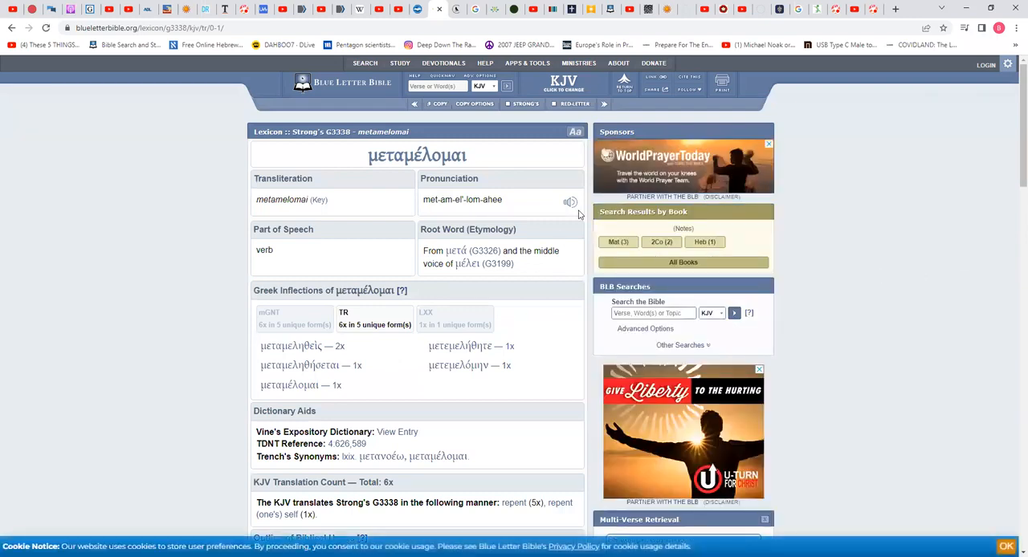
mouse_move(569, 202)
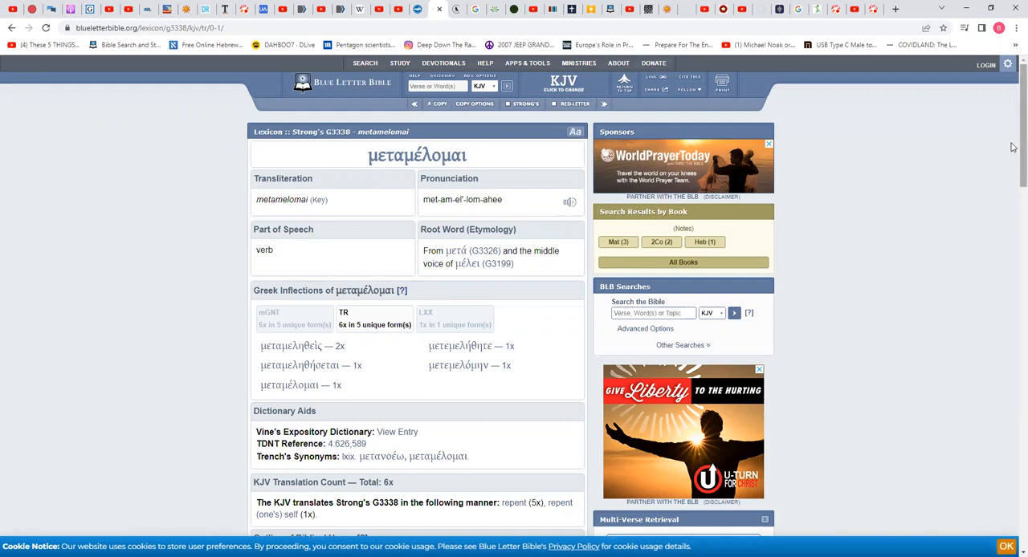
scroll(down, 3)
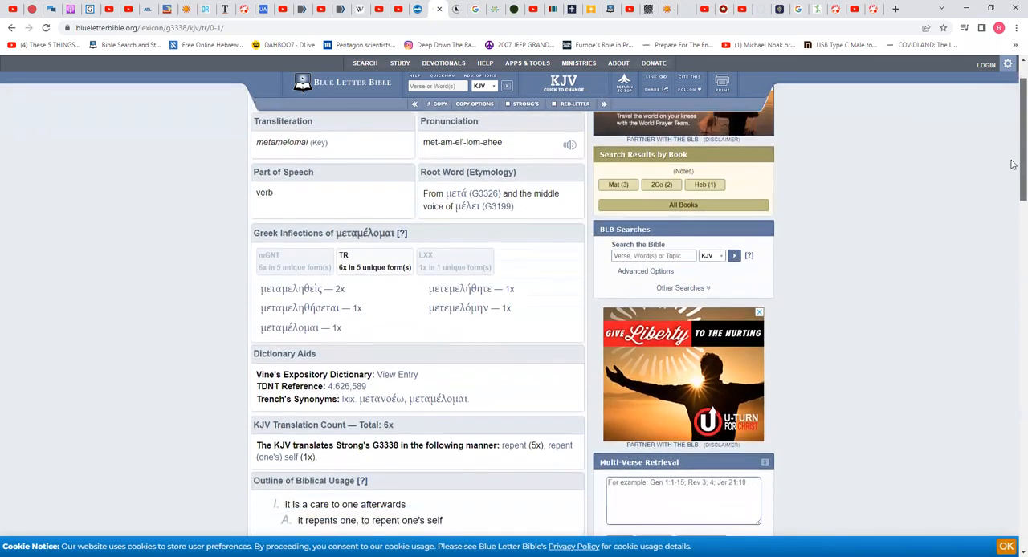
scroll(down, 3)
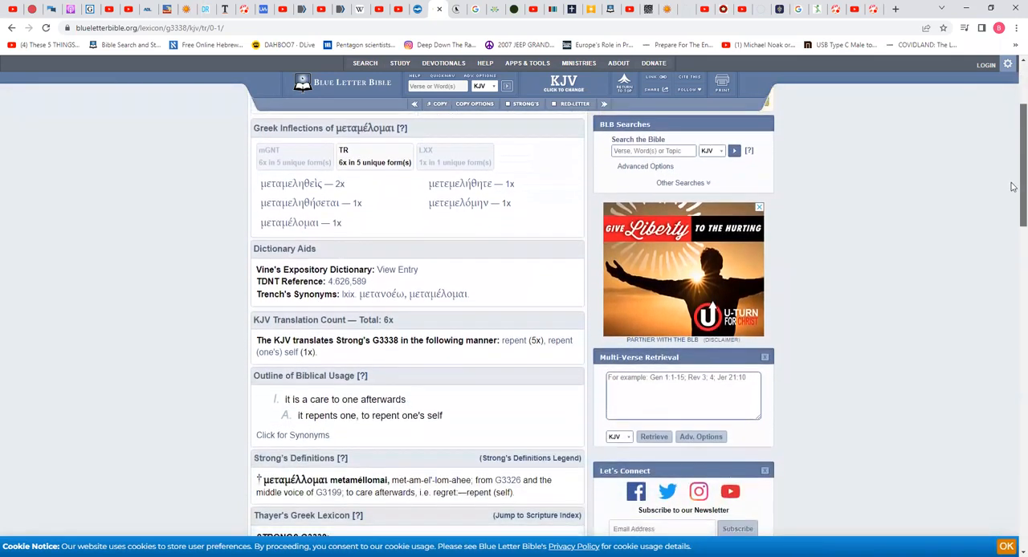
scroll(down, 3)
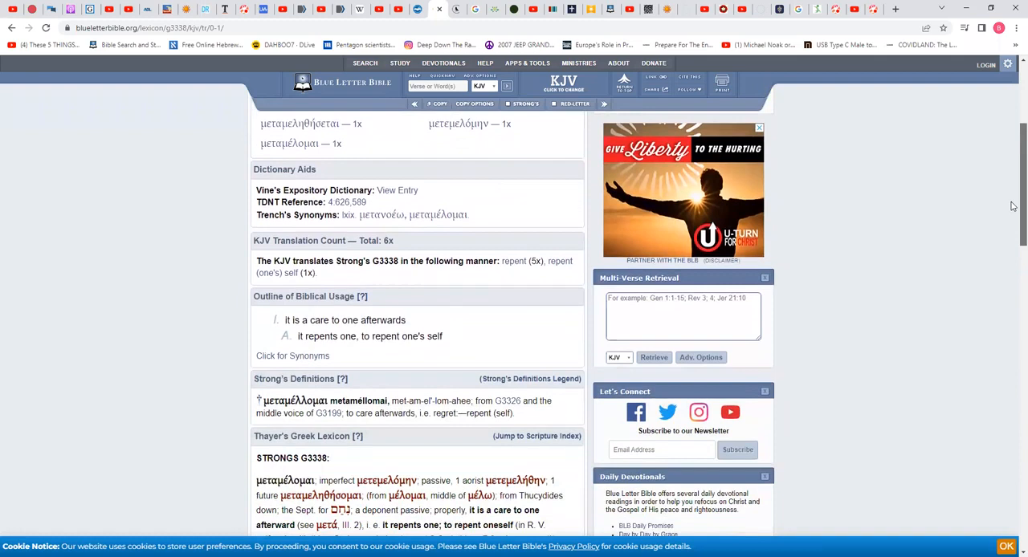
scroll(down, 3)
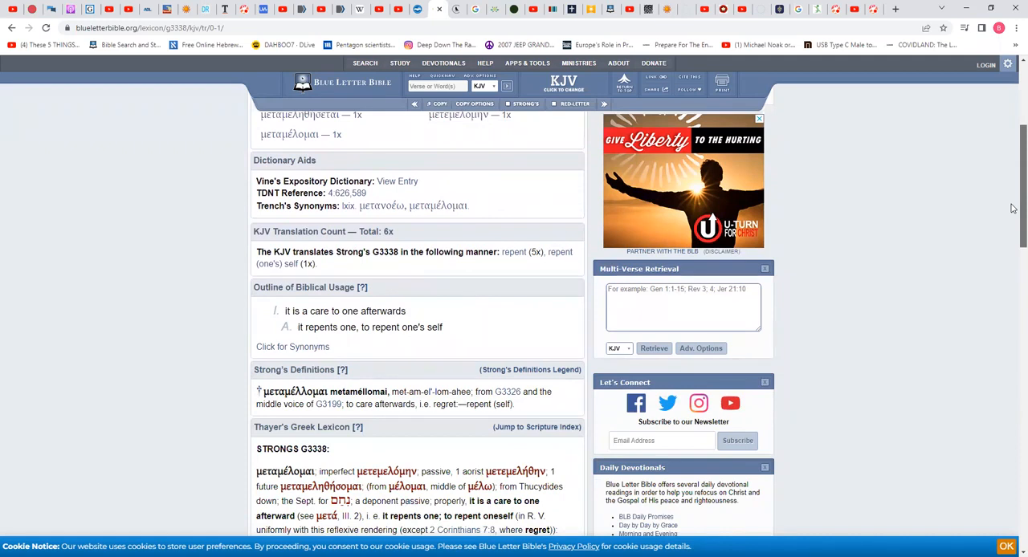
scroll(down, 3)
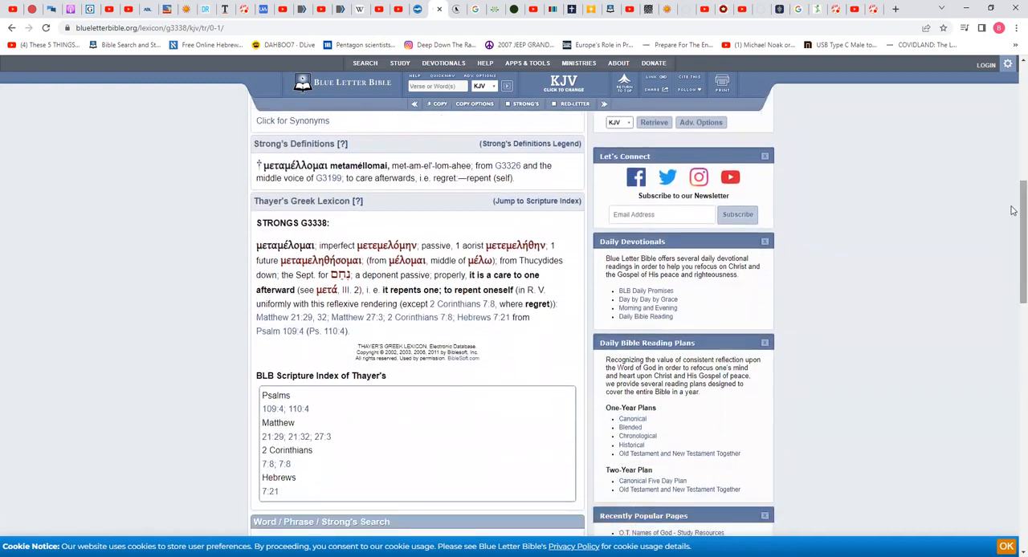
scroll(down, 3)
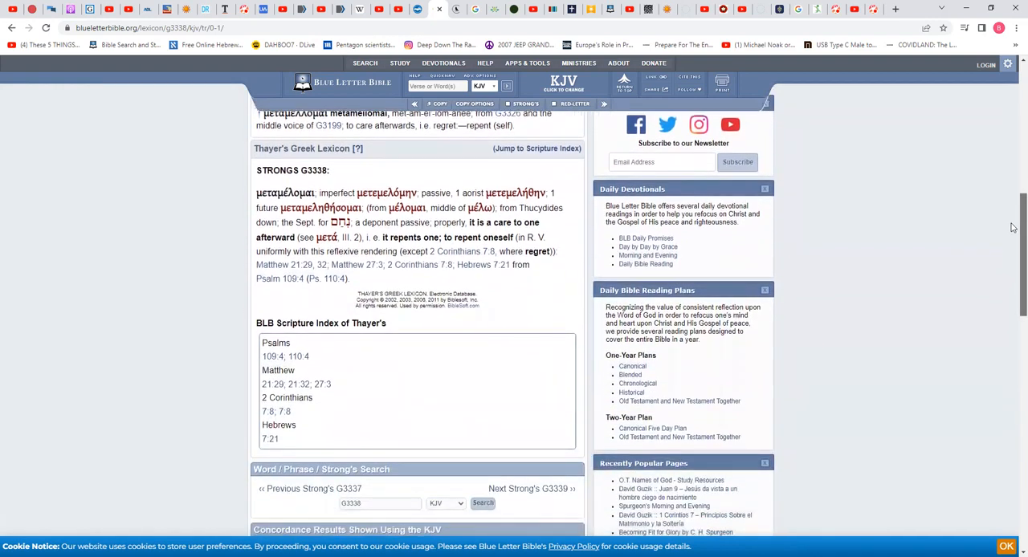
scroll(down, 3)
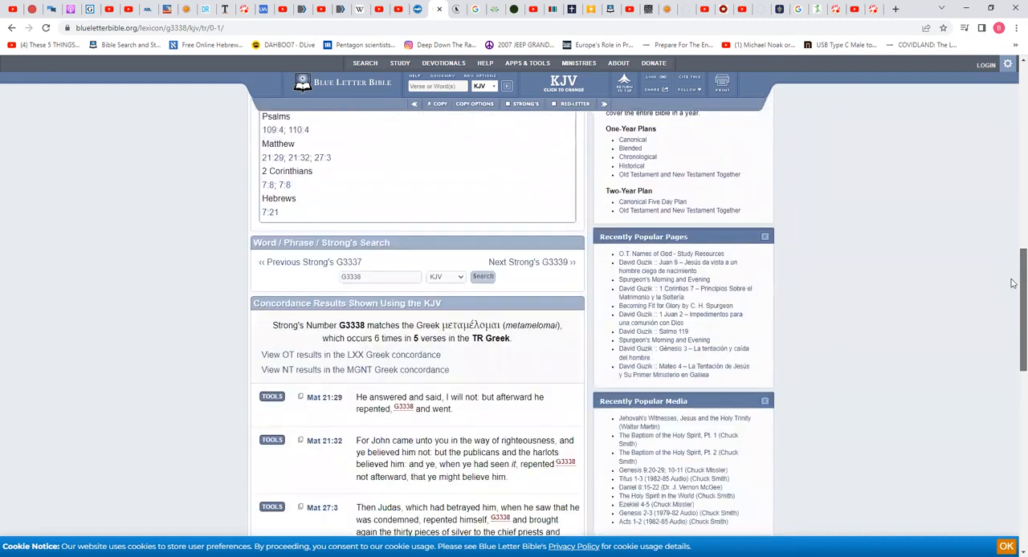
scroll(down, 3)
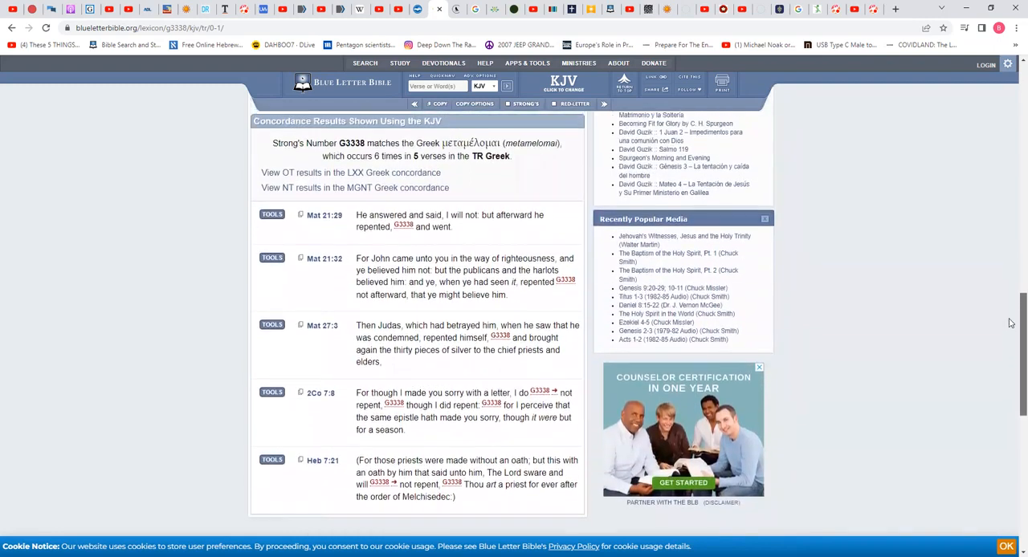
scroll(down, 3)
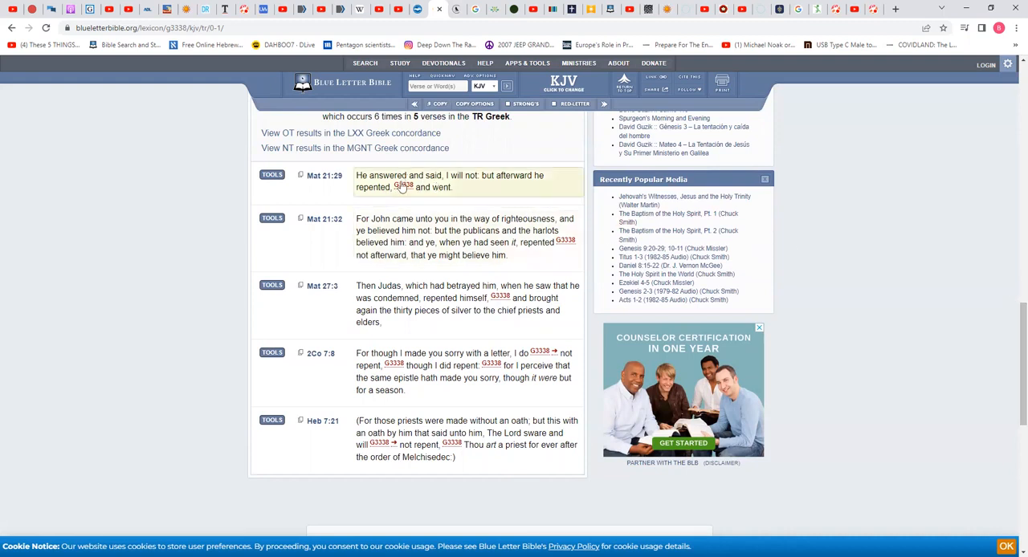
mouse_move(325, 175)
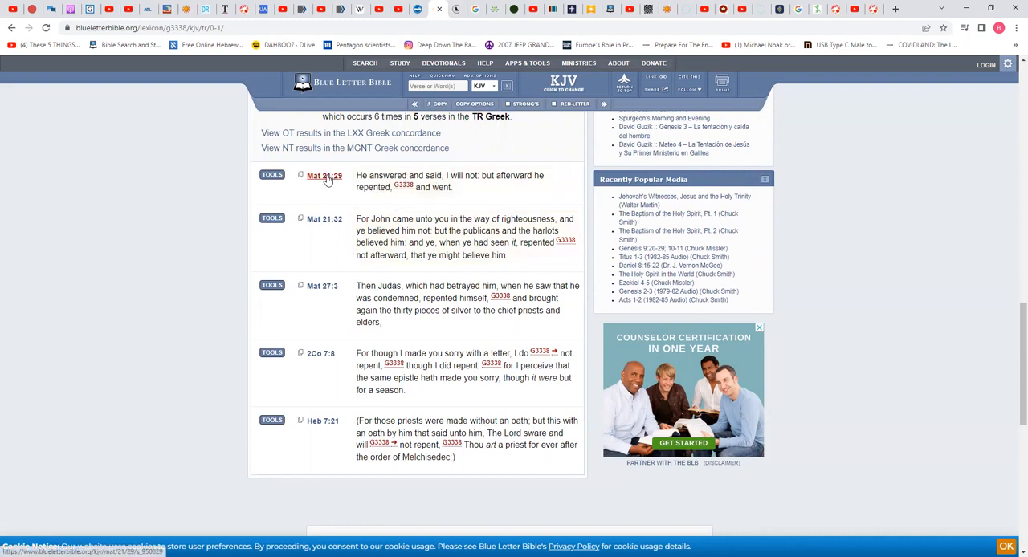
Open Matthew 21:29 in its full chapter and scroll to the Two Sons parable at verses 28–29
click(324, 175)
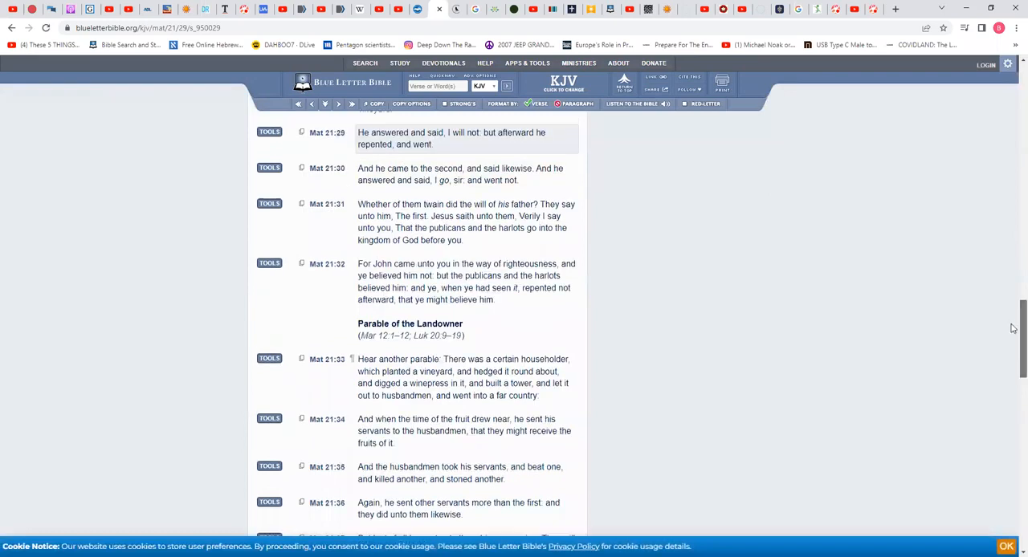
scroll(up, 3)
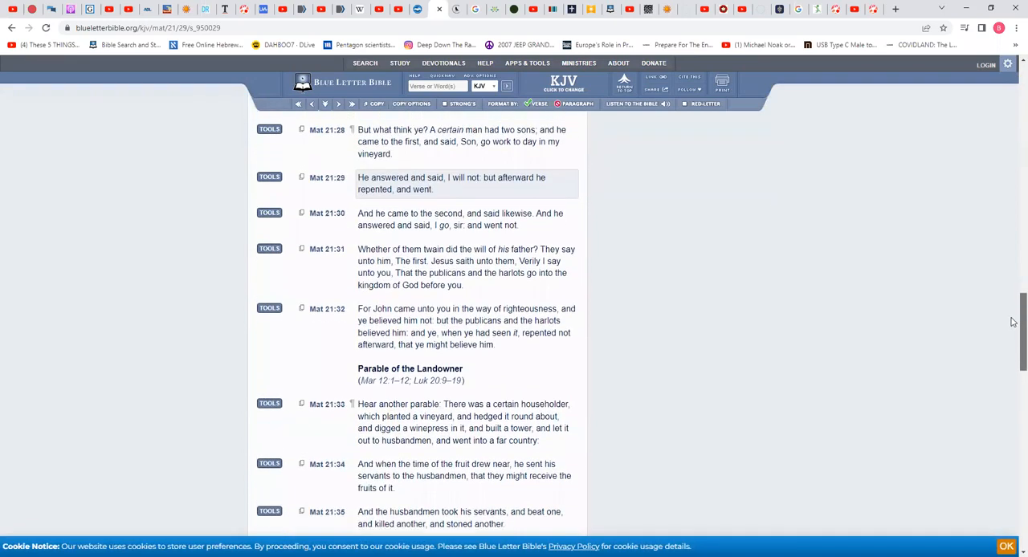
scroll(down, 3)
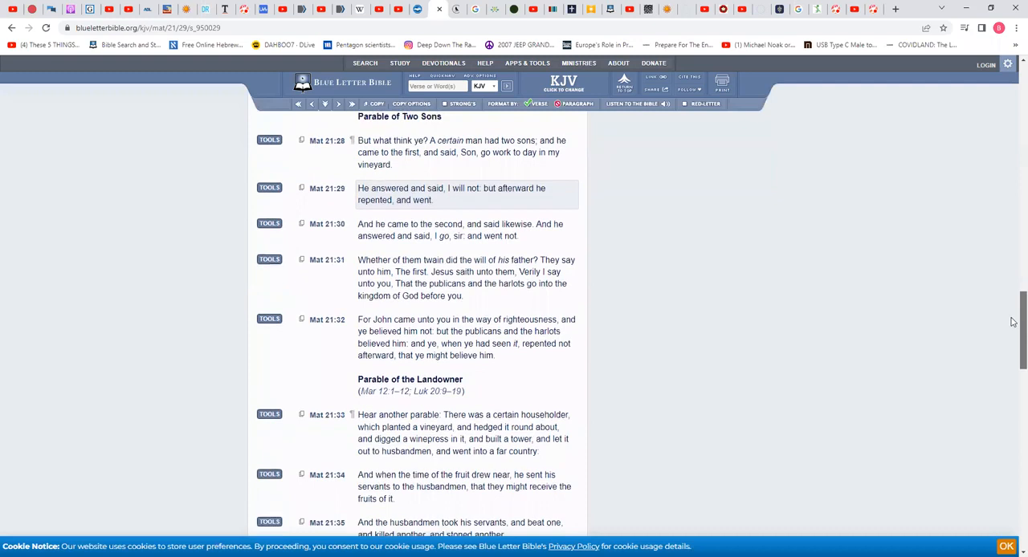
scroll(down, 3)
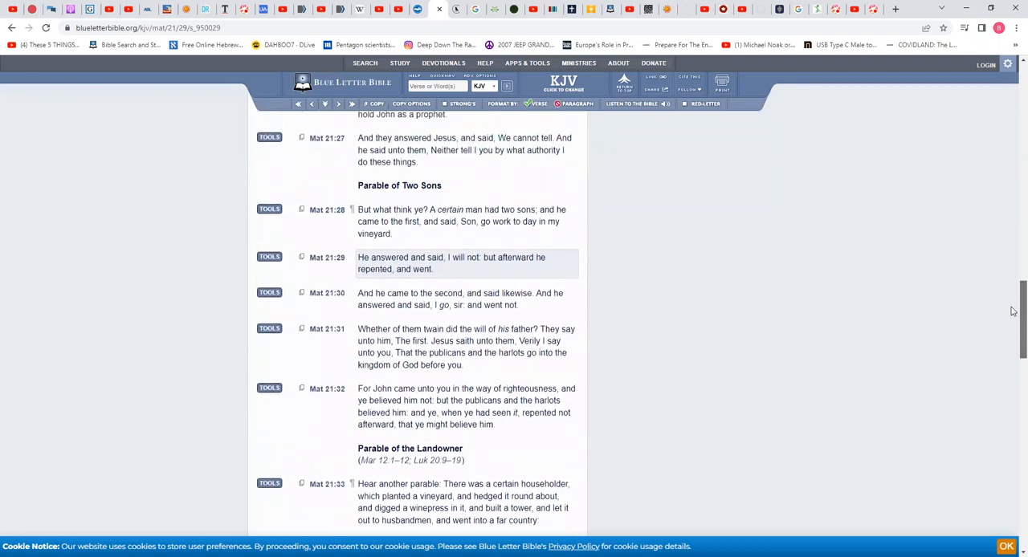
scroll(down, 3)
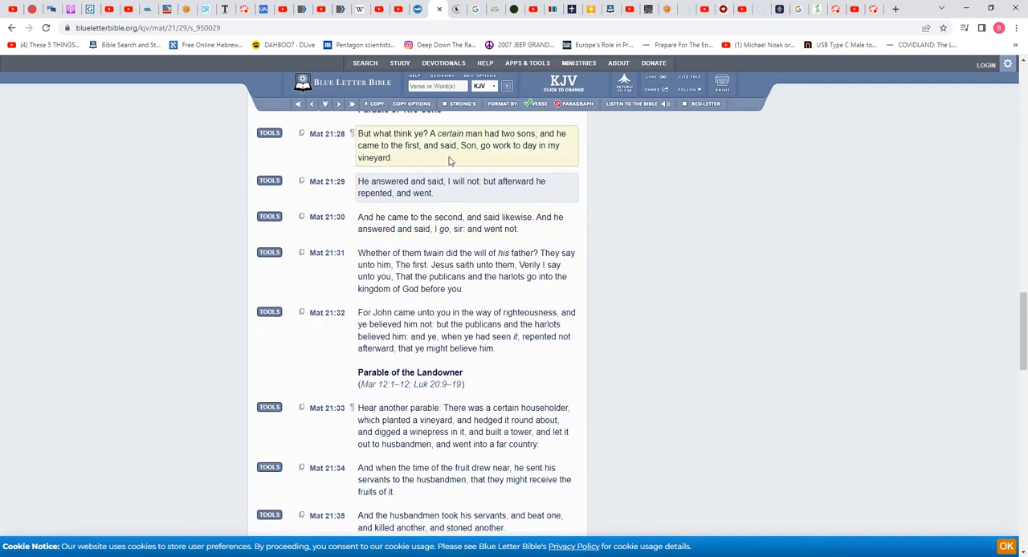
mouse_move(528, 159)
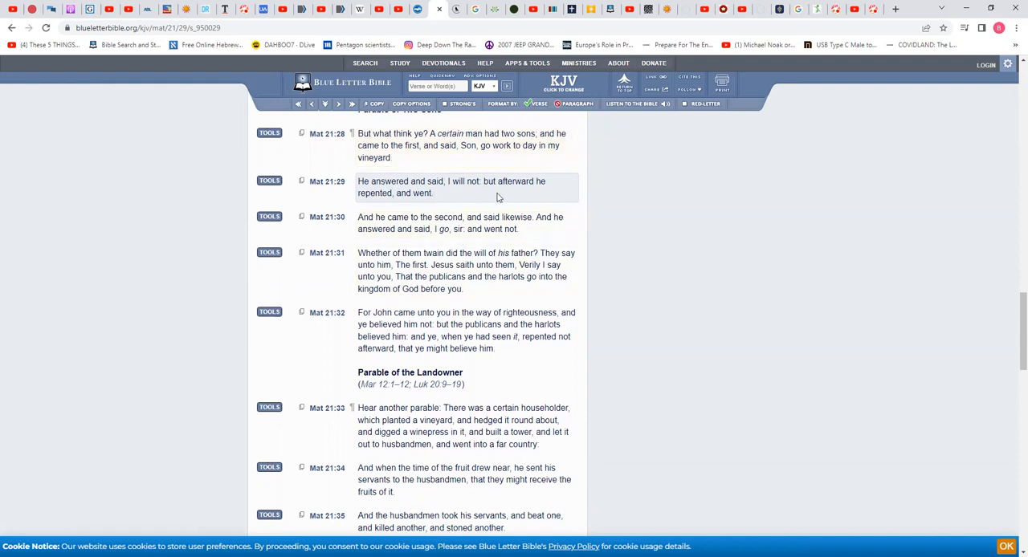
mouse_move(507, 192)
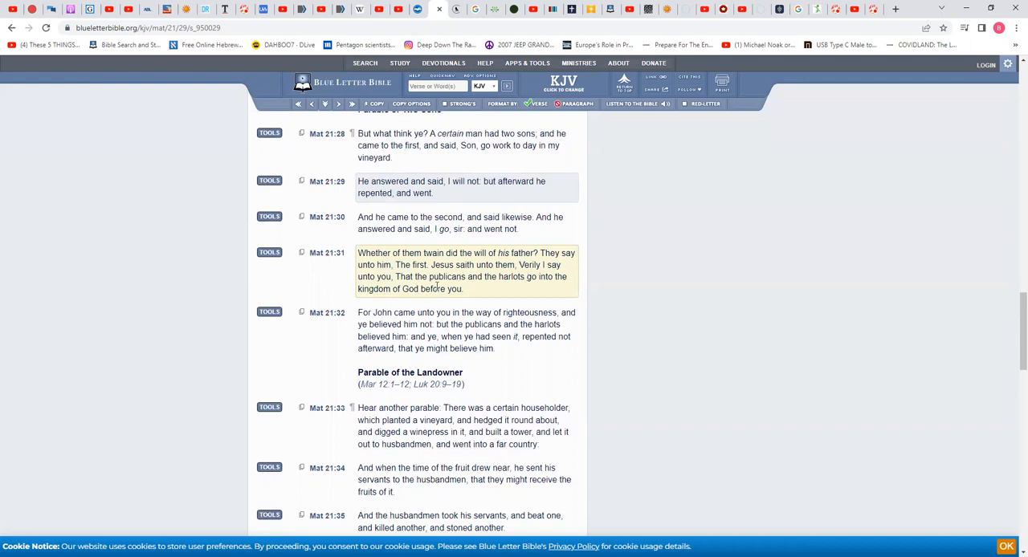
mouse_move(520, 289)
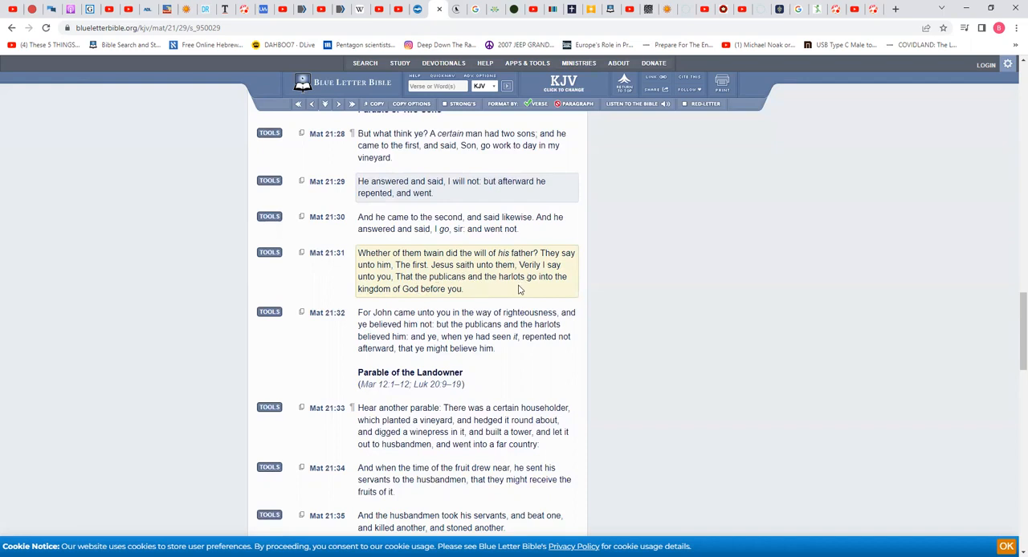
mouse_move(421, 299)
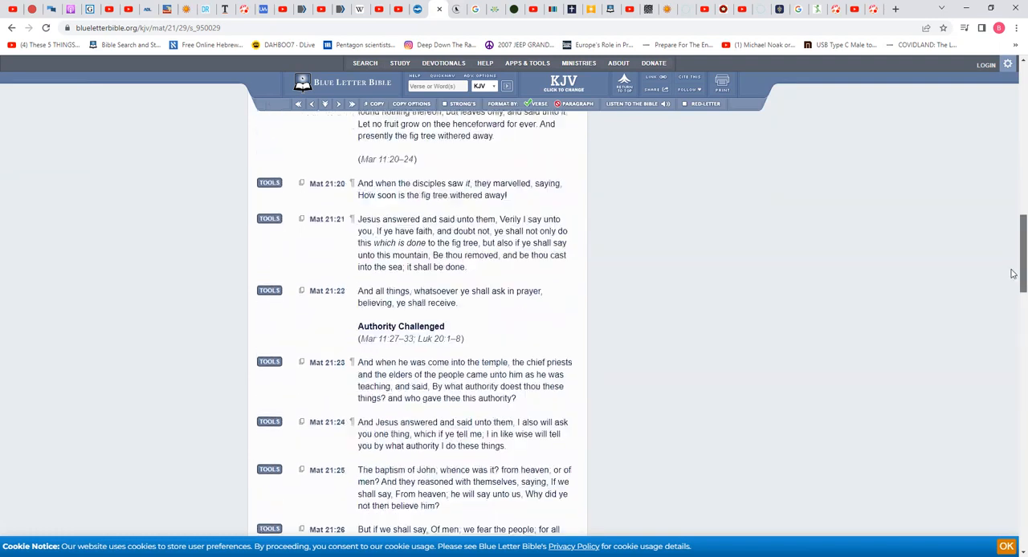
Pick Amos 7:17 from the suggested passages and look it up
scroll(down, 3)
text(amos)
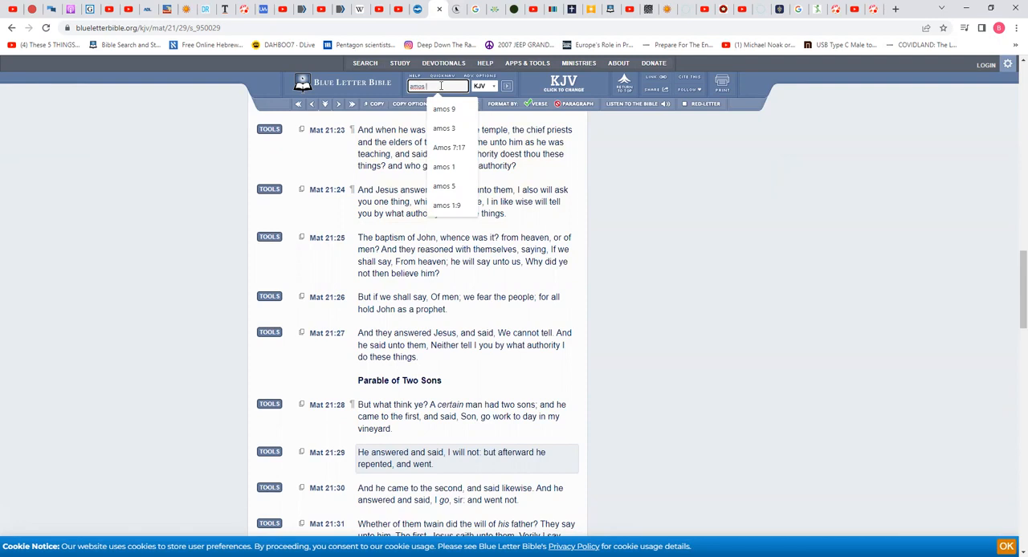
click(448, 147)
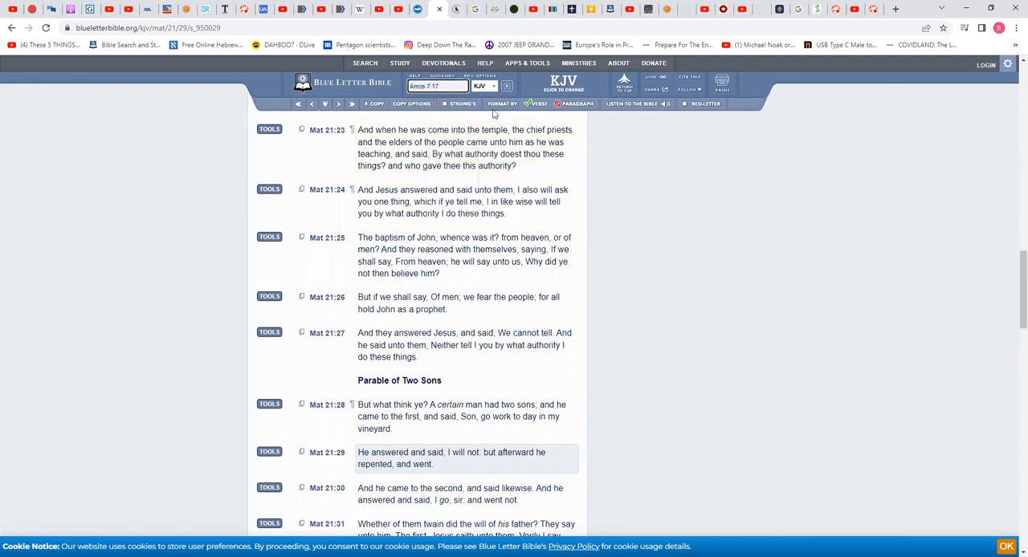
click(508, 87)
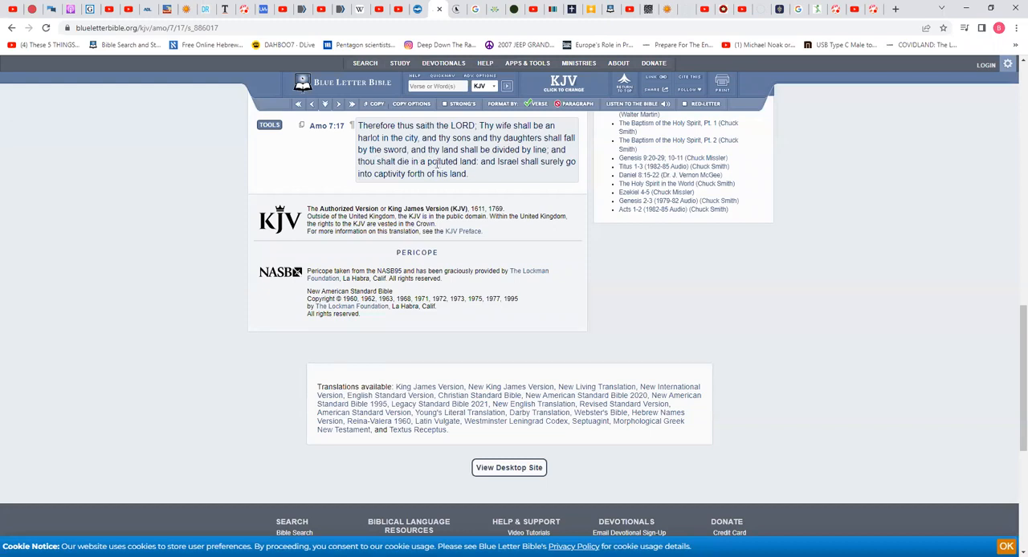
mouse_move(526, 170)
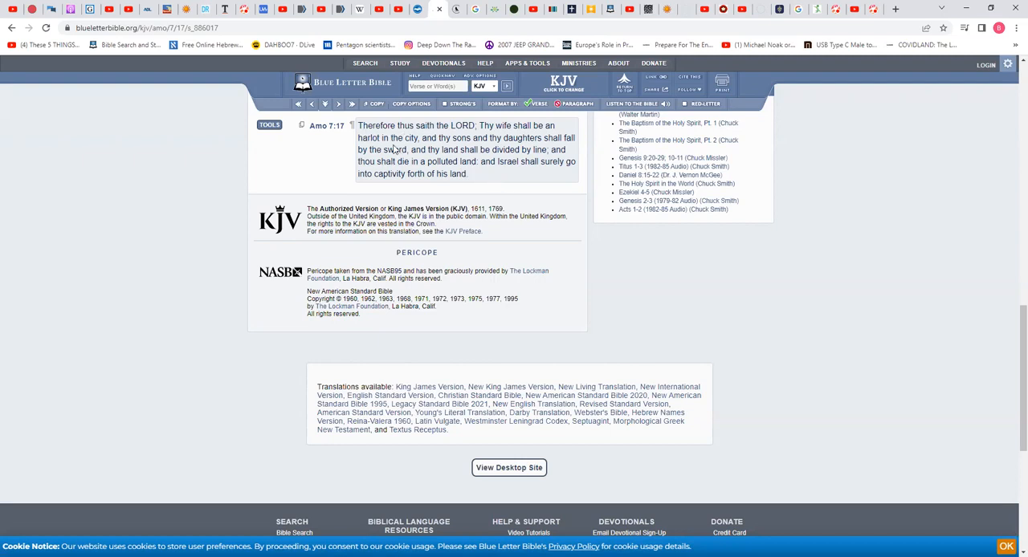
mouse_move(527, 175)
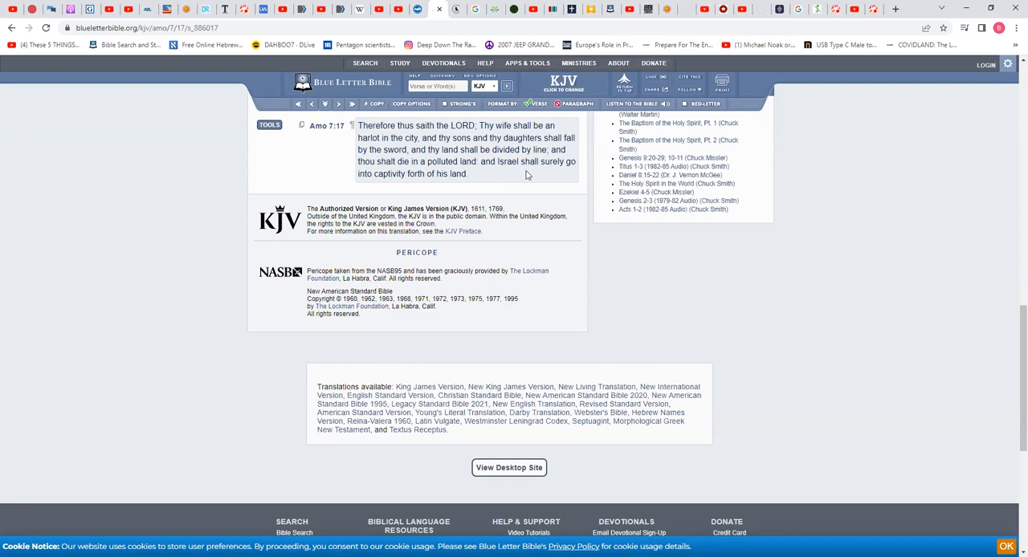
mouse_move(444, 187)
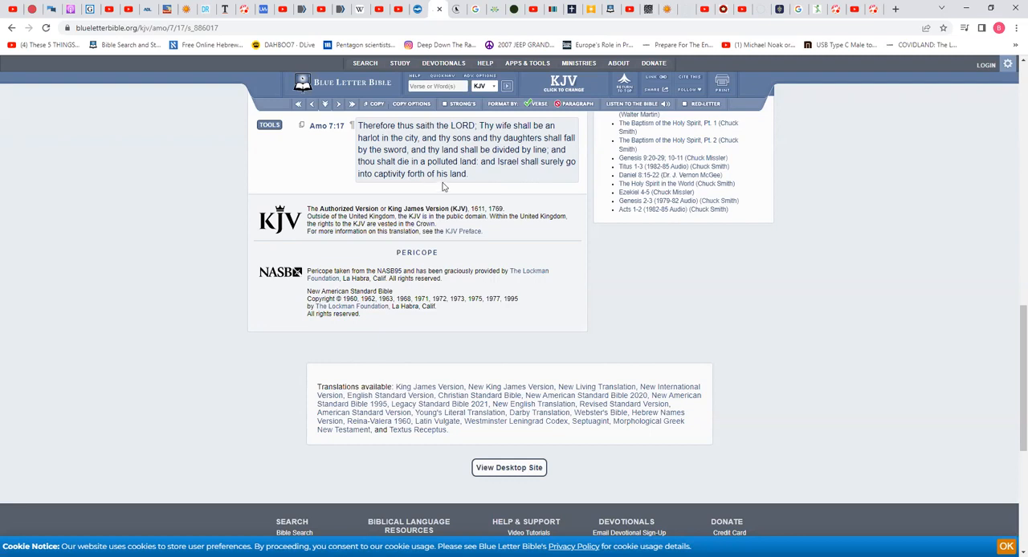
mouse_move(447, 190)
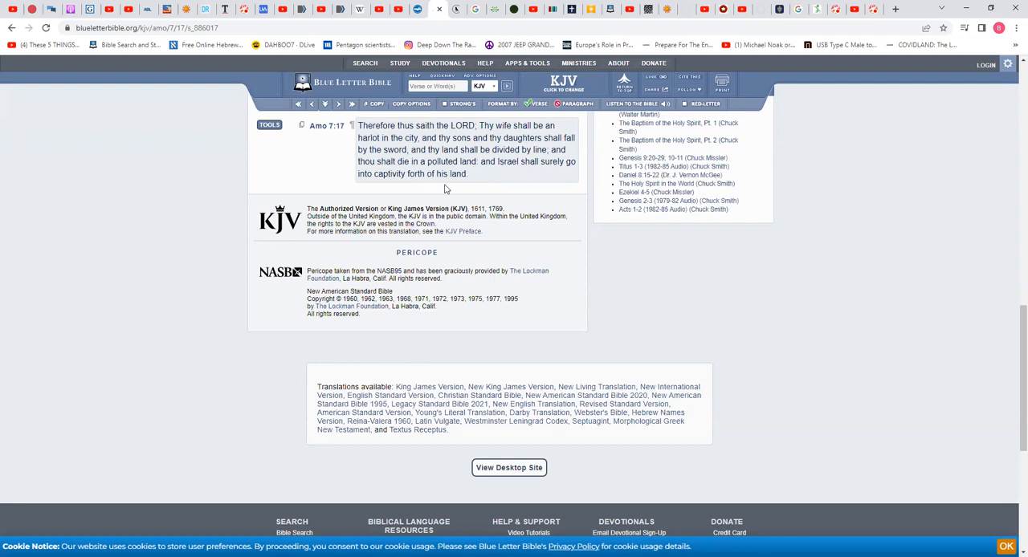
mouse_move(599, 186)
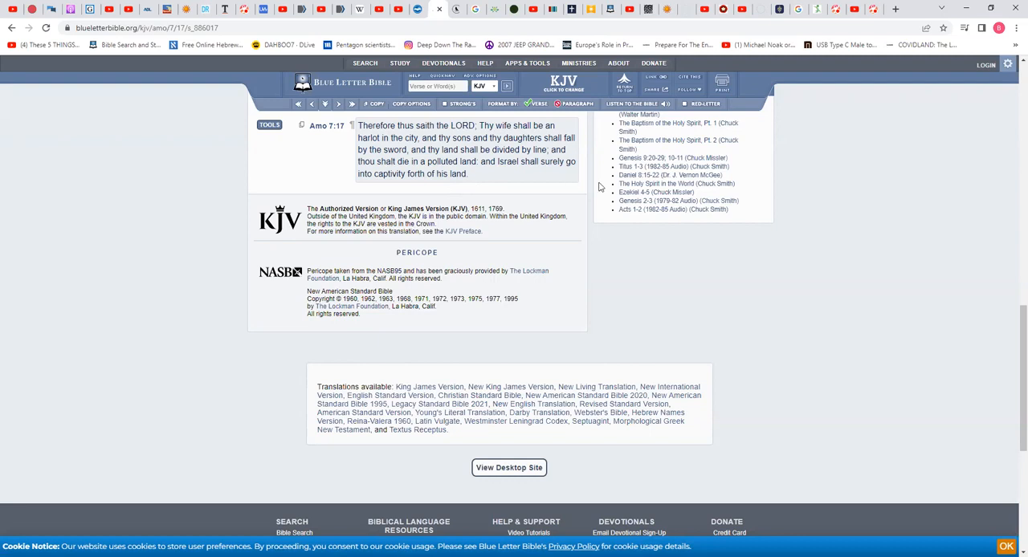
mouse_move(947, 229)
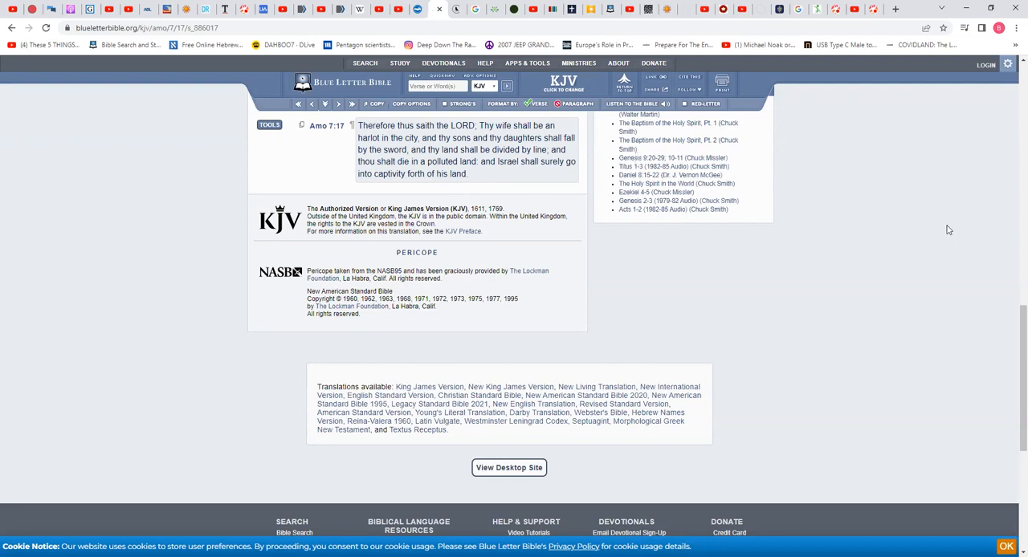
mouse_move(941, 231)
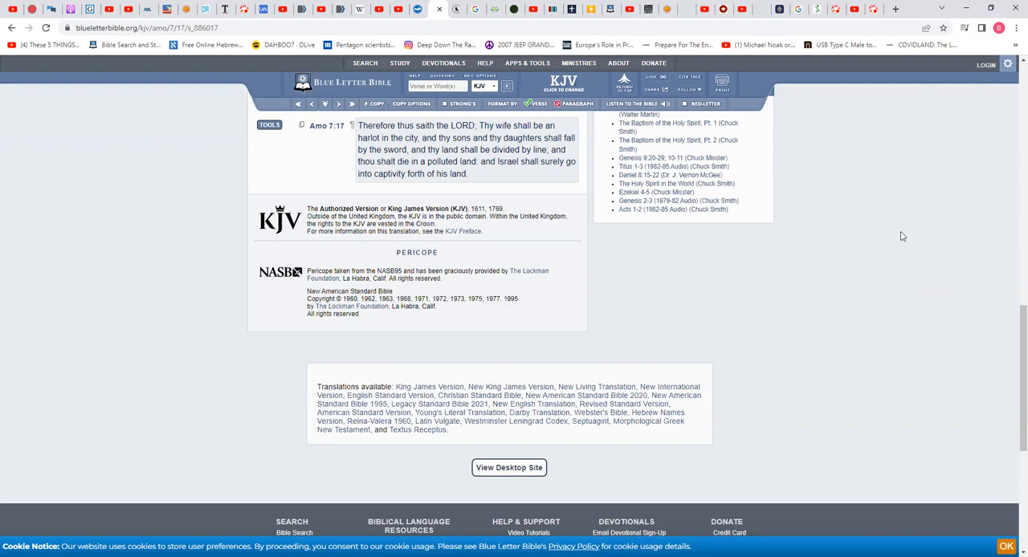
mouse_move(928, 263)
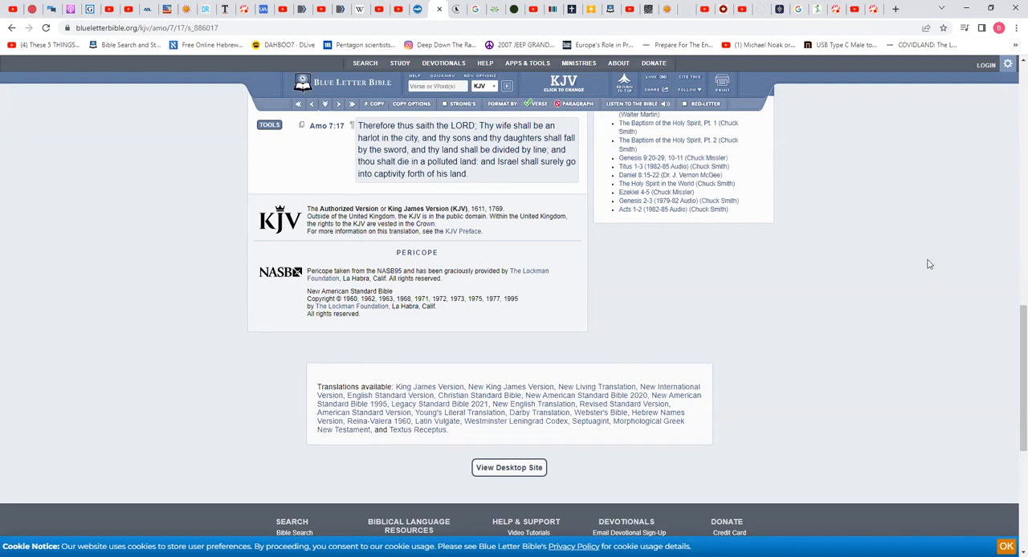
mouse_move(922, 259)
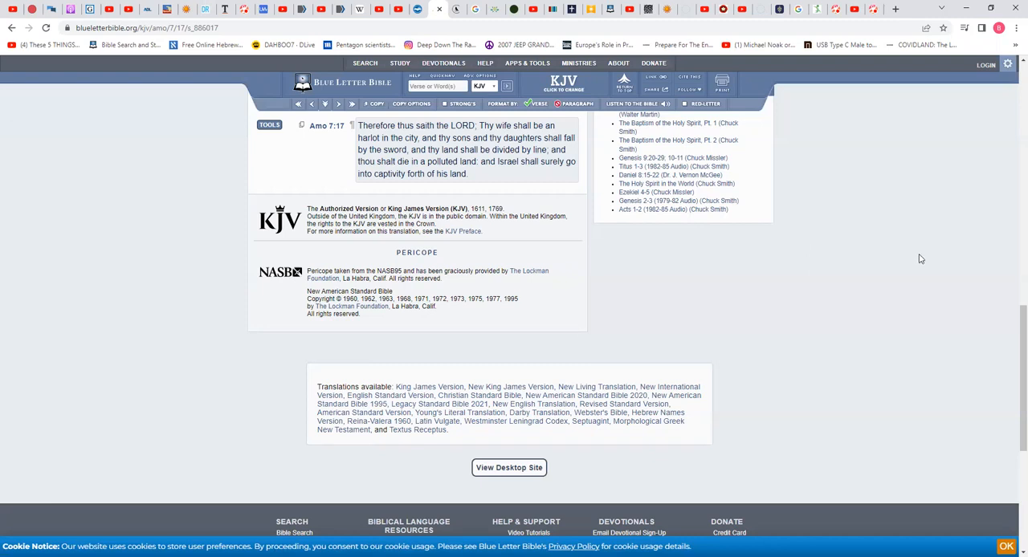
mouse_move(898, 257)
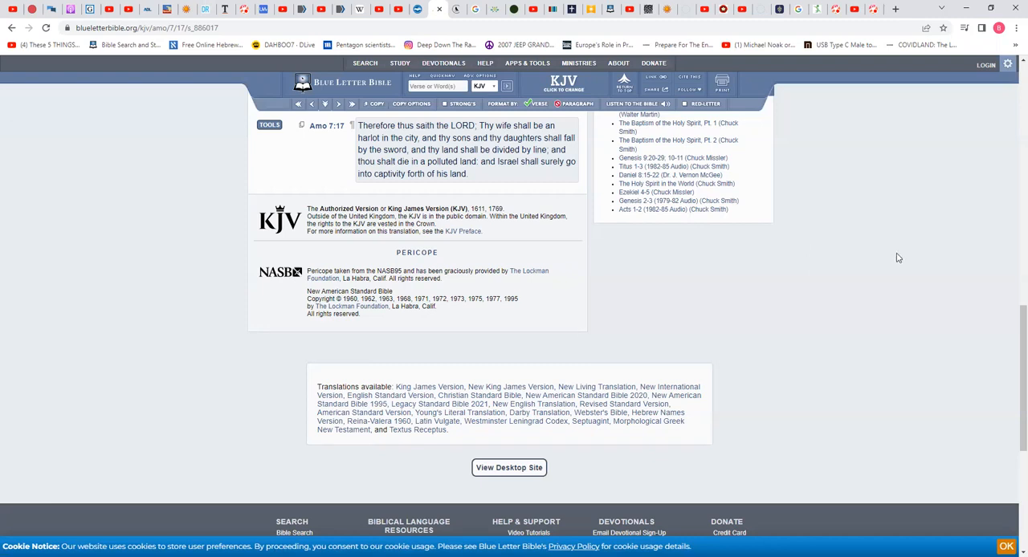
mouse_move(876, 251)
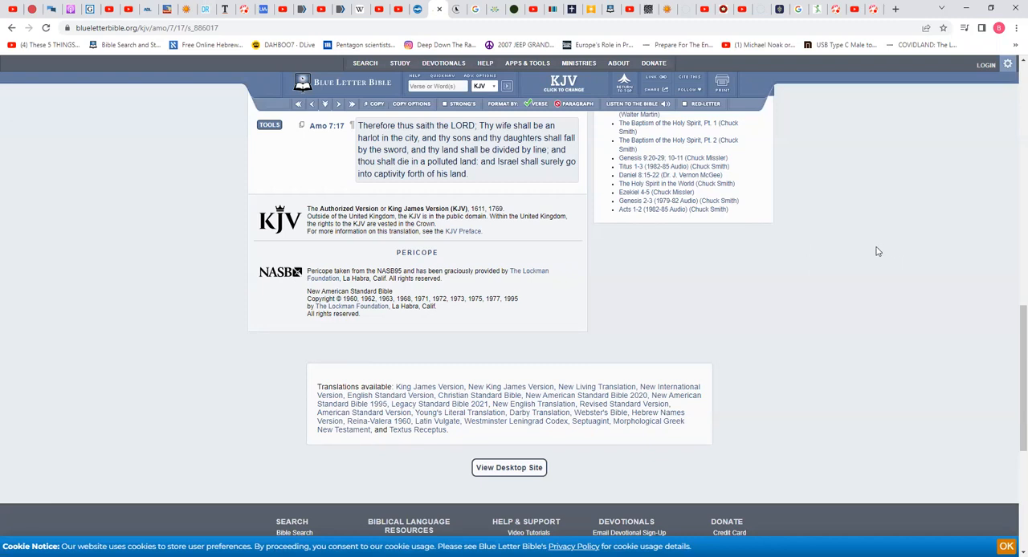
mouse_move(873, 251)
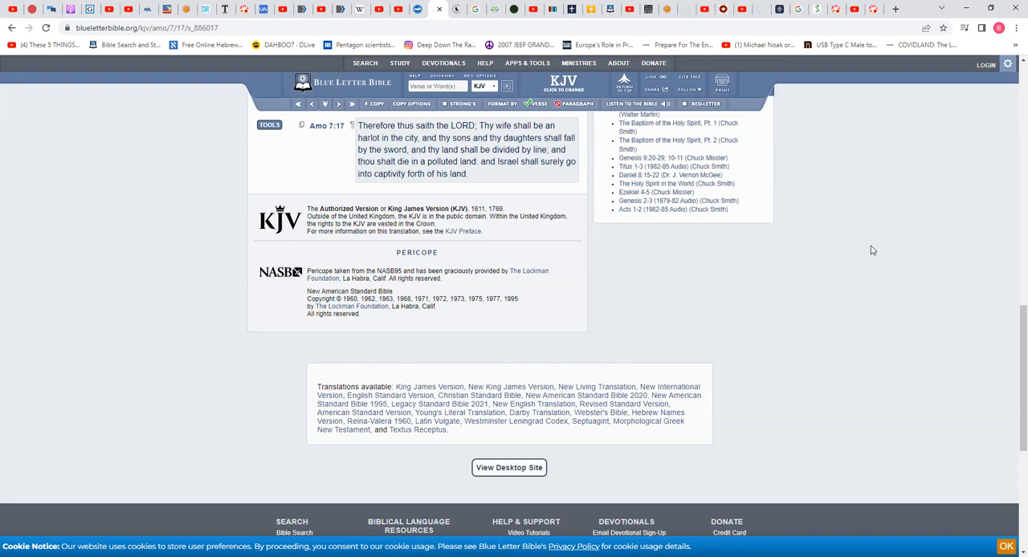
mouse_move(780, 282)
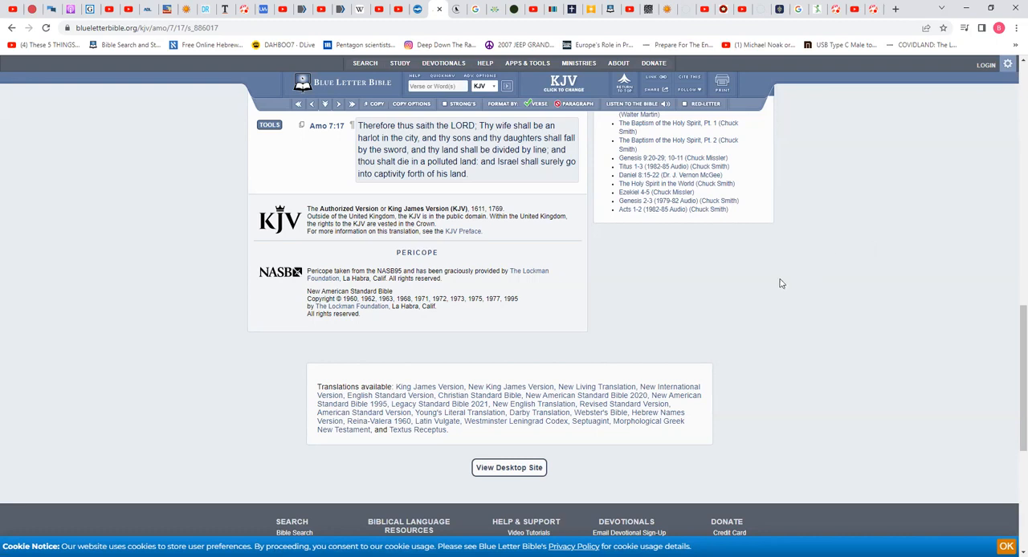
mouse_move(761, 276)
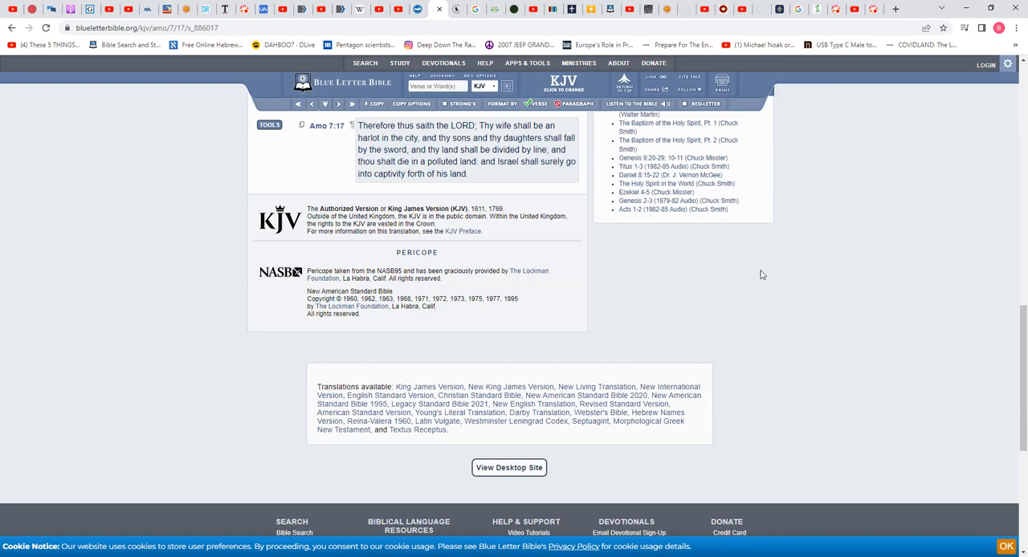
mouse_move(783, 286)
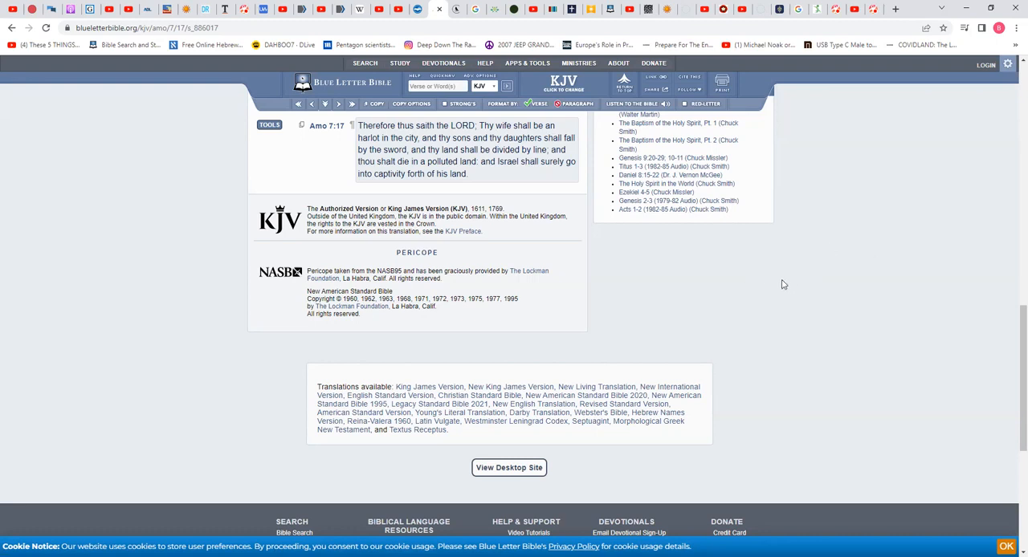
mouse_move(813, 276)
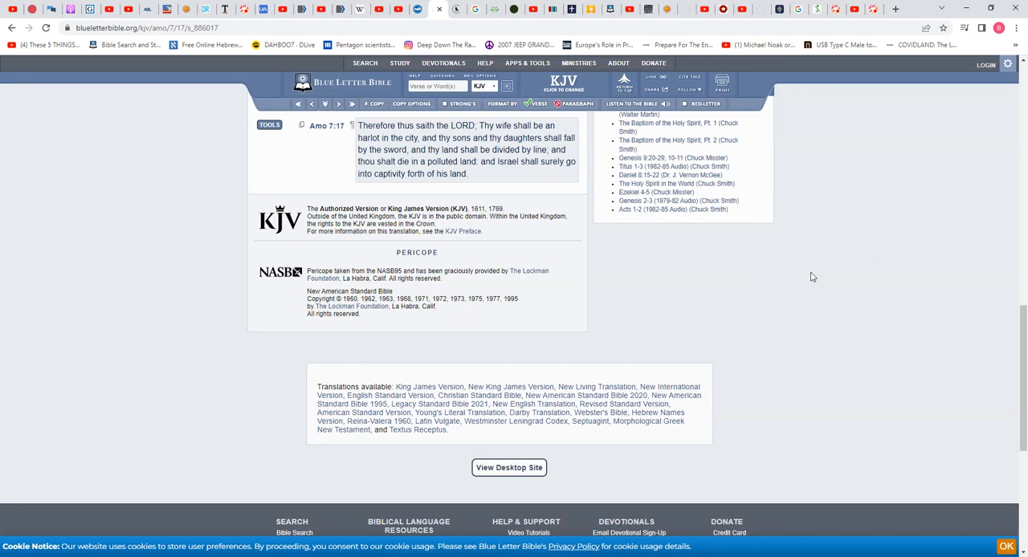
mouse_move(809, 276)
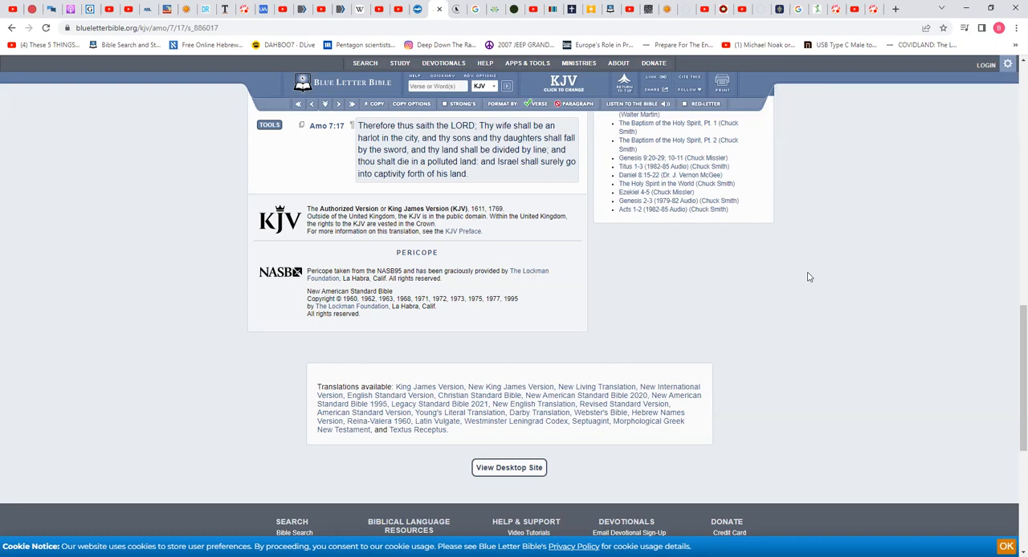
mouse_move(772, 273)
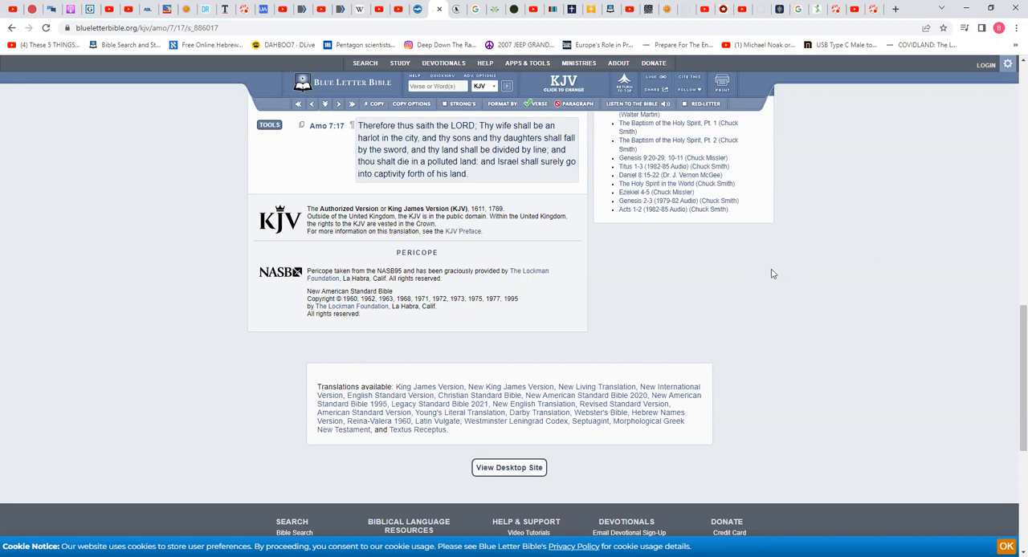
mouse_move(764, 271)
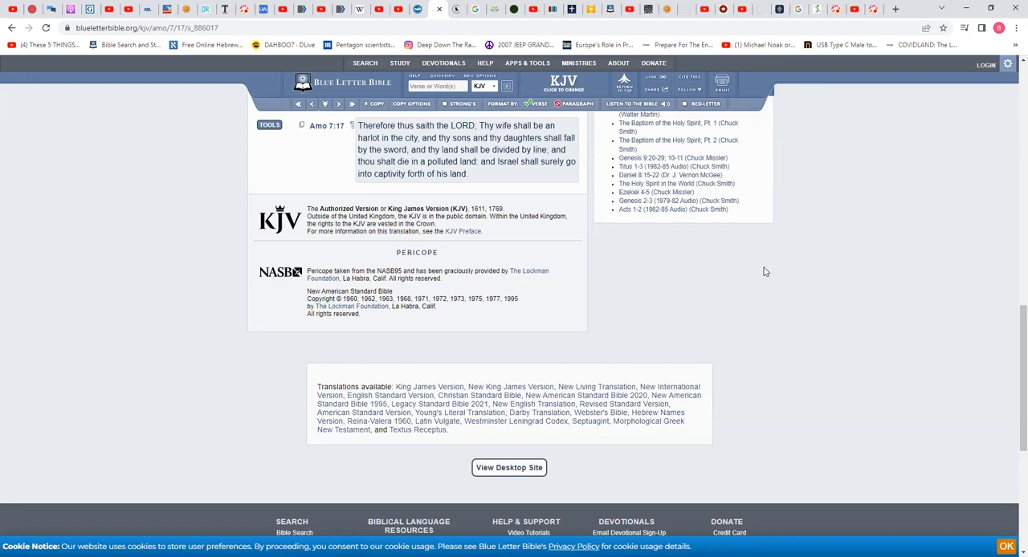
mouse_move(979, 302)
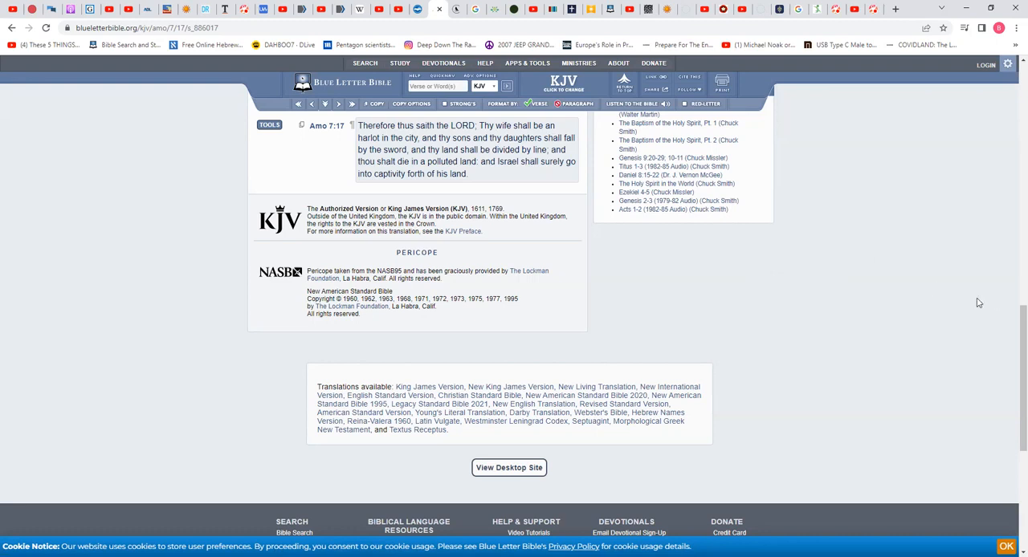
mouse_move(851, 294)
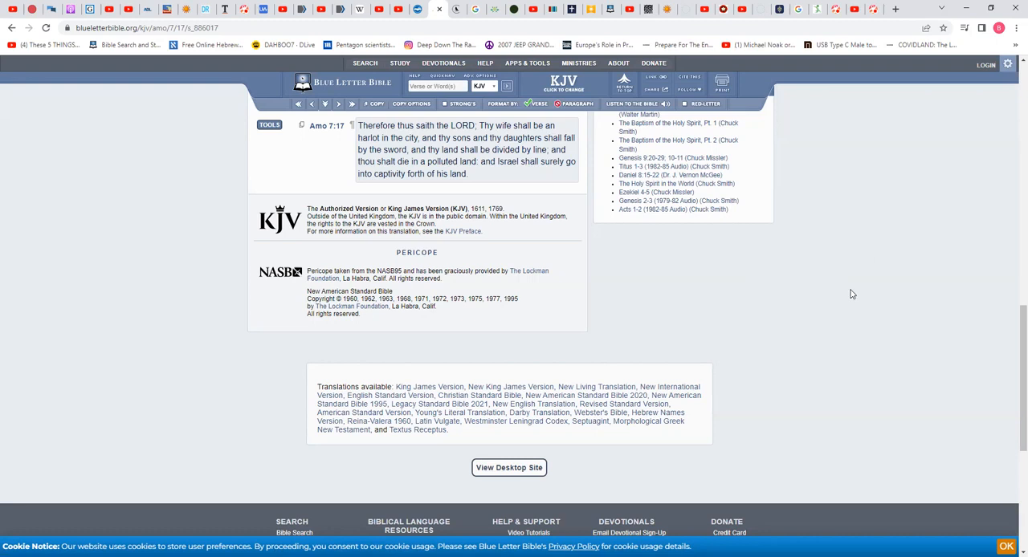
mouse_move(867, 293)
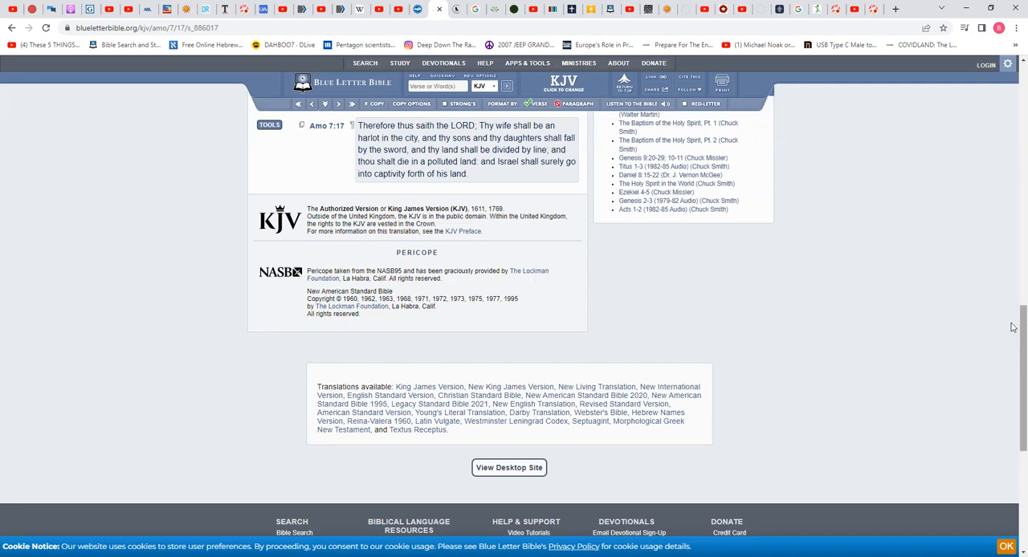
mouse_move(963, 309)
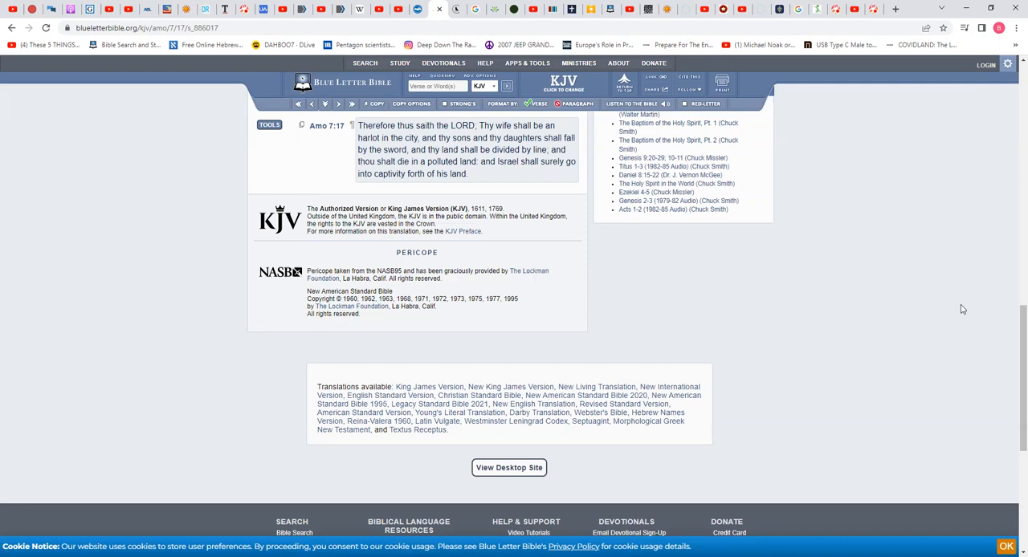
mouse_move(957, 321)
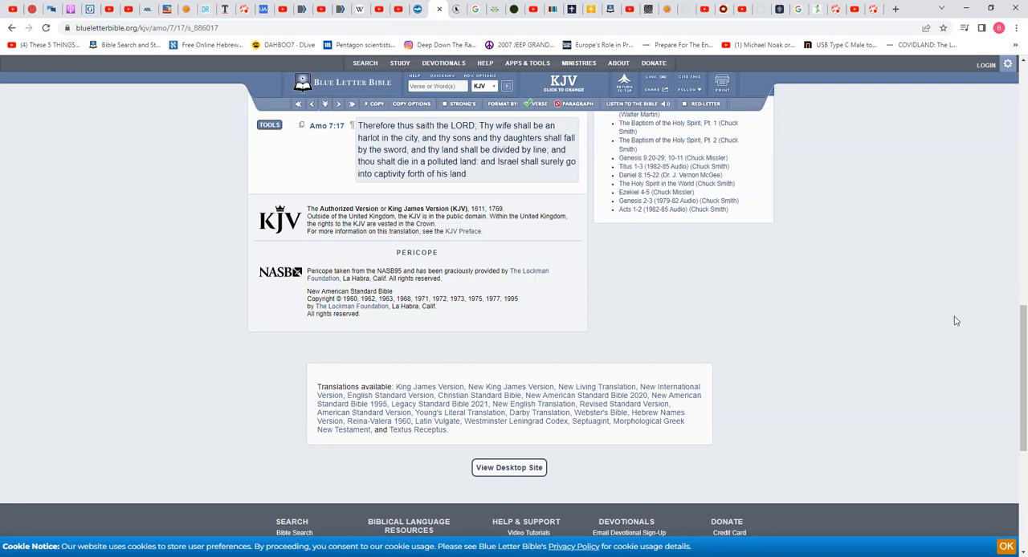
mouse_move(931, 316)
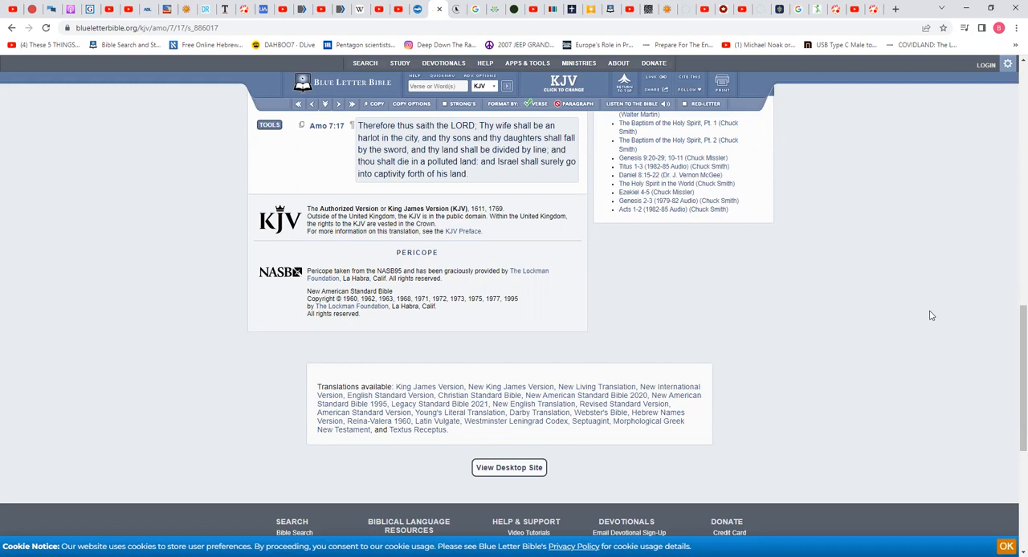
mouse_move(904, 312)
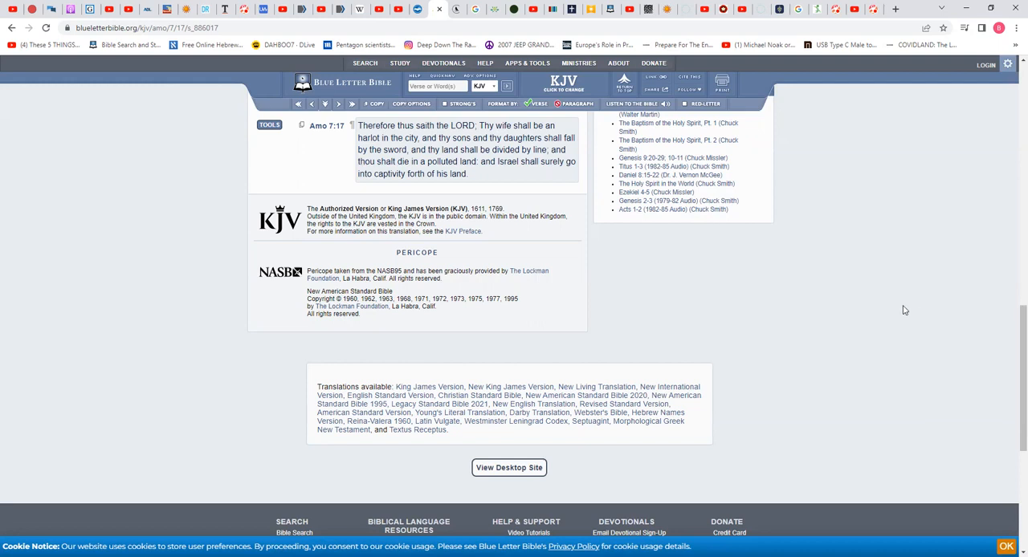
mouse_move(941, 309)
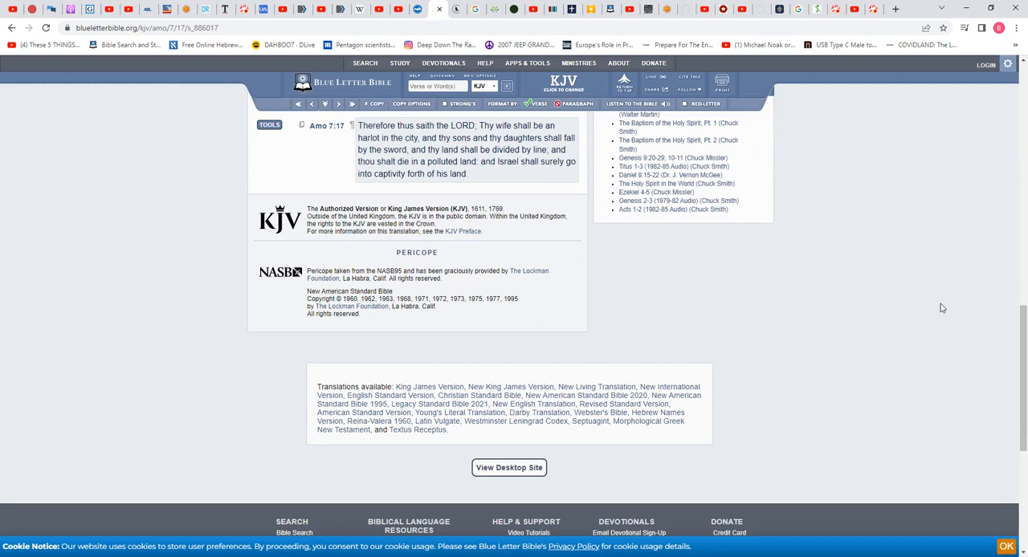